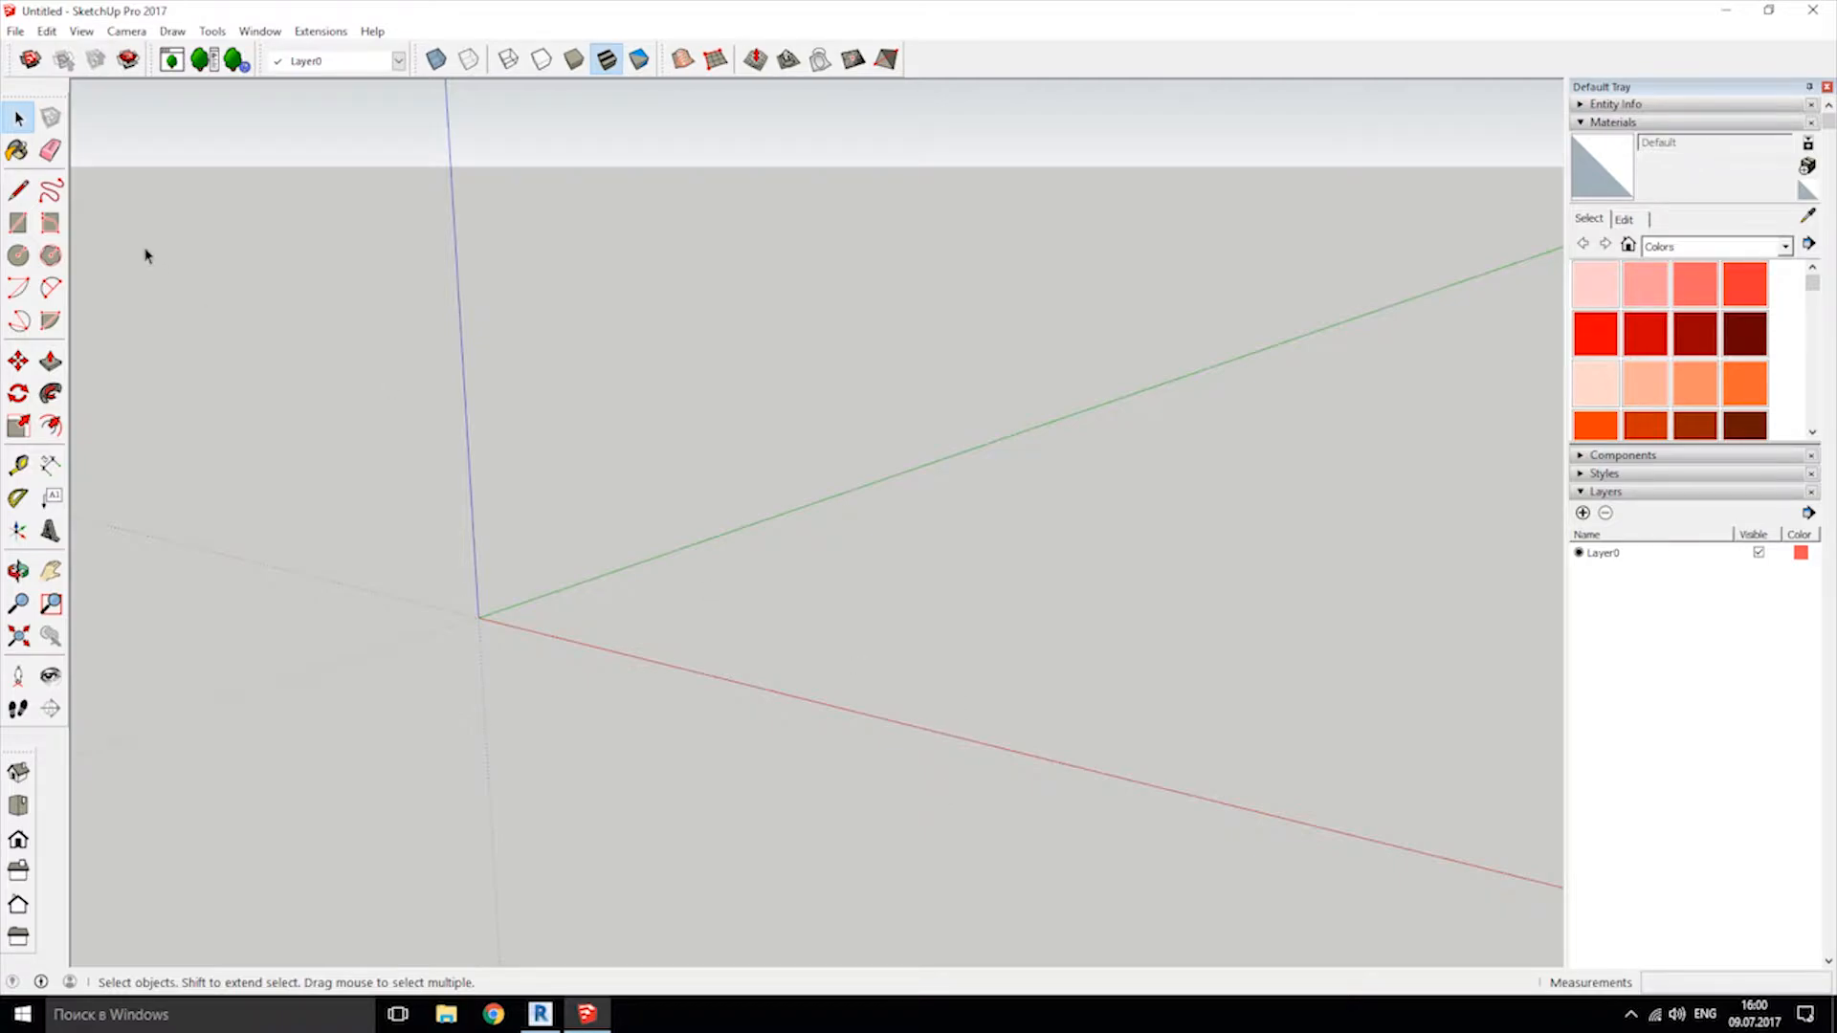
# Open House_1, the terrain model with lake, road and hills, from recent files.
pyautogui.click(16, 31)
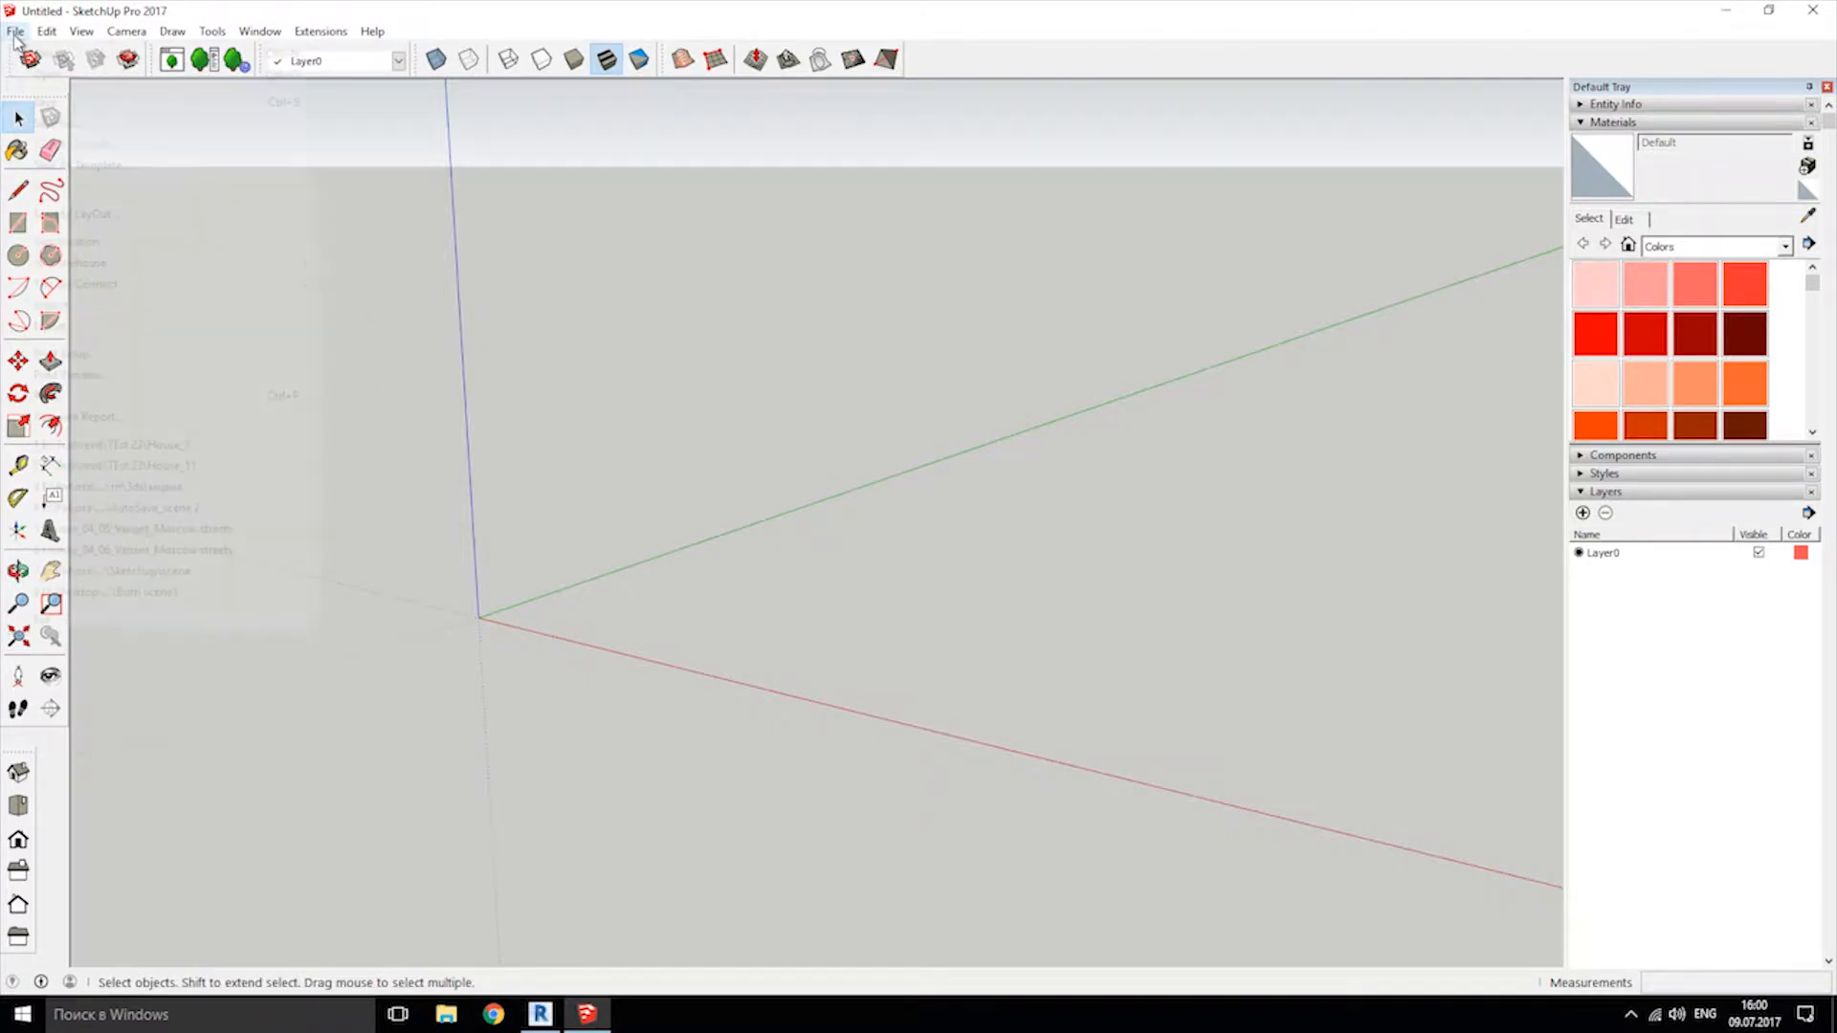
pyautogui.click(130, 444)
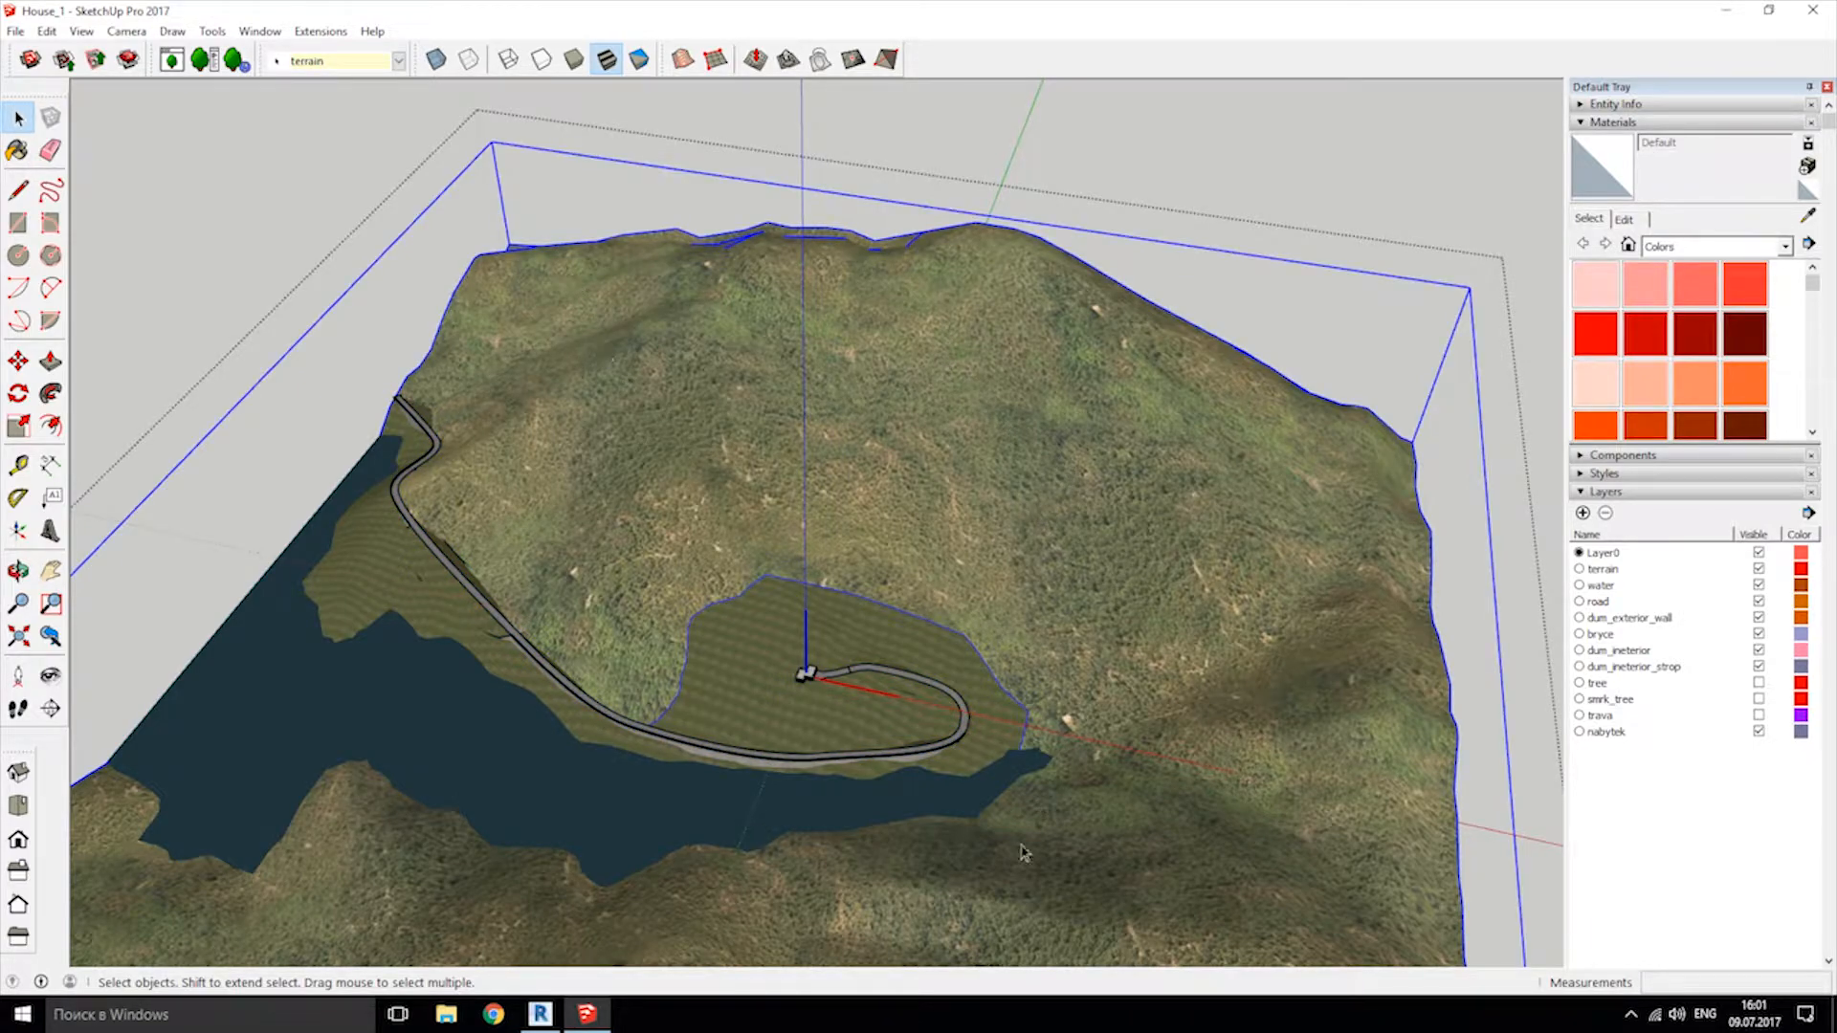
pyautogui.moveTo(824, 763)
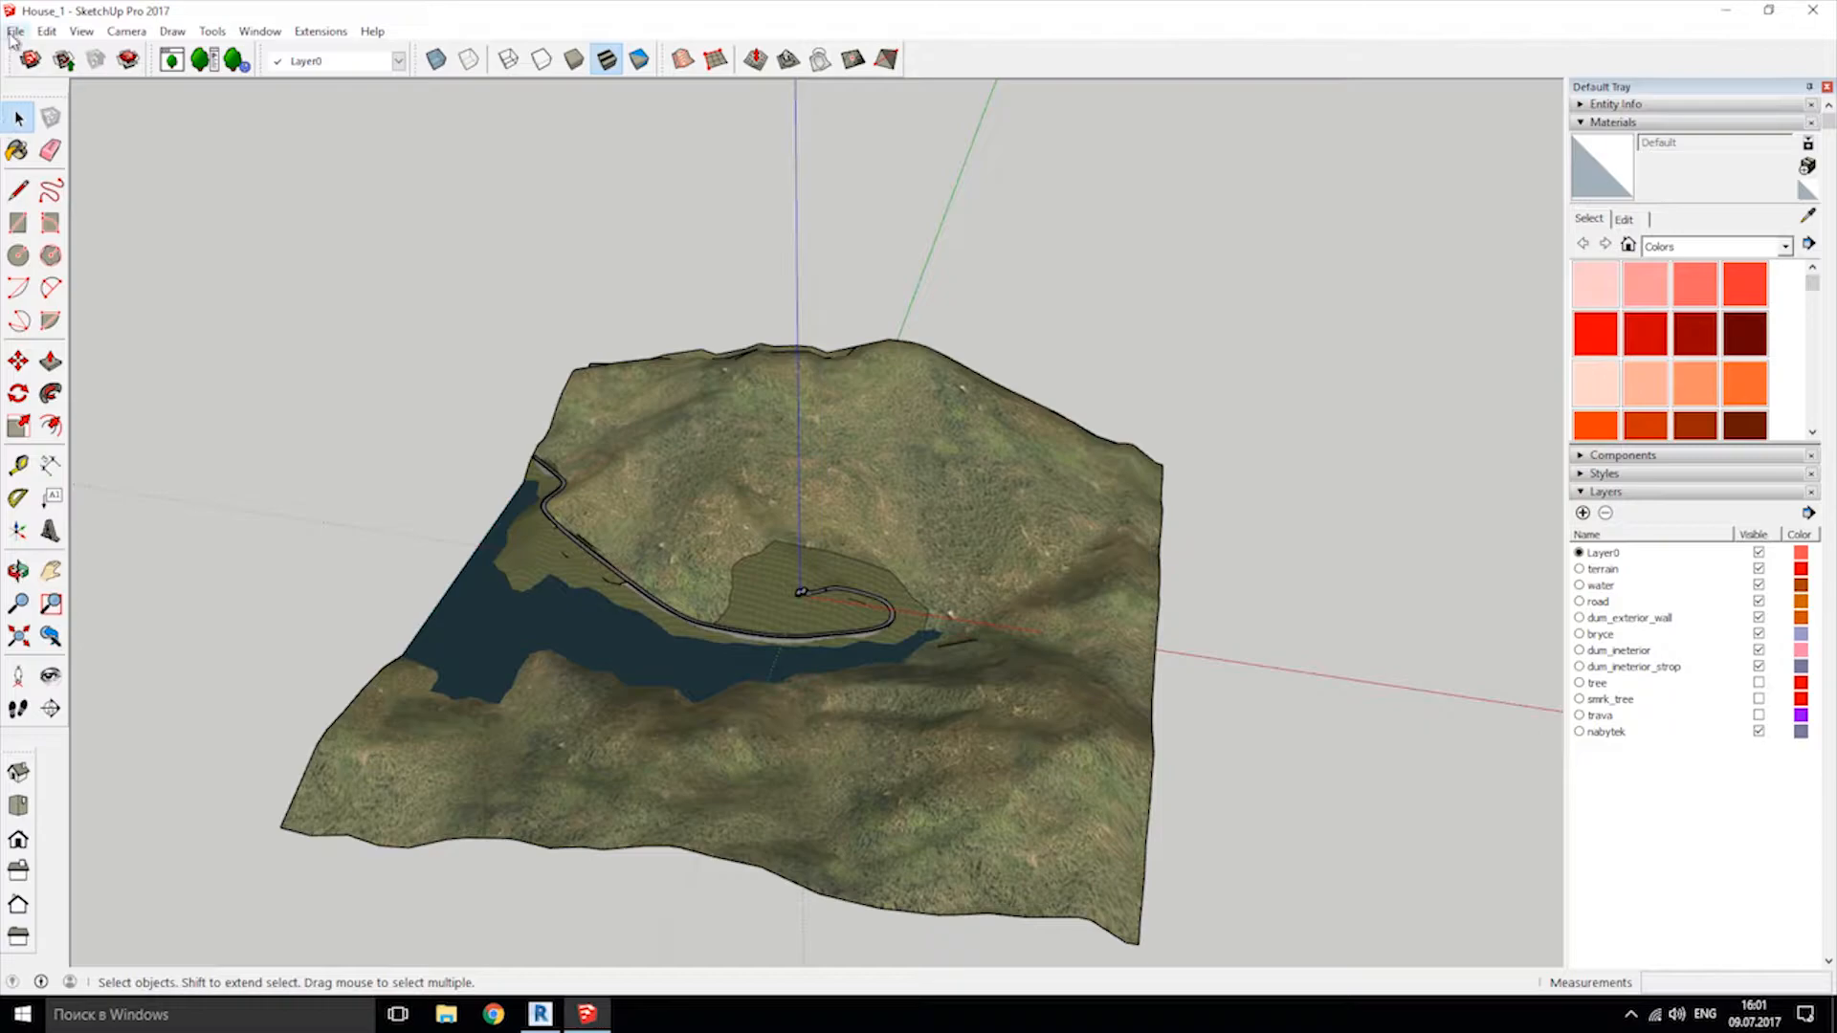
# Save a copy named House_2 as SketchUp Version 8 (*.skp).
pyautogui.click(16, 31)
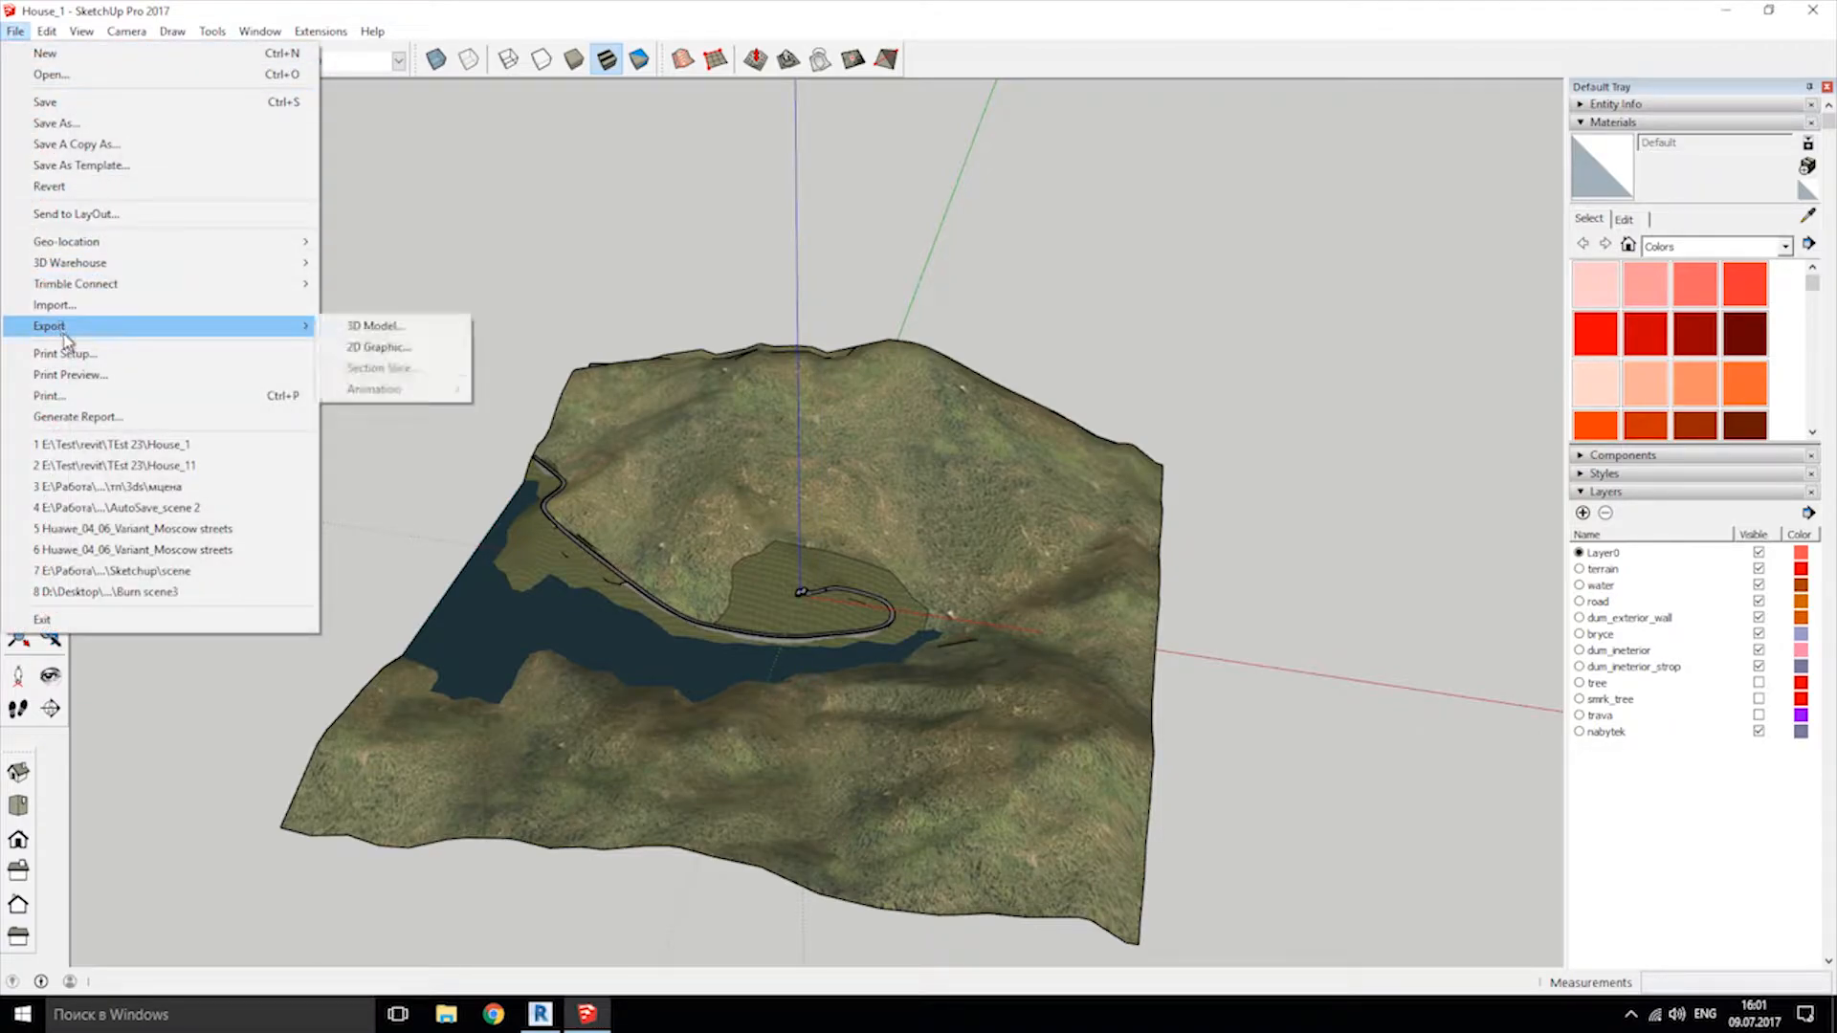
pyautogui.click(375, 324)
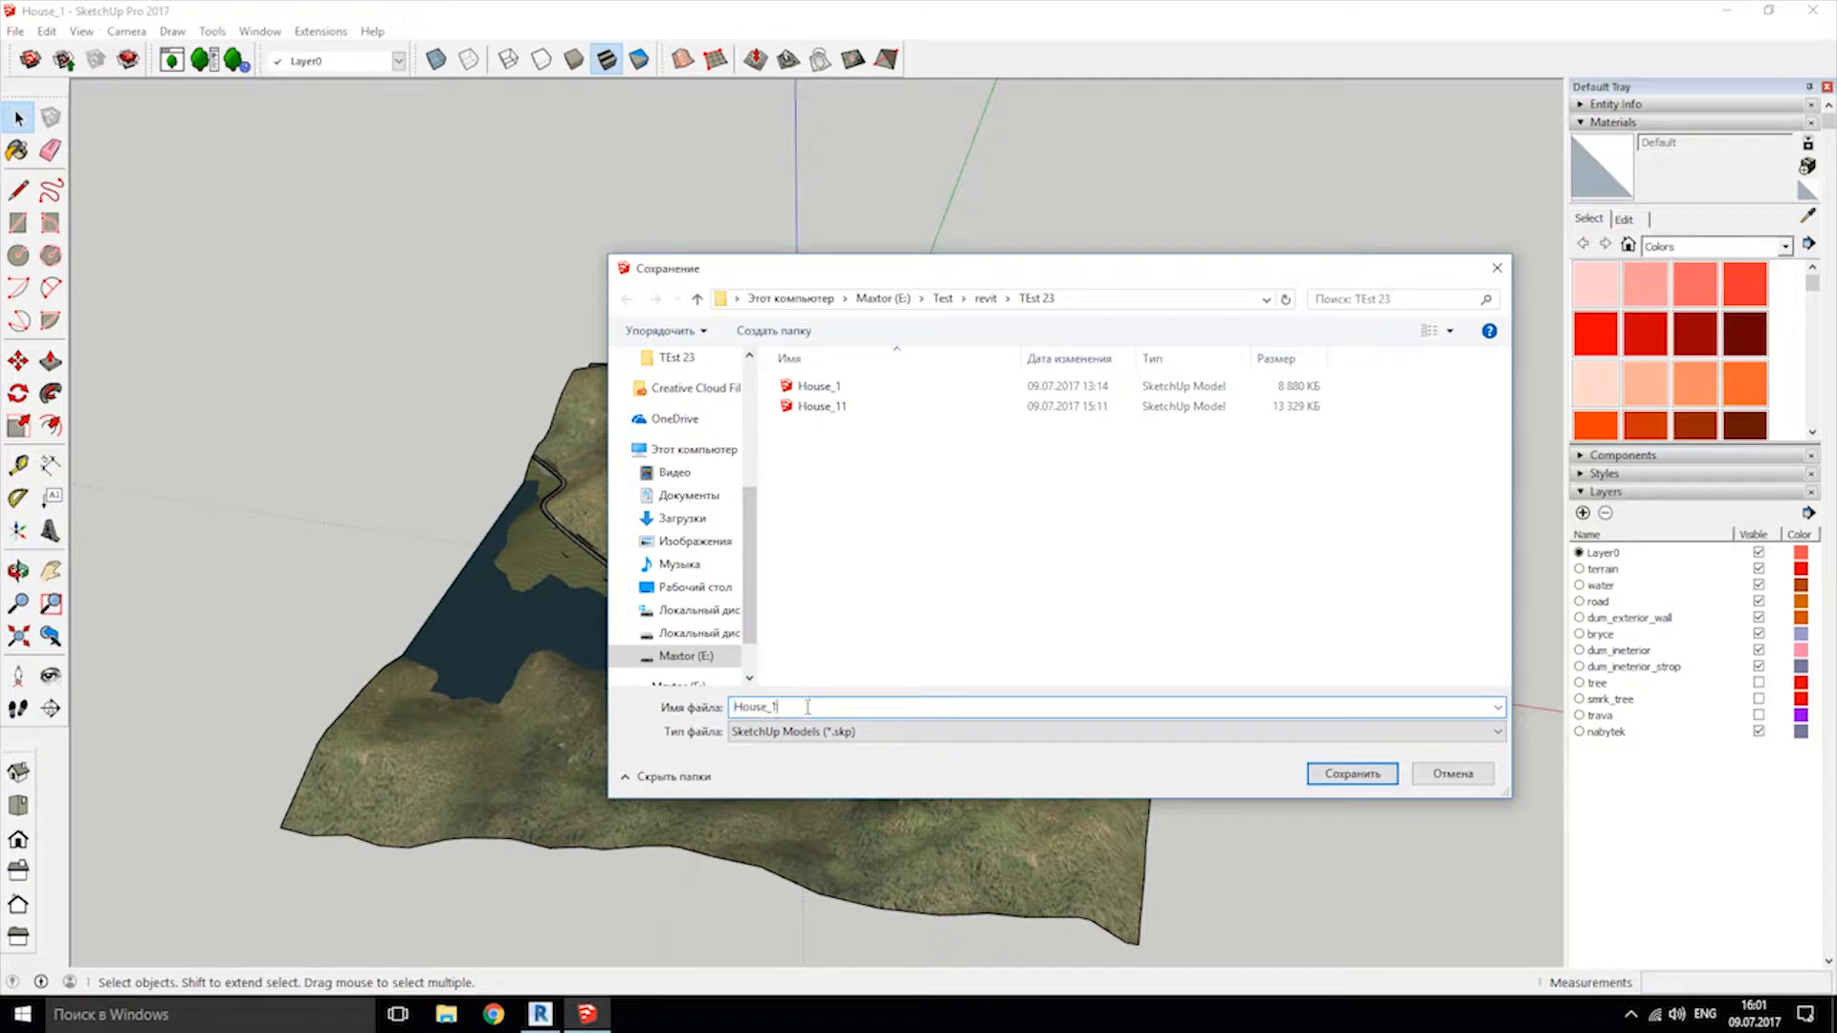
pyautogui.write('House_2')
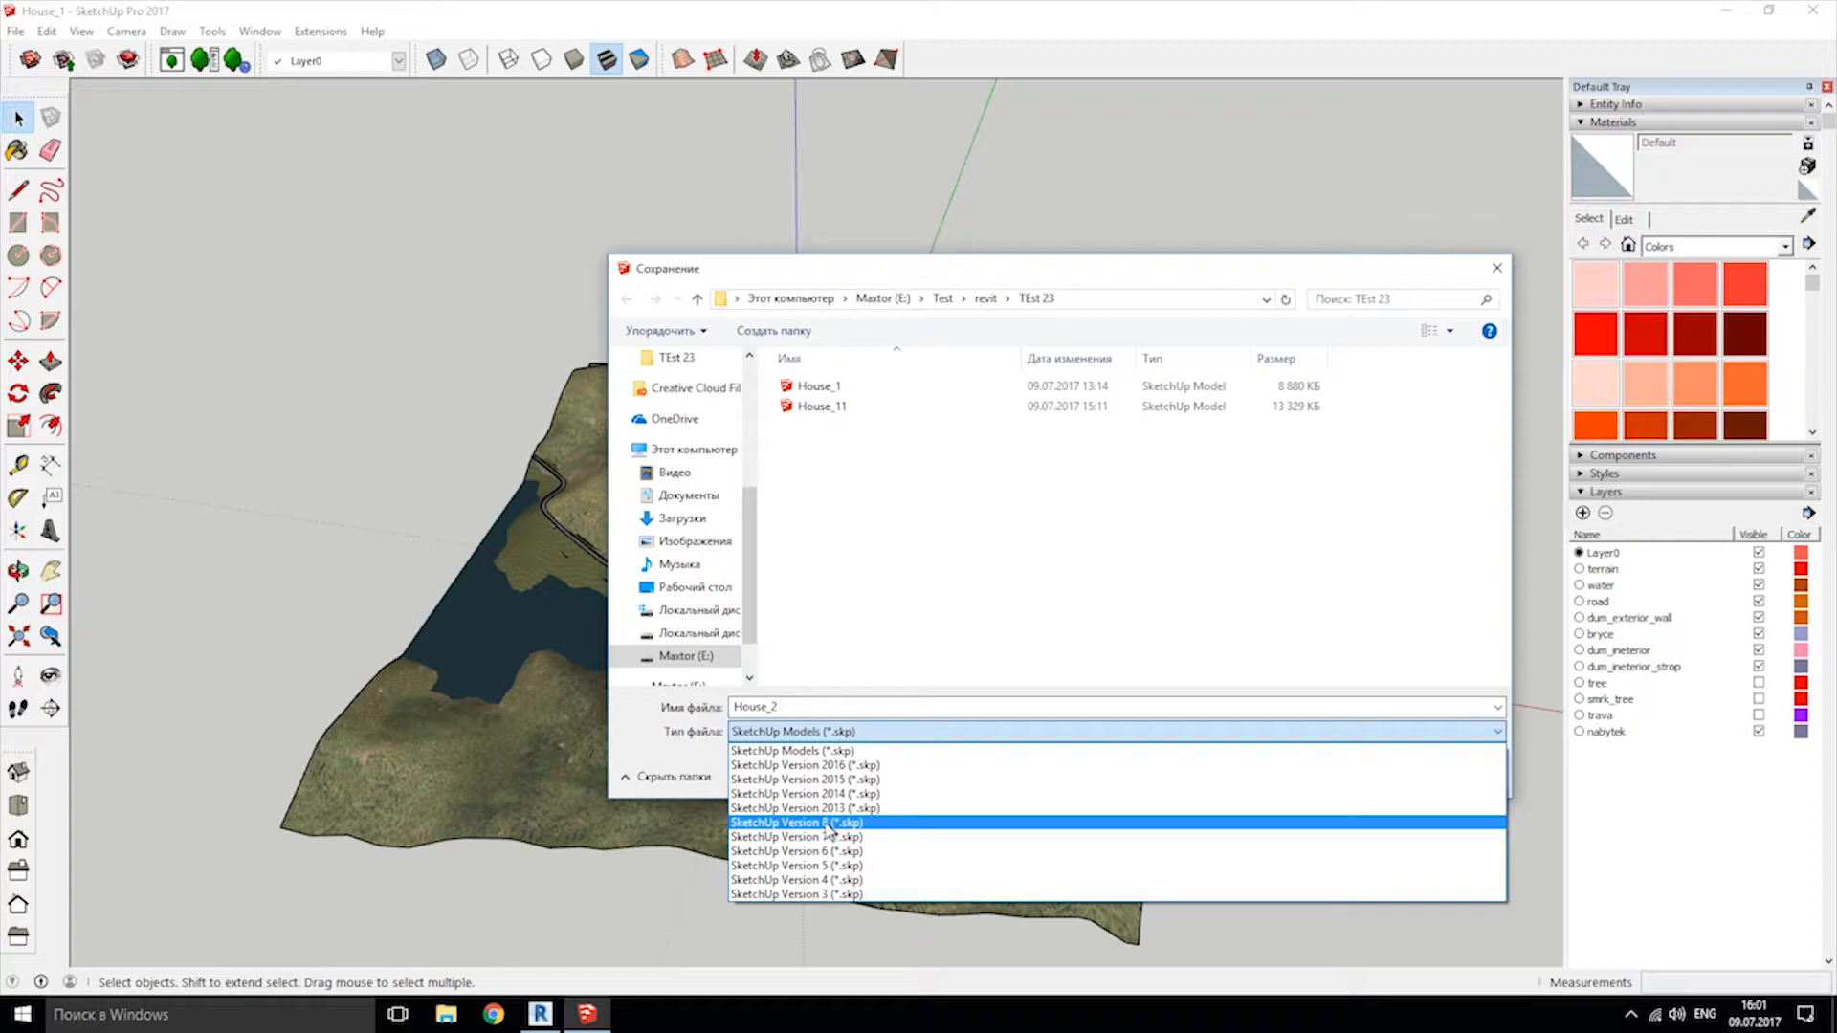
pyautogui.click(795, 821)
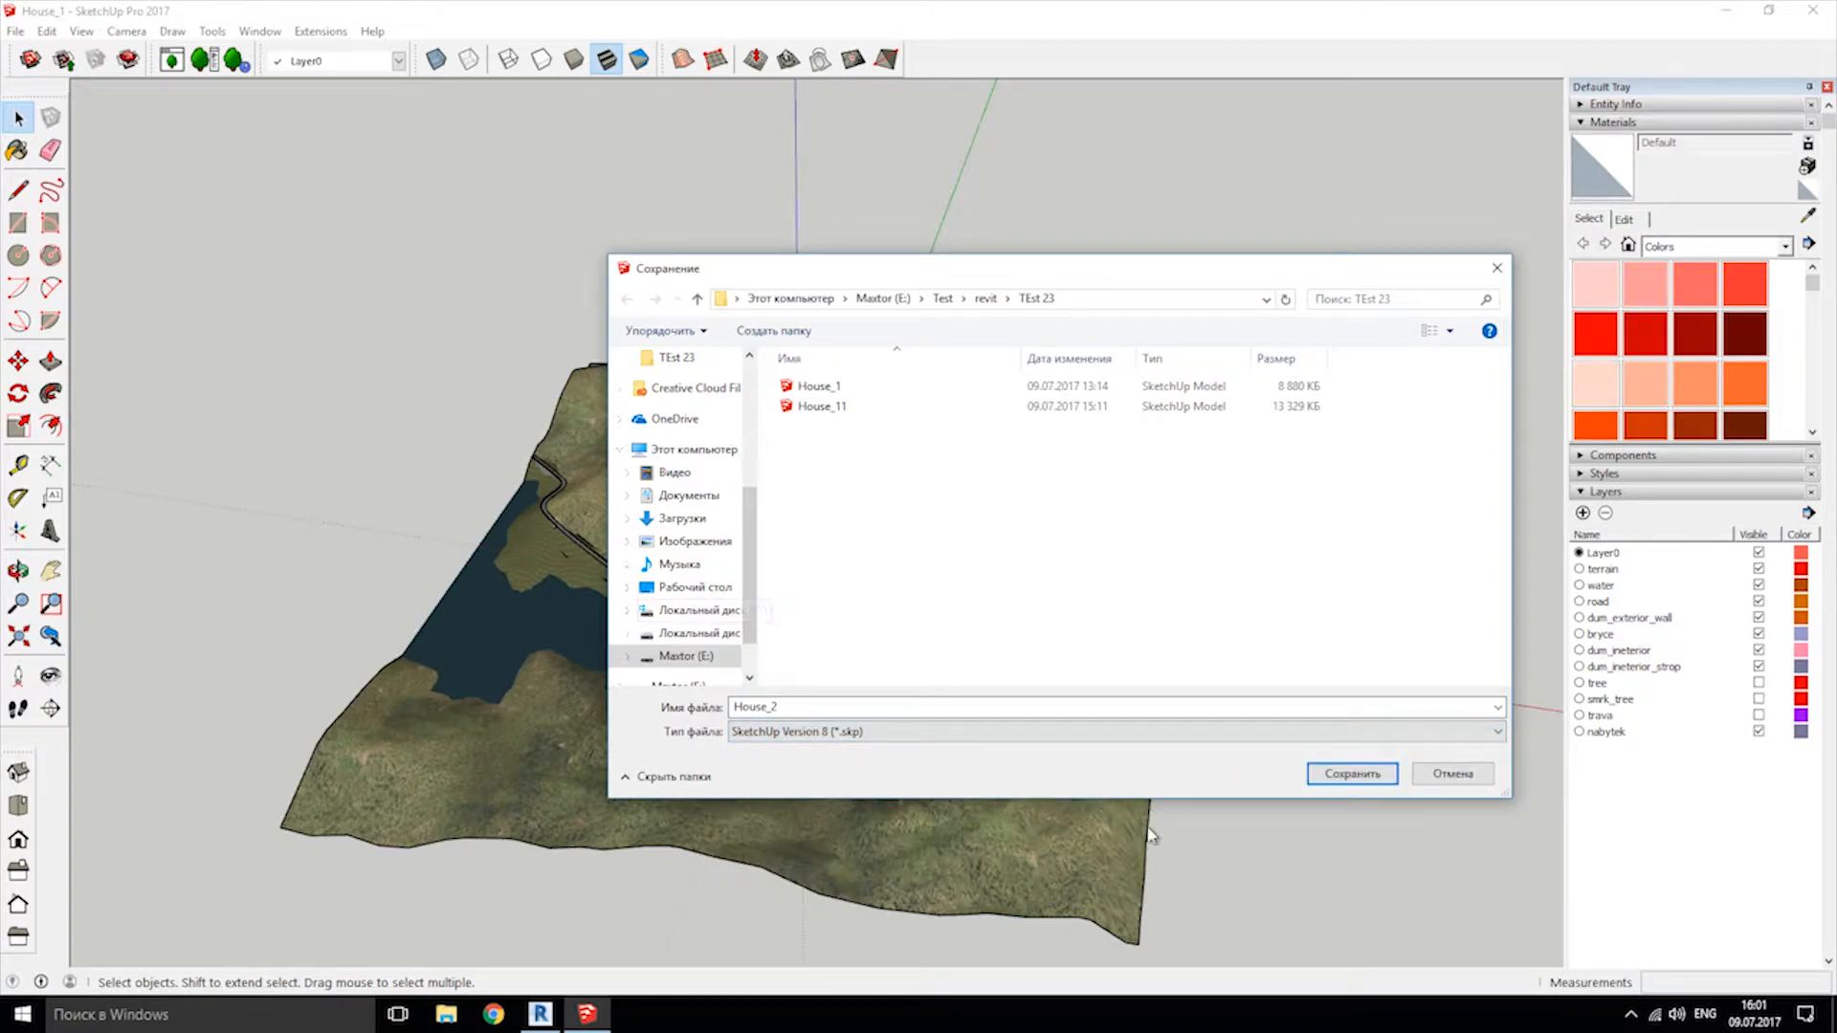
pyautogui.click(1350, 773)
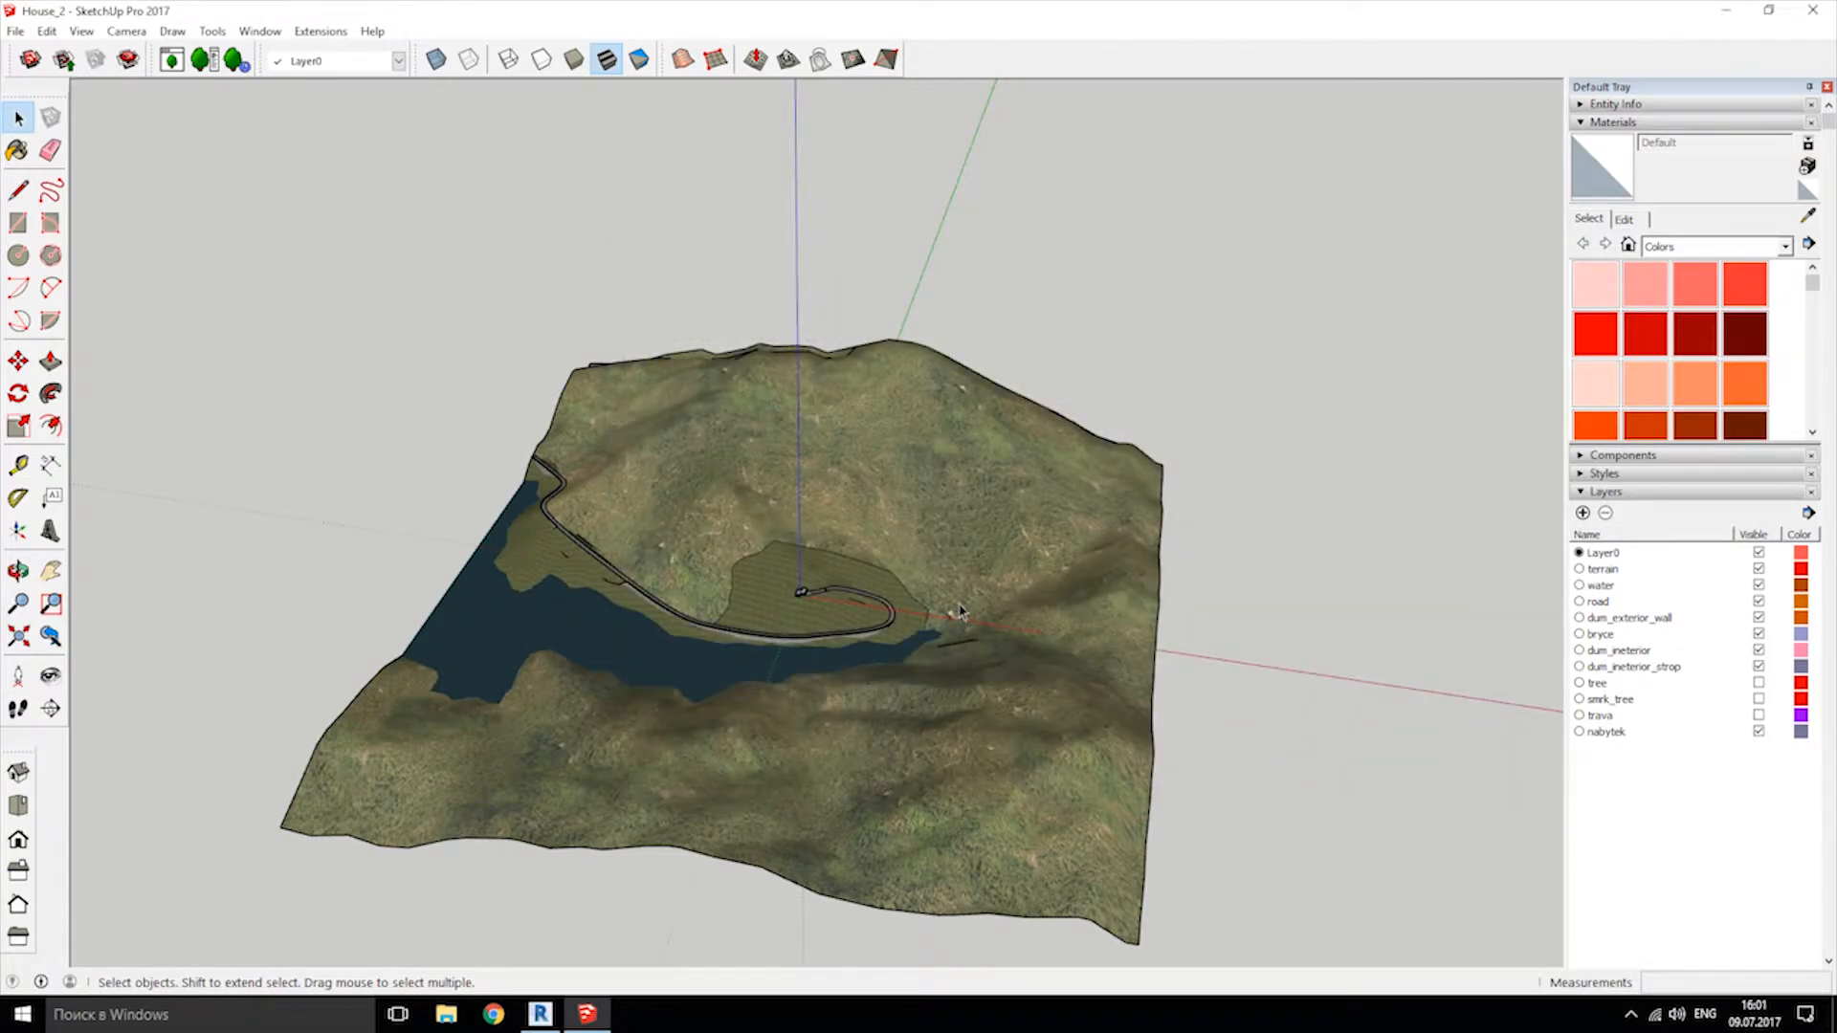
pyautogui.click(21, 1014)
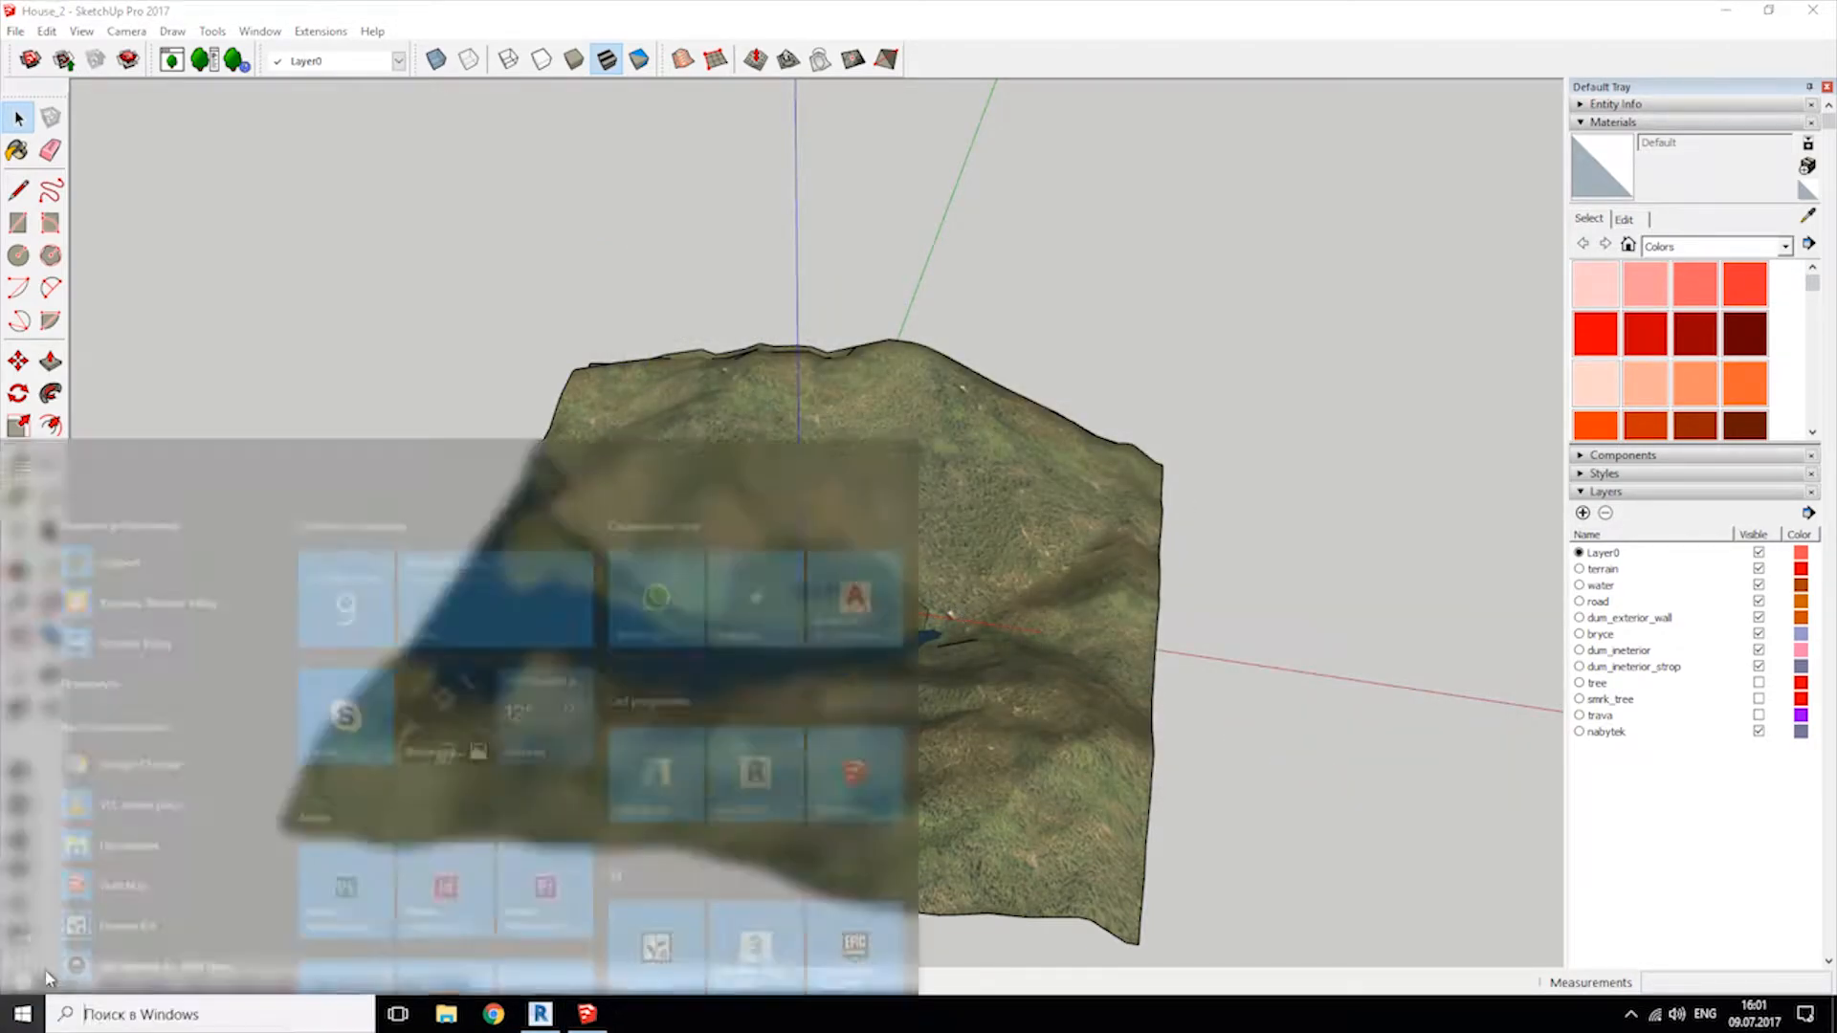
# Switch to Revit and start Import CAD to browse the TEst 23 models.
pyautogui.click(538, 1014)
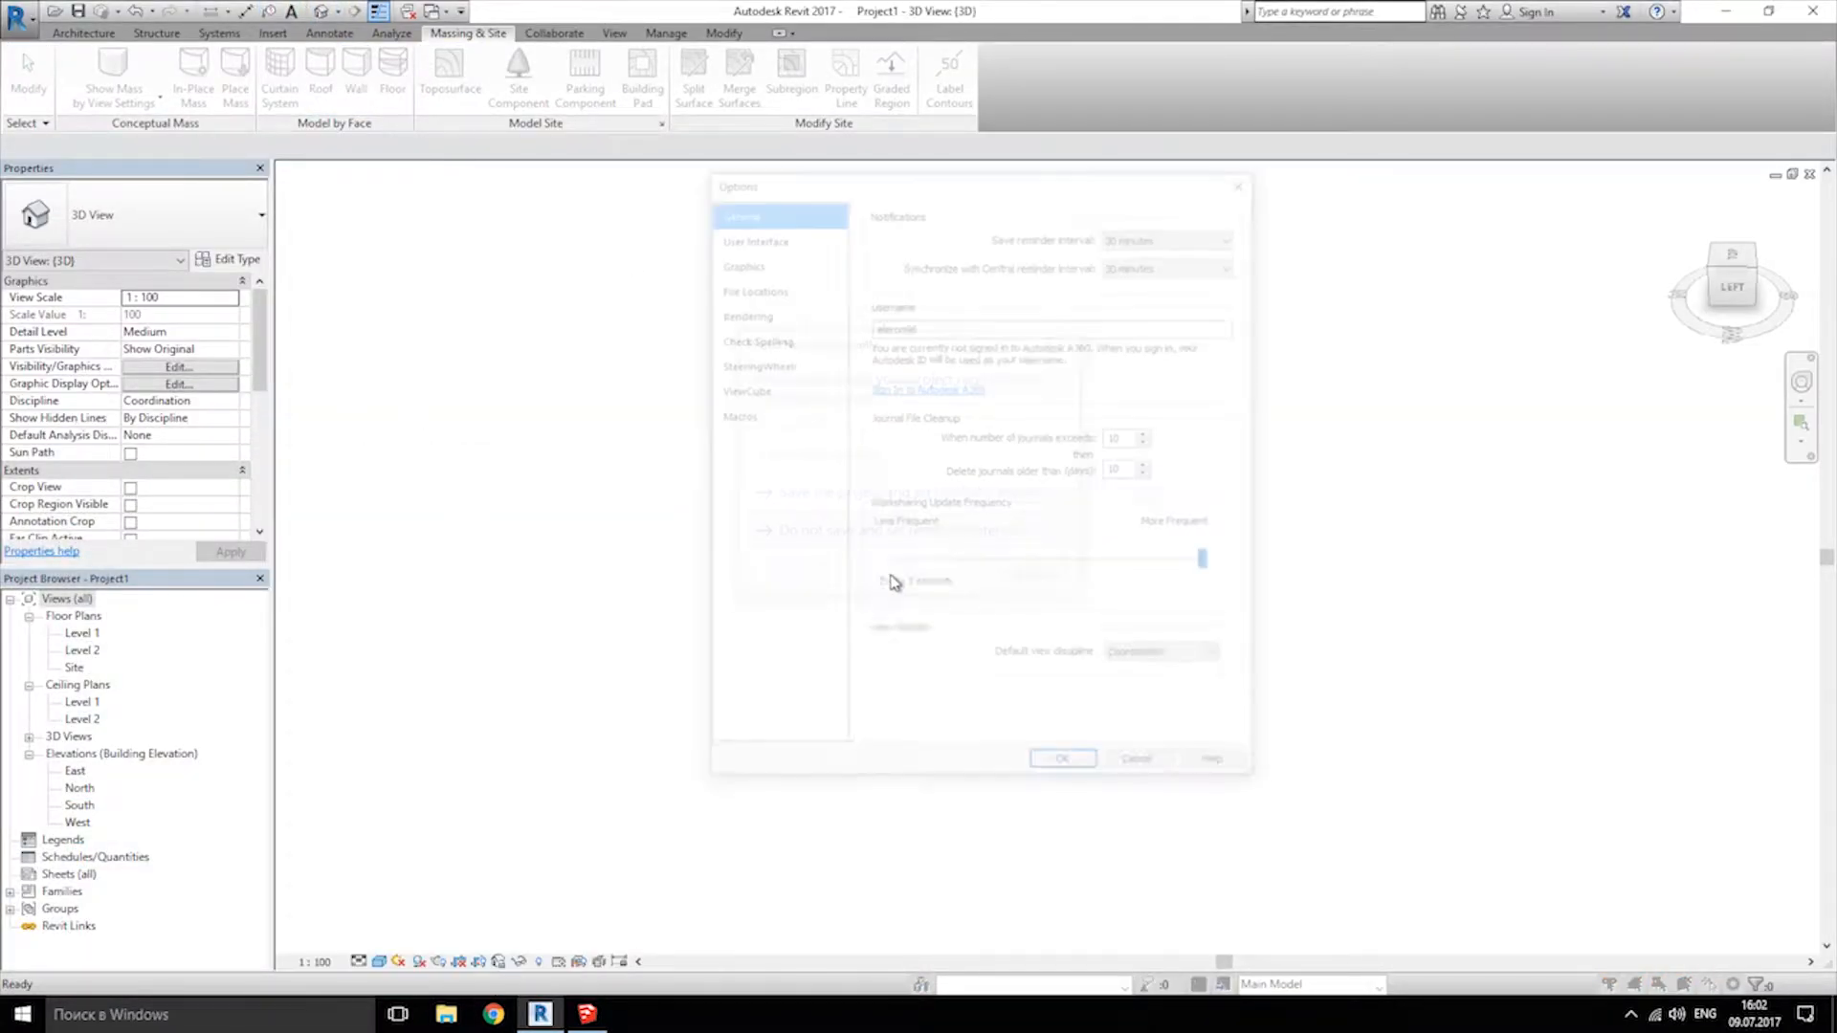
pyautogui.click(1060, 758)
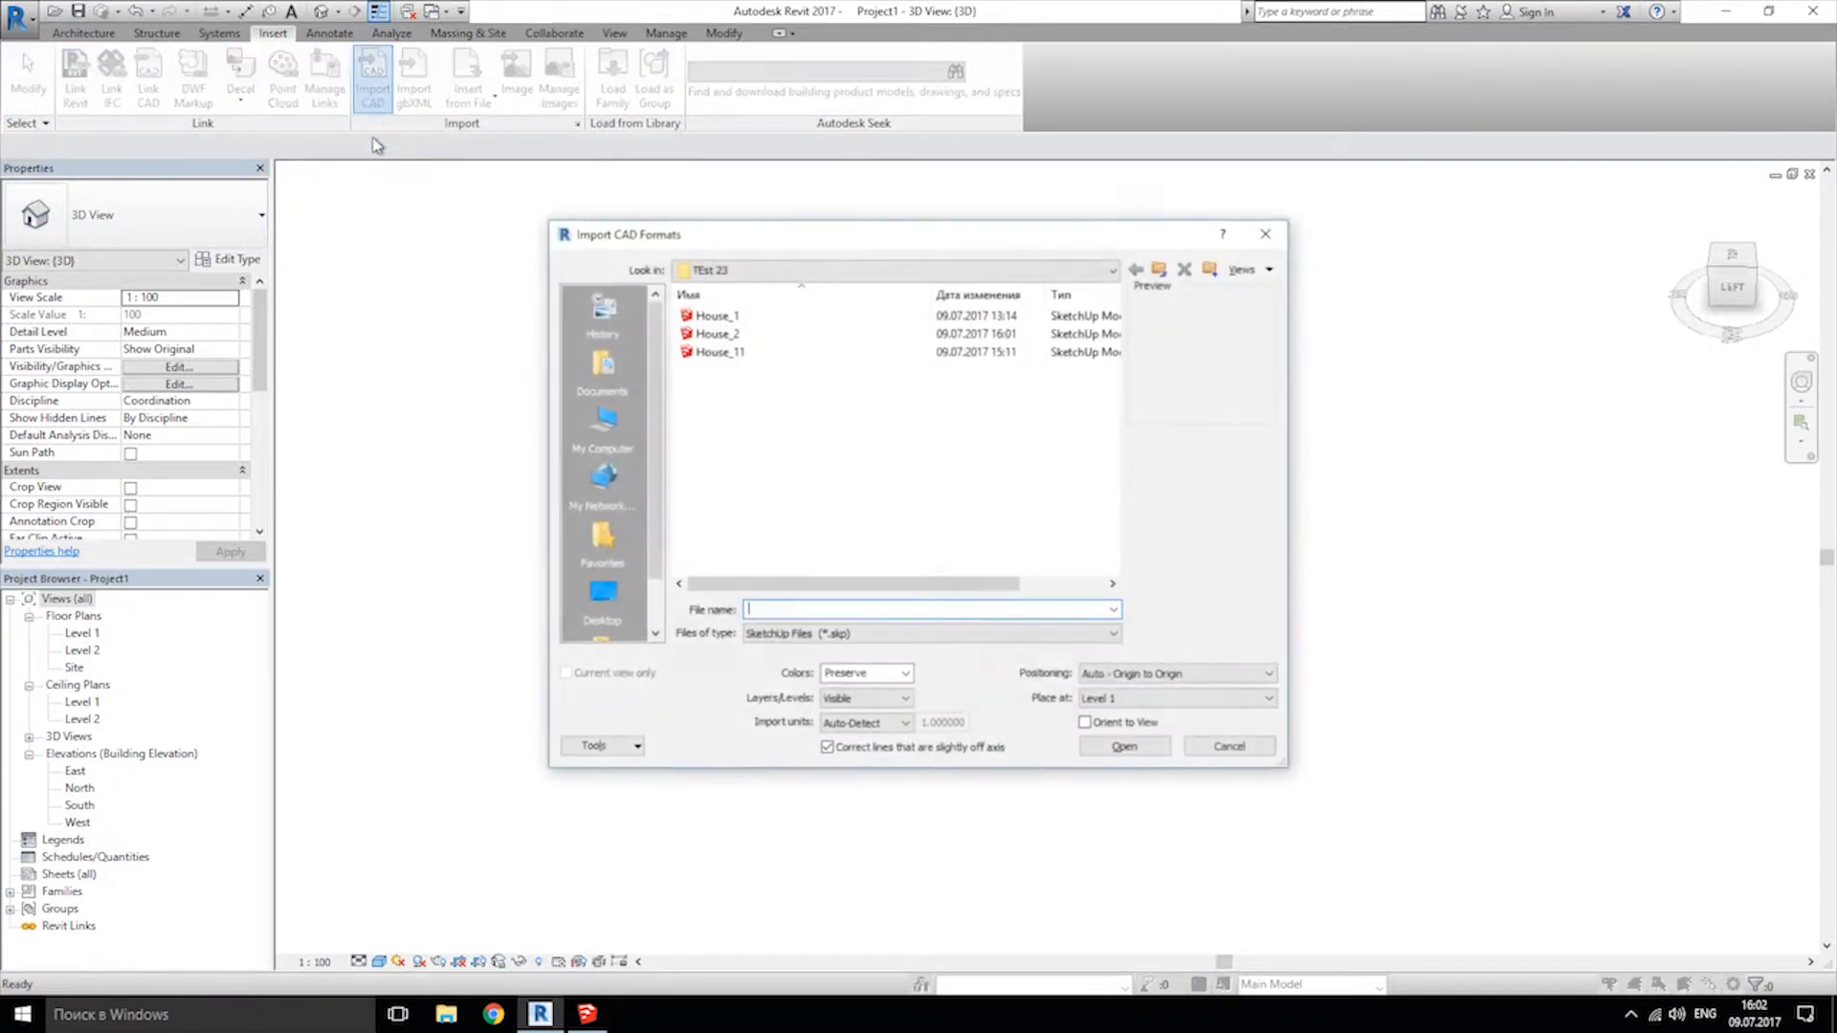
# Import House_2.skp, then zoom and orbit around the terrain, trees and house.
pyautogui.click(716, 333)
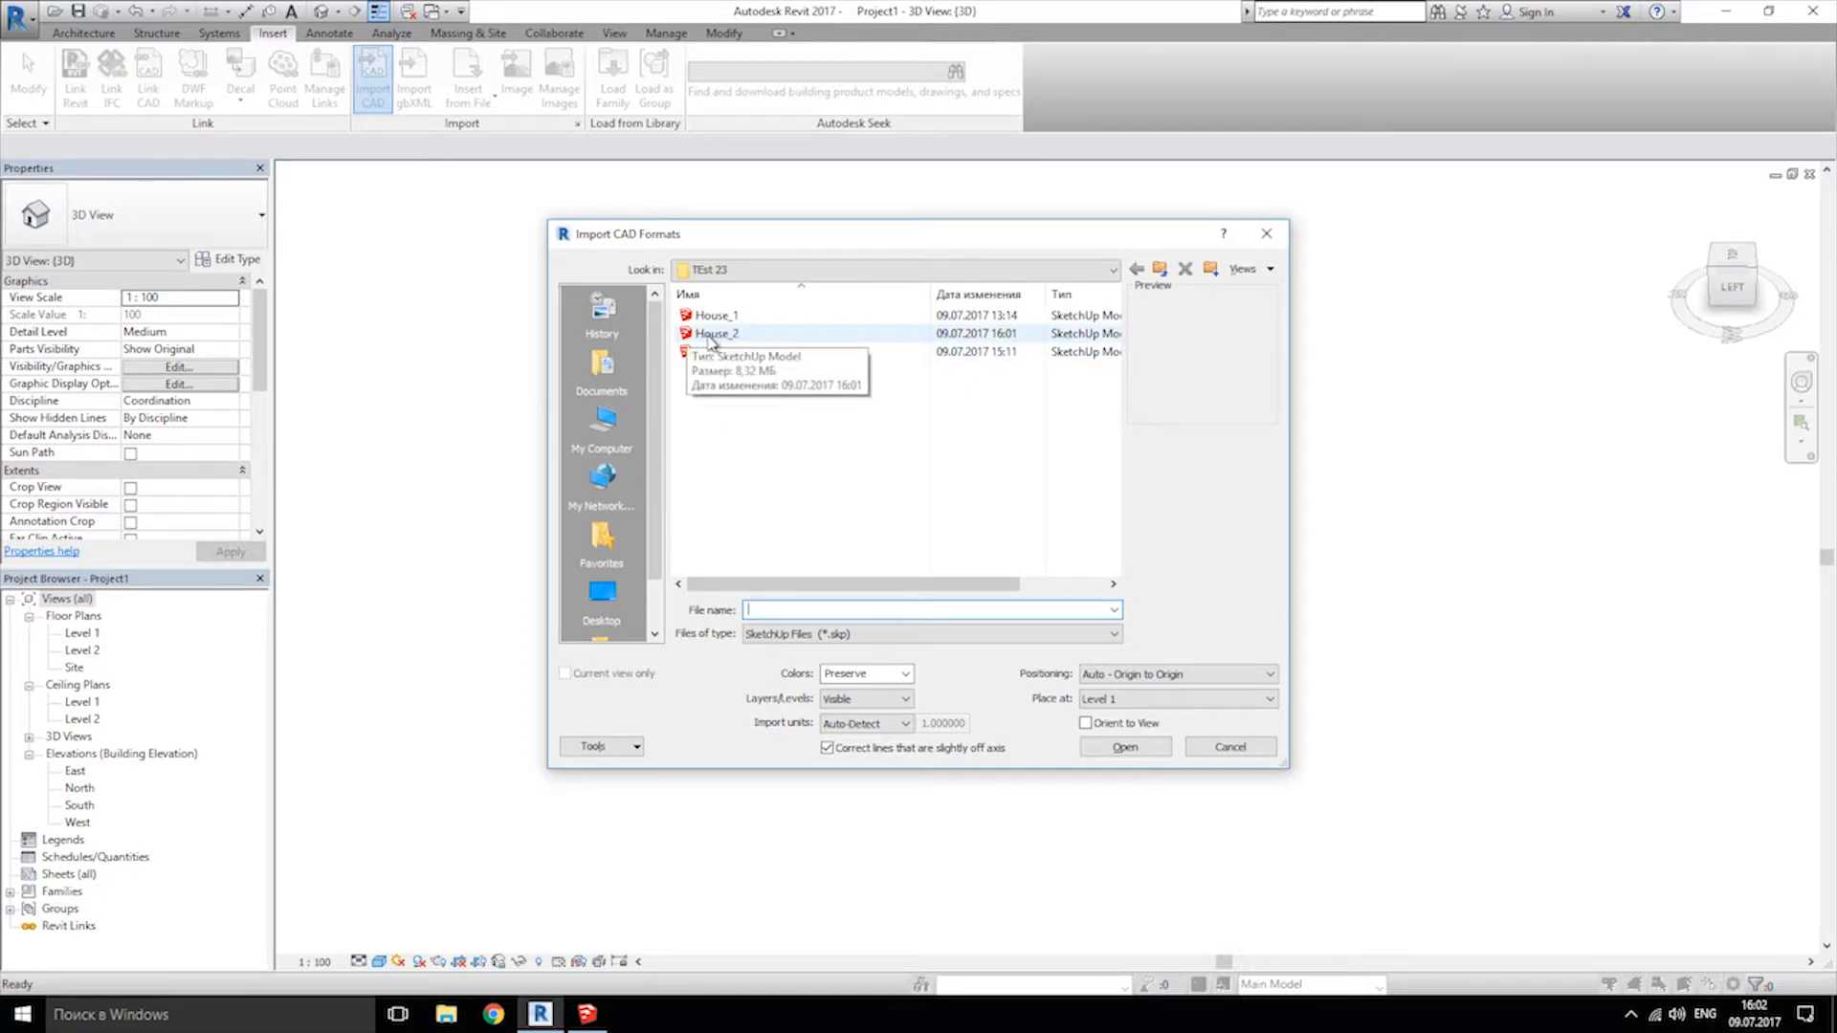
pyautogui.click(716, 333)
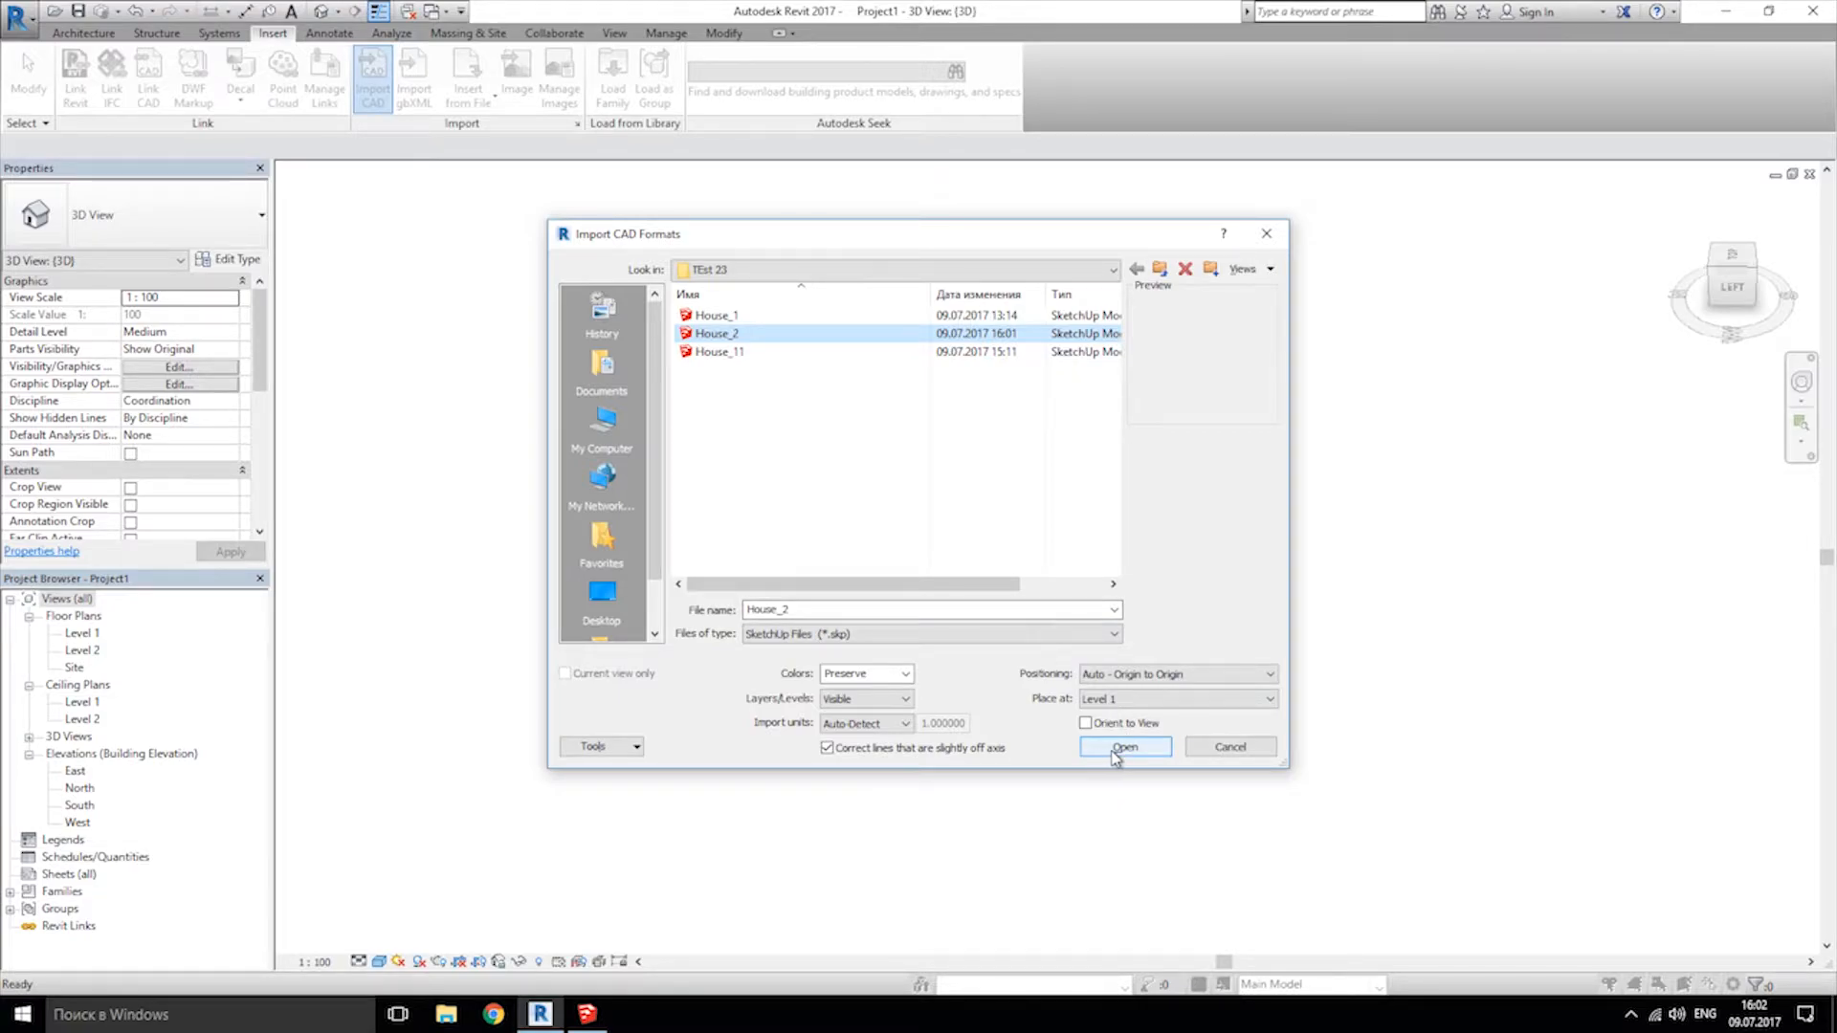
pyautogui.click(1123, 747)
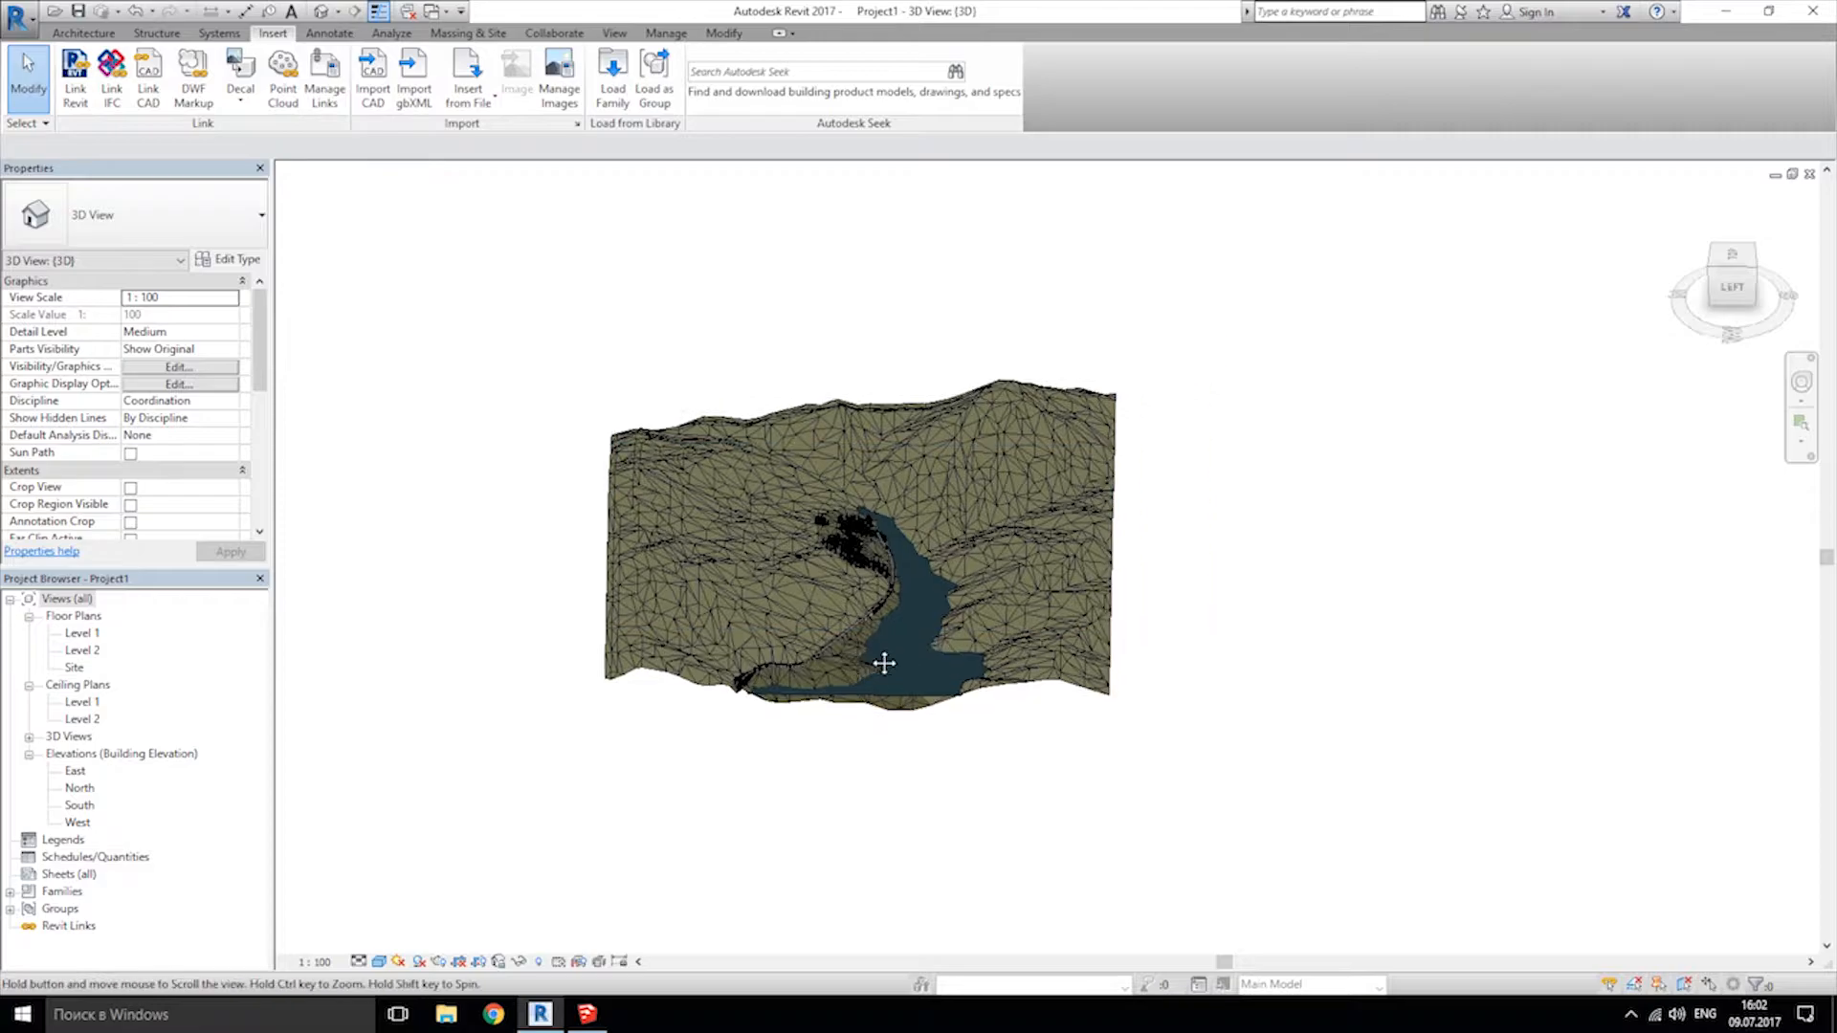
pyautogui.moveTo(884, 663); pyautogui.dragTo(987, 657)
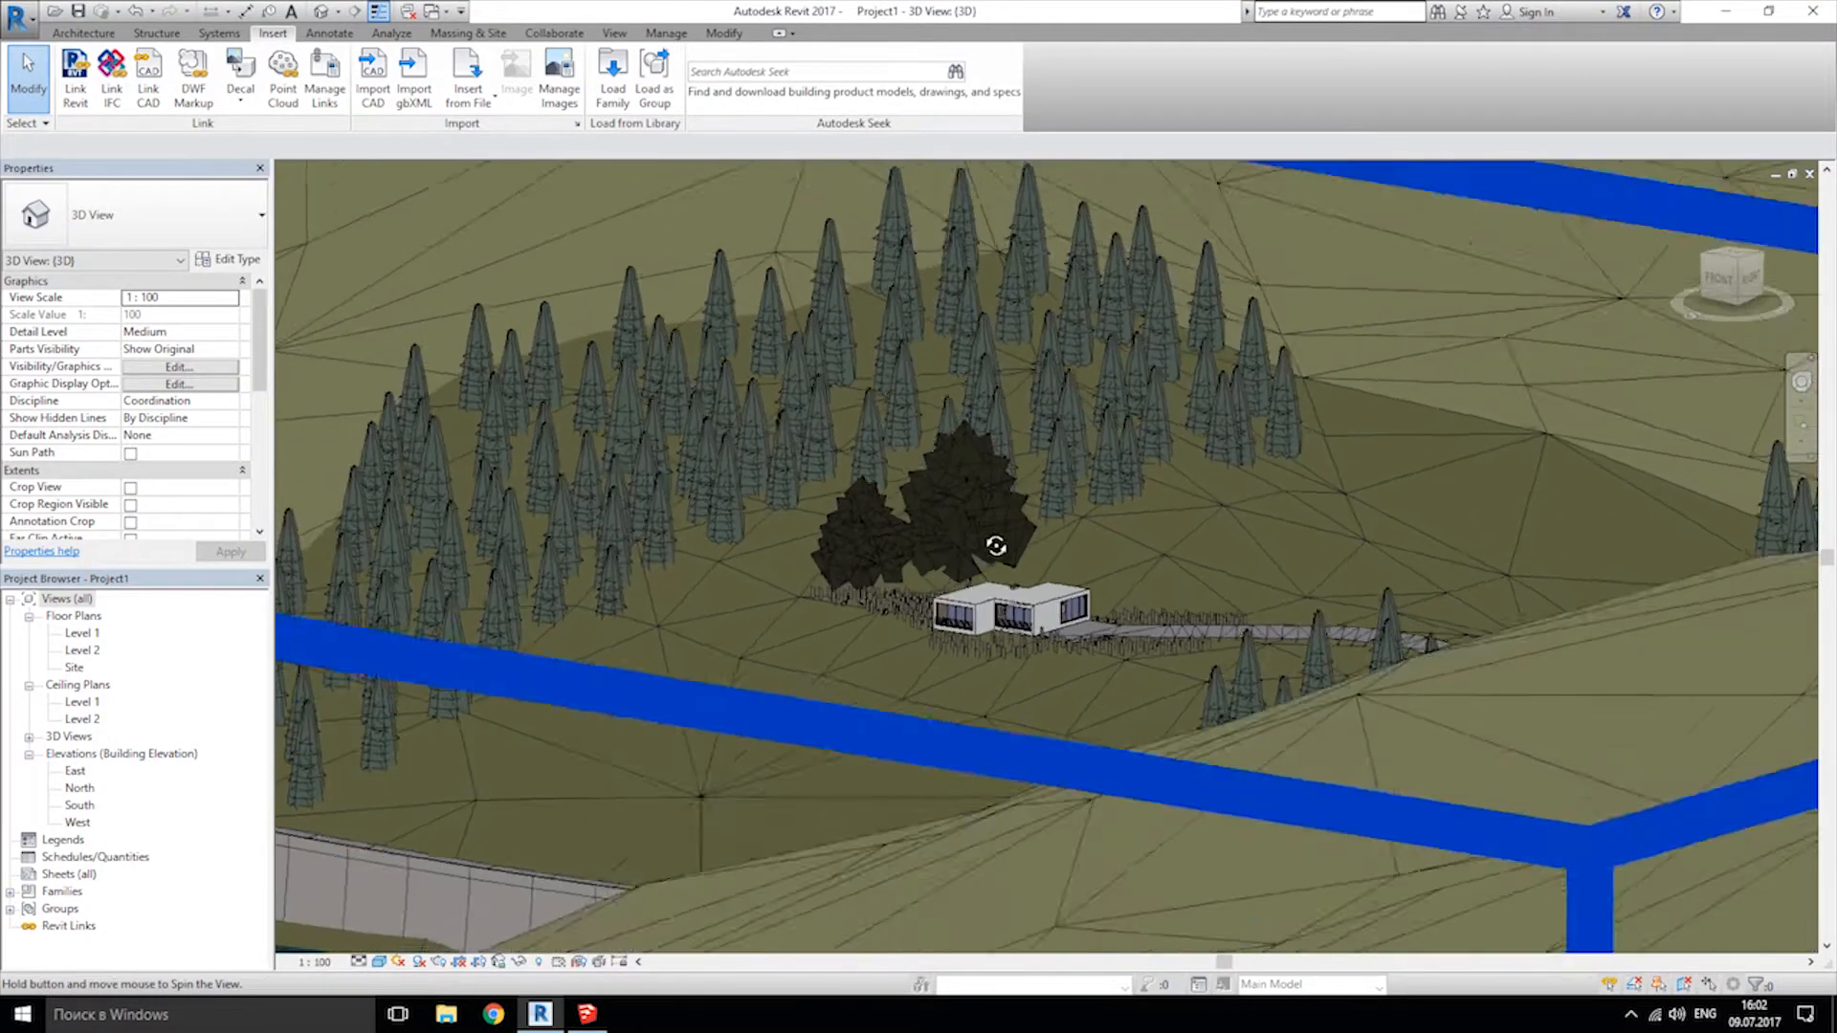
pyautogui.moveTo(996, 546); pyautogui.dragTo(925, 666)
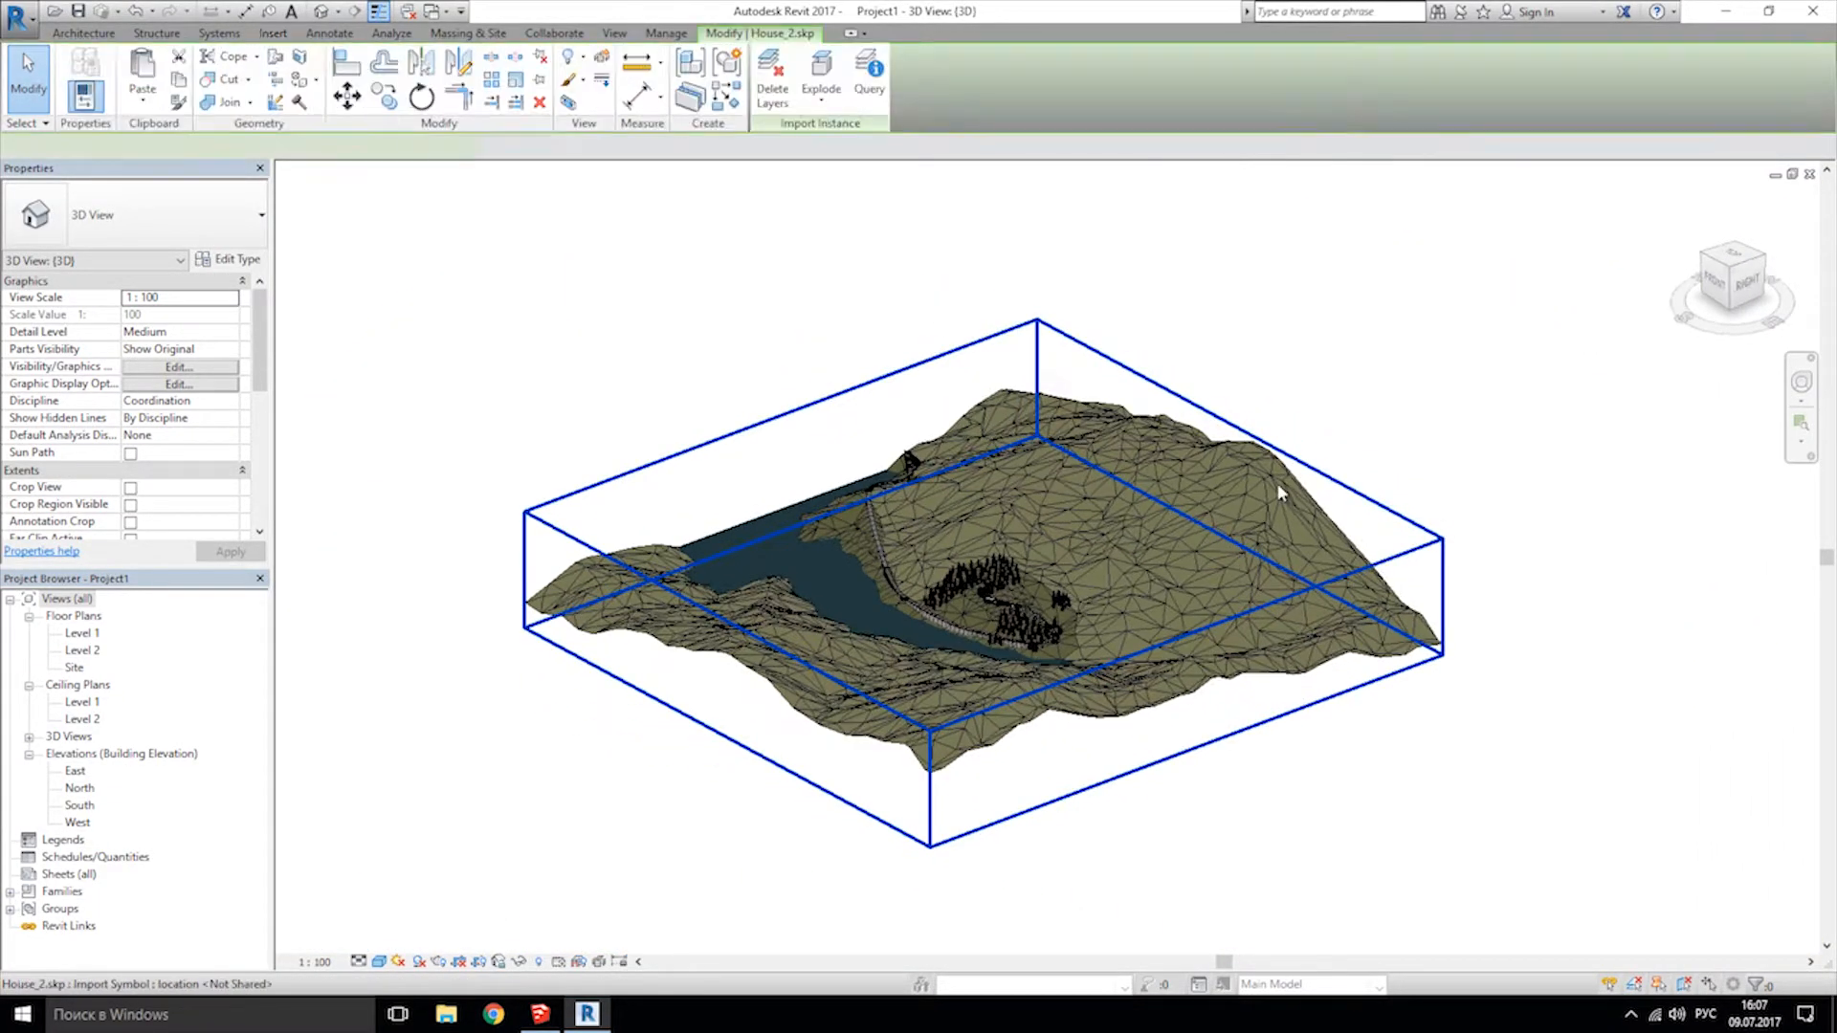
# Select the House_2.skp import and bring up its Explode options for Partial Explode.
pyautogui.click(1031, 527)
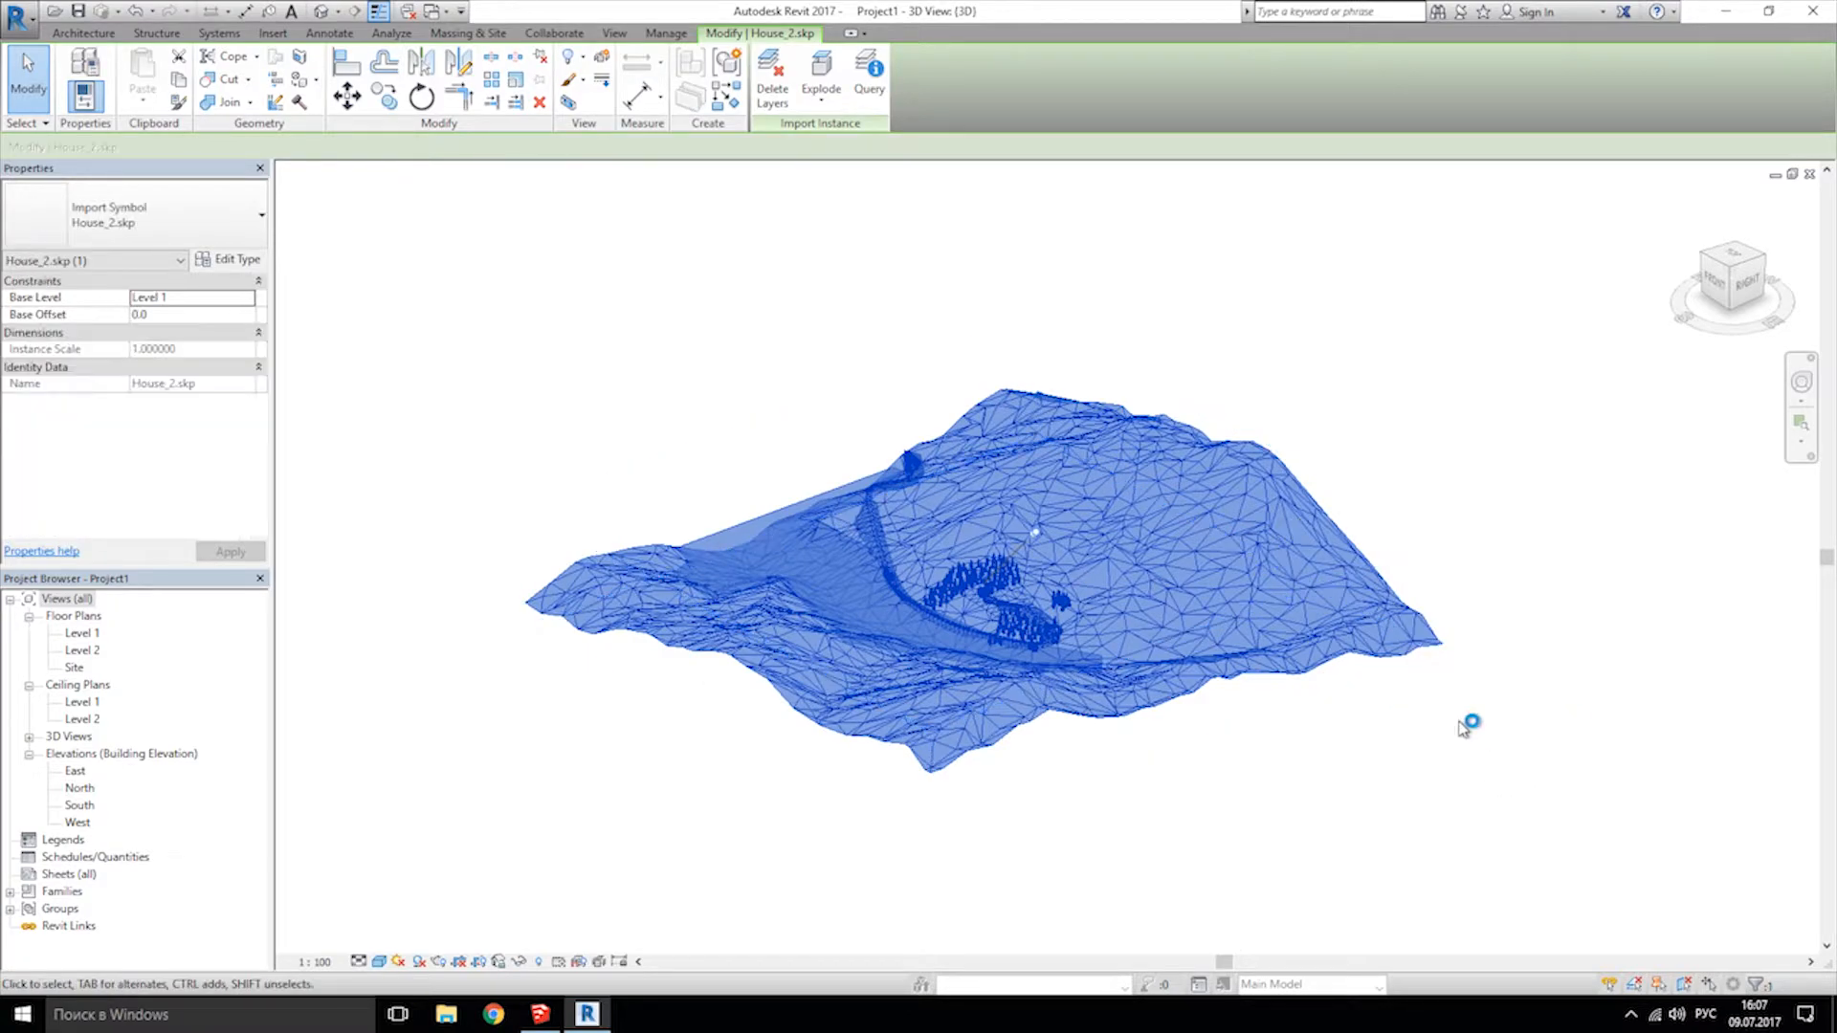
pyautogui.moveTo(1036, 534)
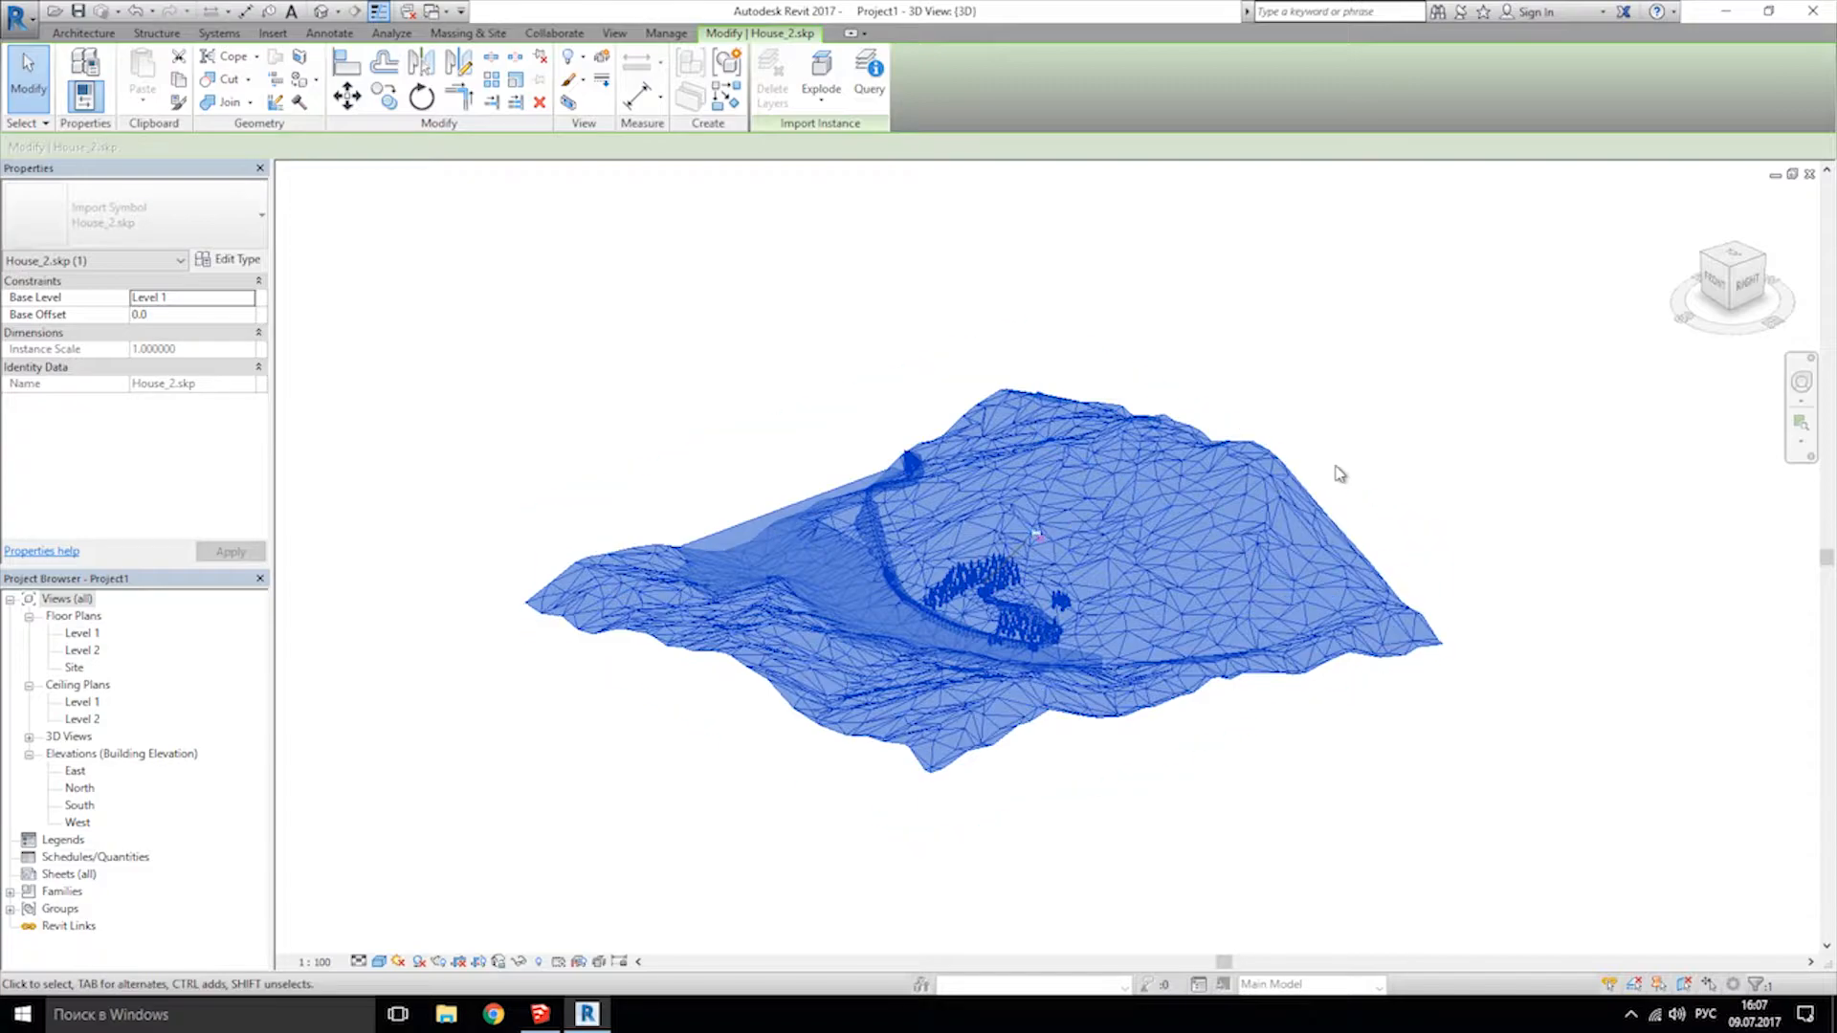
pyautogui.click(1066, 465)
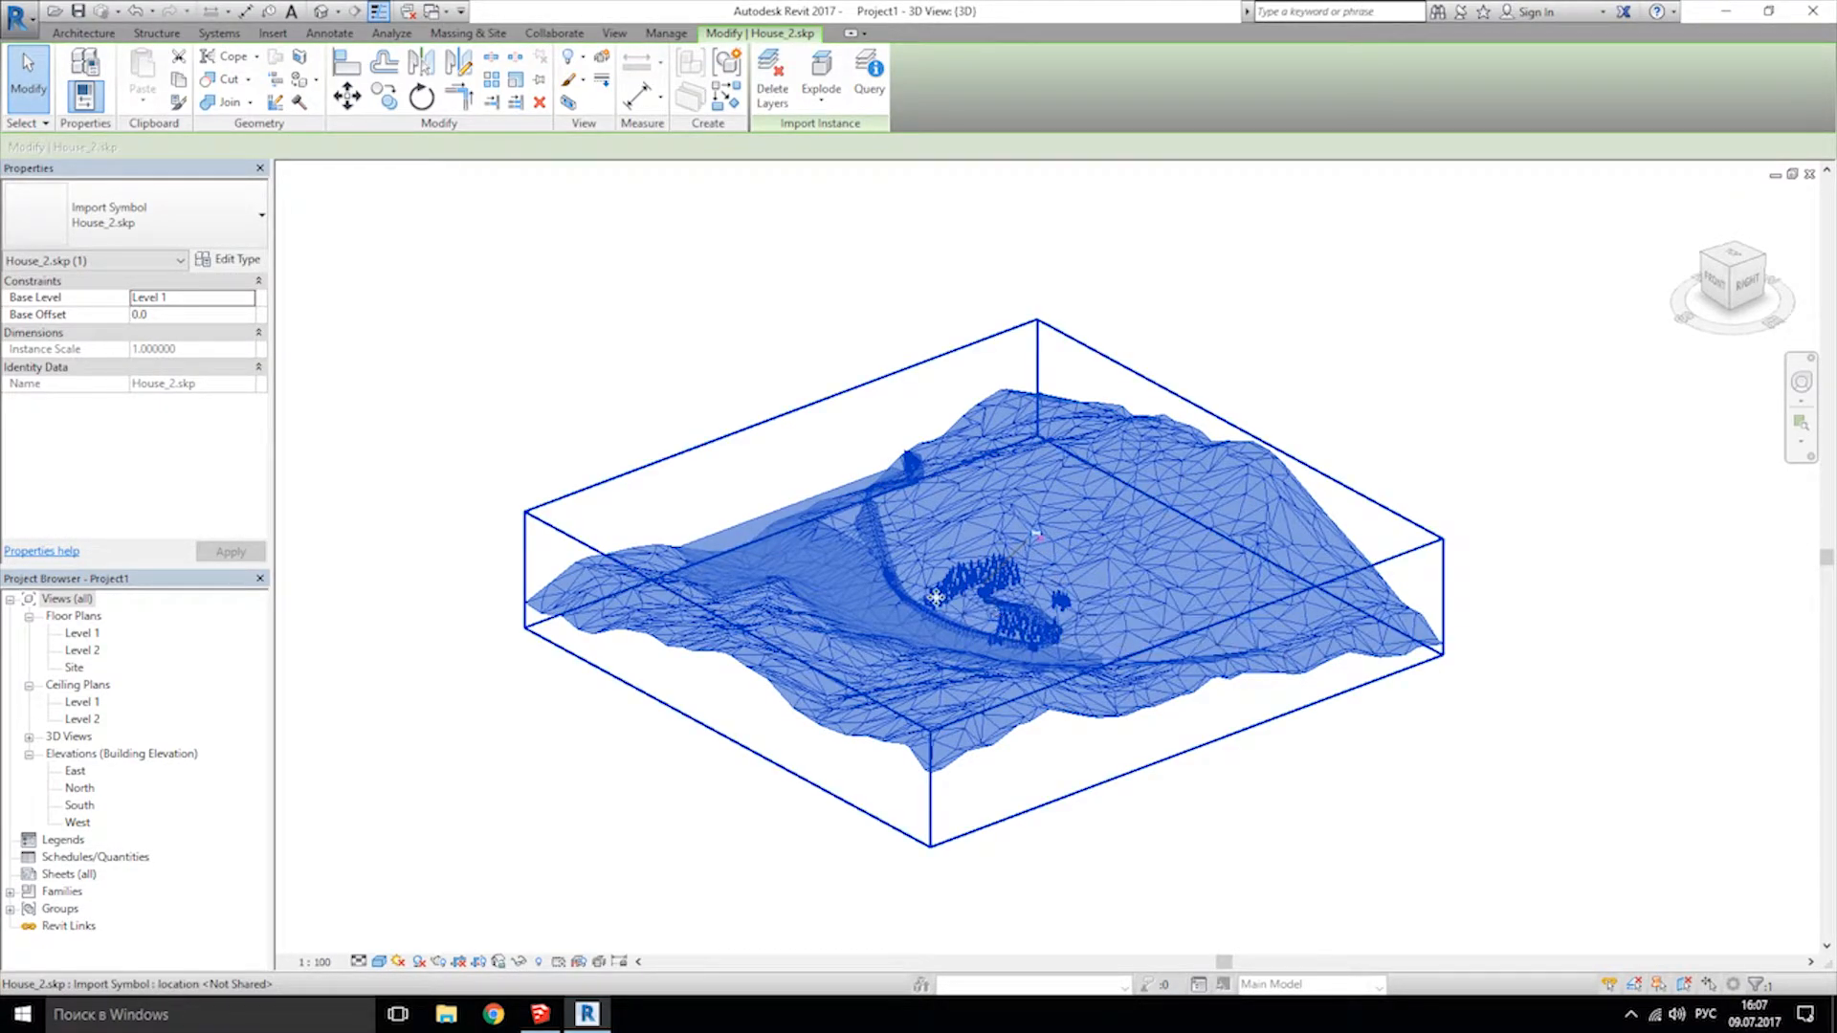
pyautogui.moveTo(934, 607)
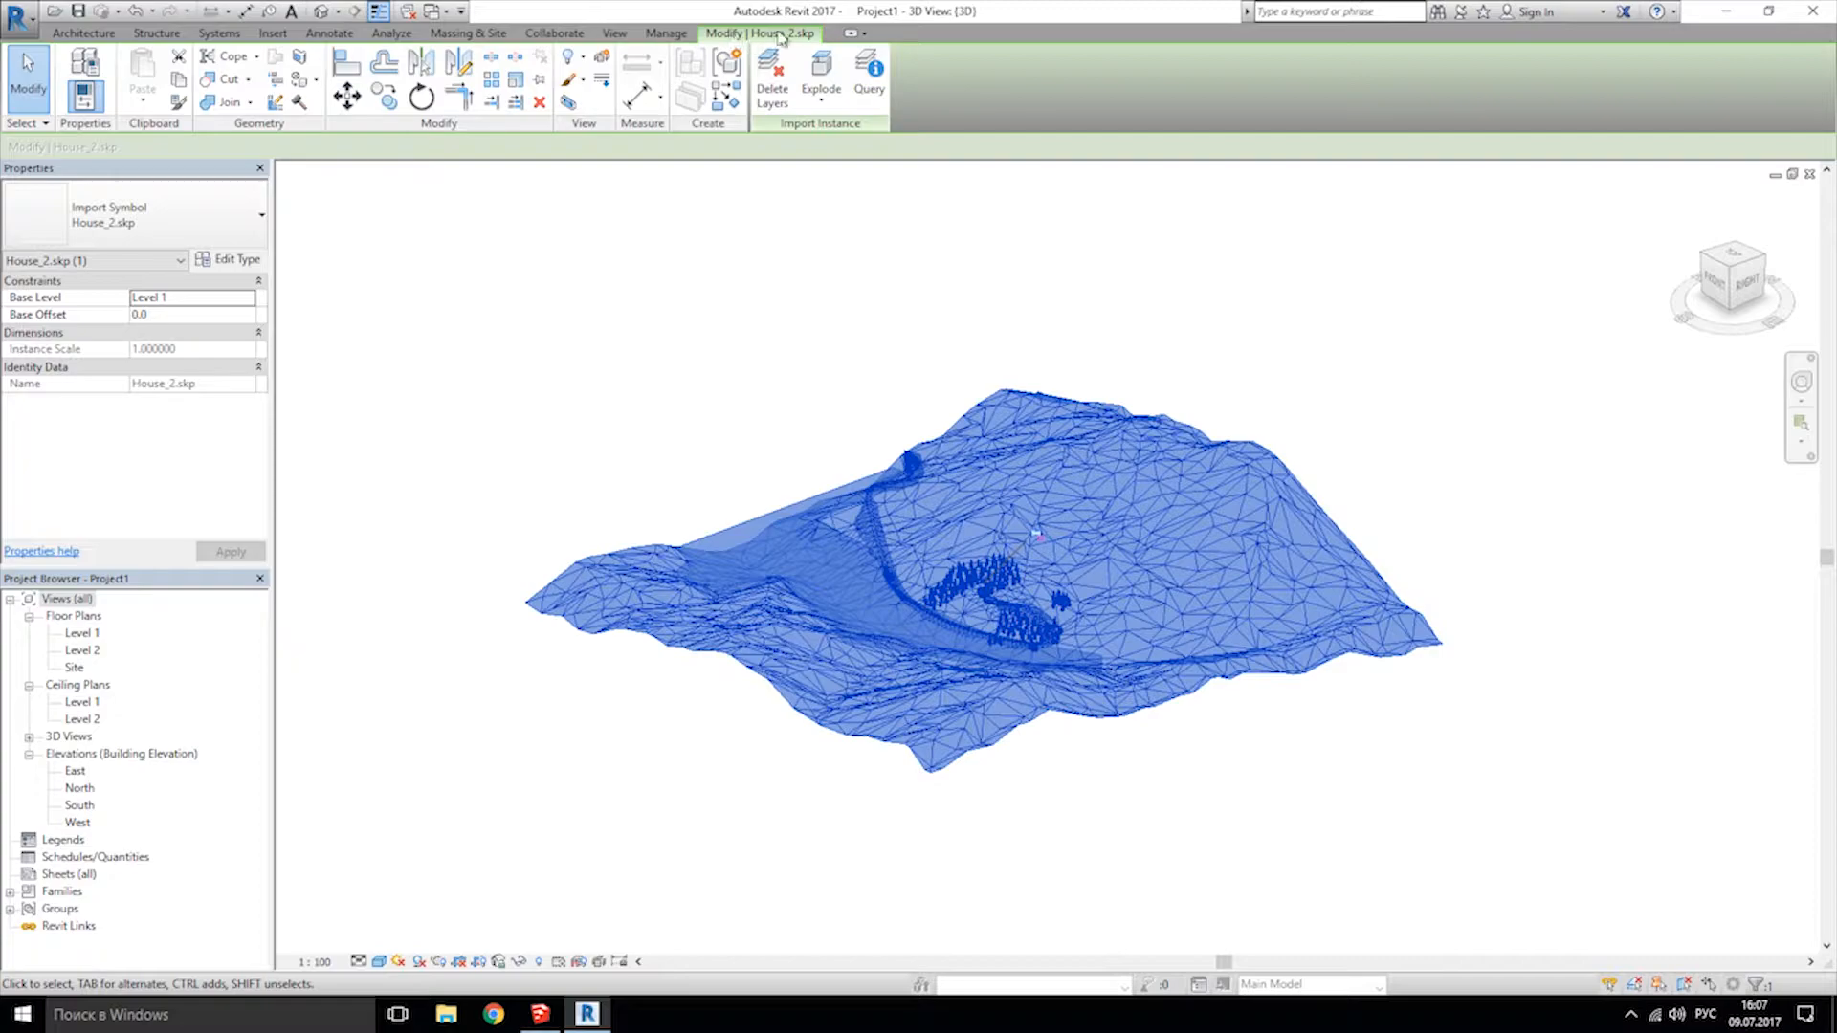
pyautogui.moveTo(820, 74)
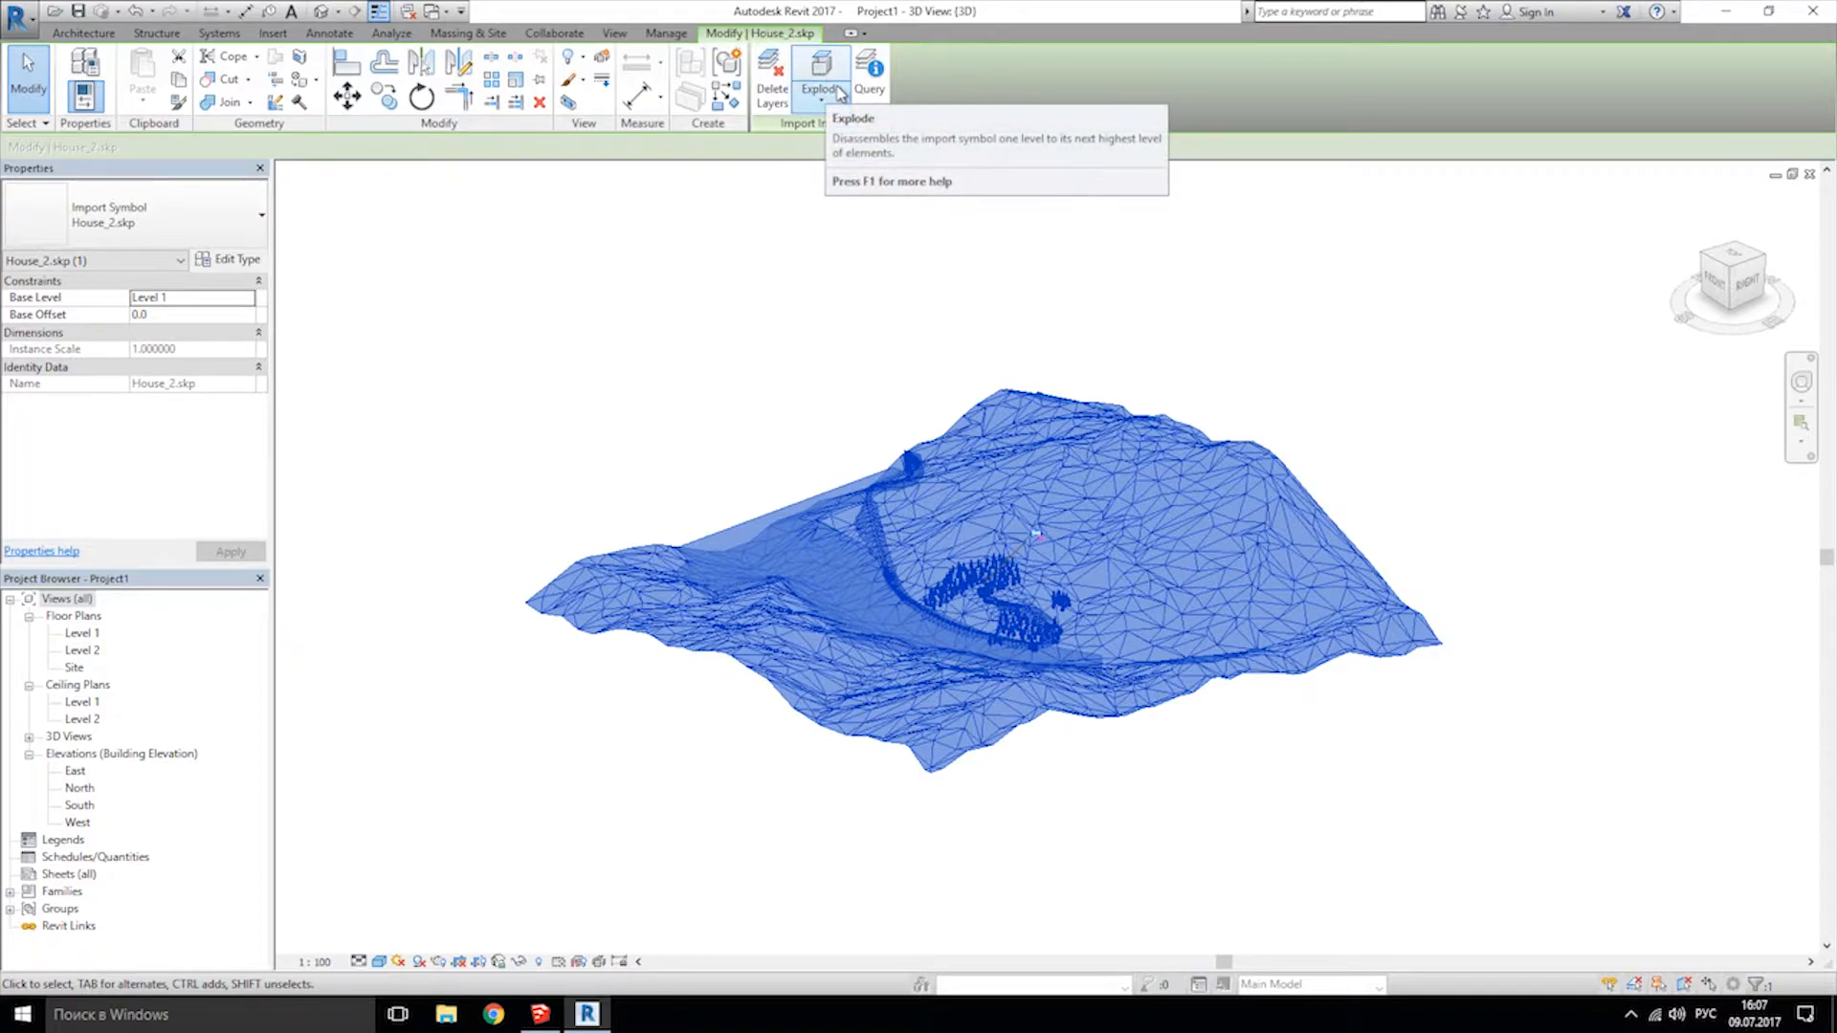
pyautogui.moveTo(820, 78)
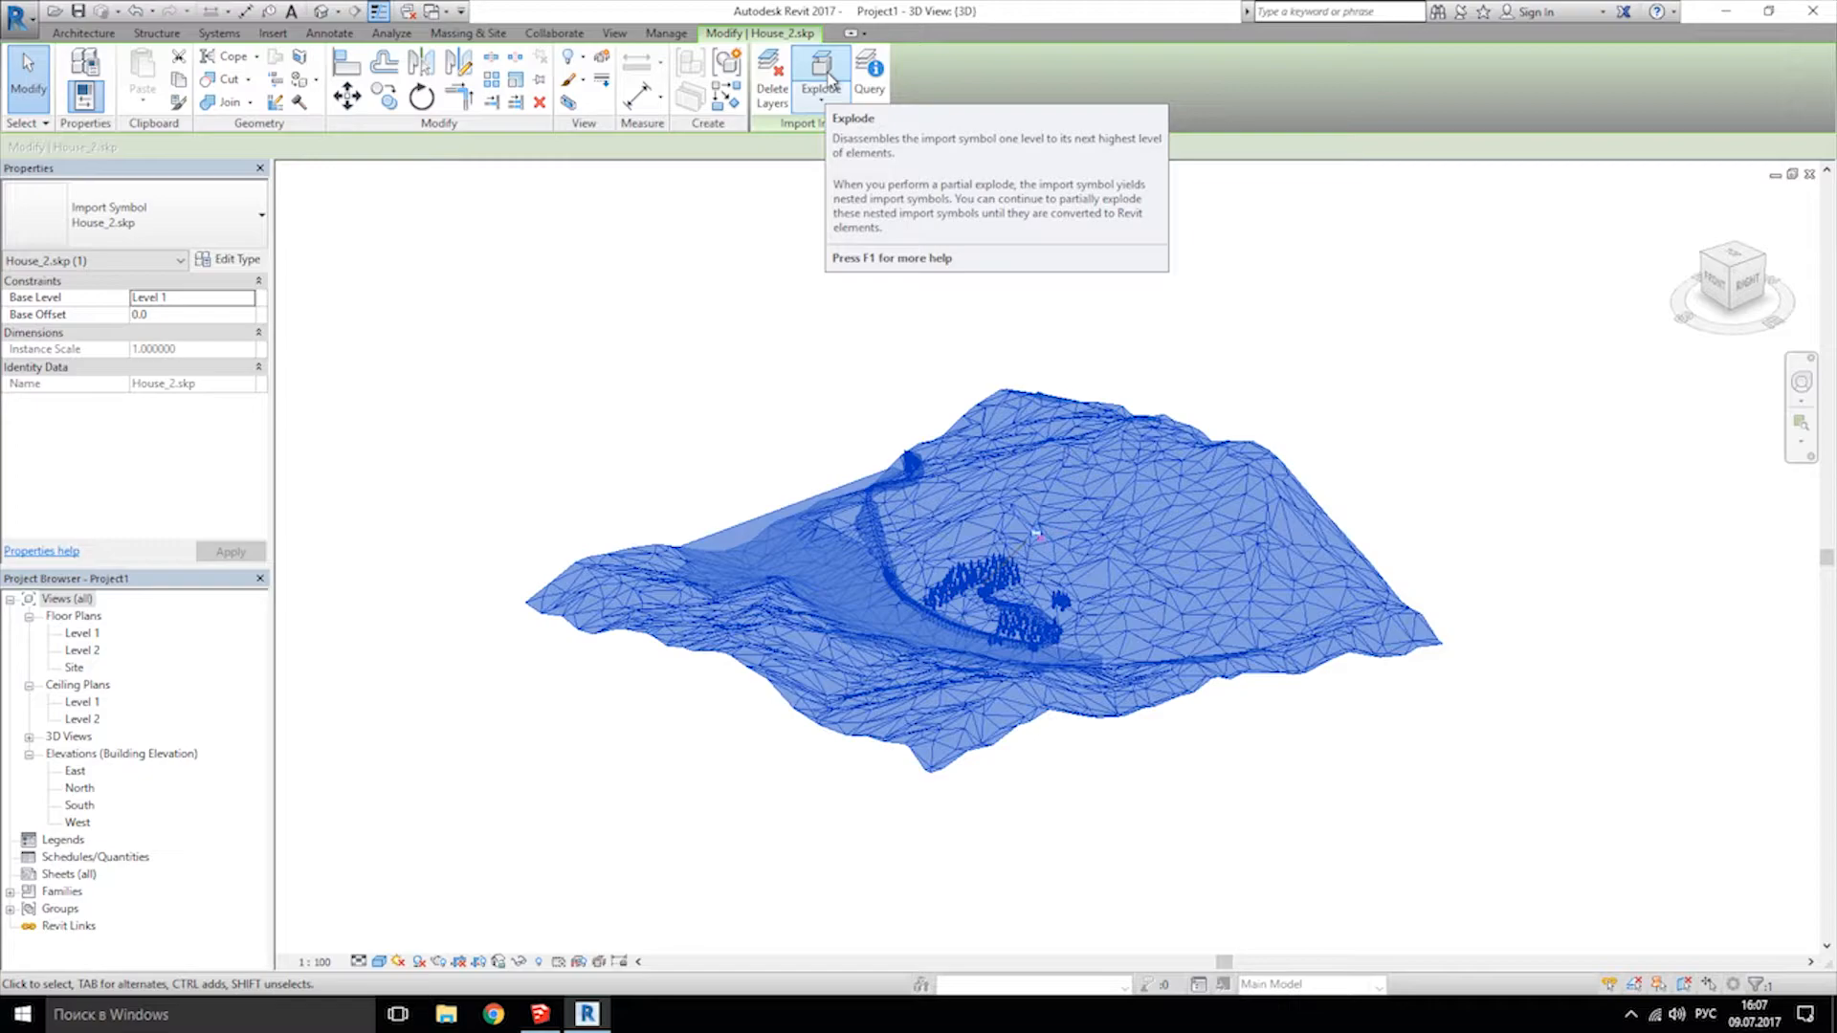
pyautogui.click(821, 78)
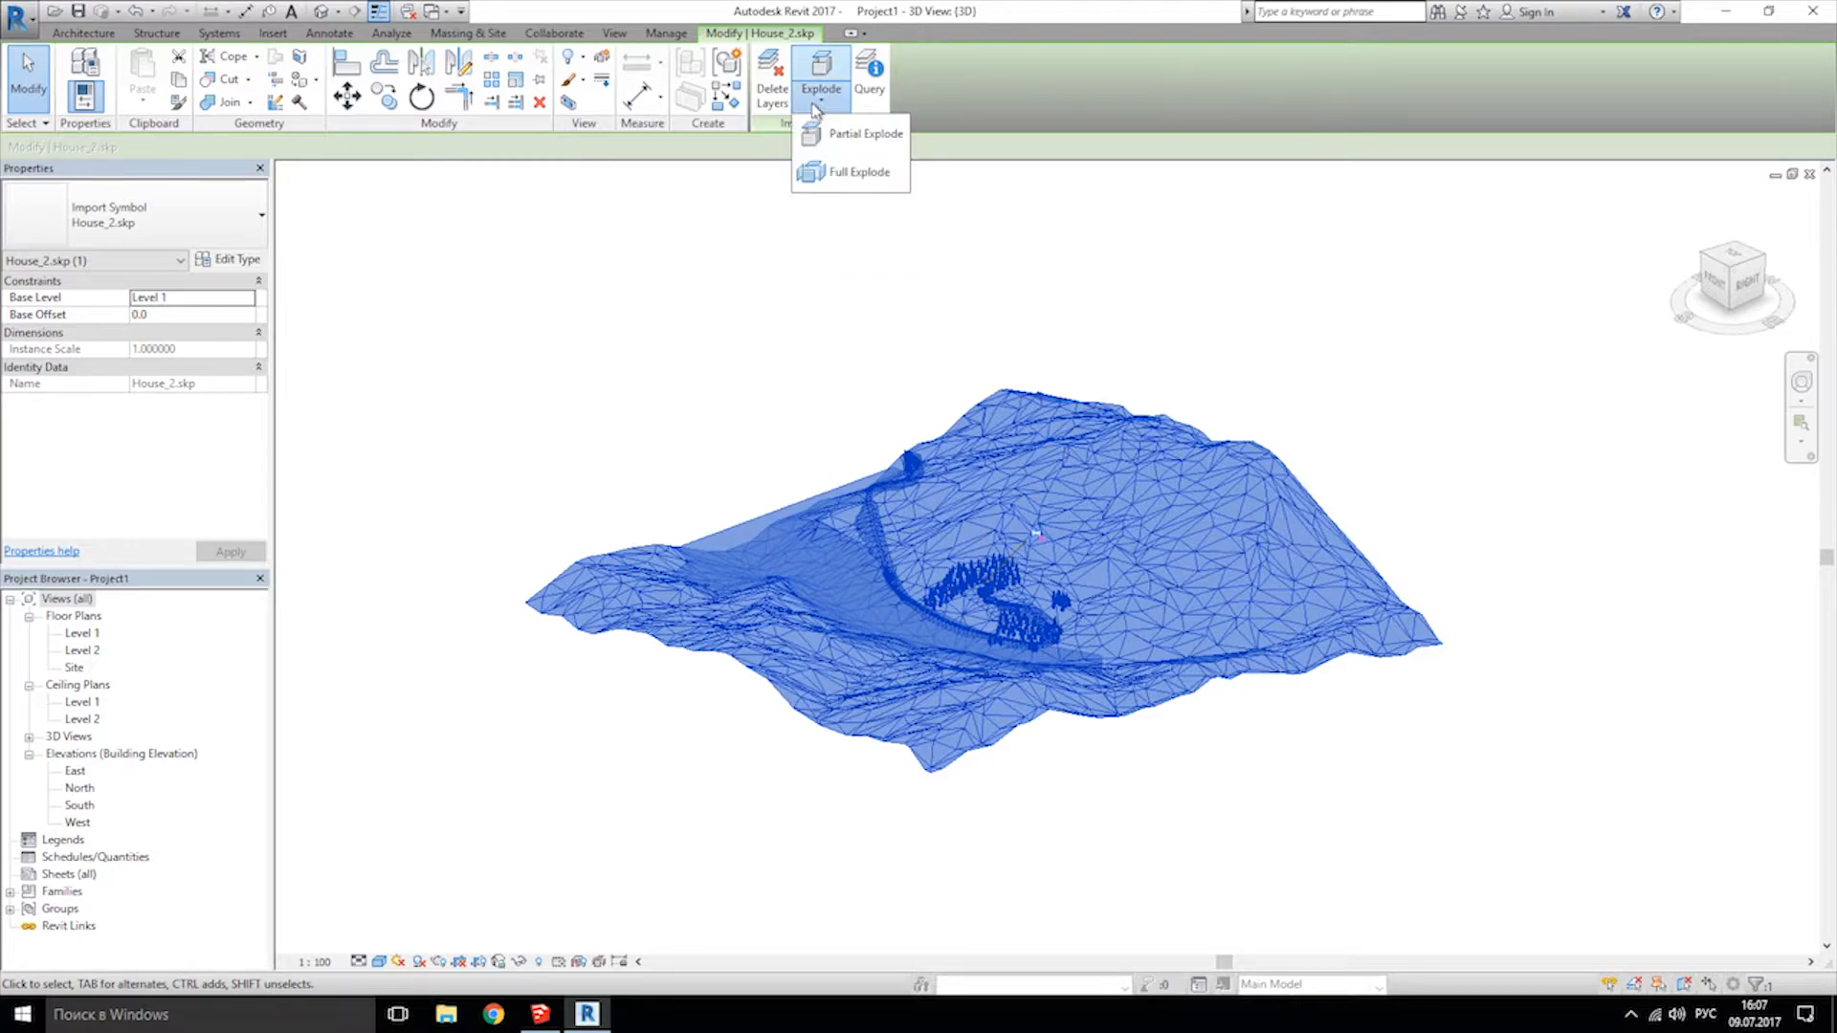
pyautogui.moveTo(803, 77)
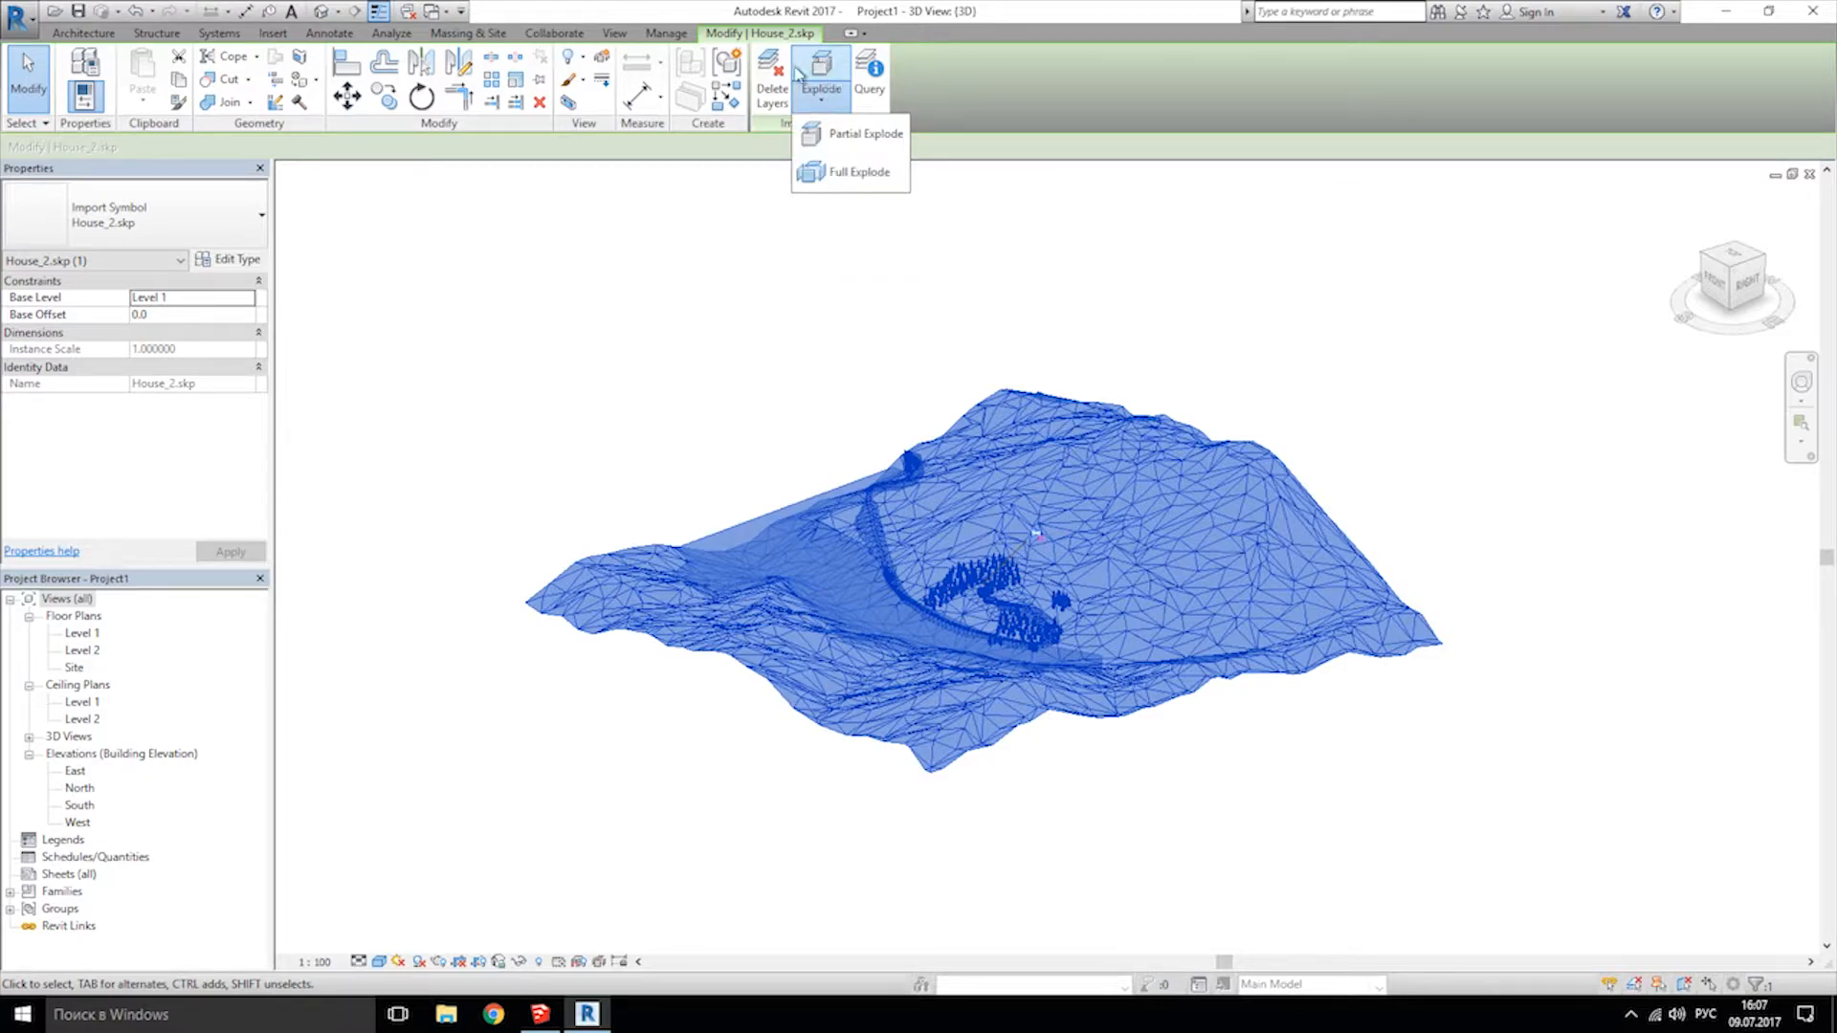
pyautogui.moveTo(853, 172)
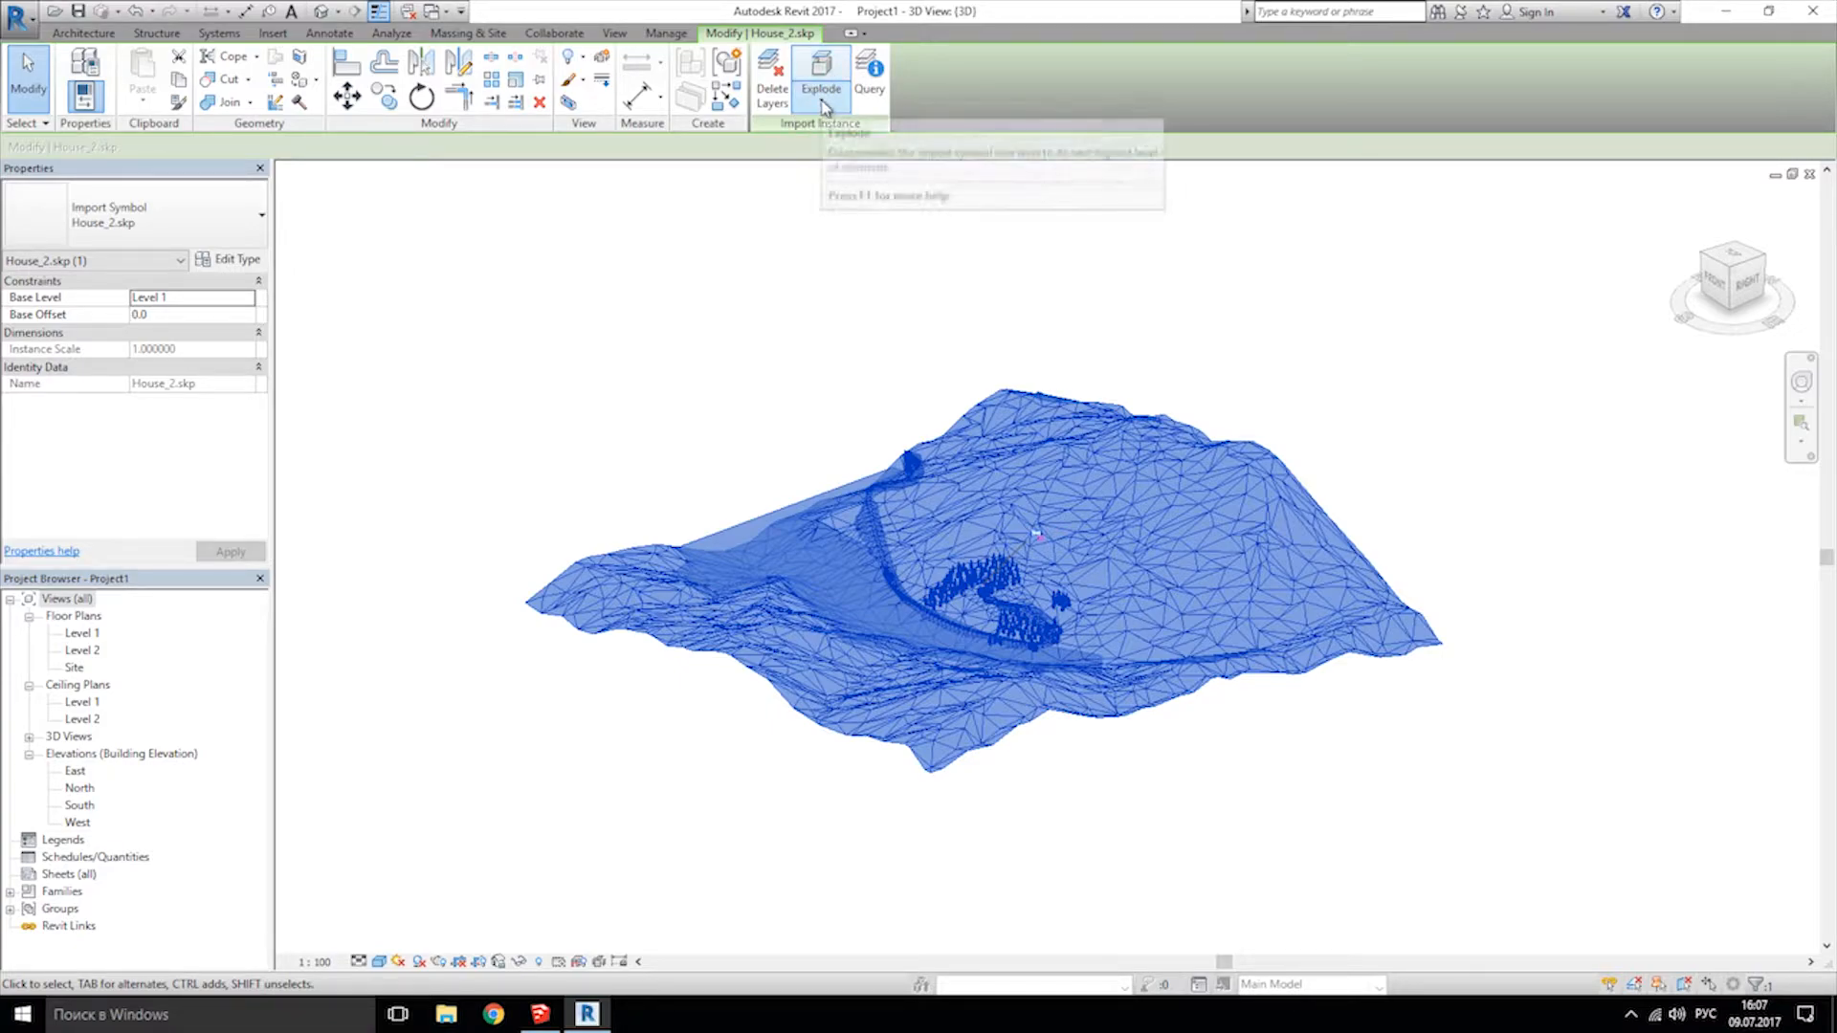
pyautogui.click(819, 77)
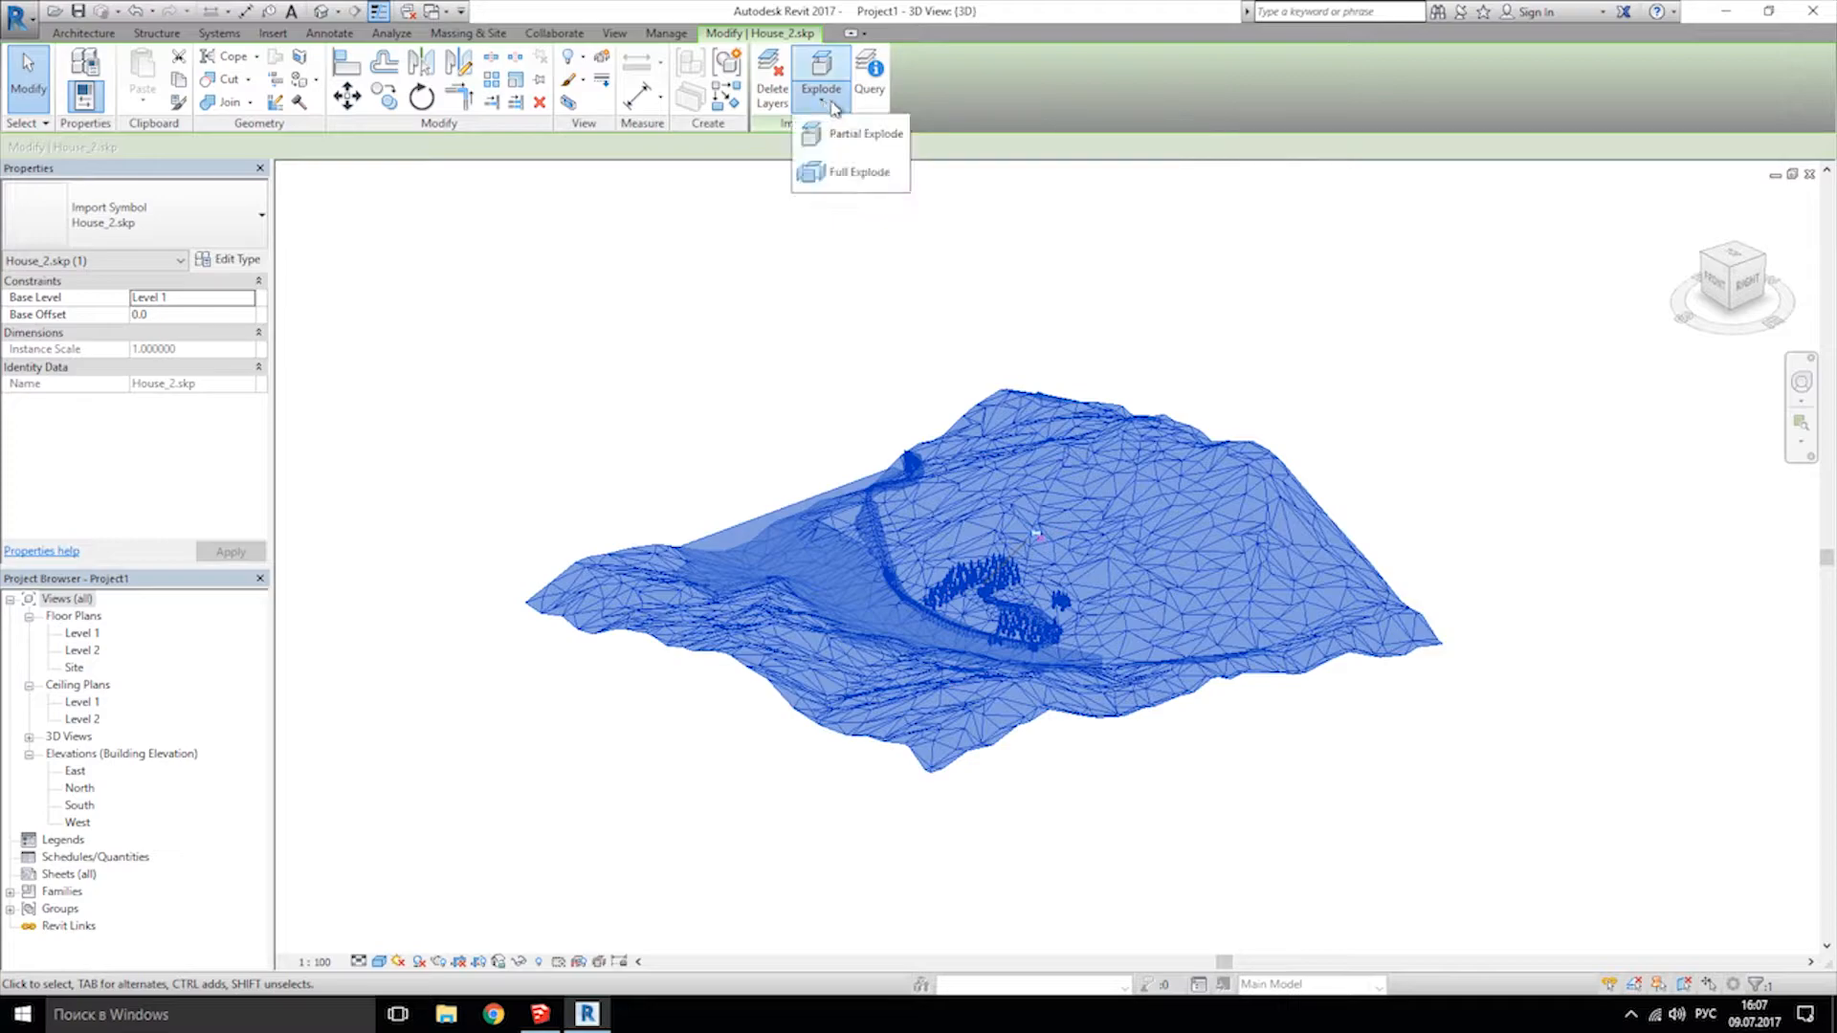
pyautogui.moveTo(867, 134)
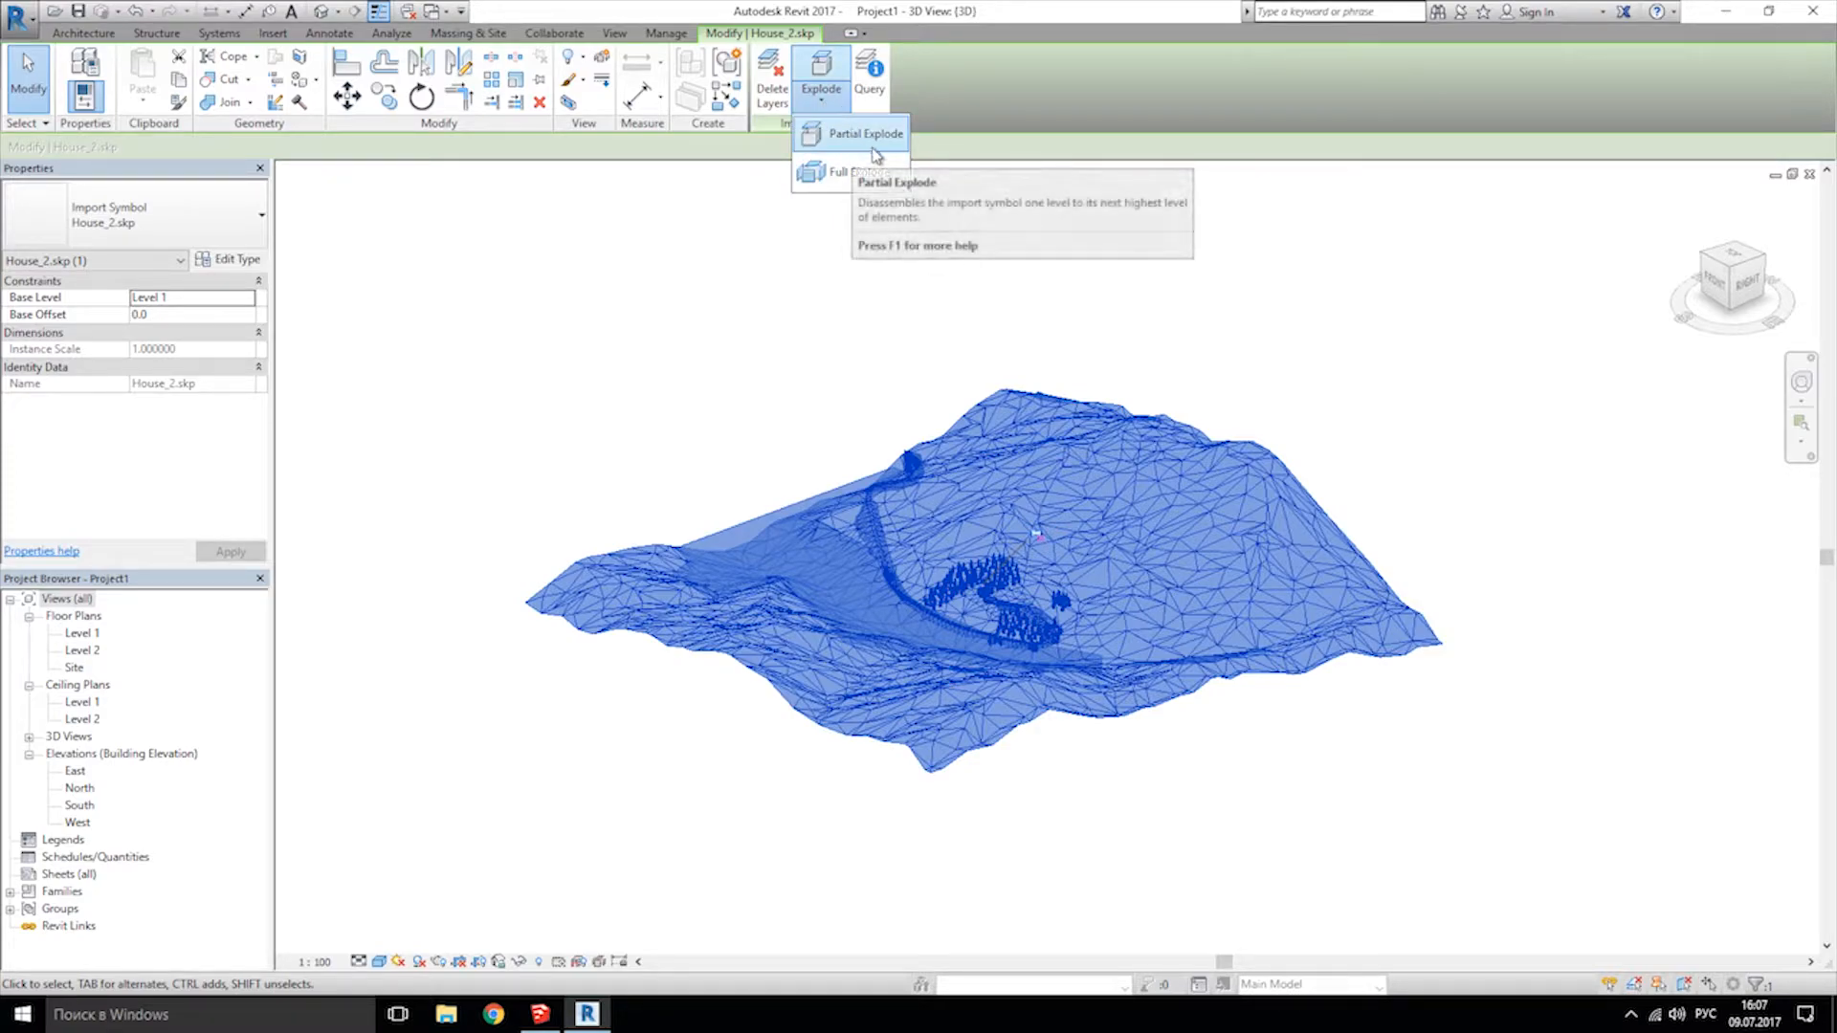
pyautogui.moveTo(855, 172)
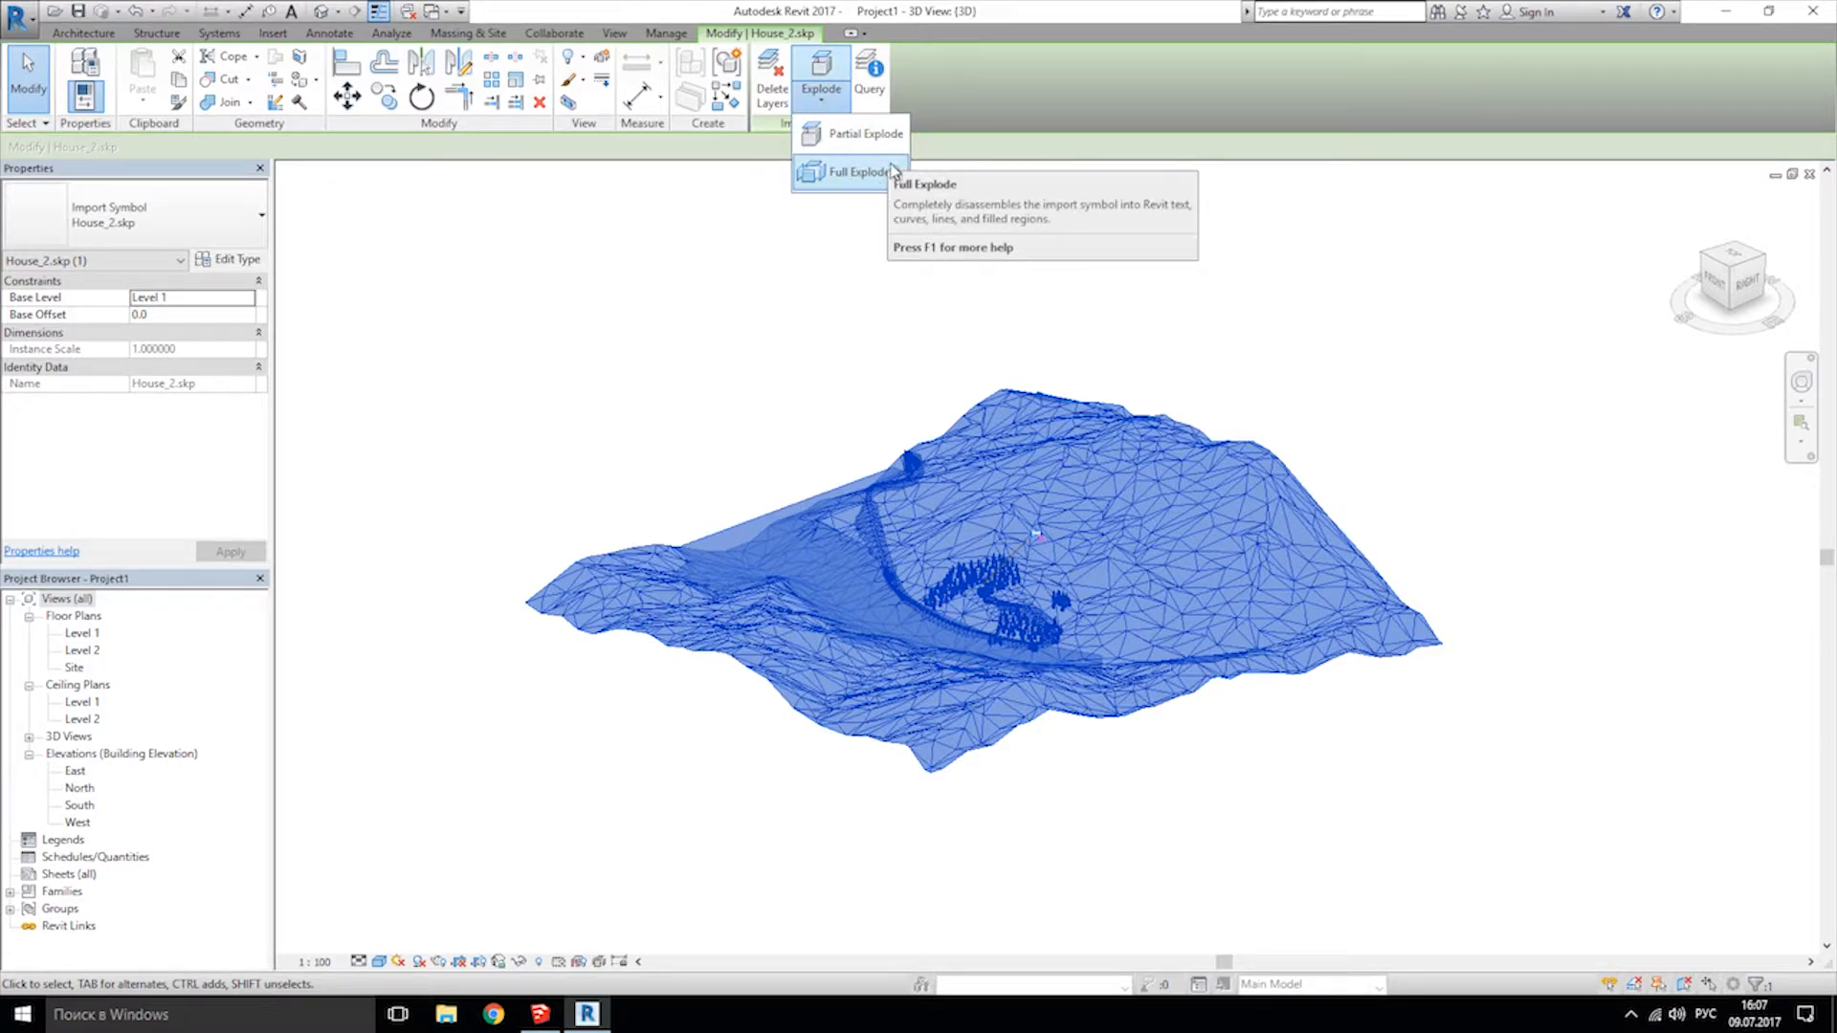
pyautogui.moveTo(861, 134)
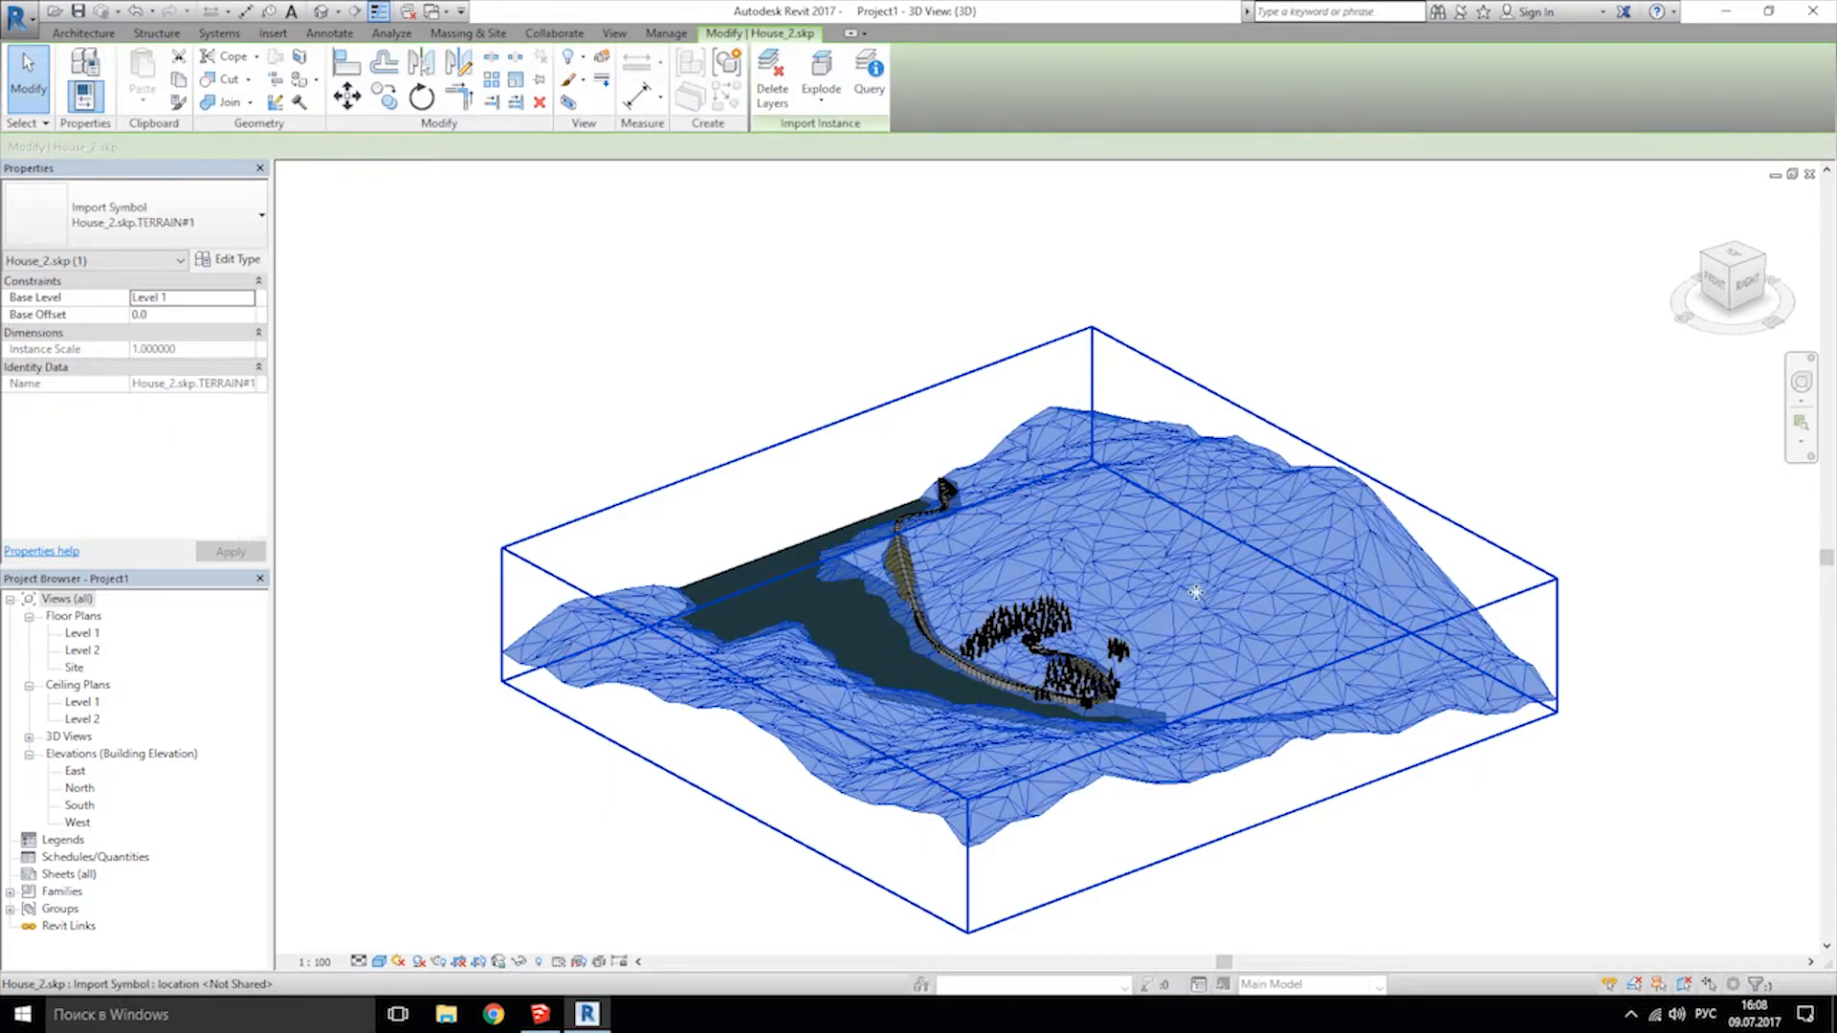
pyautogui.moveTo(1128, 469)
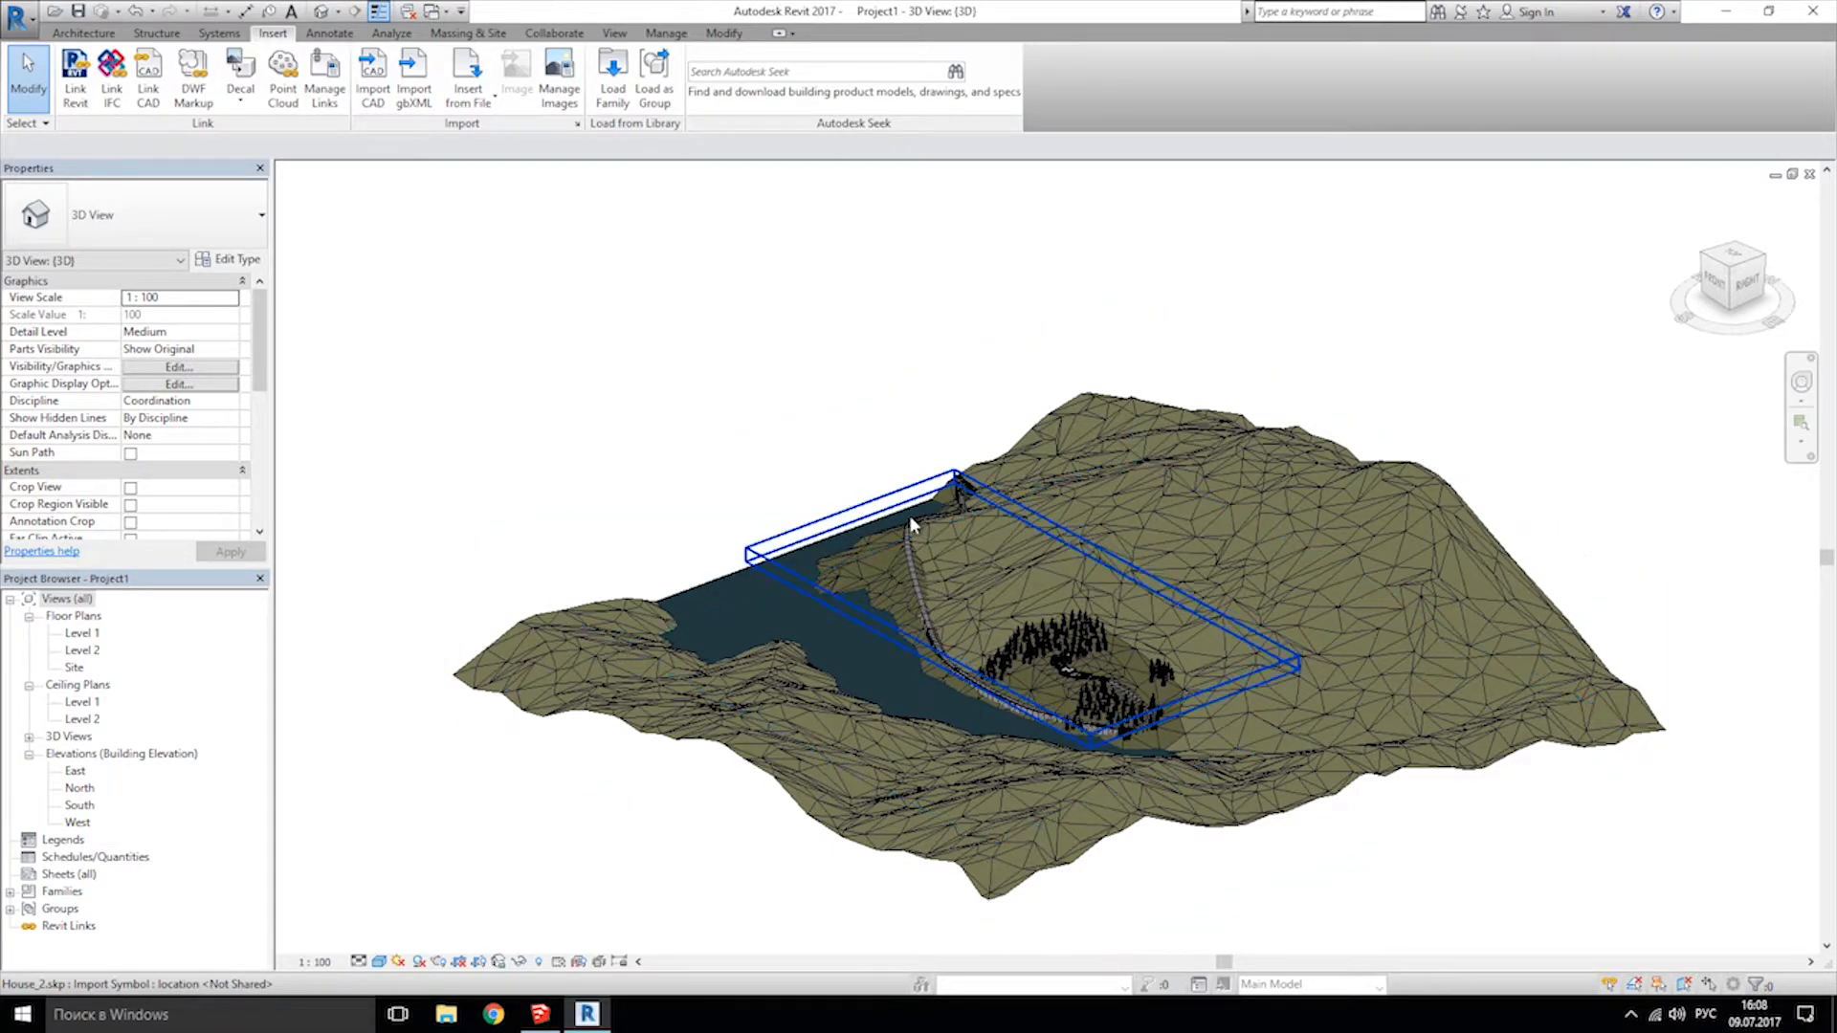
# Deselect the terrain and close Project1, declining to save.
pyautogui.click(791, 510)
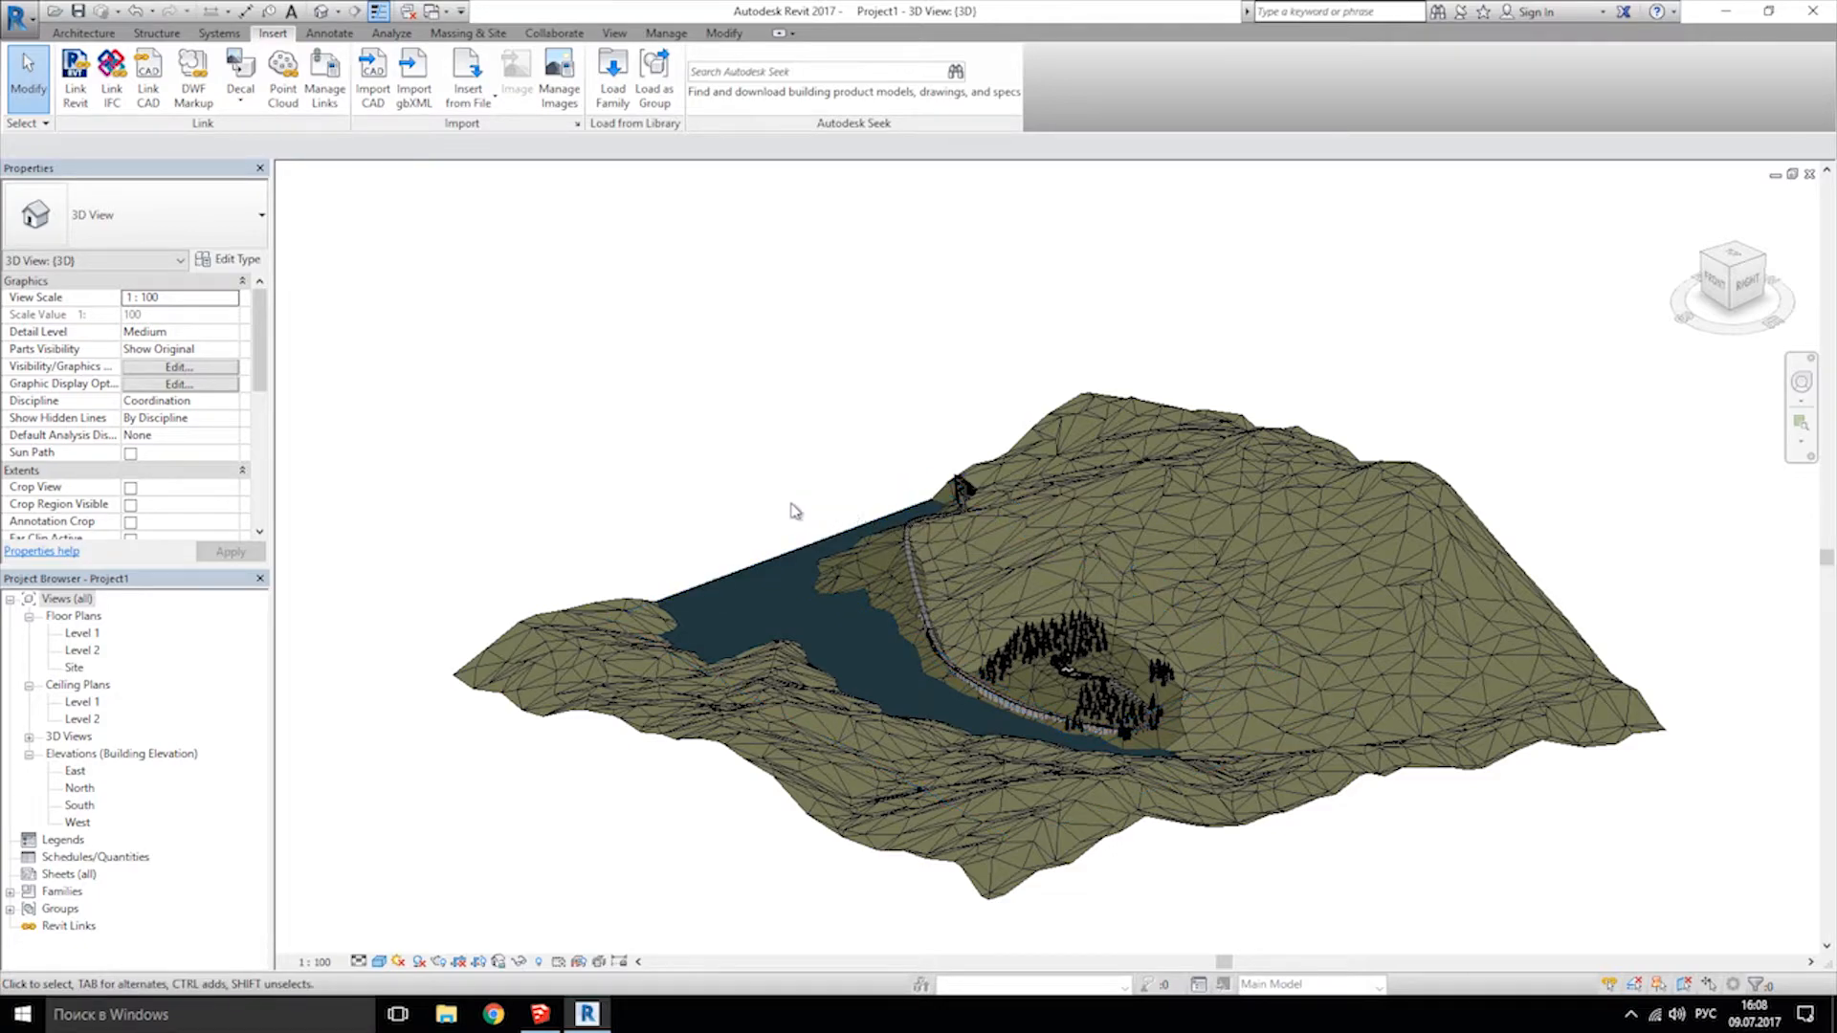
pyautogui.moveTo(651, 444)
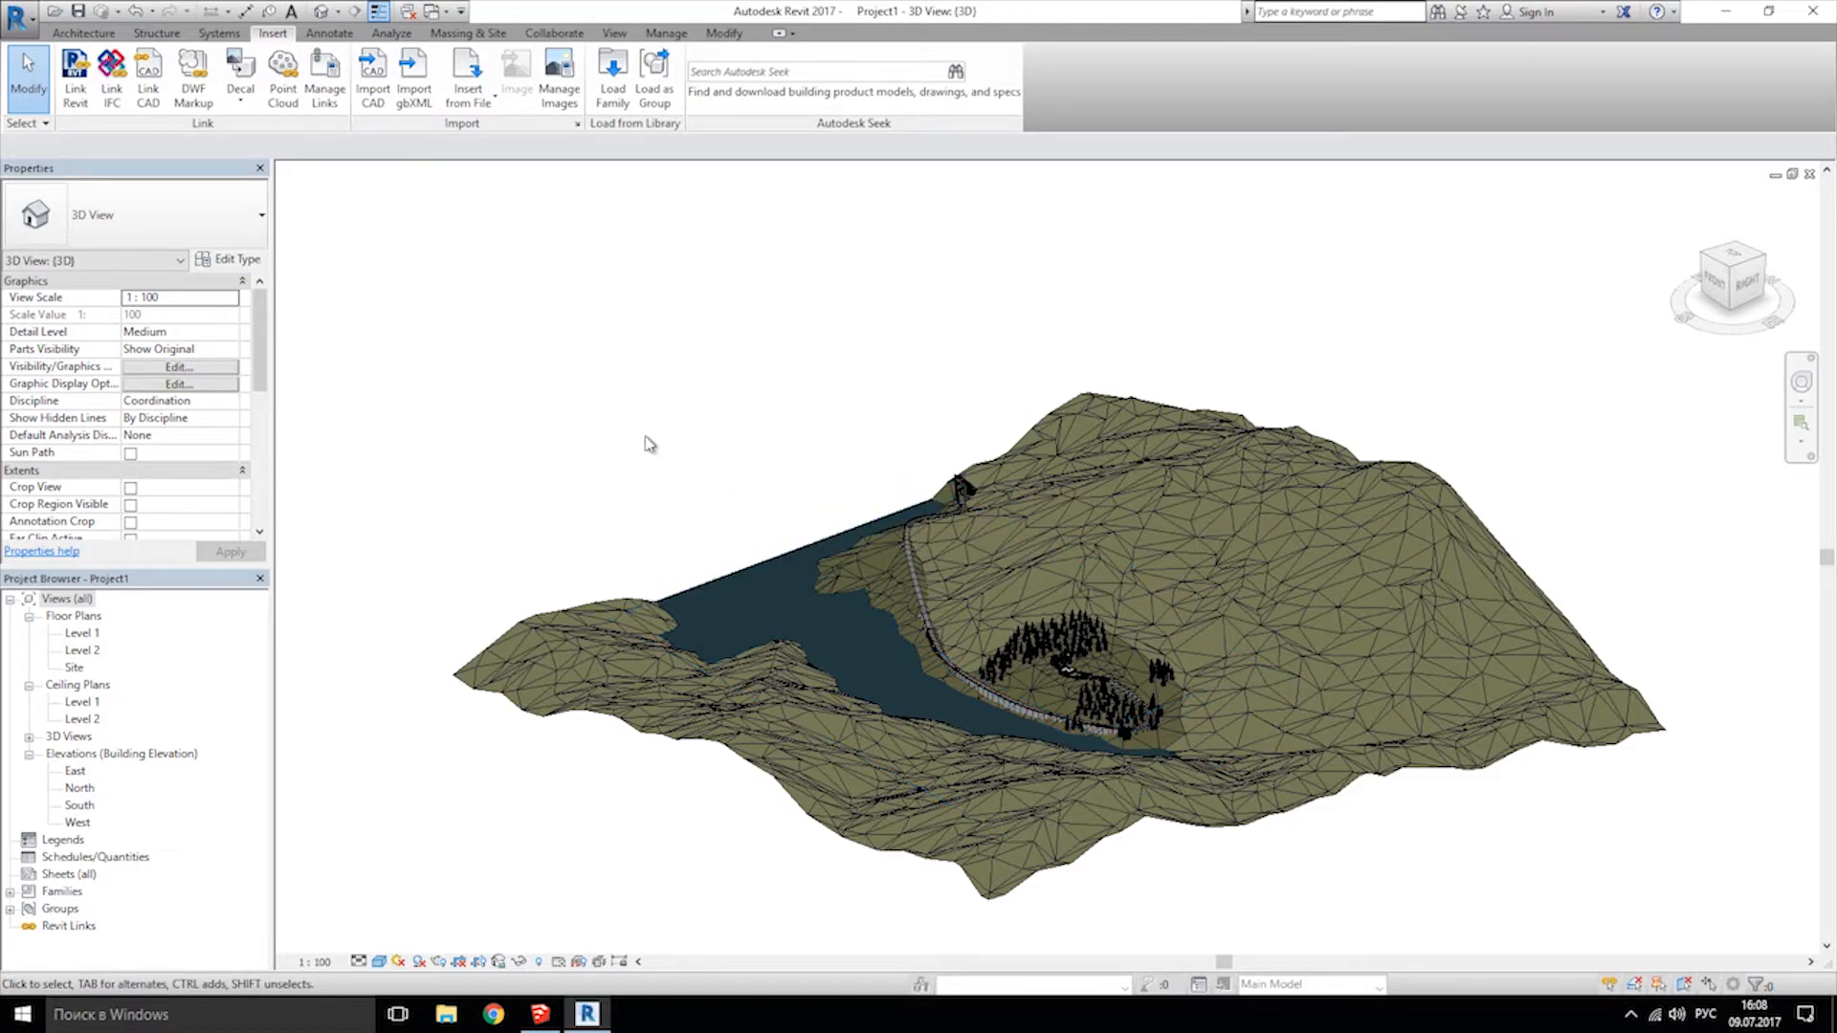
pyautogui.click(17, 11)
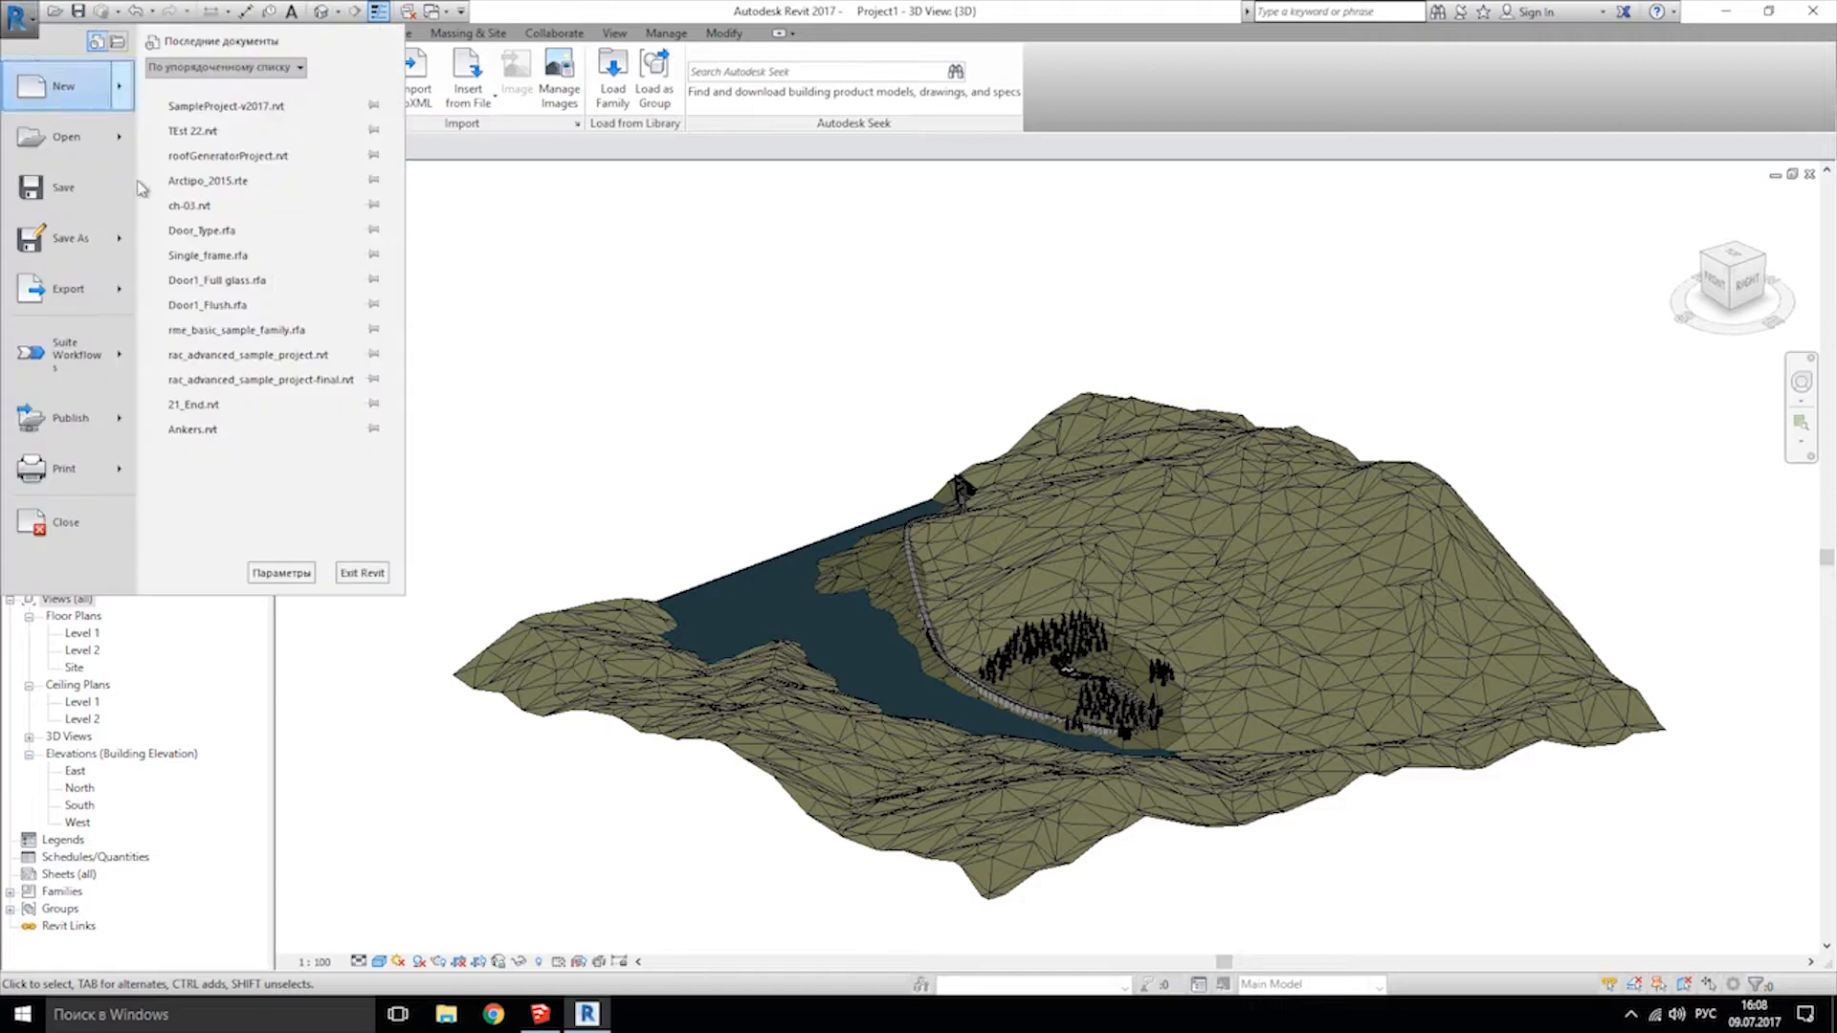
pyautogui.moveTo(240, 205)
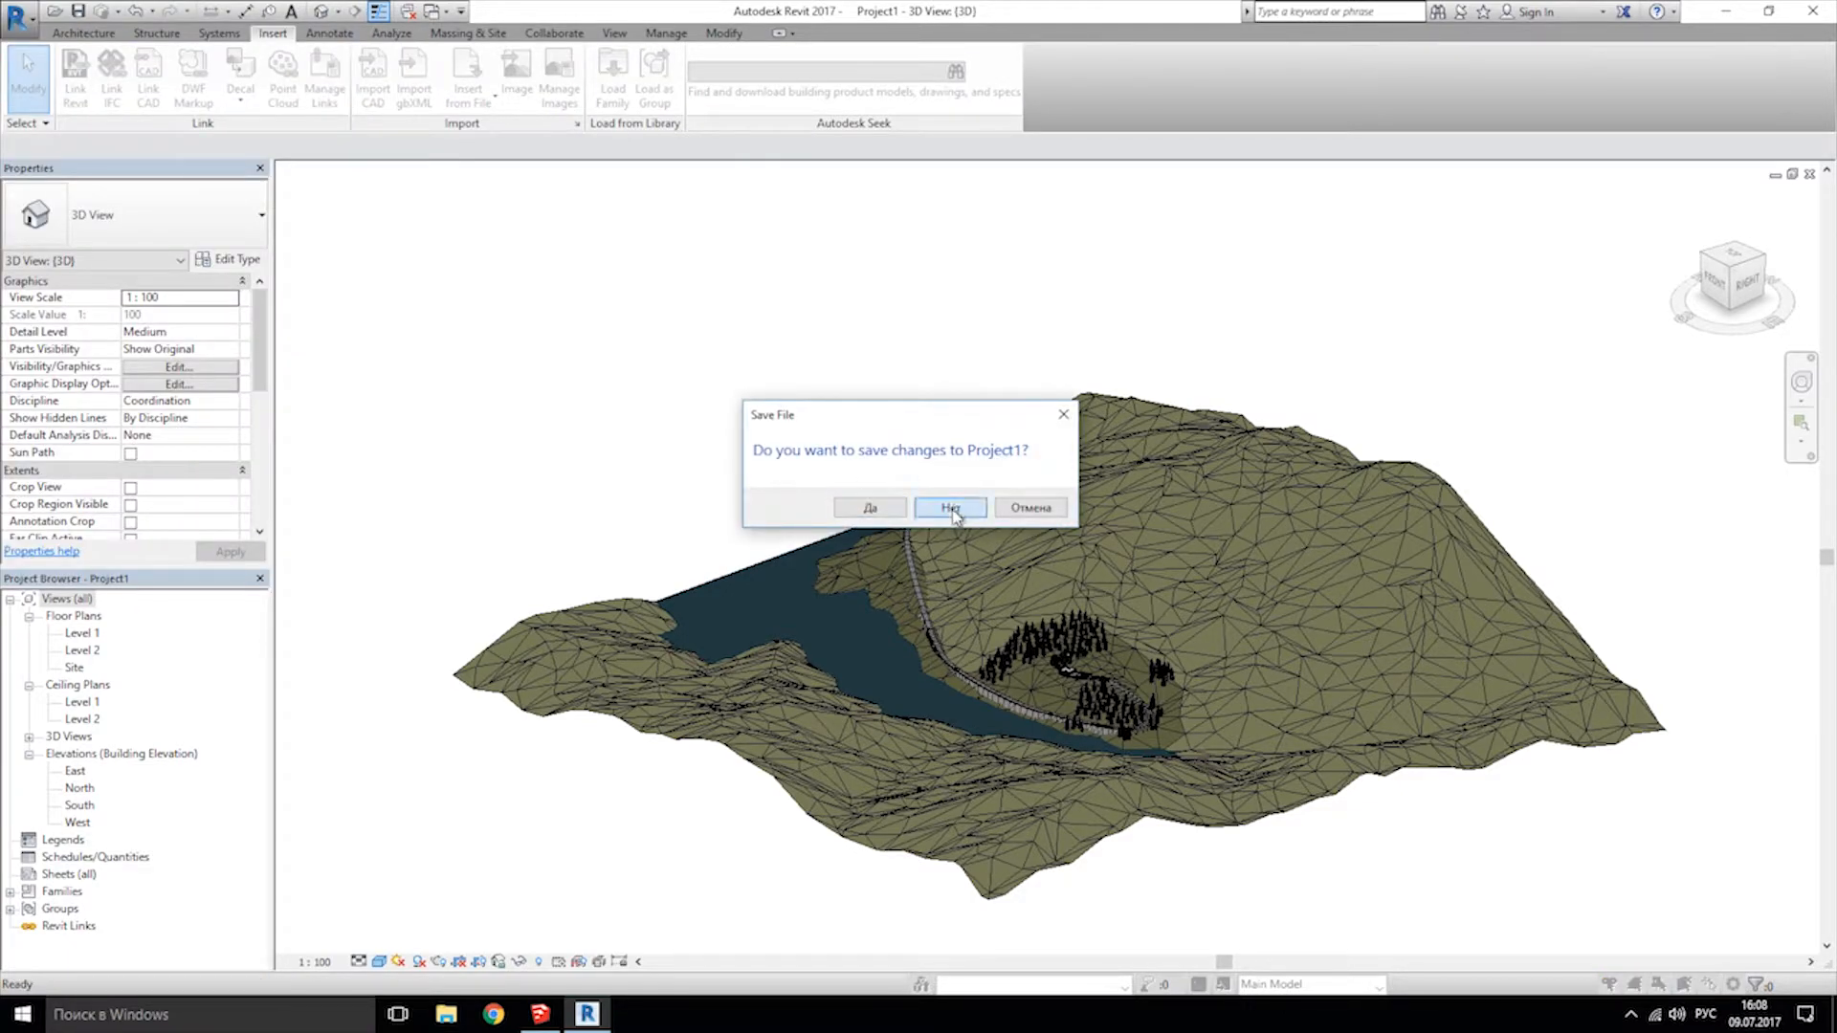
pyautogui.click(950, 506)
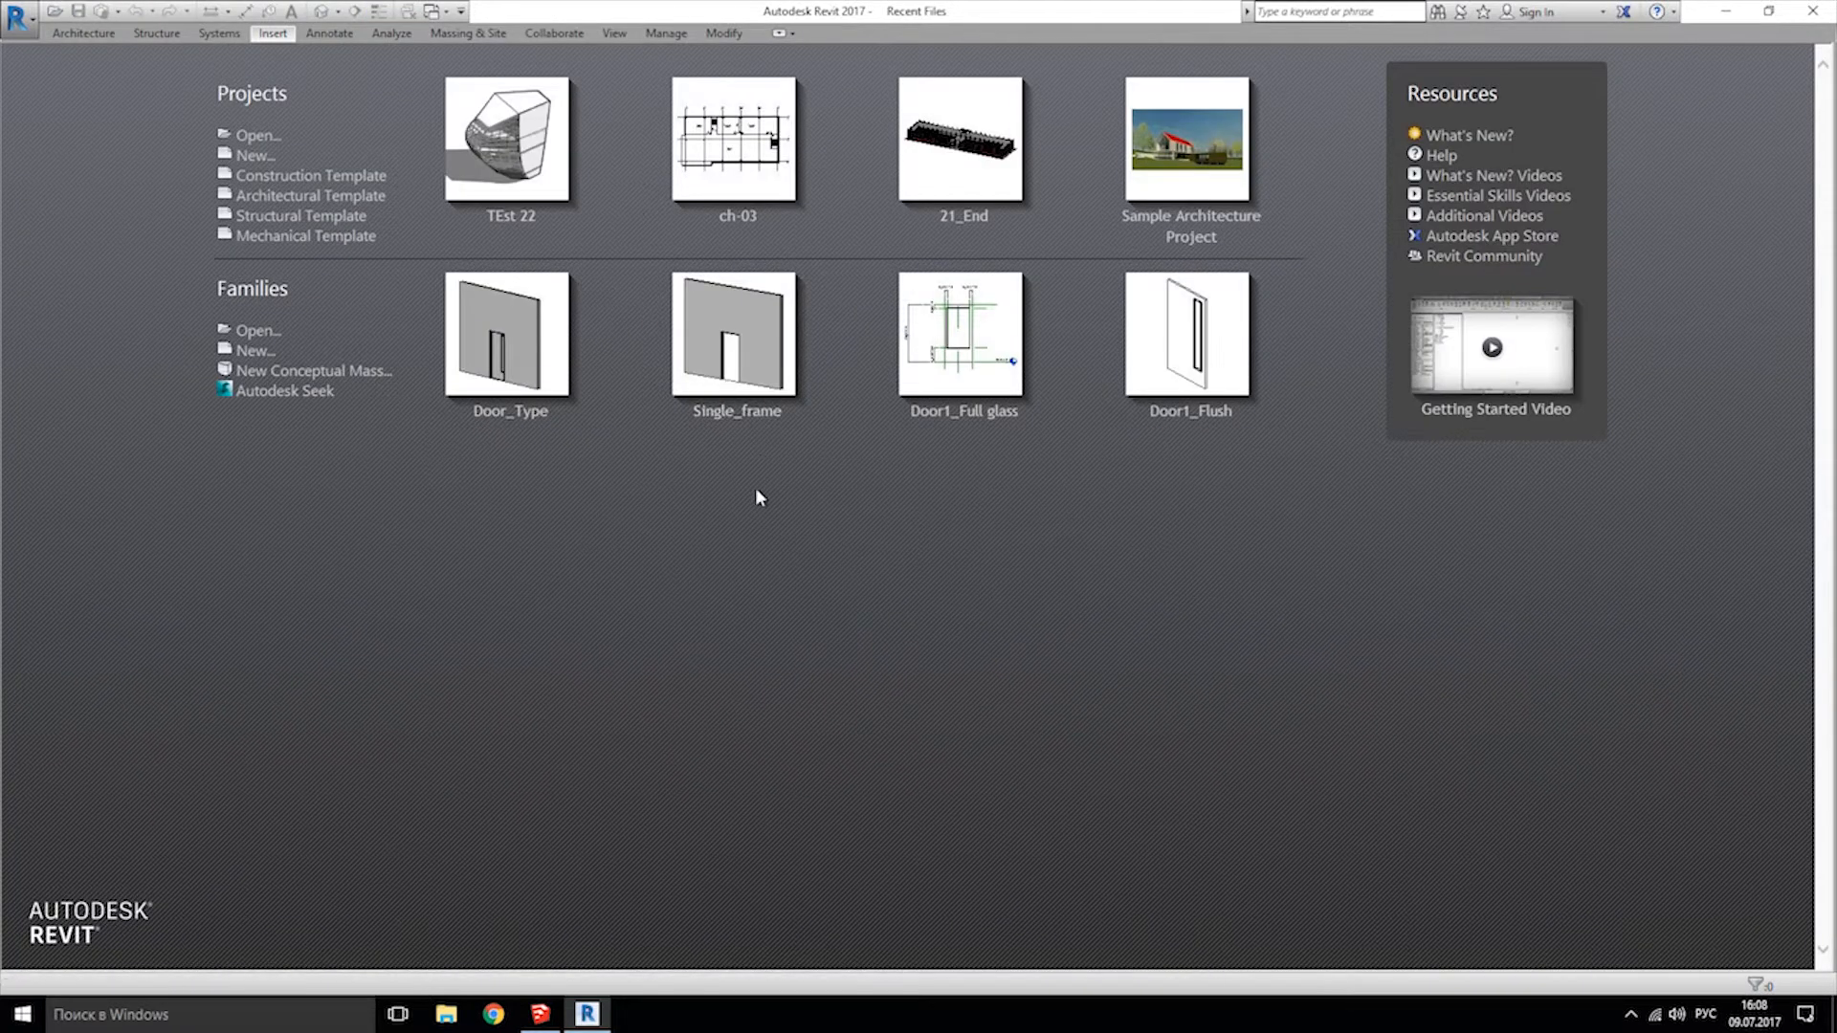
pyautogui.moveTo(957, 322)
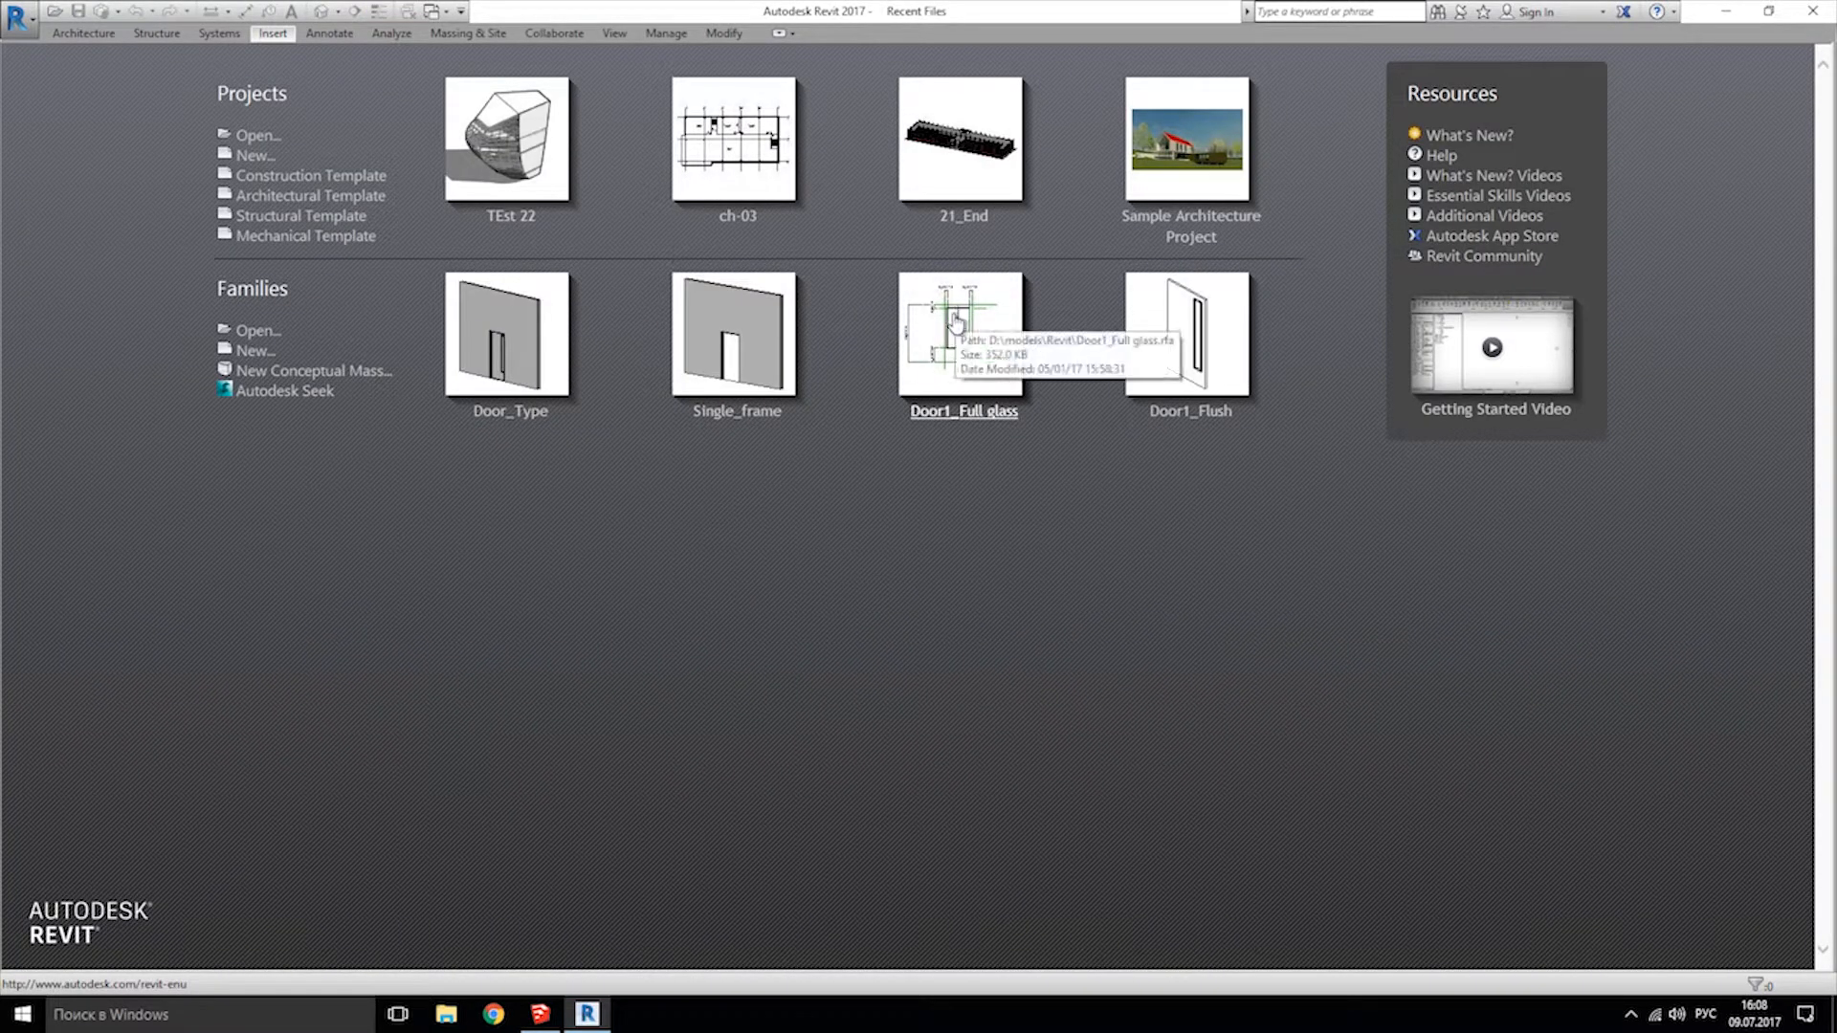
pyautogui.moveTo(985, 278)
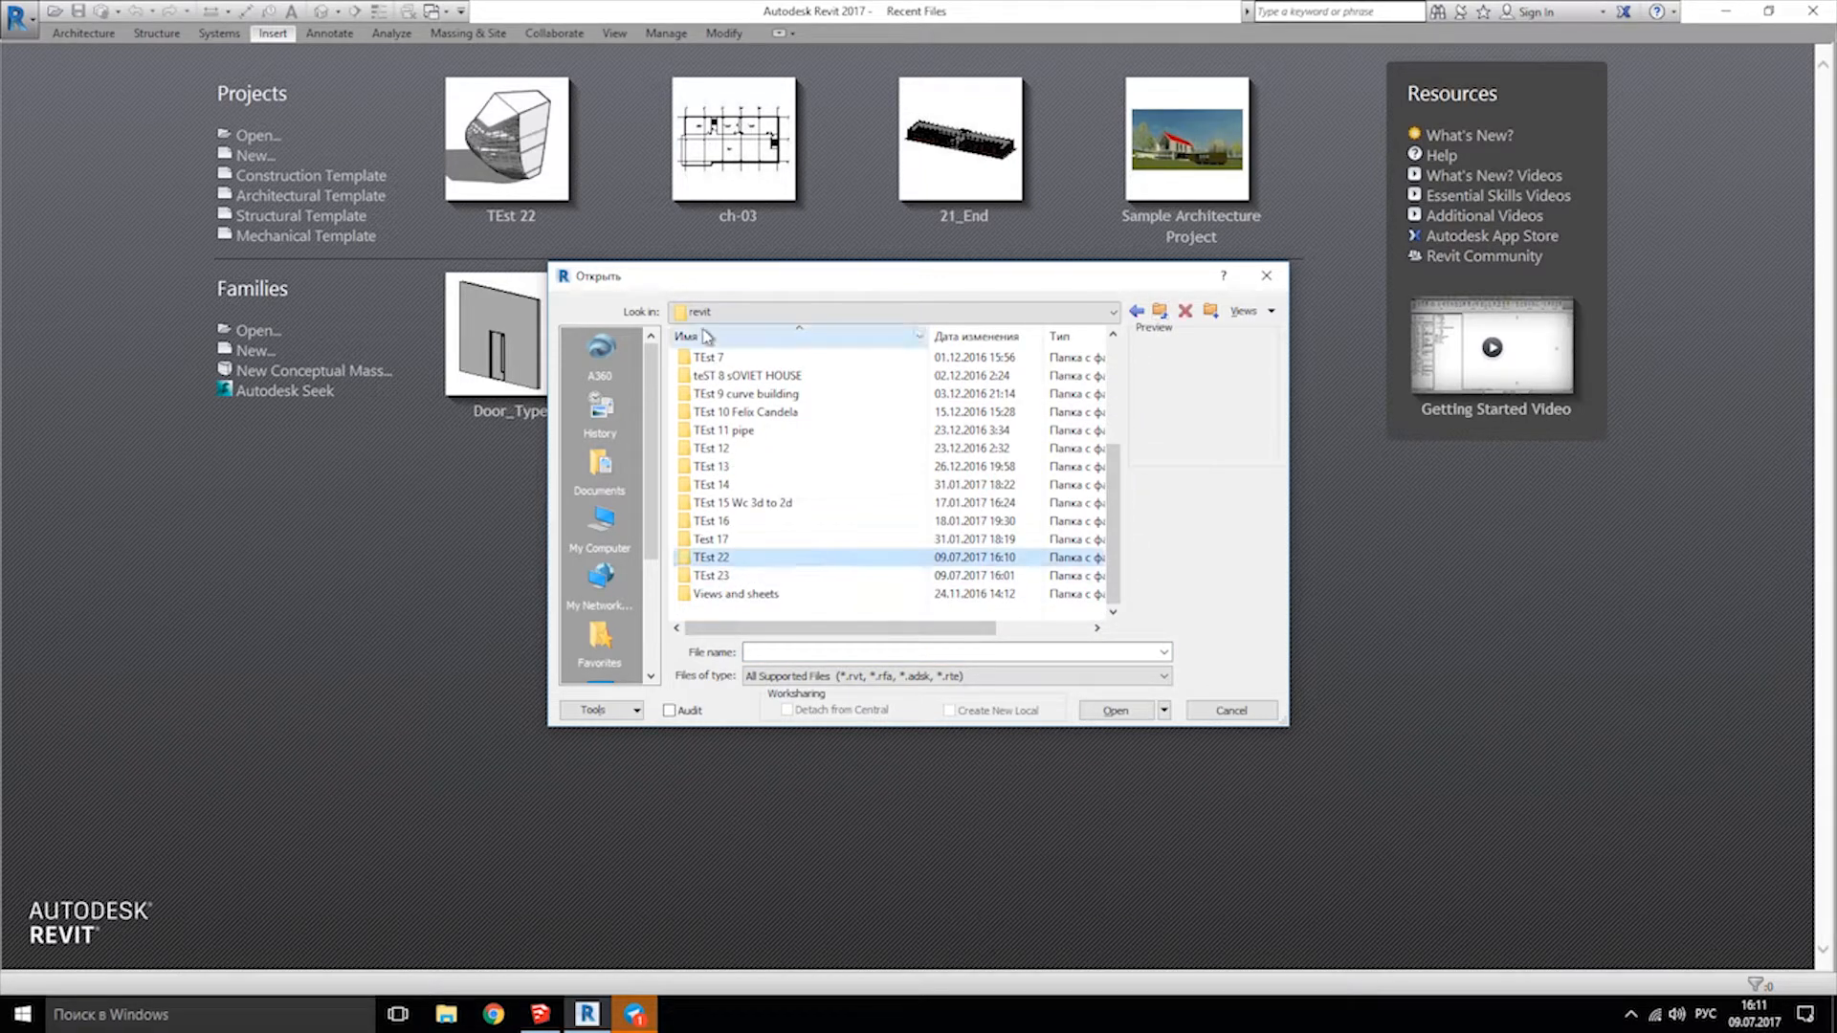
# Open SampleProject-v2017.0001 from TEst 22, showing the building in 3D.
pyautogui.doubleClick(712, 557)
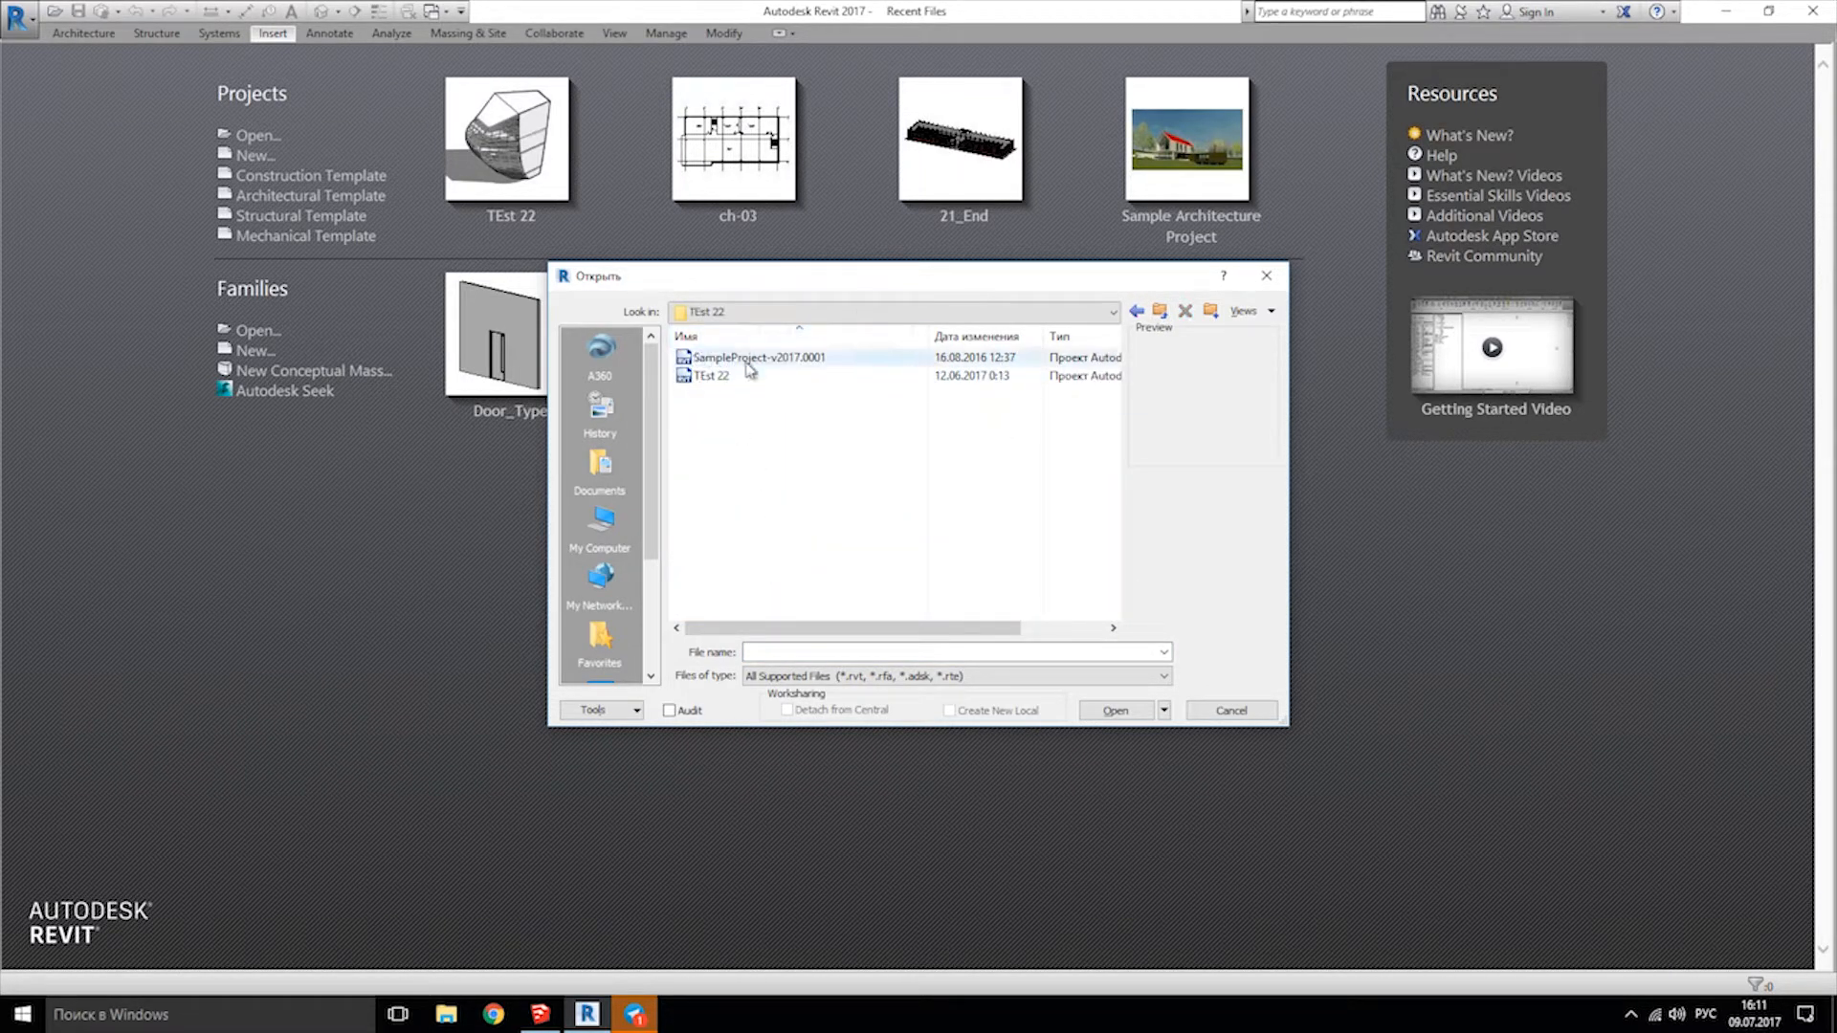
pyautogui.click(1230, 710)
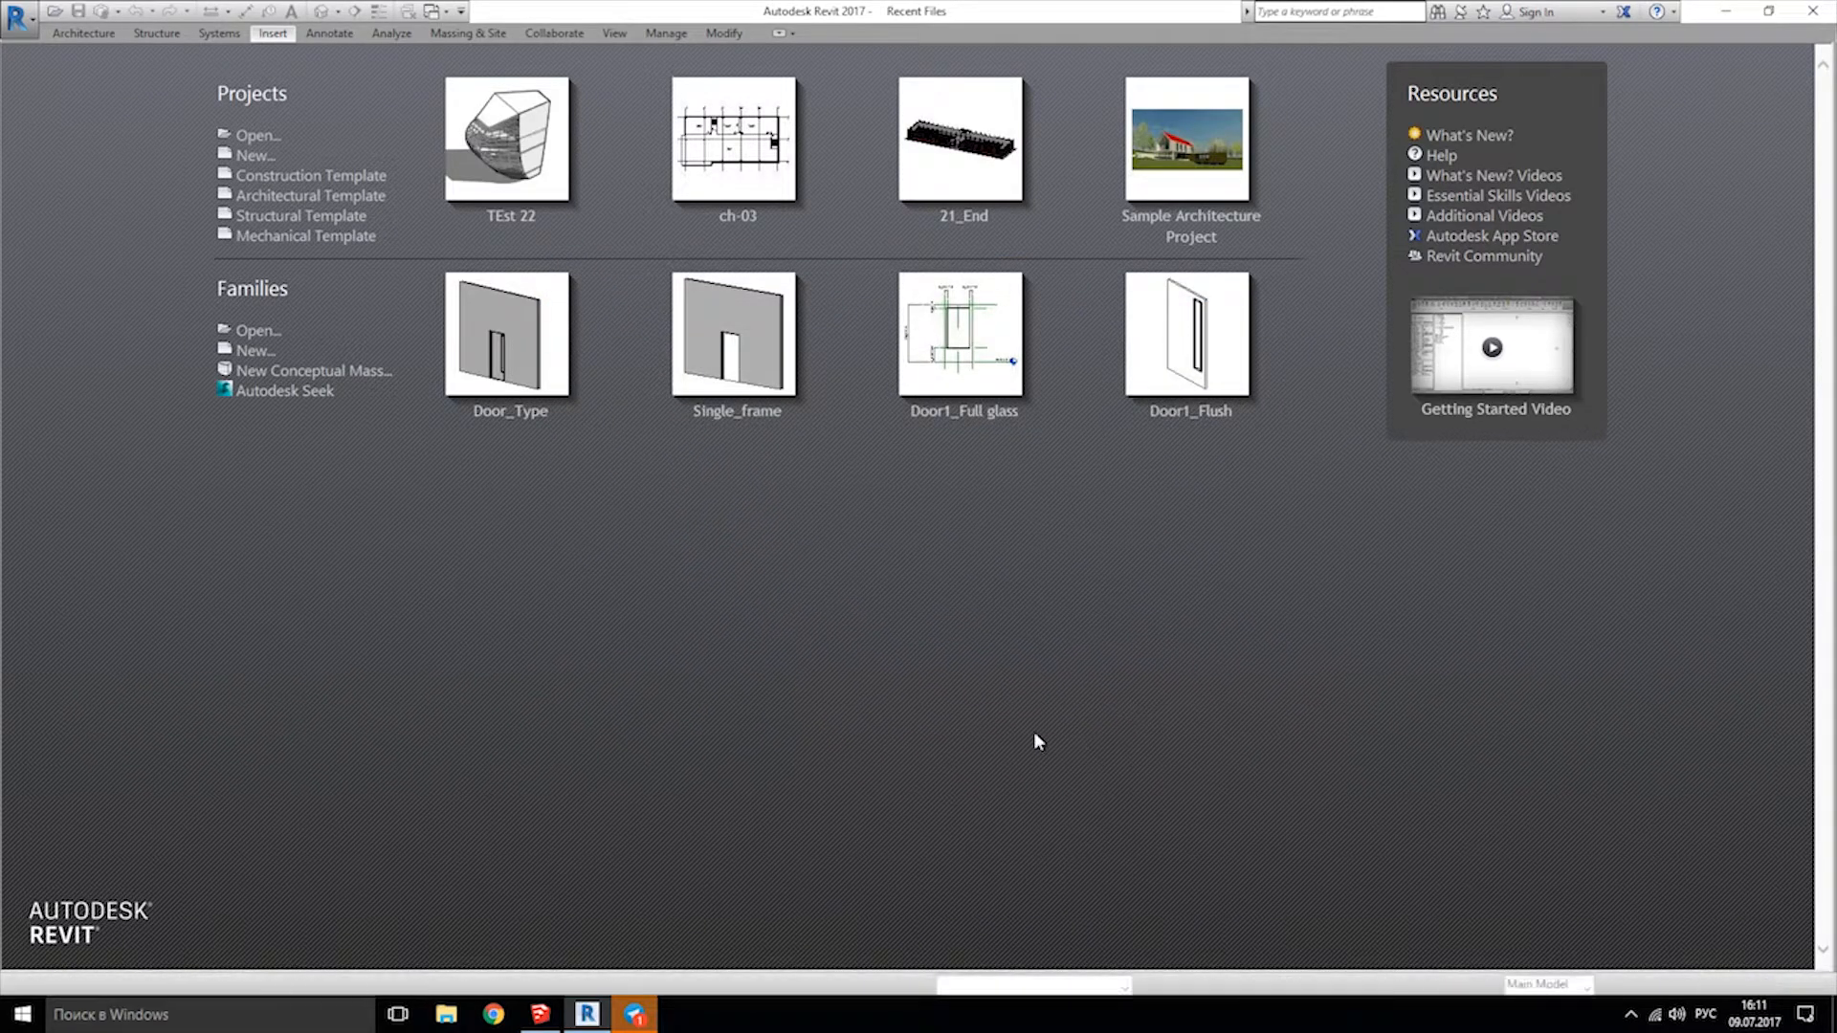
pyautogui.doubleClick(1190, 138)
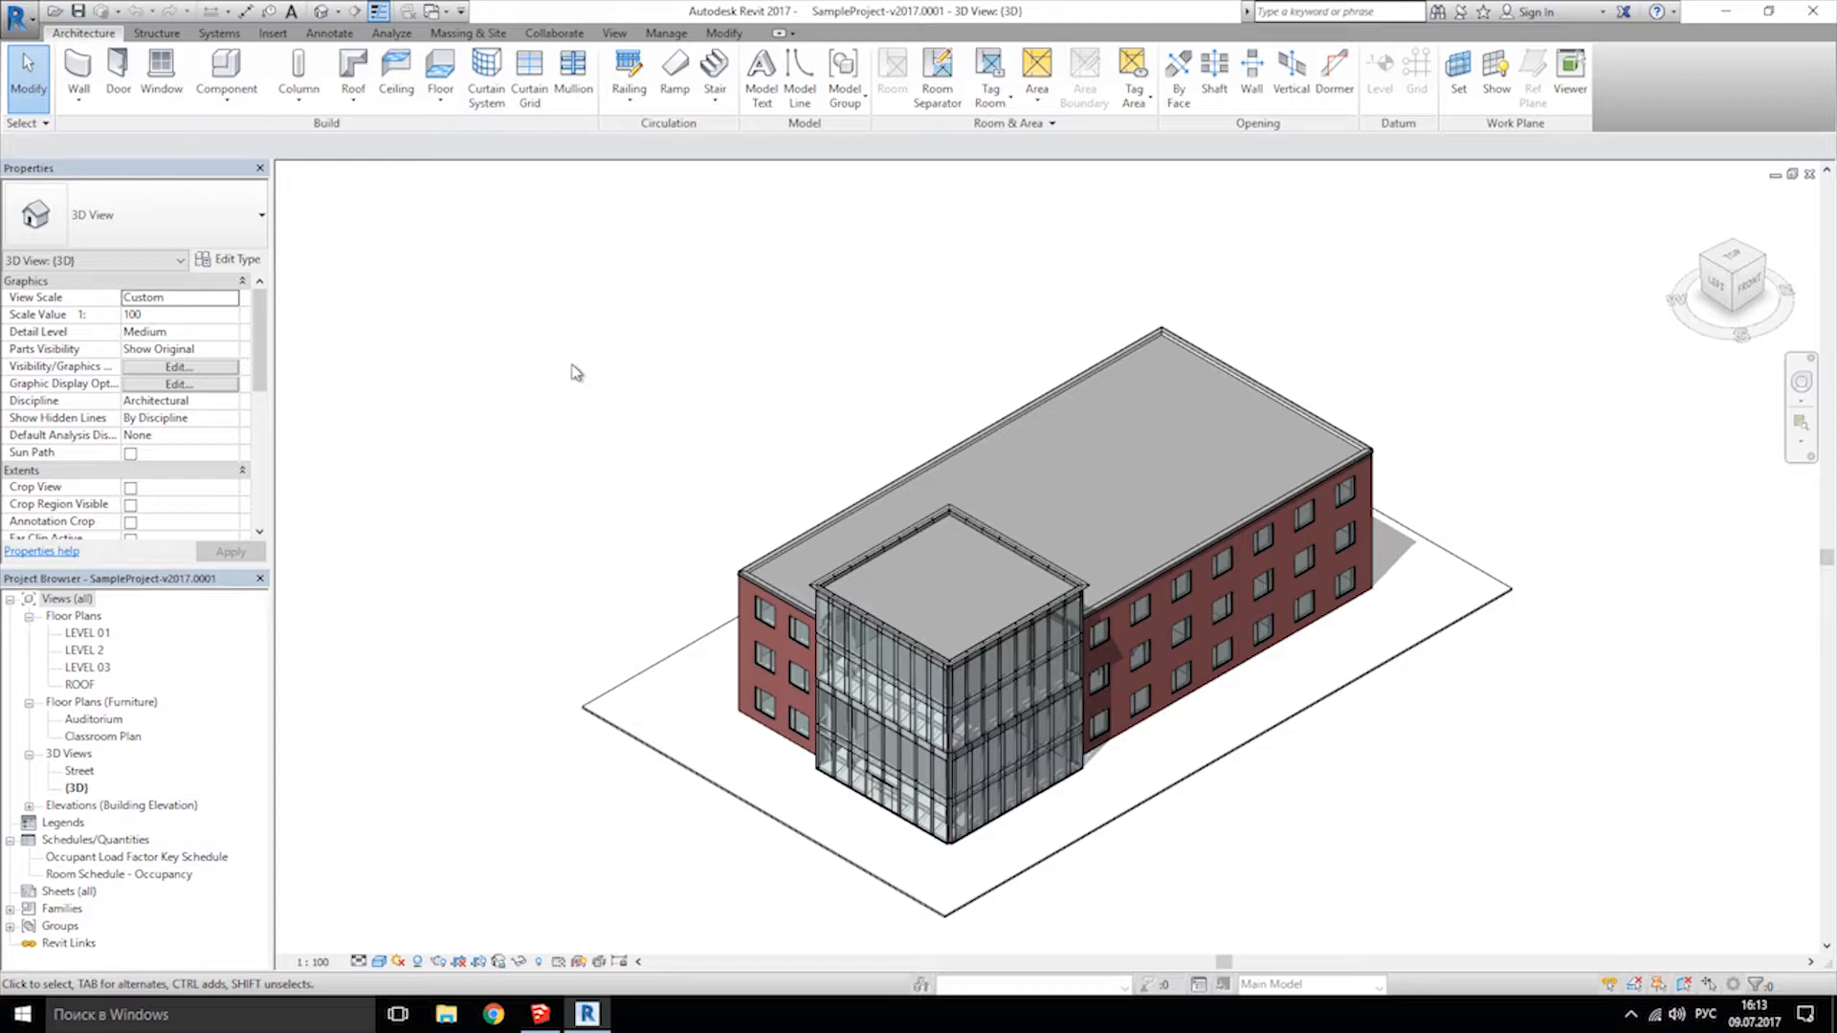
# Start a DWG export of the 3D view, keeping current view only.
pyautogui.click(19, 12)
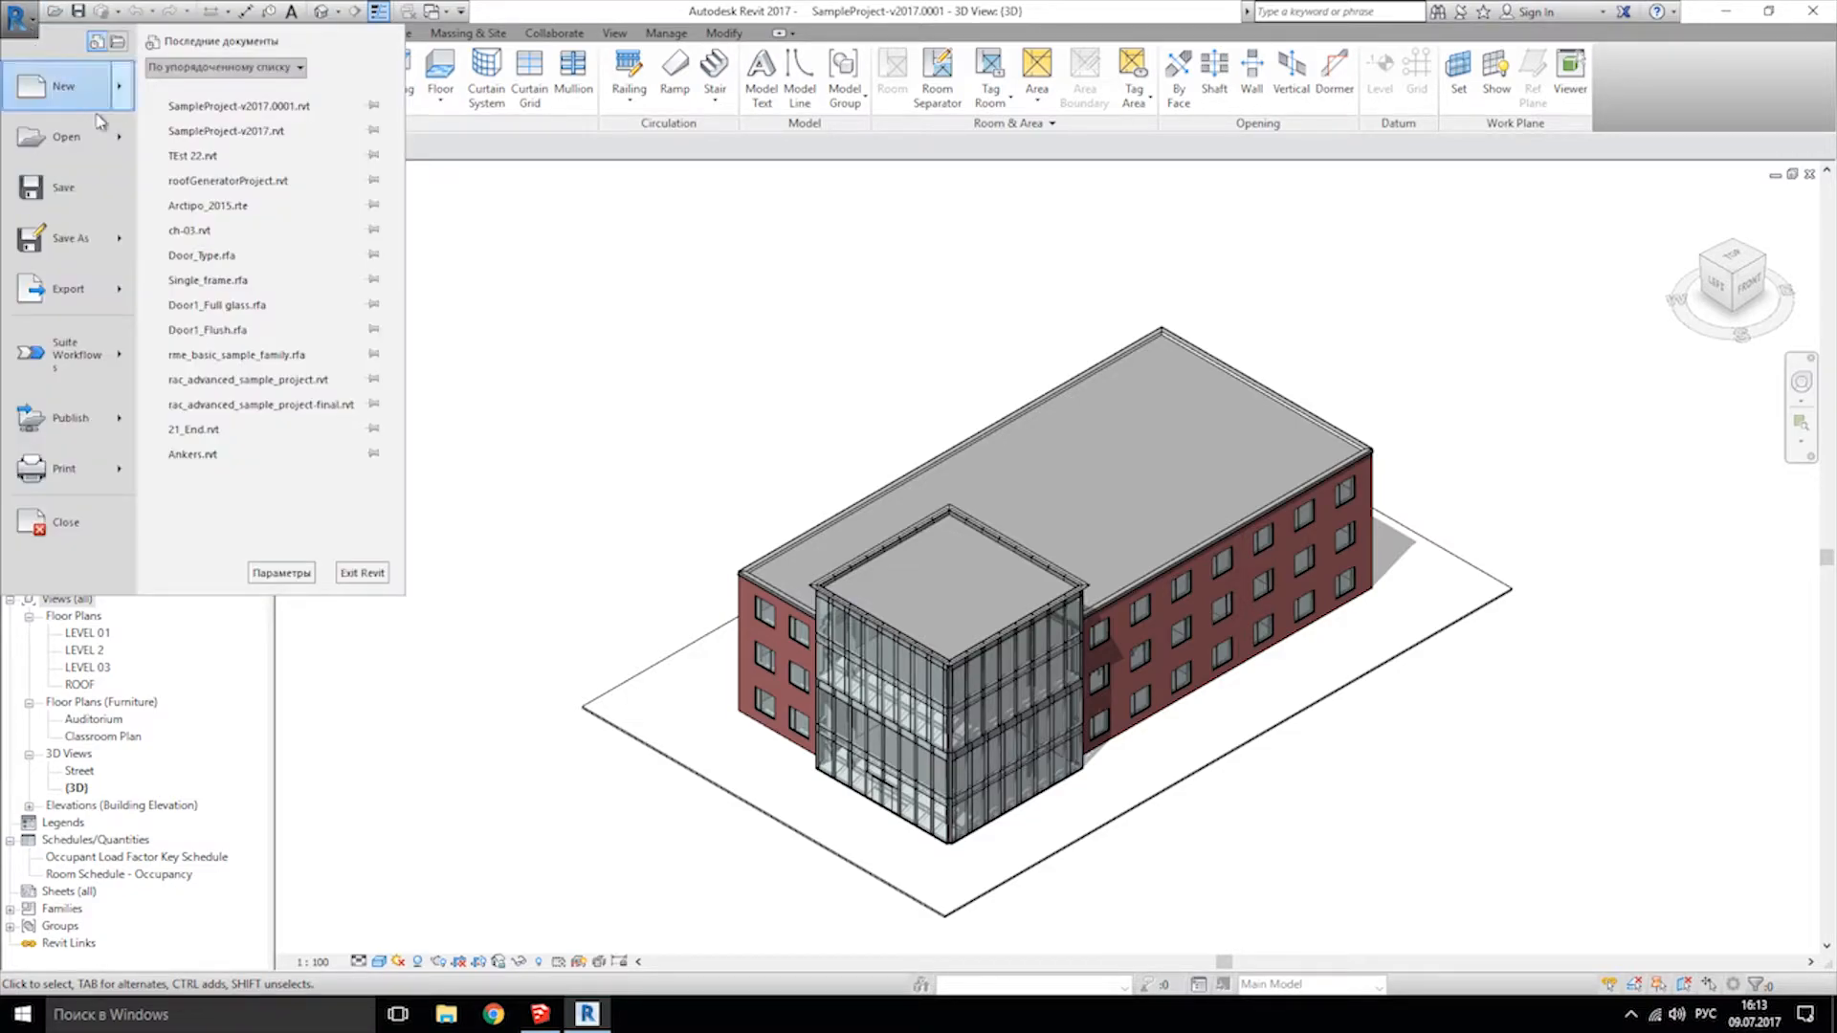
pyautogui.moveTo(68, 289)
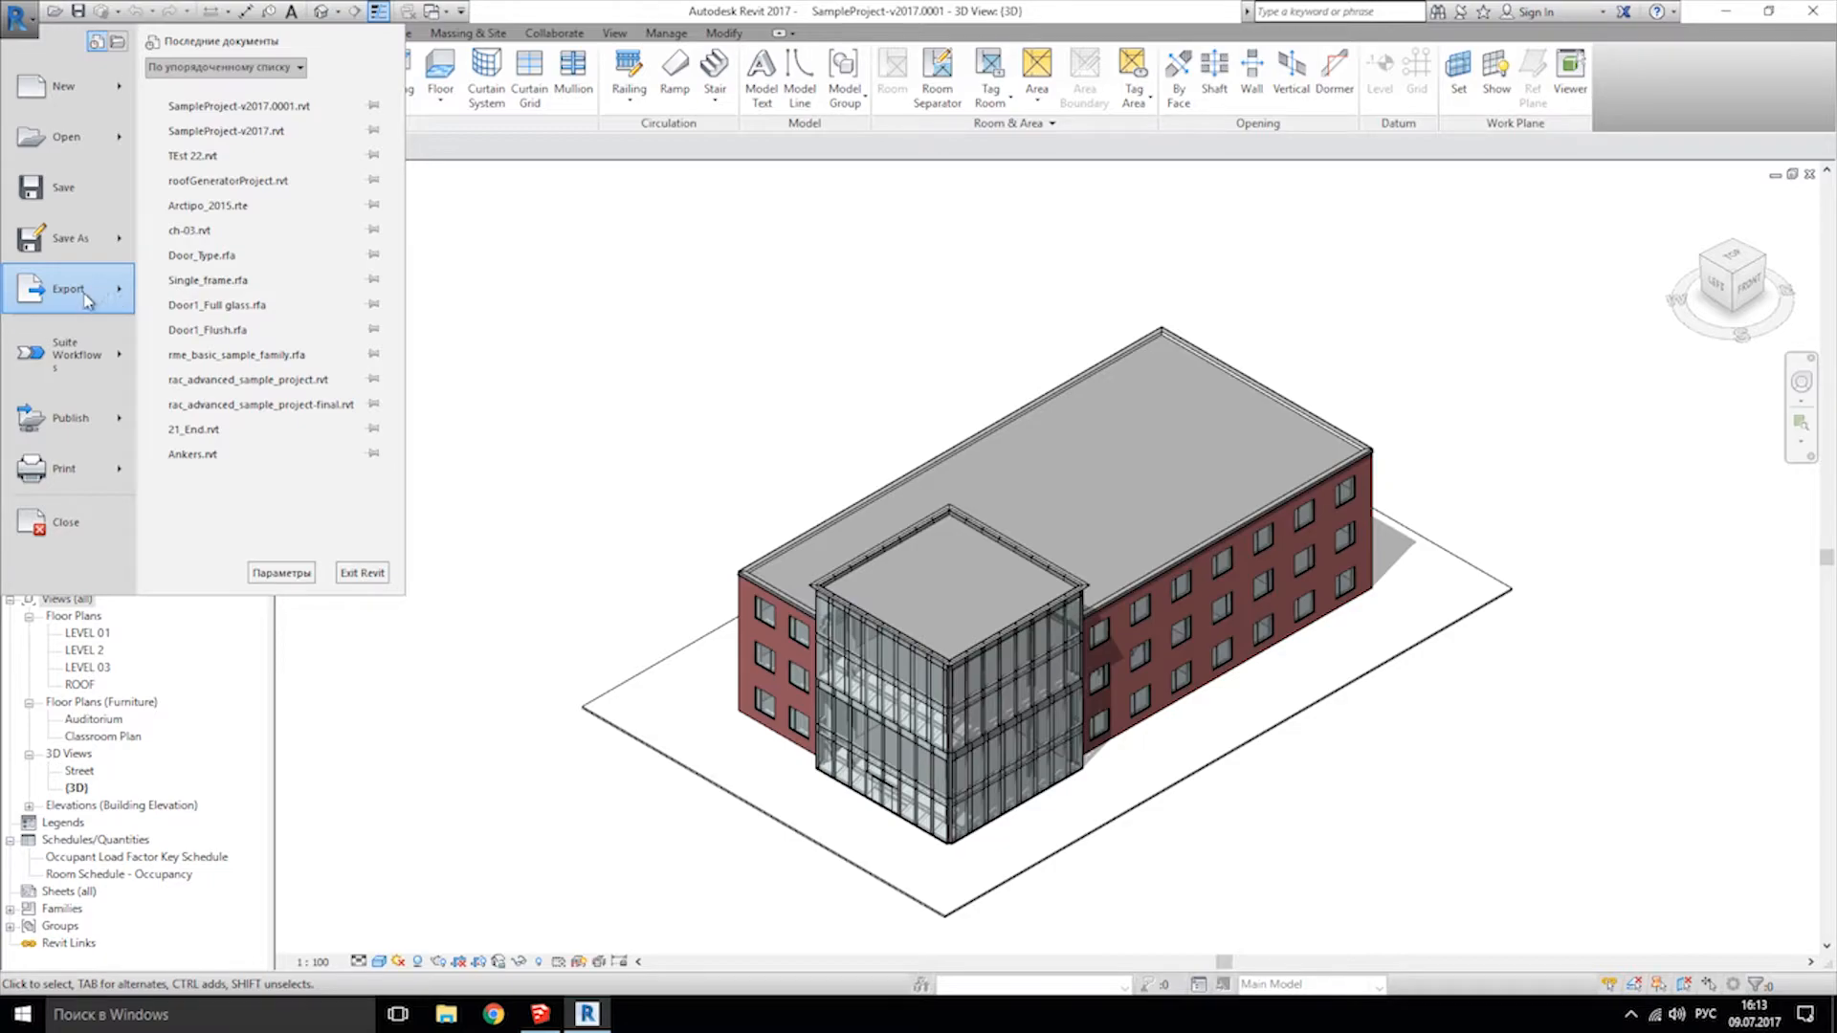
pyautogui.click(68, 288)
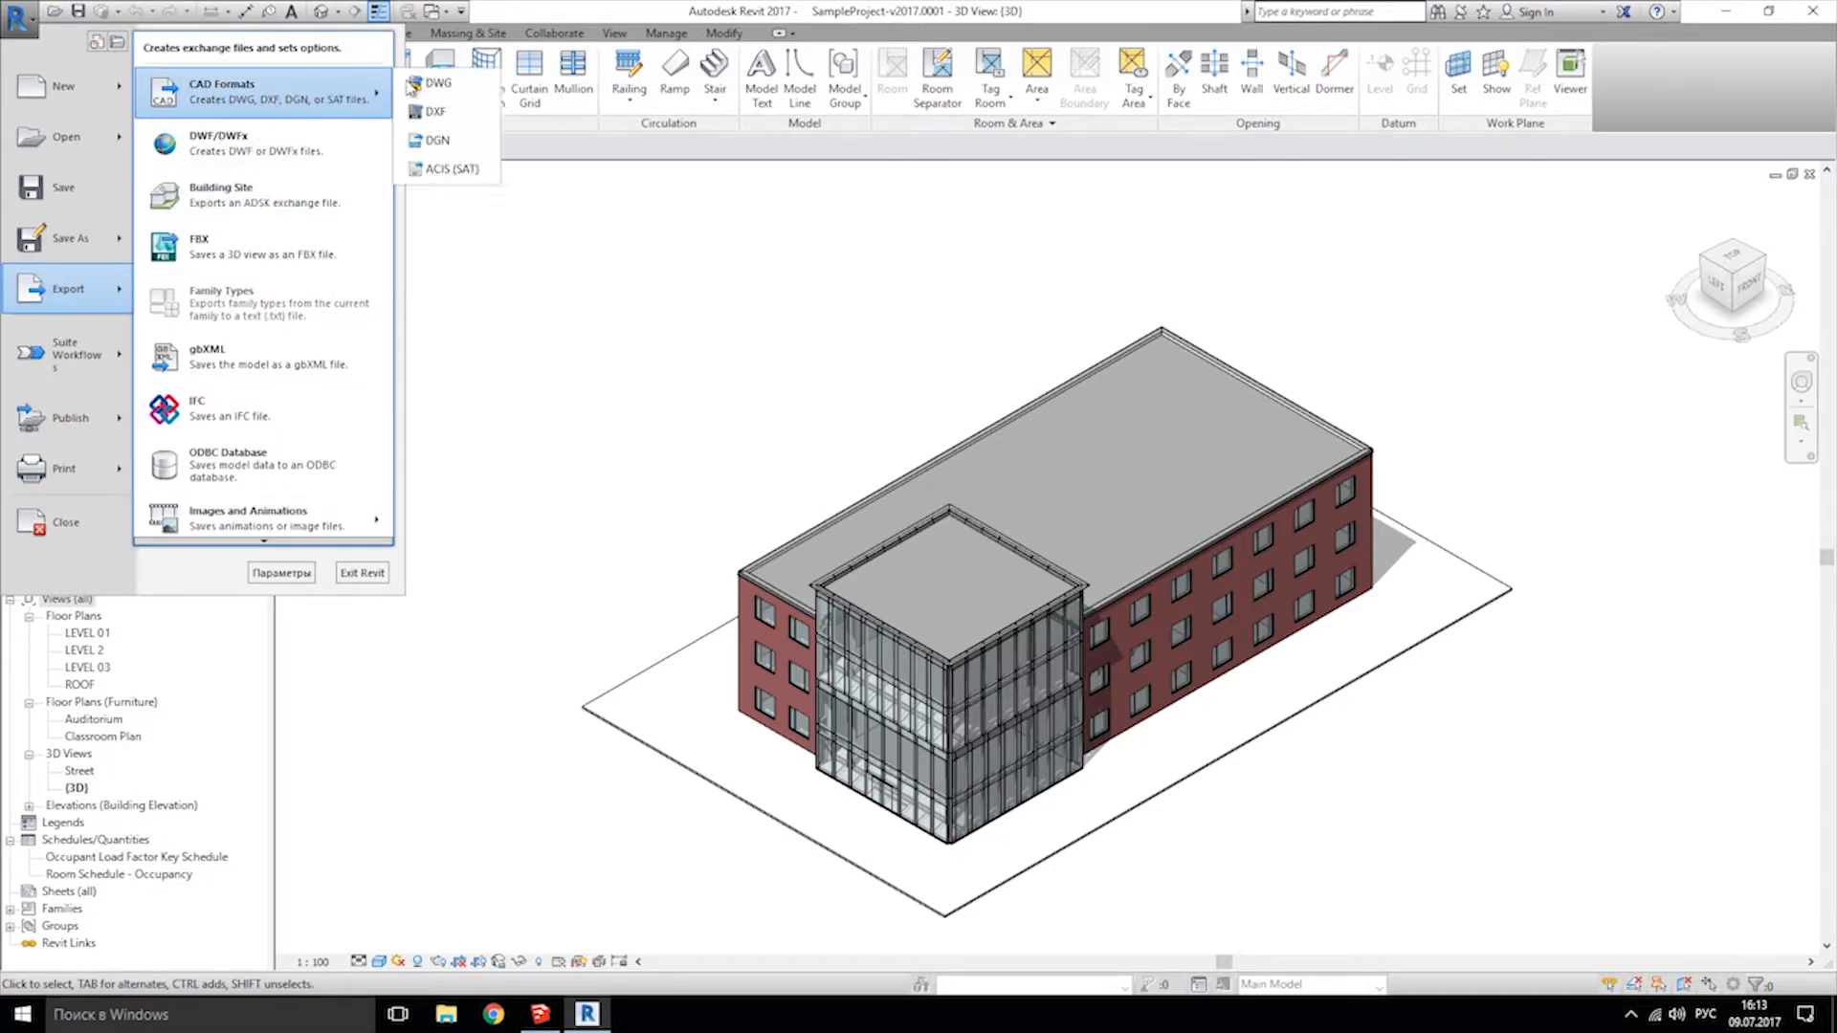
pyautogui.click(438, 83)
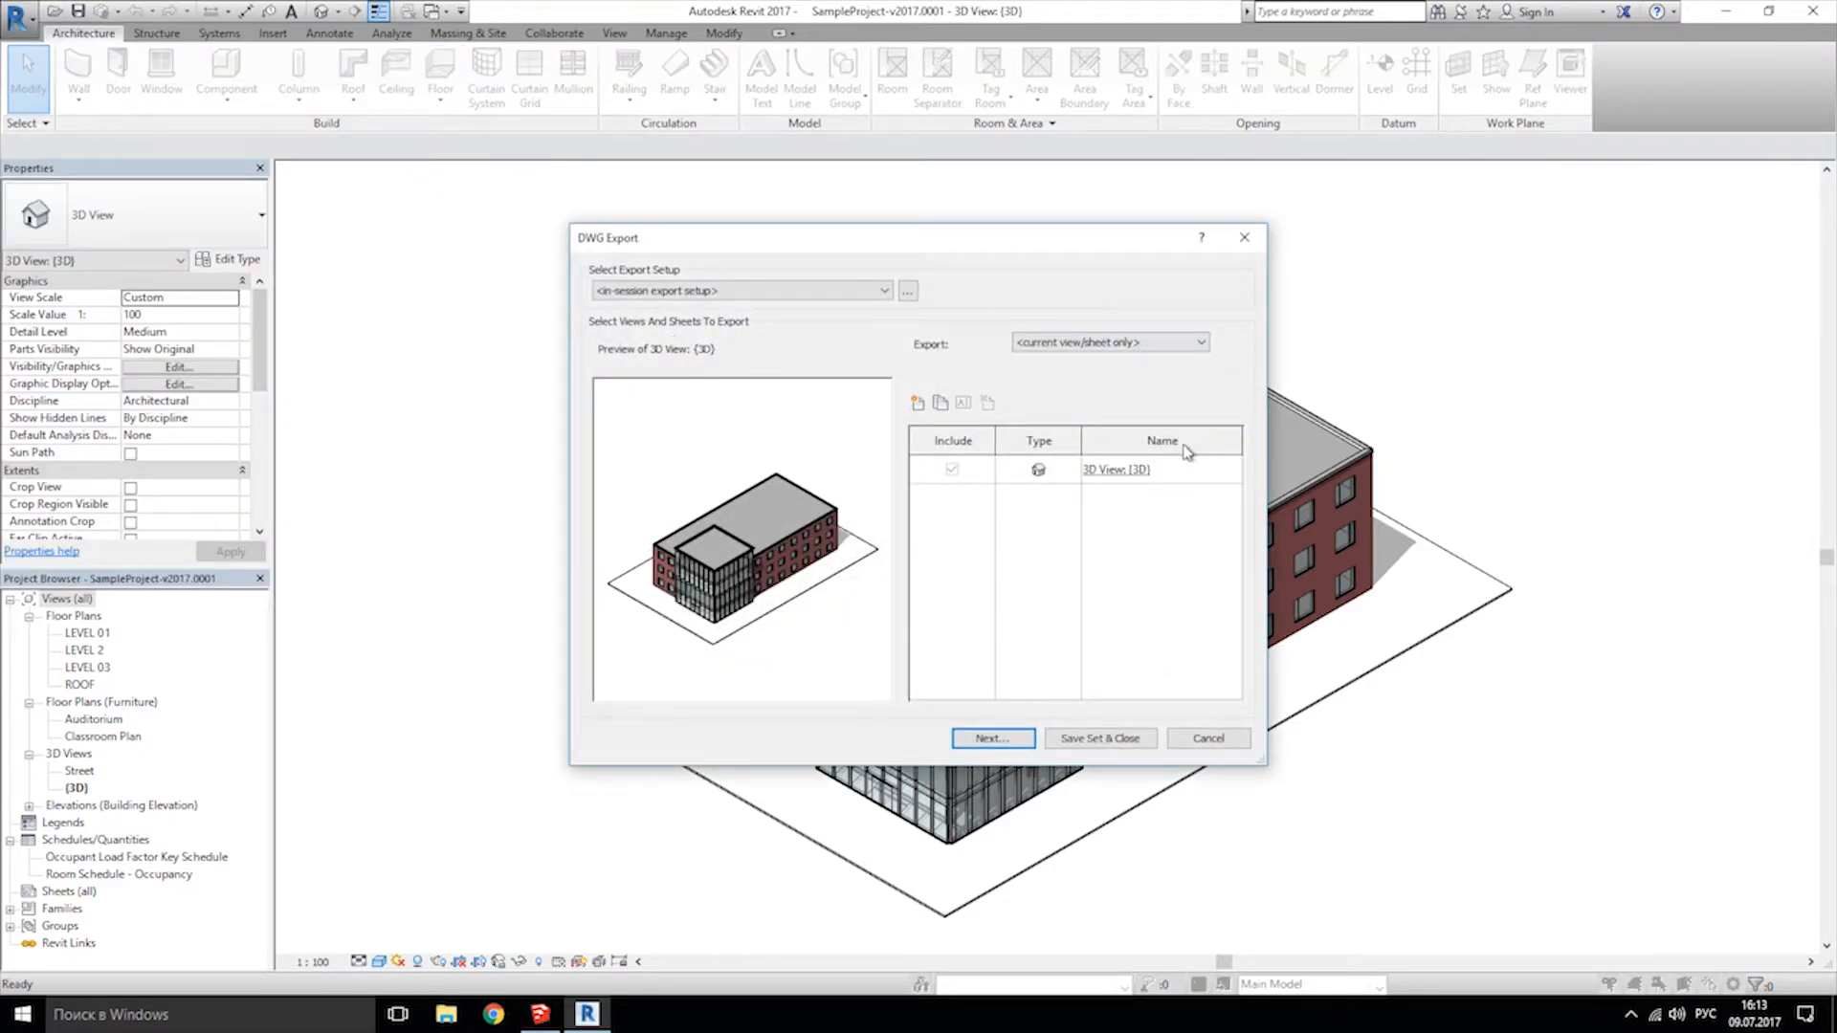
pyautogui.moveTo(897, 458)
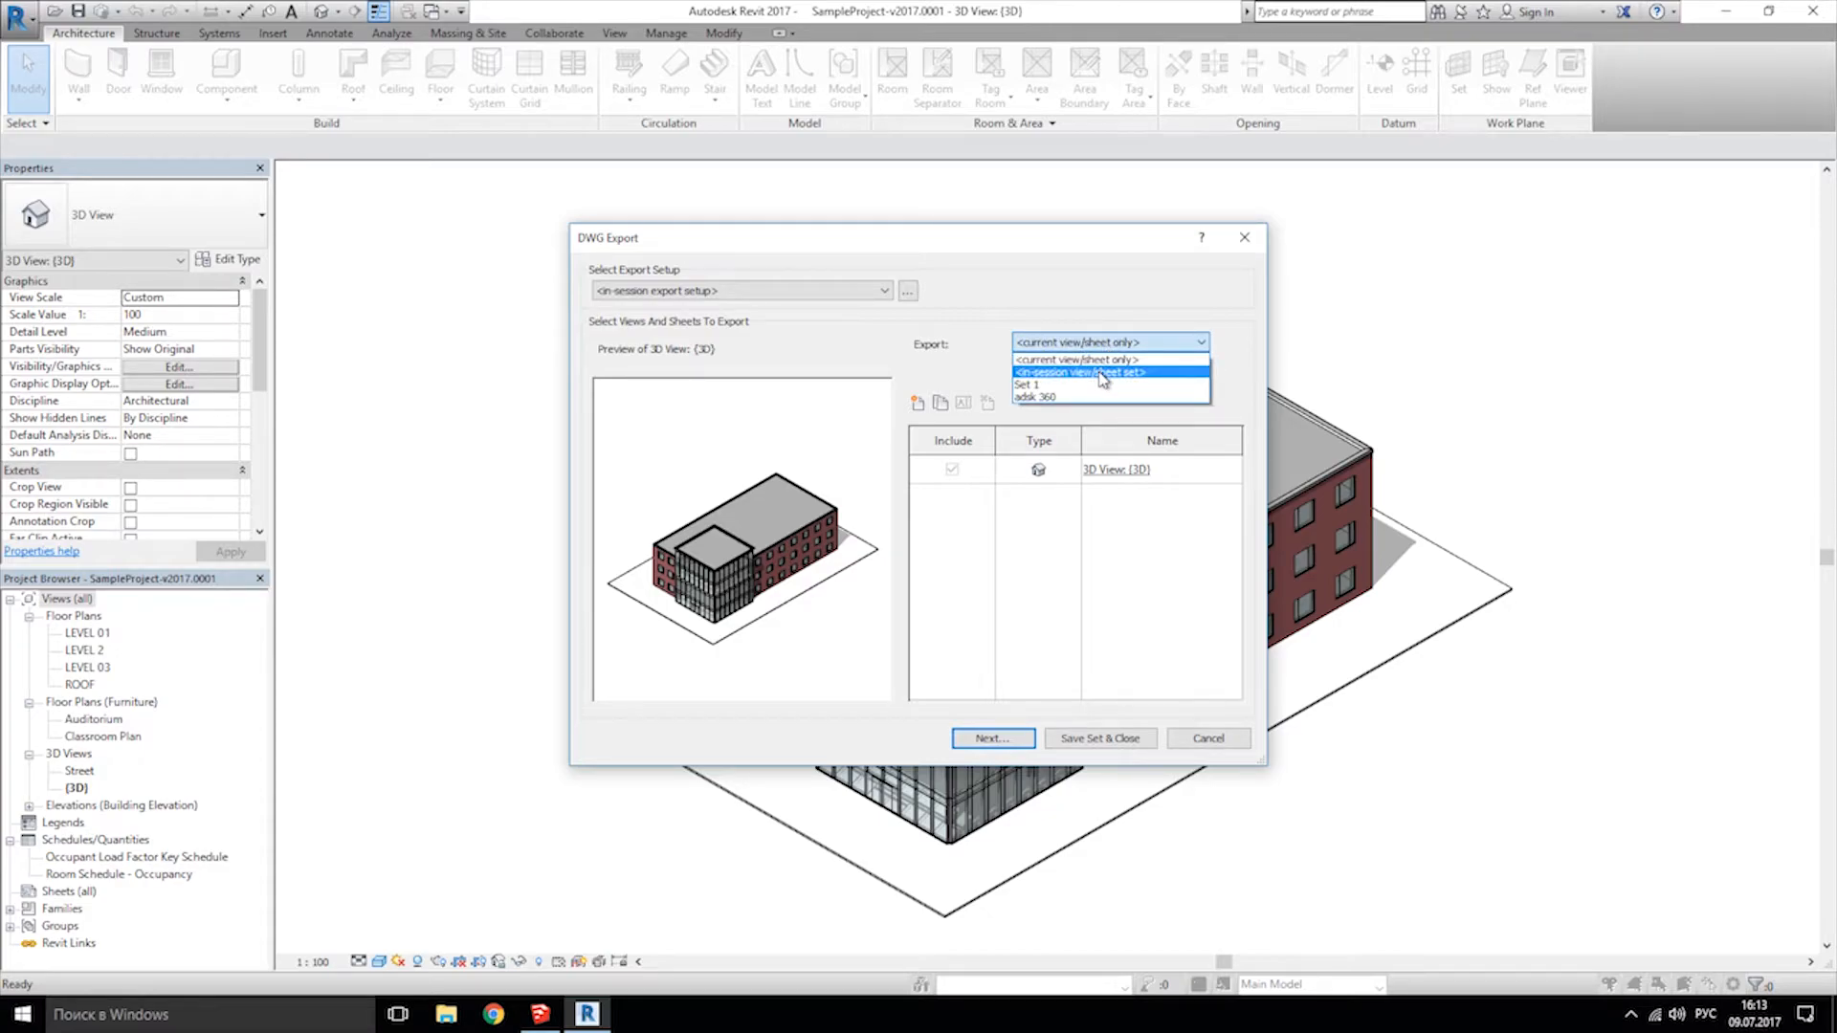
pyautogui.click(1105, 372)
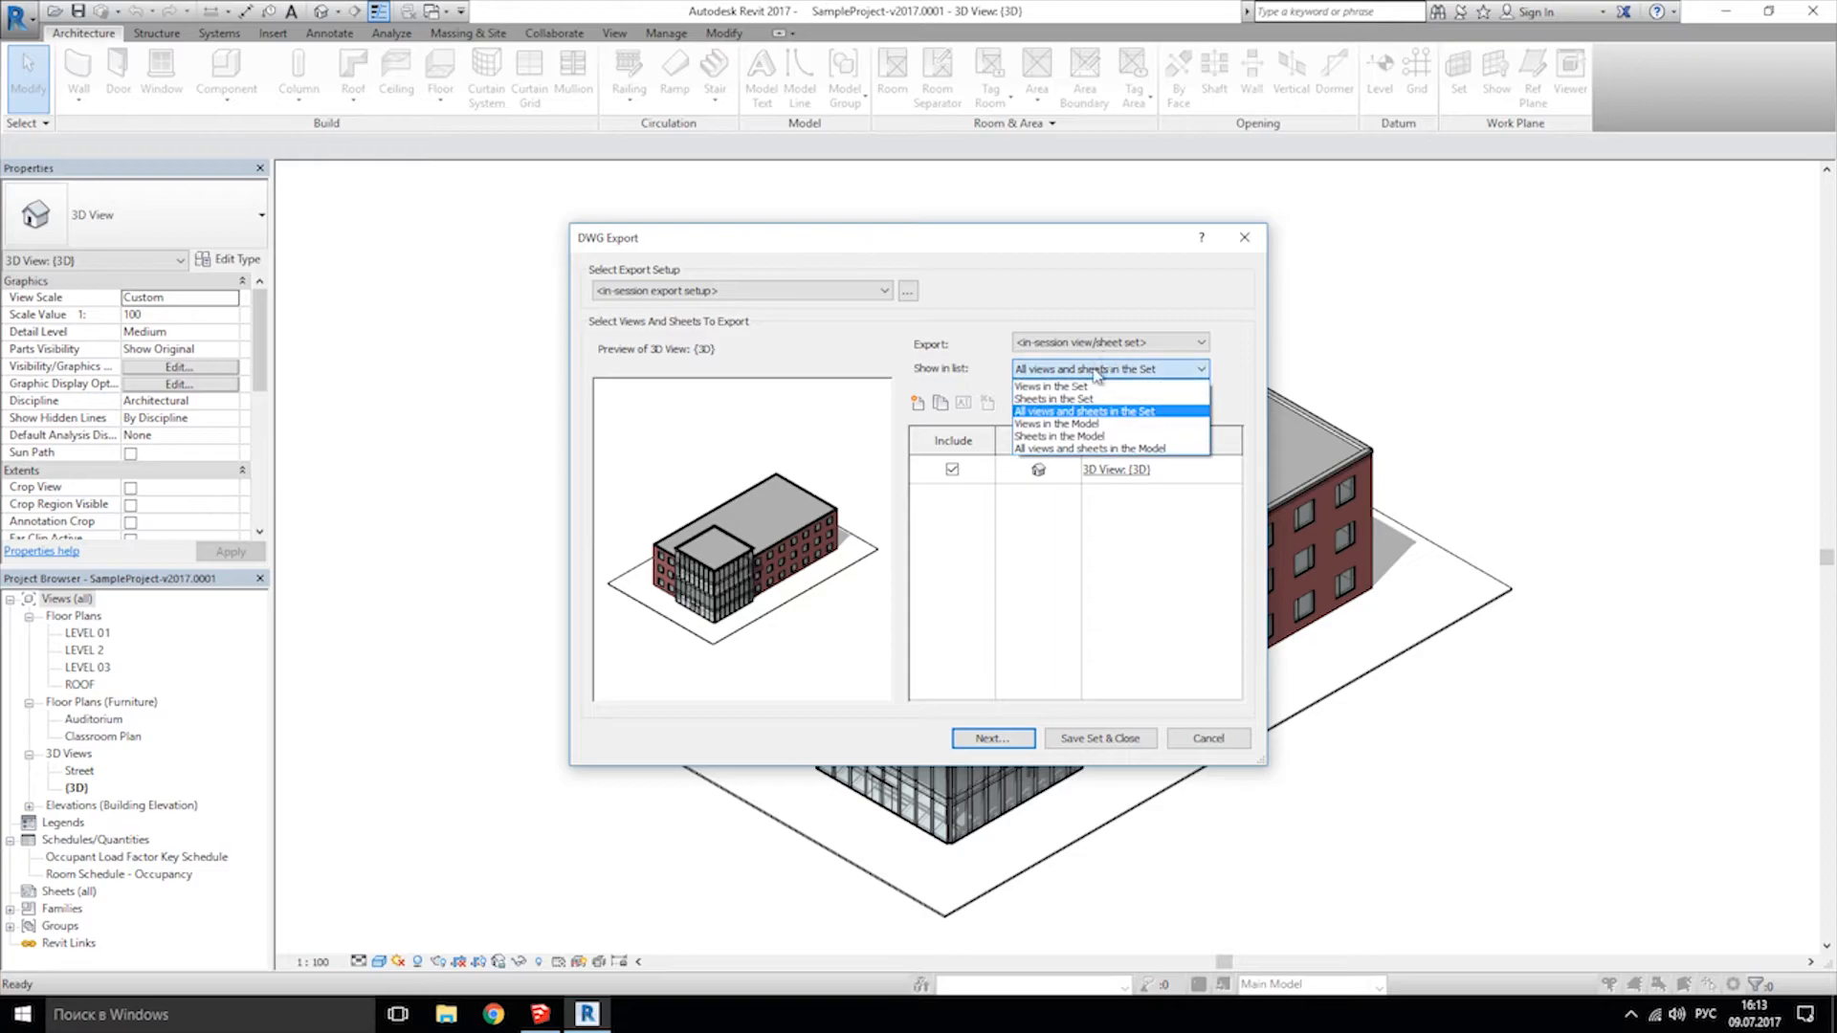
pyautogui.click(1107, 411)
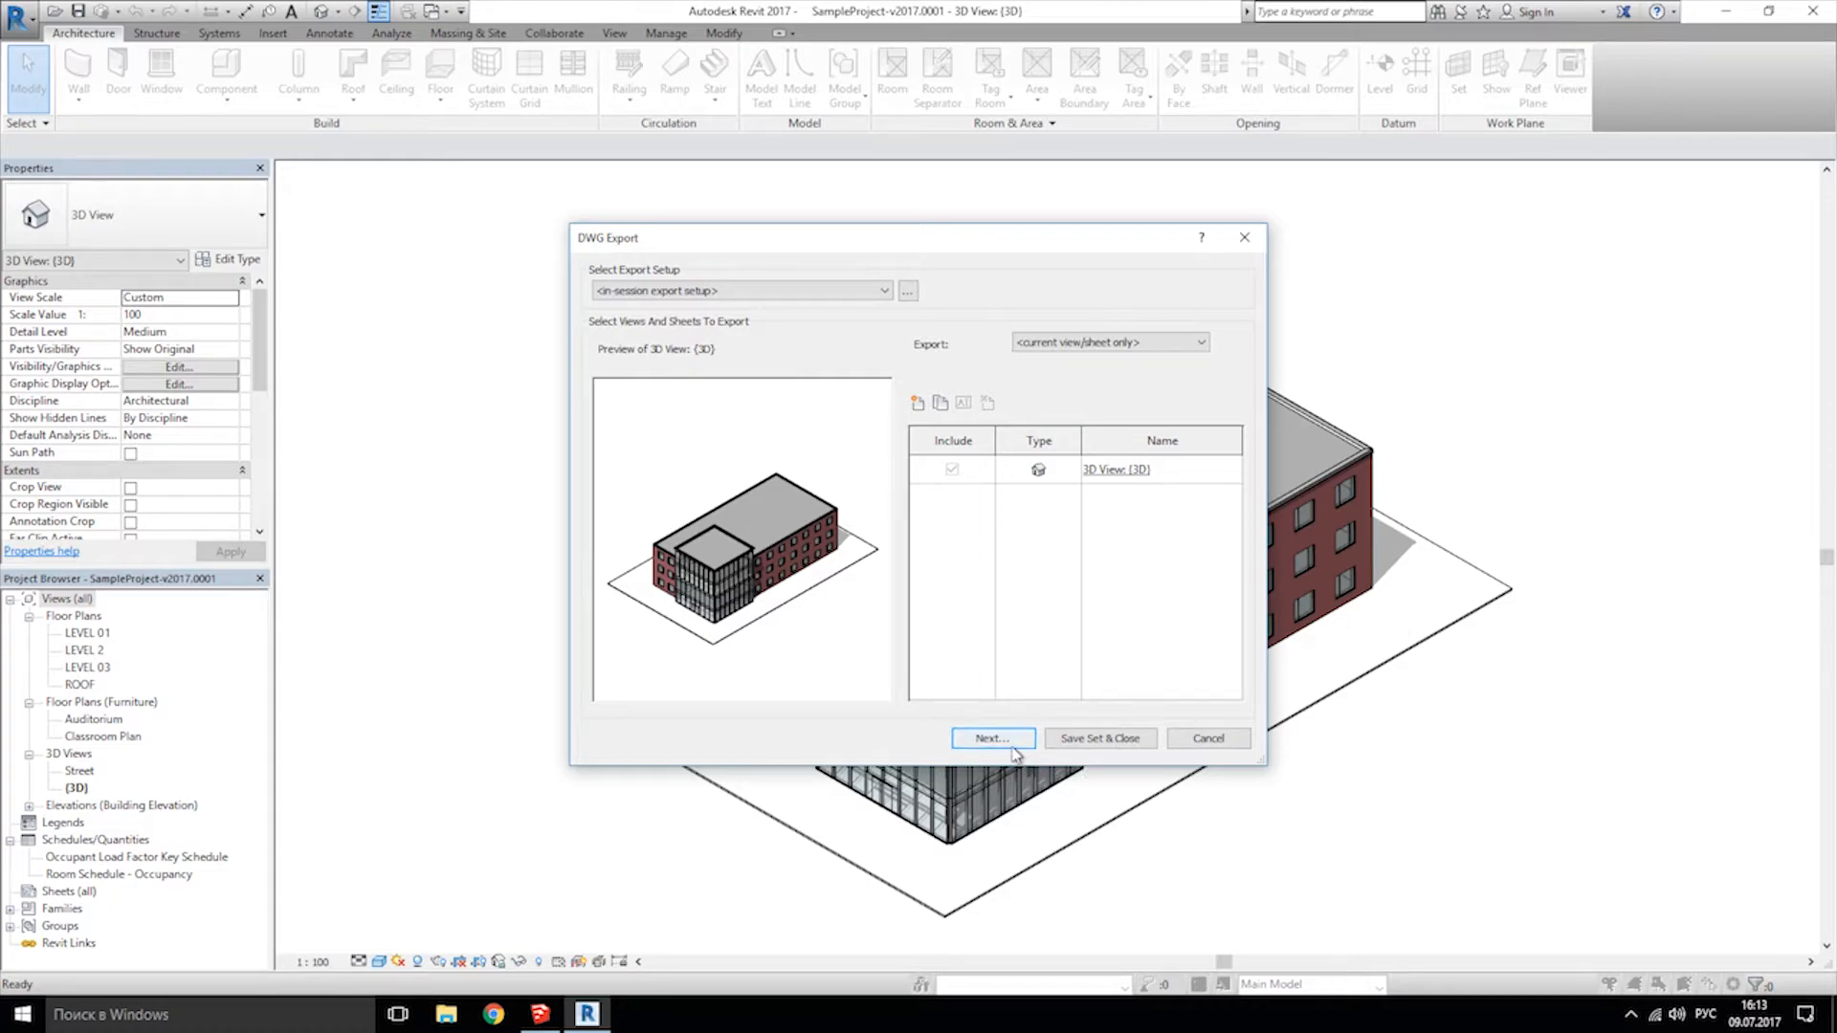
pyautogui.moveTo(908, 389)
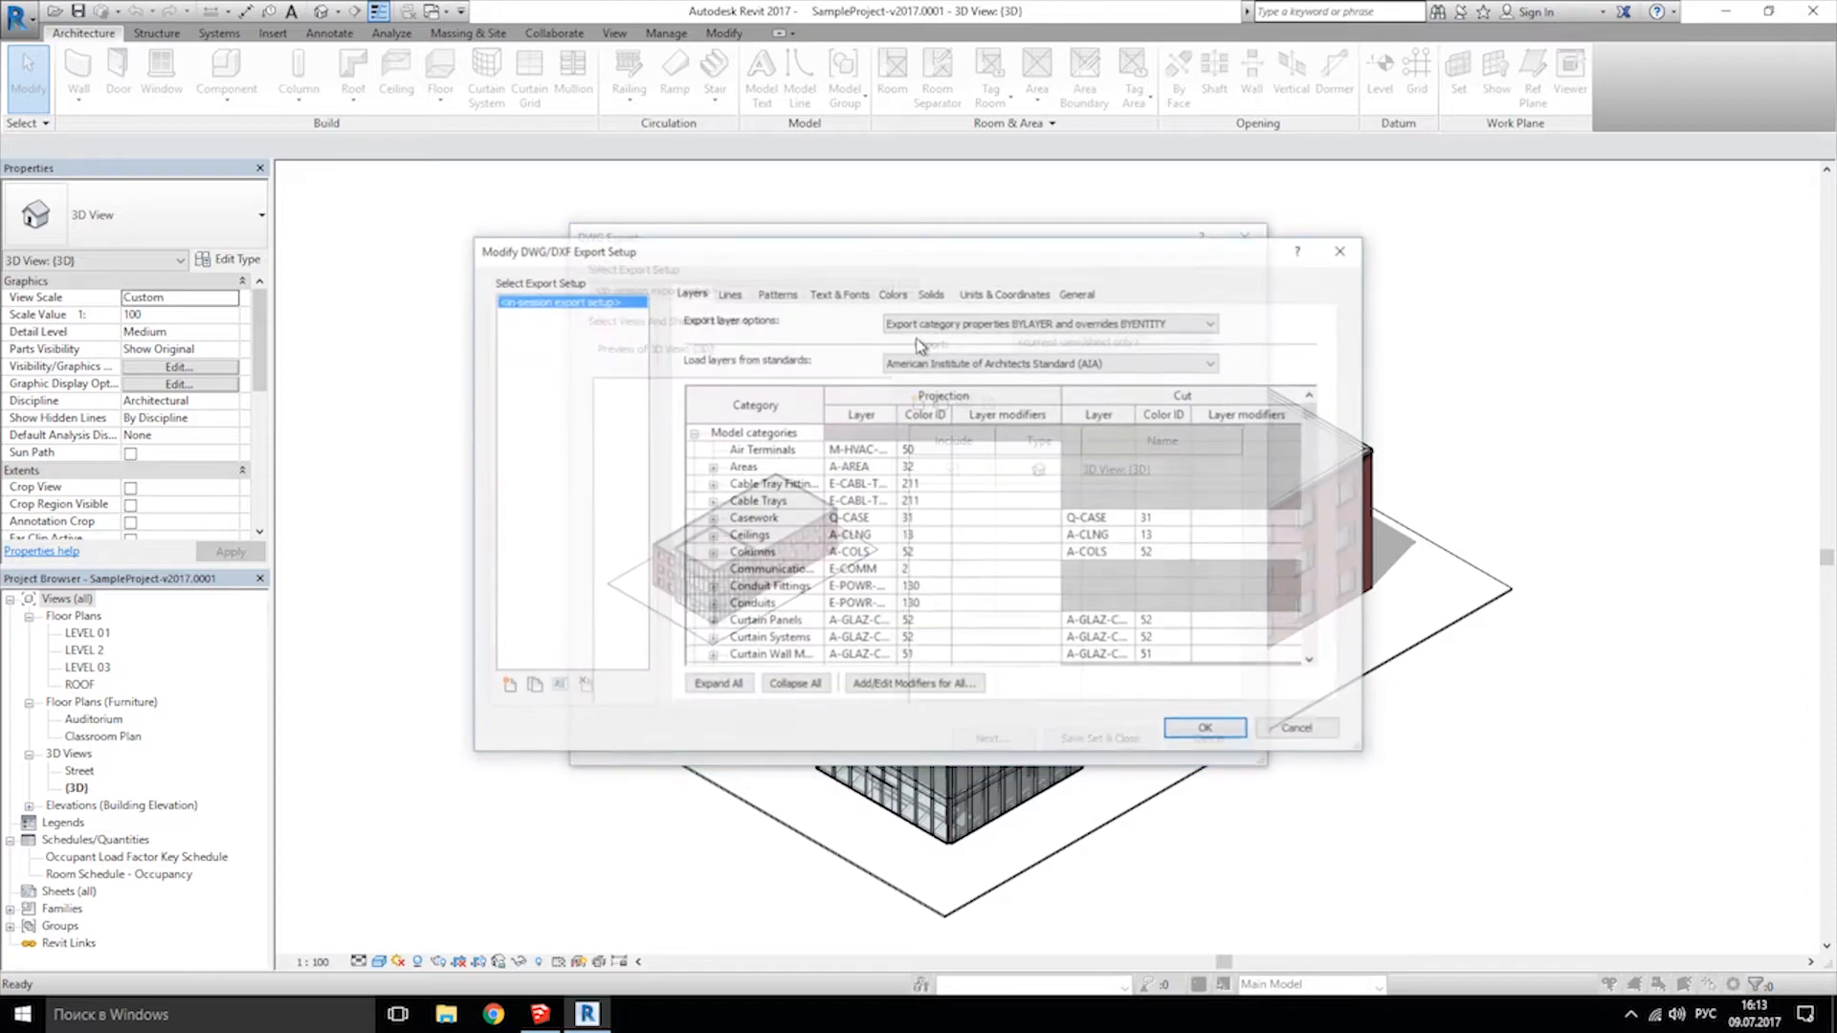
# Review hatch, colour, text and units settings, export solids as ACIS, and accept.
pyautogui.click(774, 293)
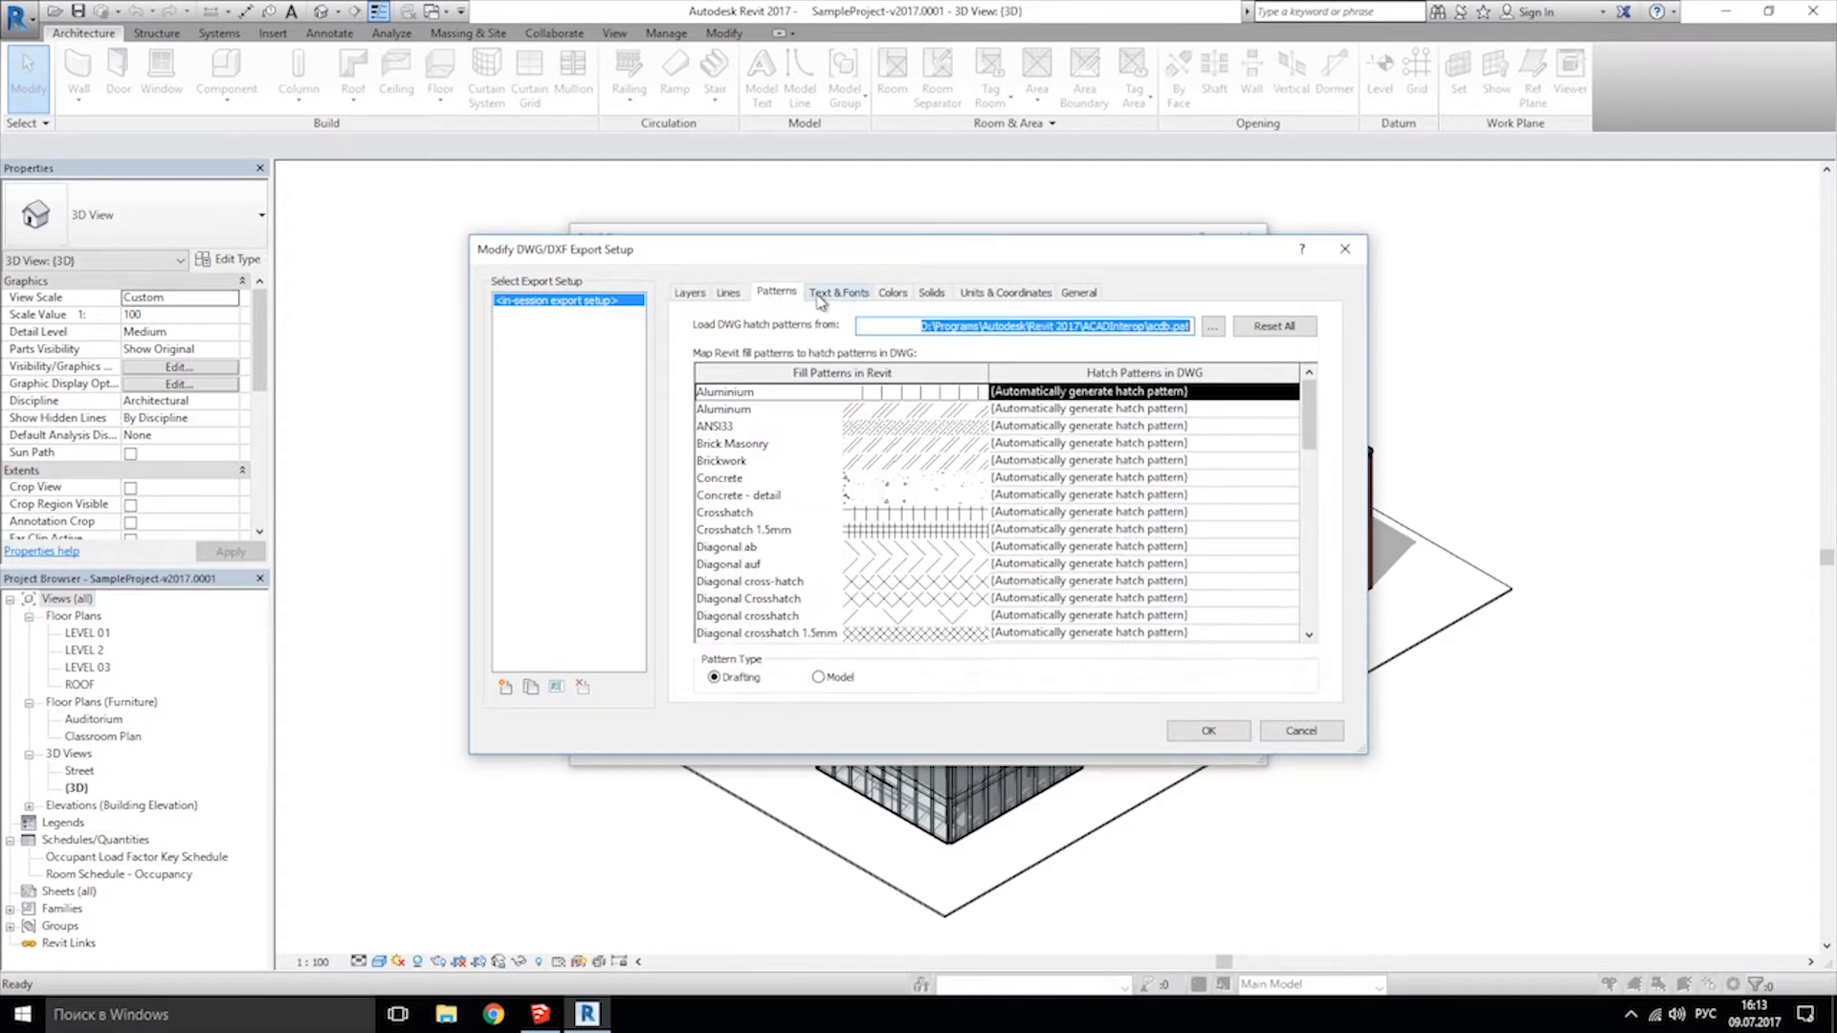
pyautogui.click(891, 292)
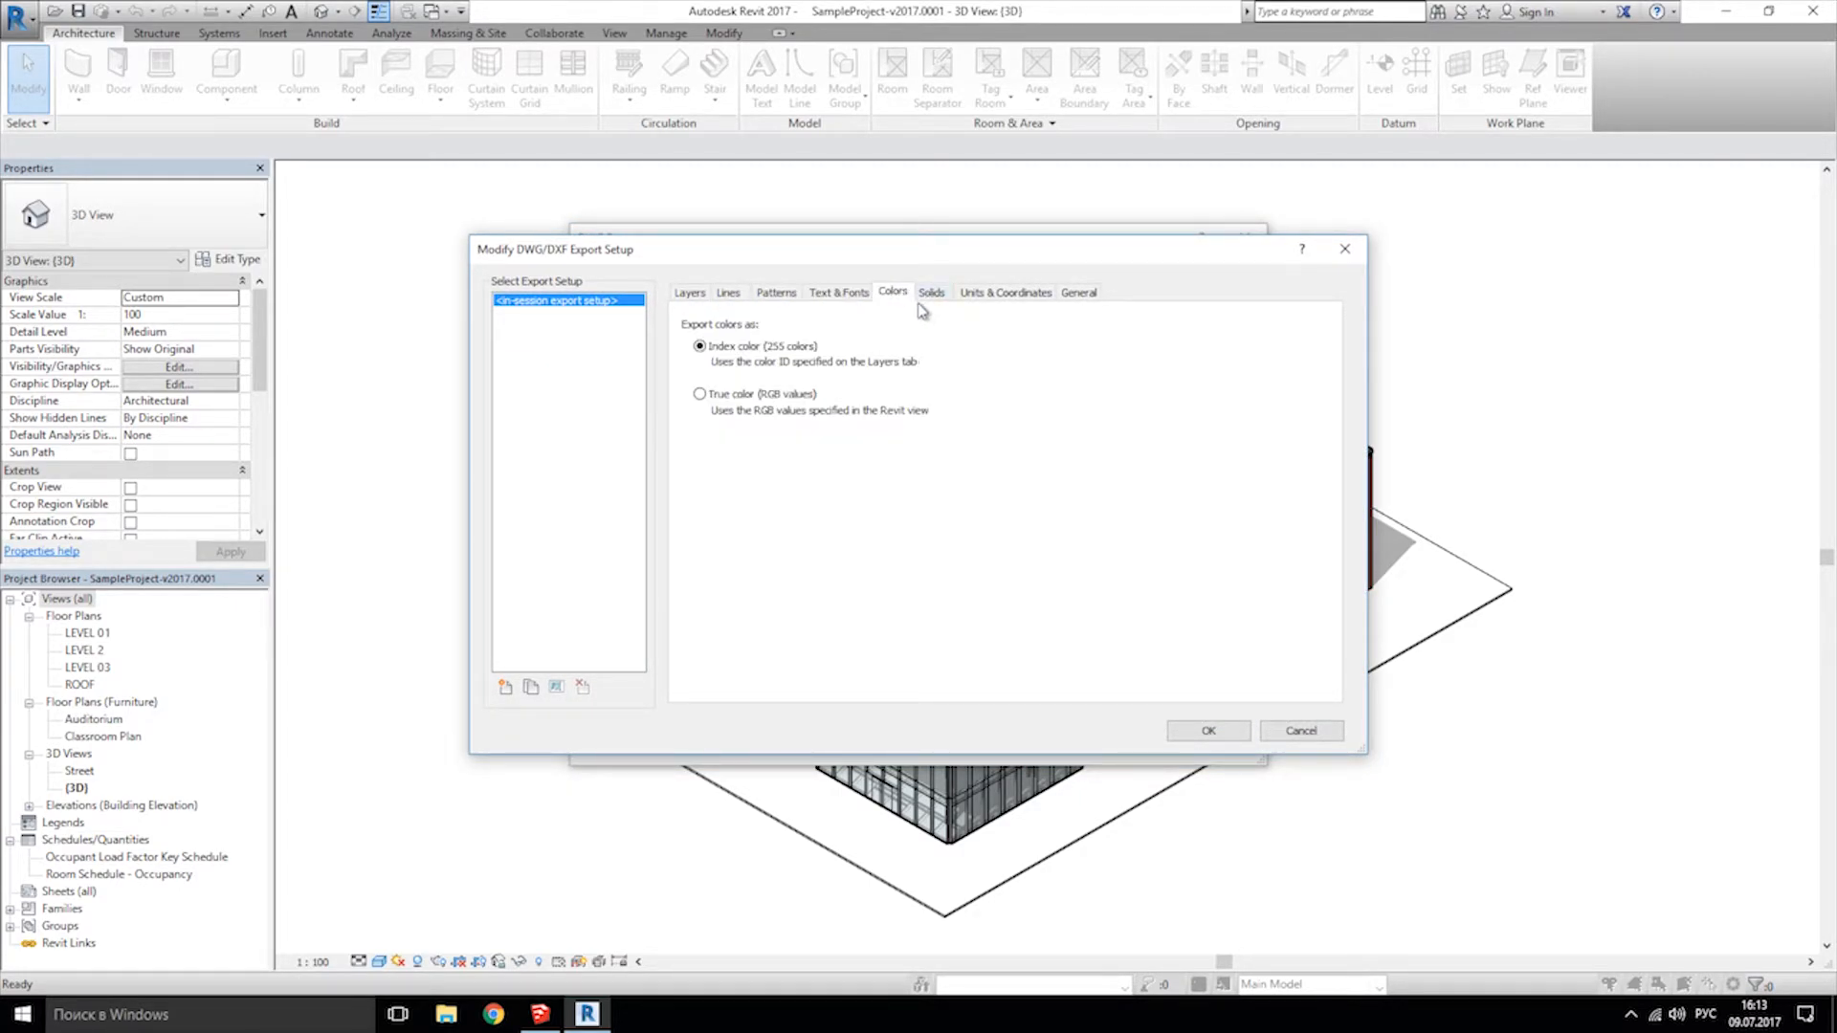
pyautogui.click(930, 291)
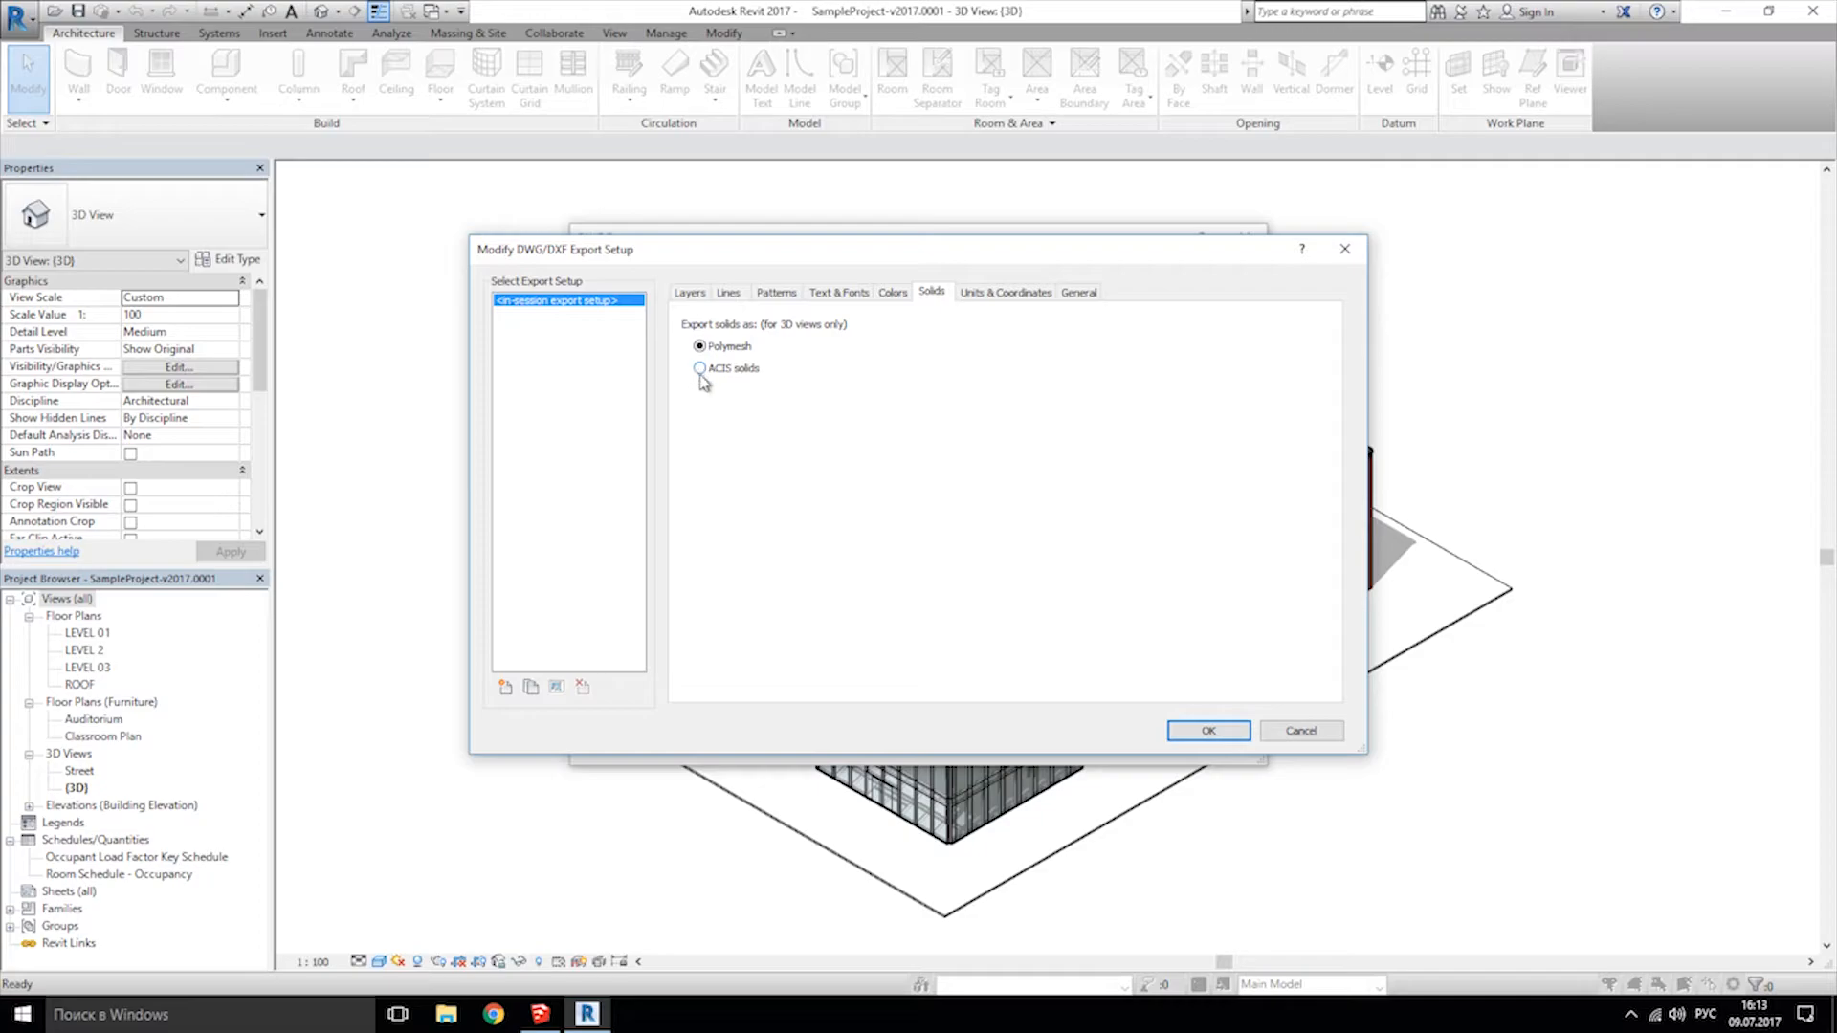
pyautogui.click(838, 291)
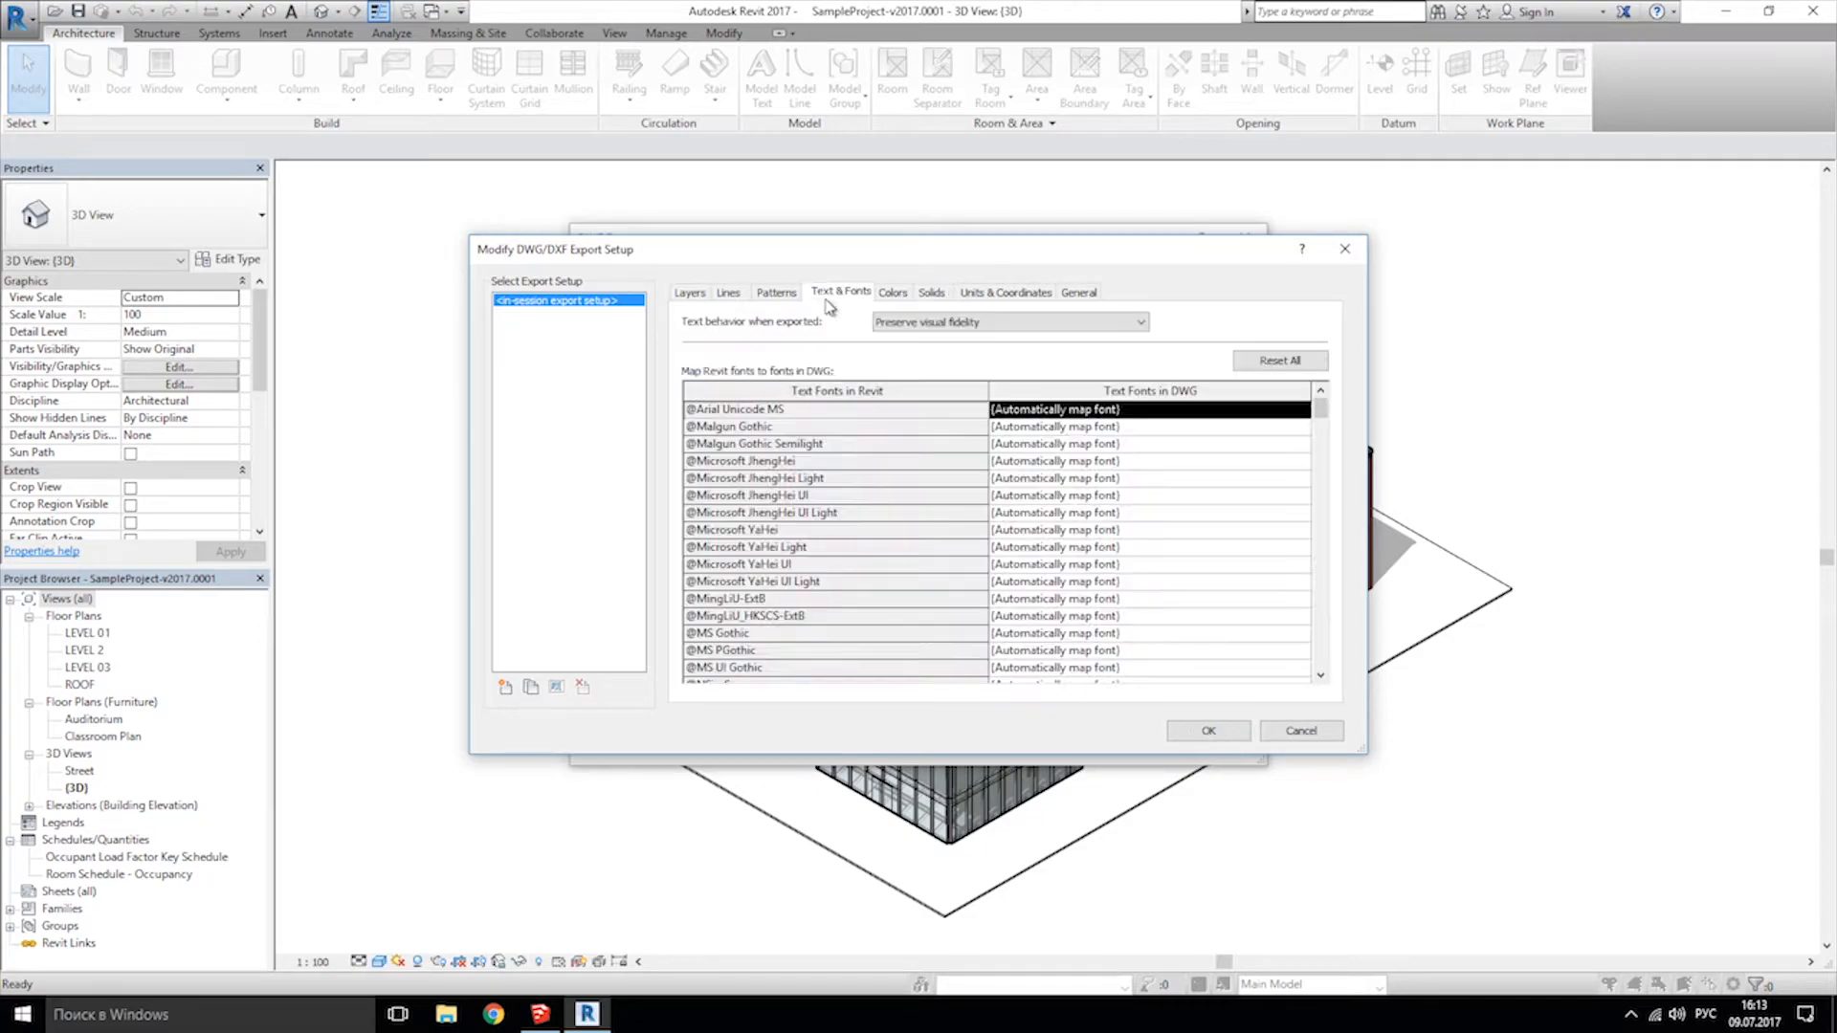
pyautogui.click(1006, 291)
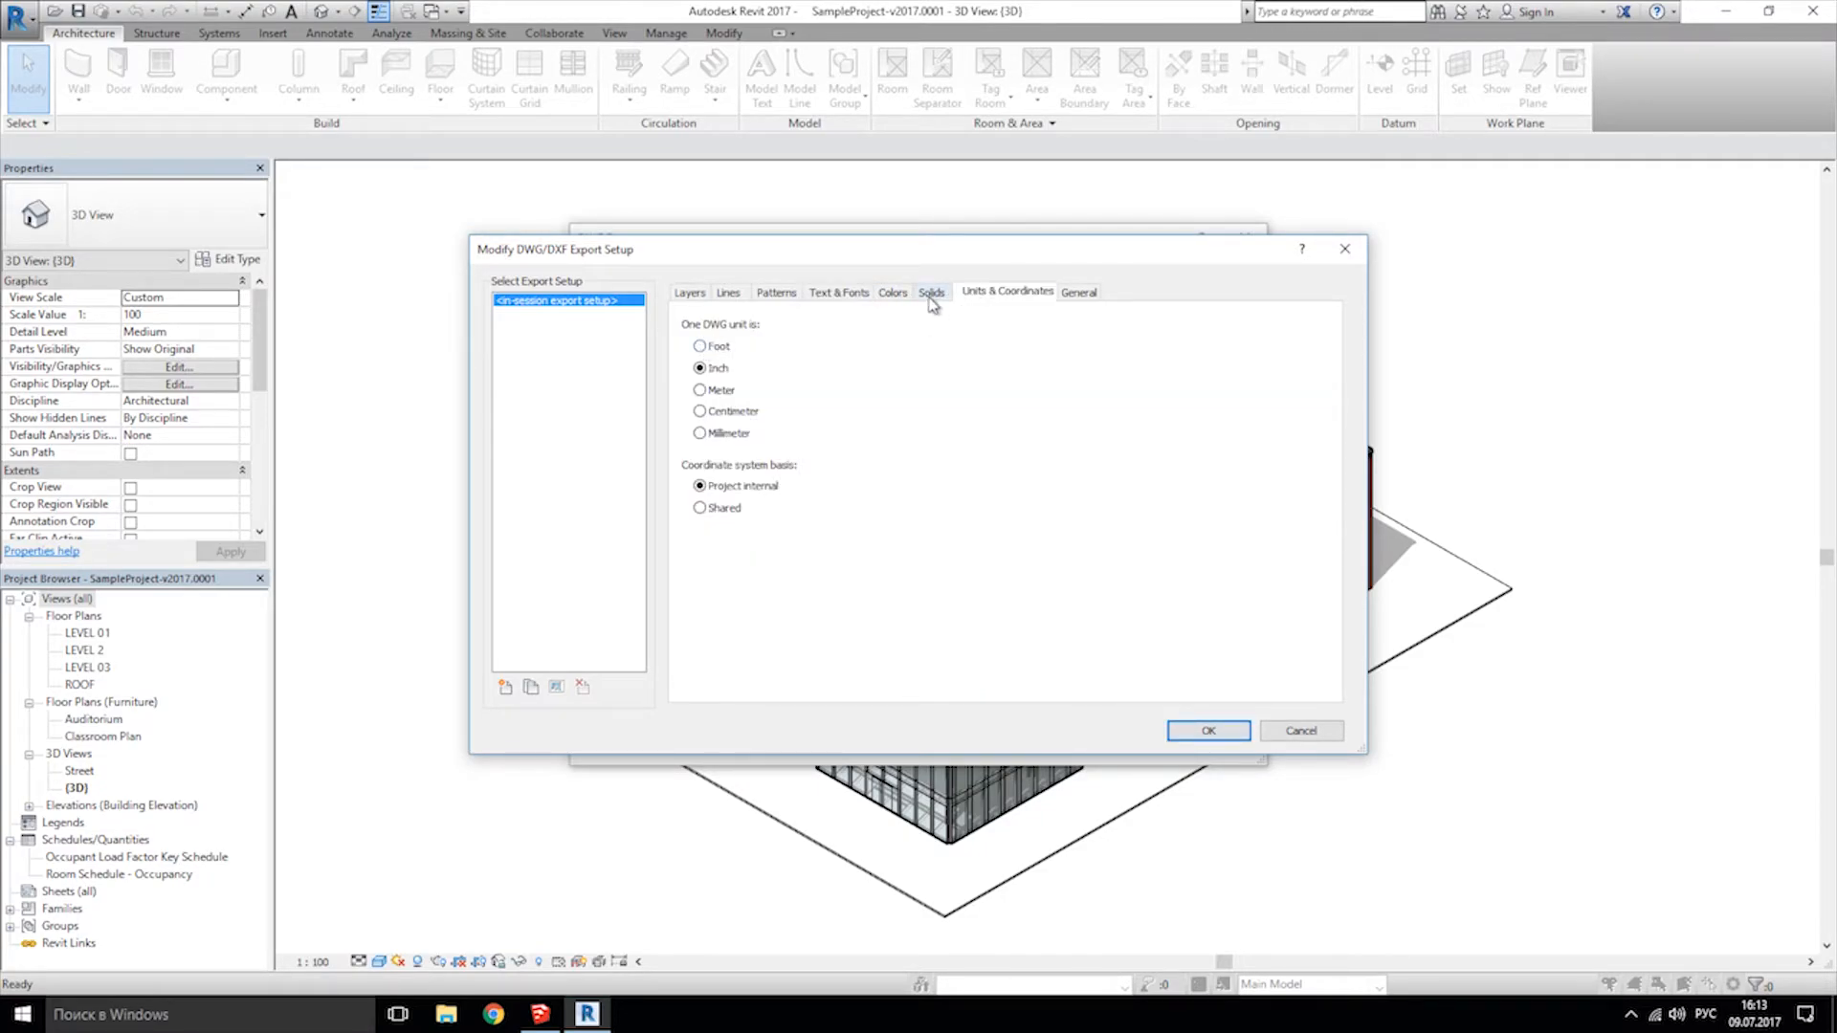
pyautogui.click(929, 292)
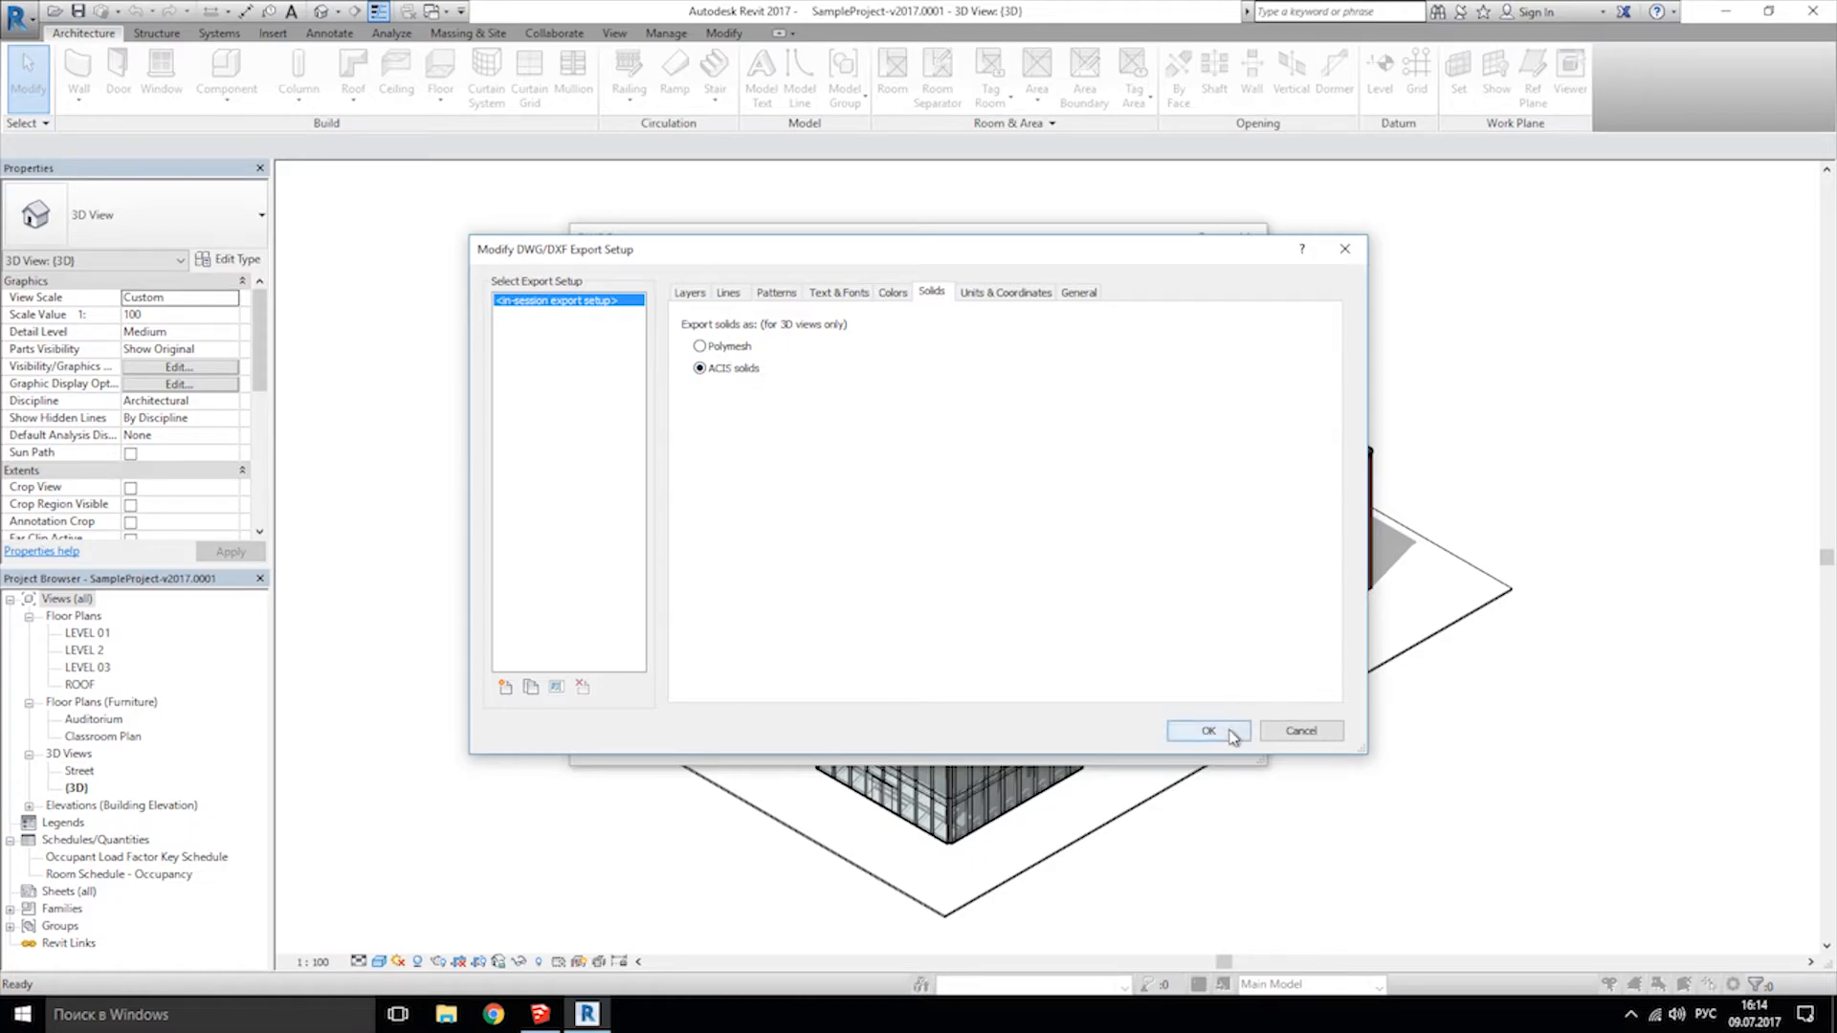
pyautogui.click(1207, 731)
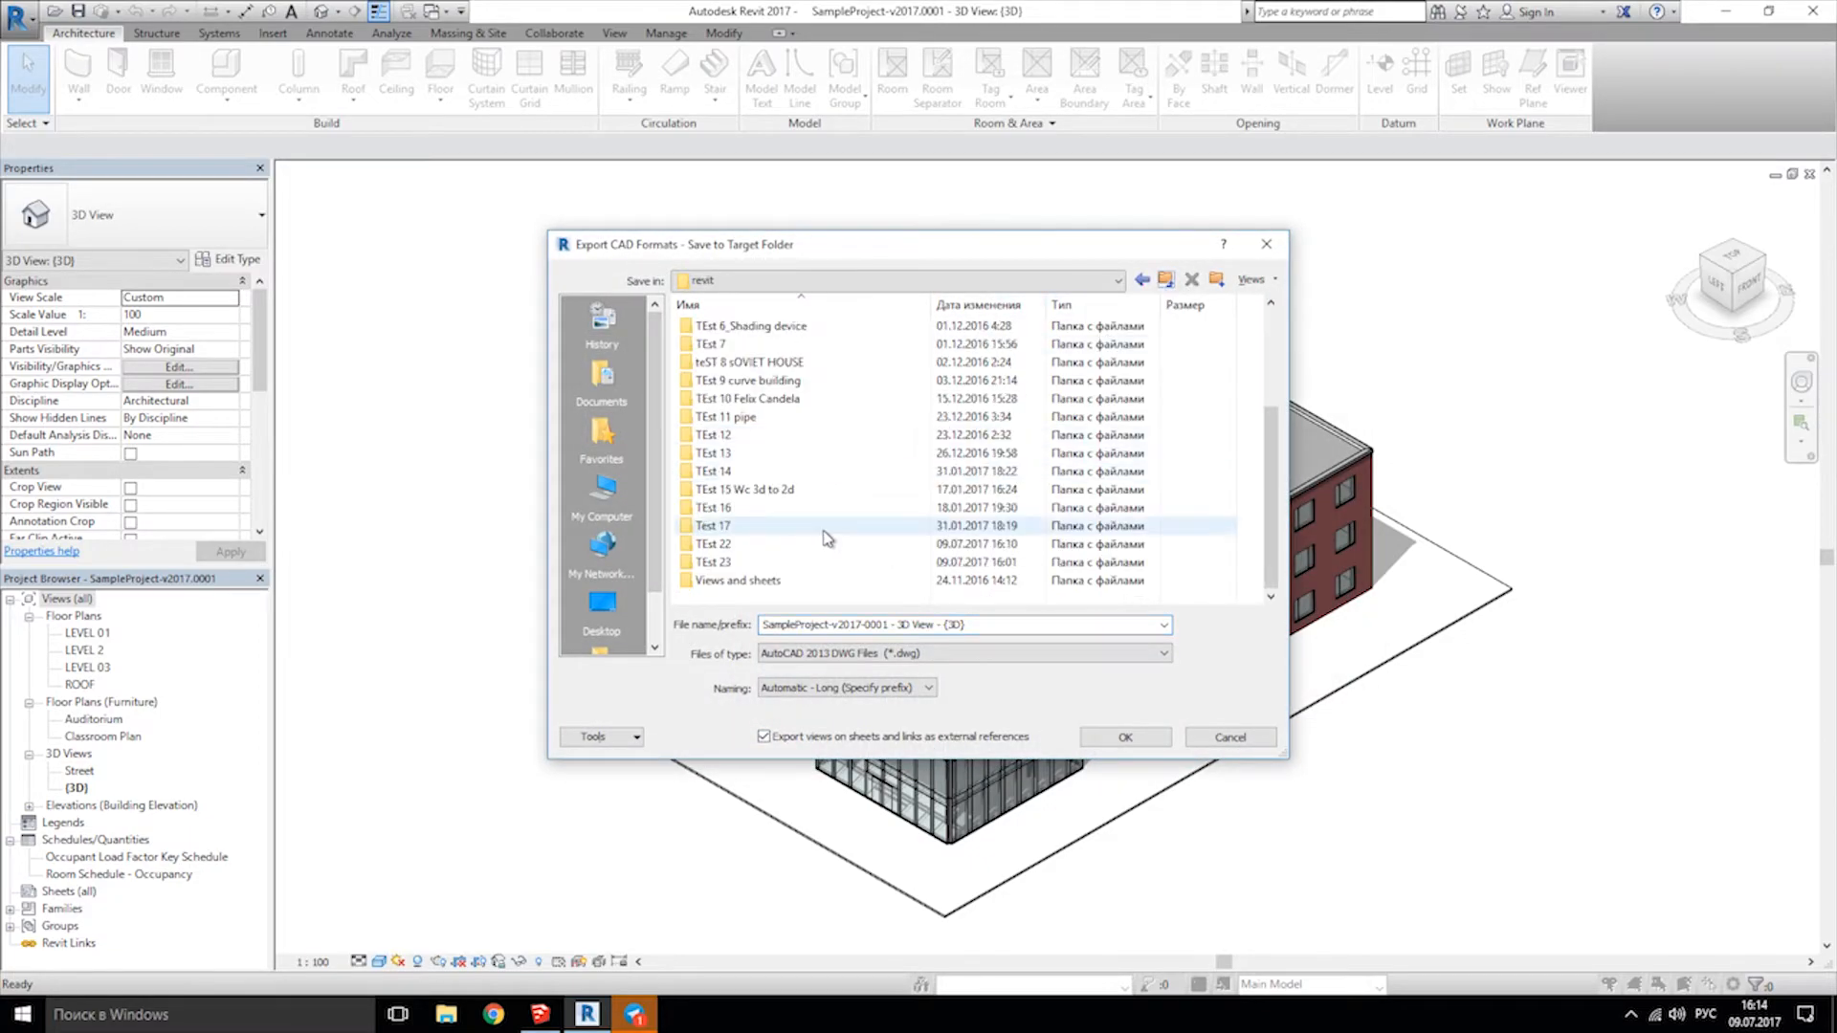
# Export to TEst 23 as 'SampleProject sketchup' with Automatic - Long naming.
pyautogui.doubleClick(712, 562)
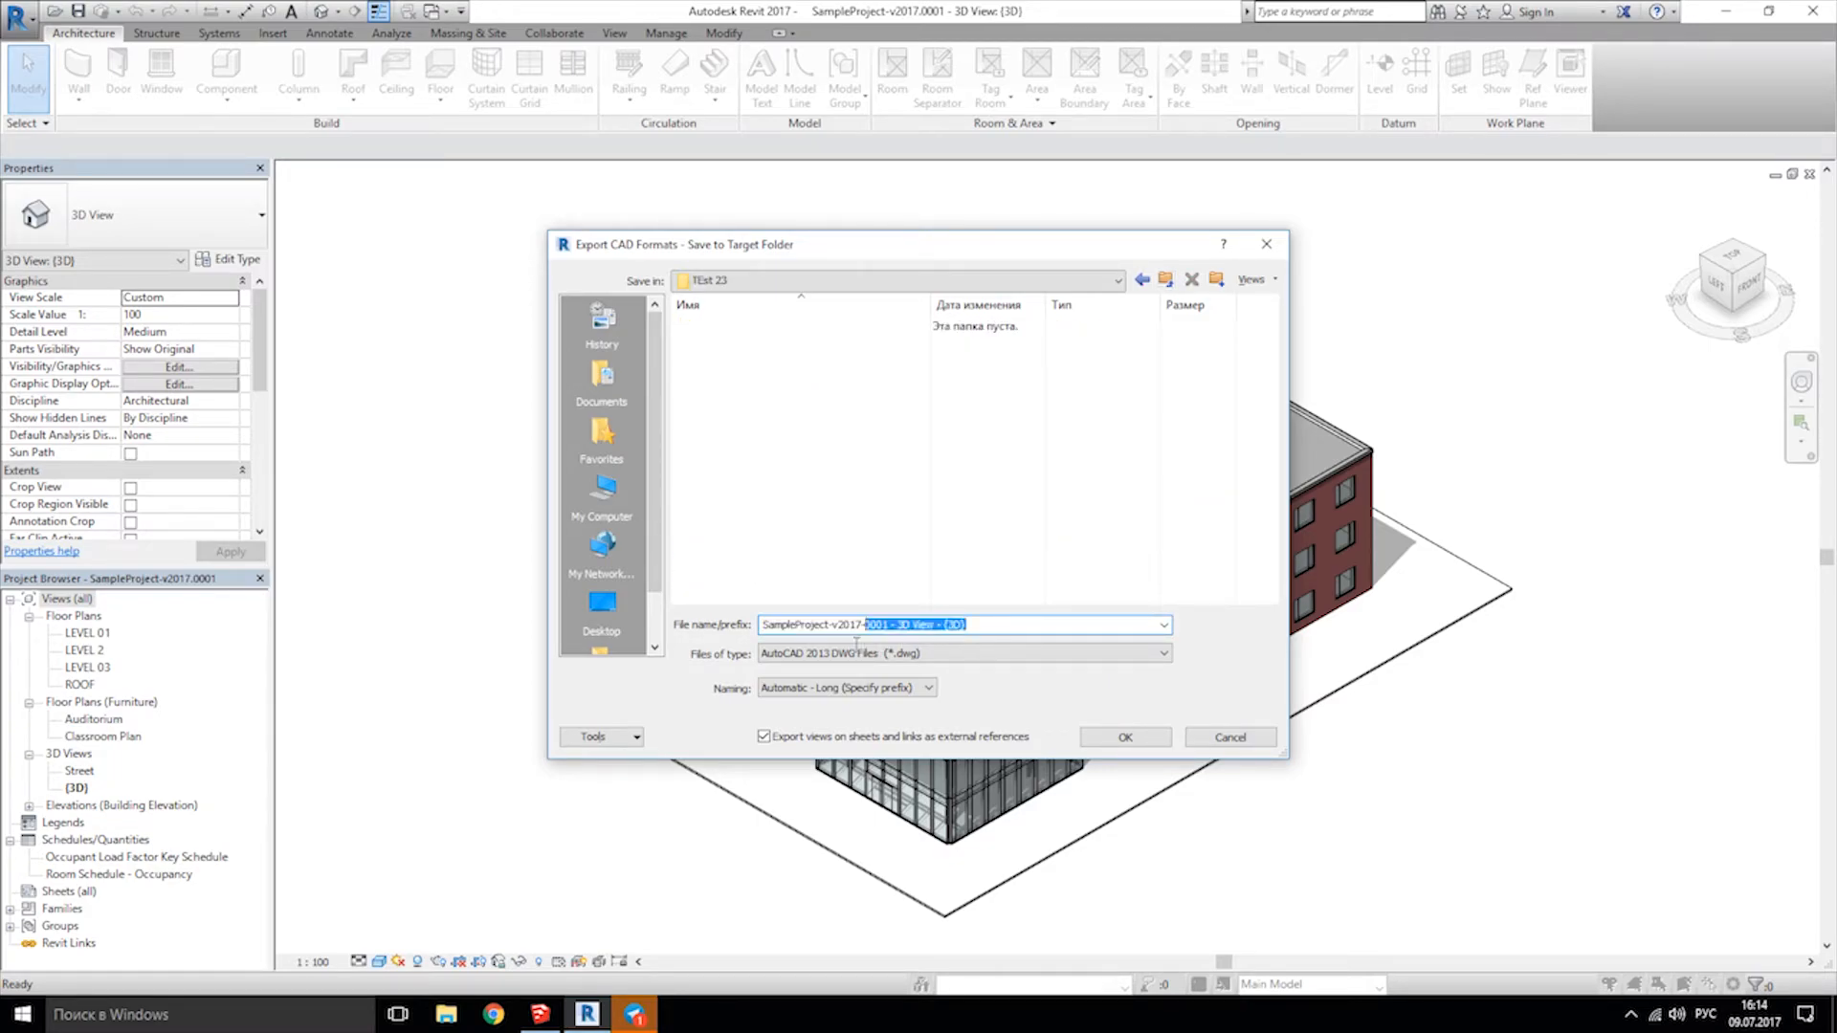
pyautogui.click(1159, 625)
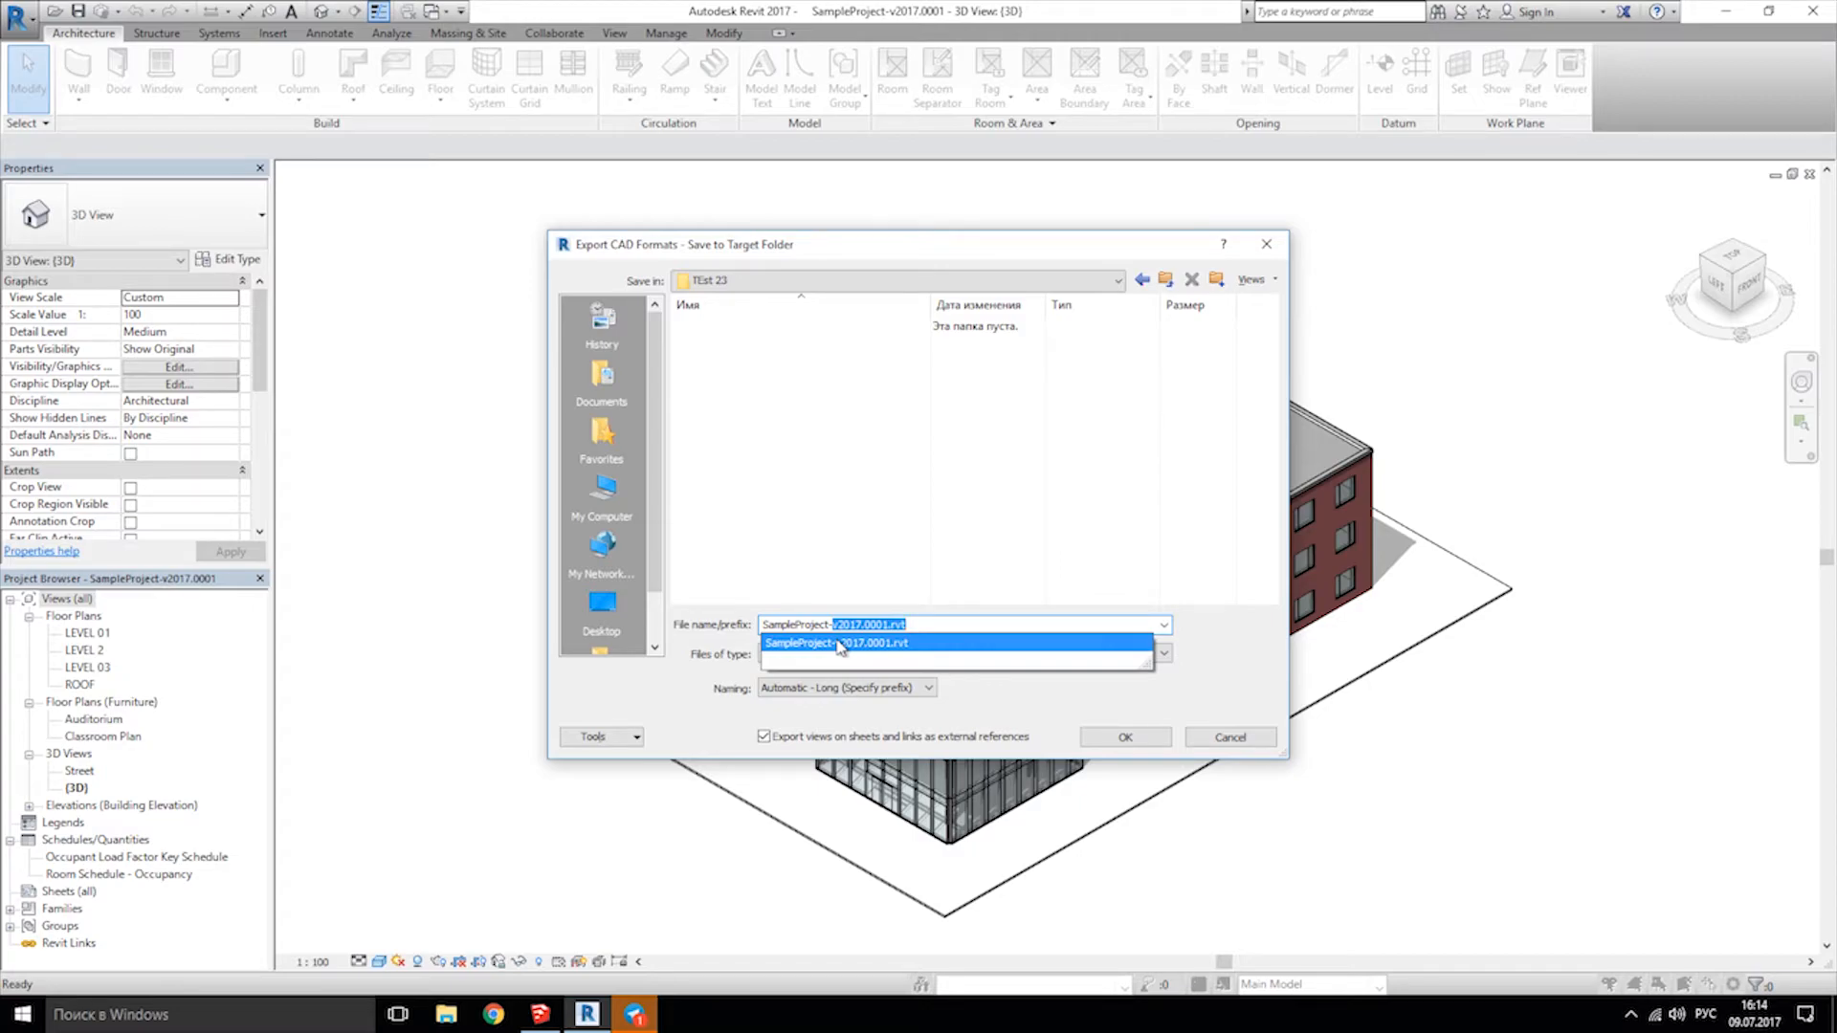
pyautogui.click(890, 652)
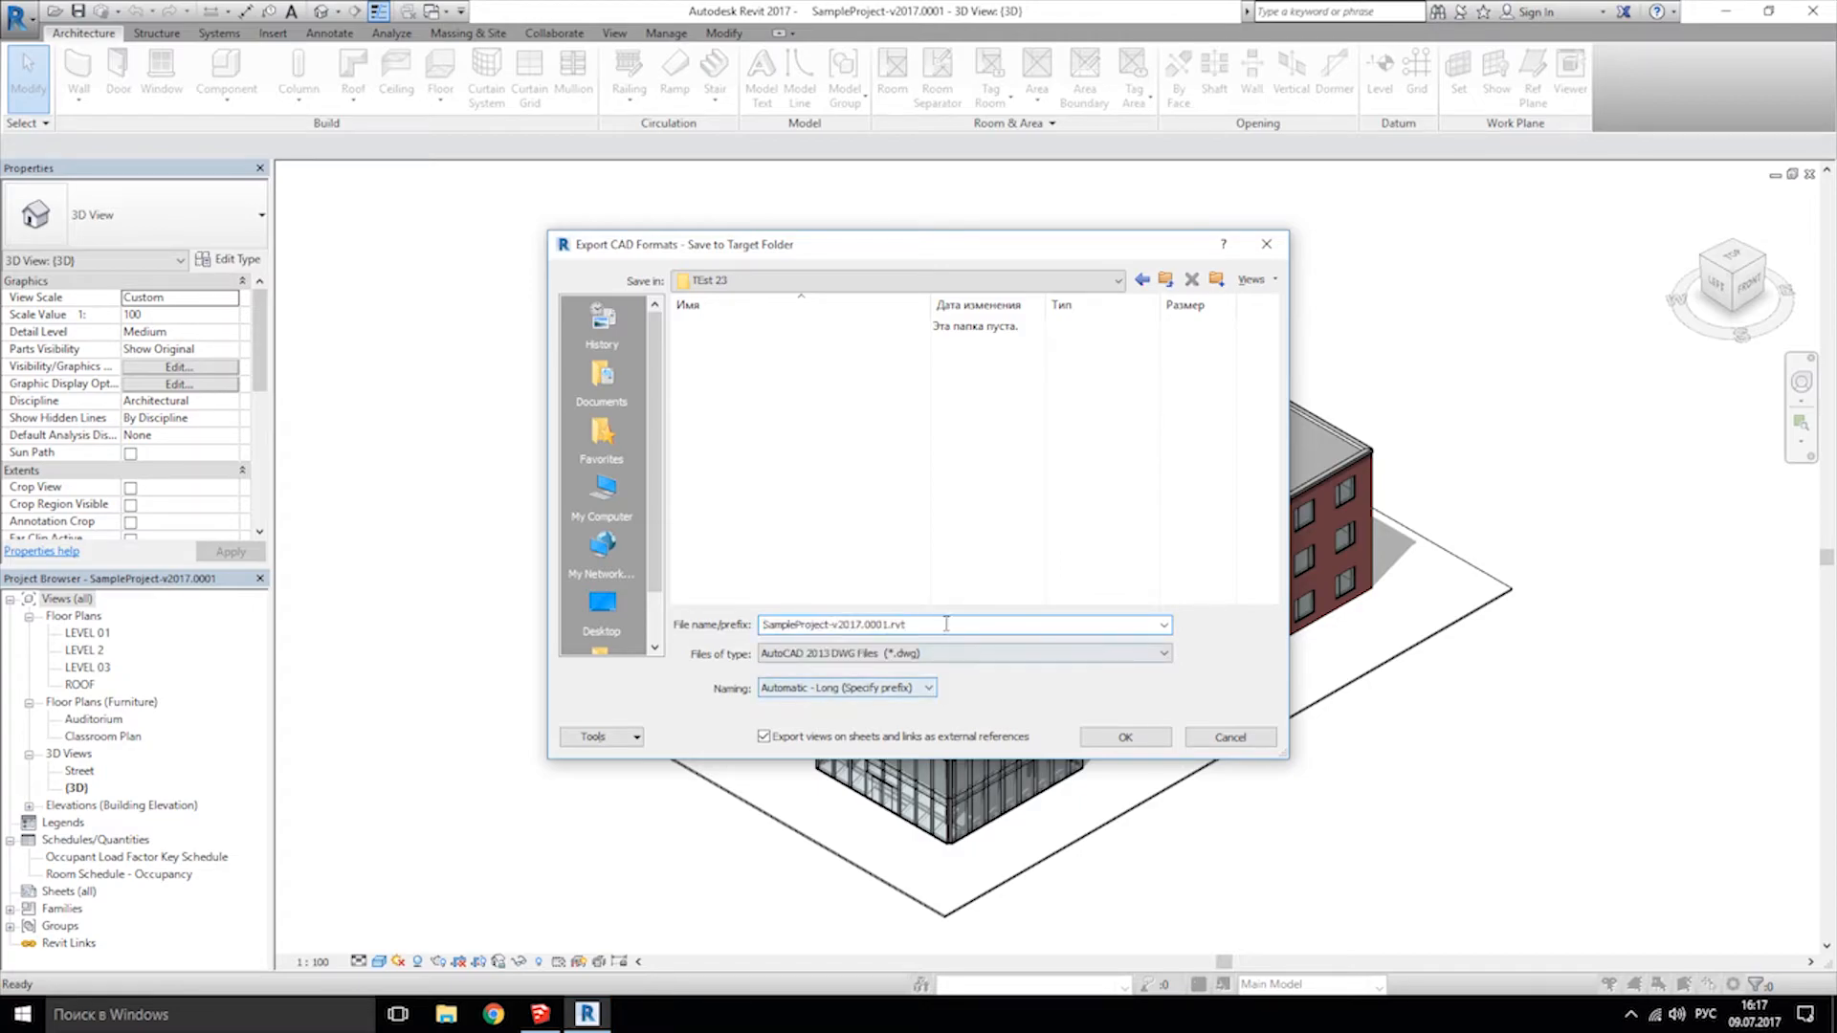
pyautogui.doubleClick(861, 625)
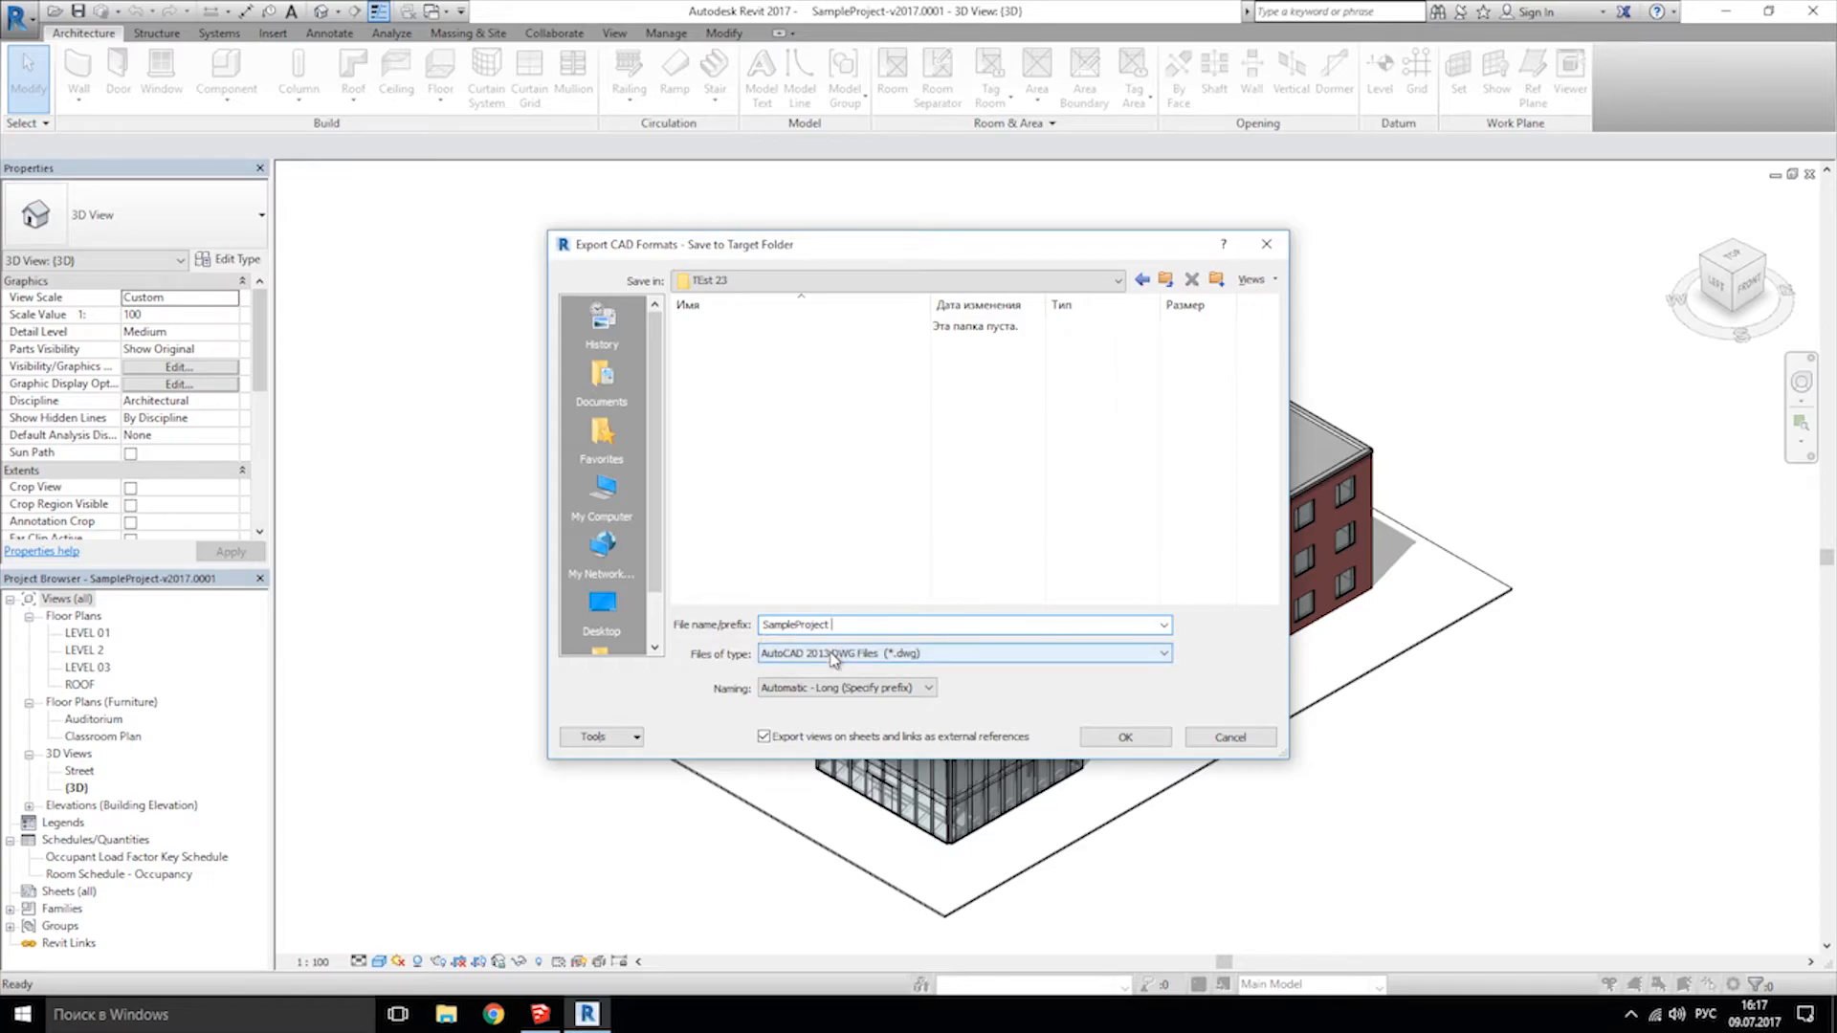
pyautogui.write('шпуесрг')
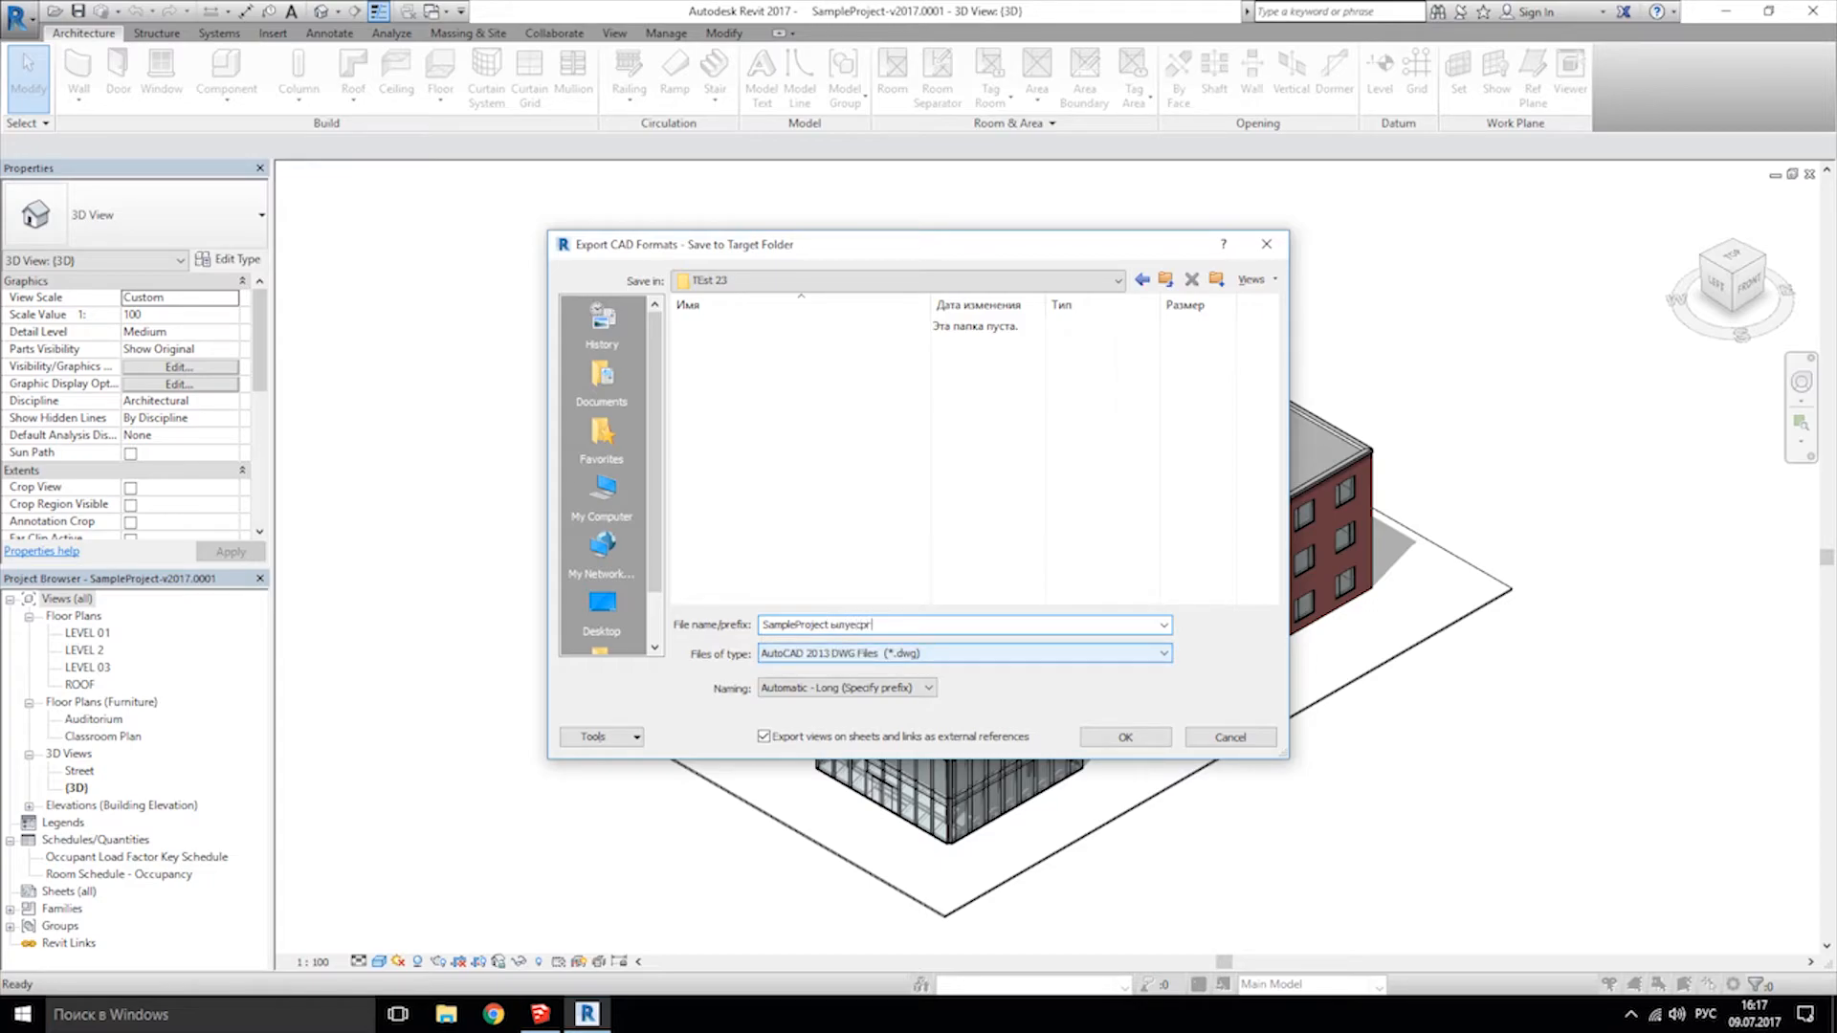
pyautogui.press('Backspace')
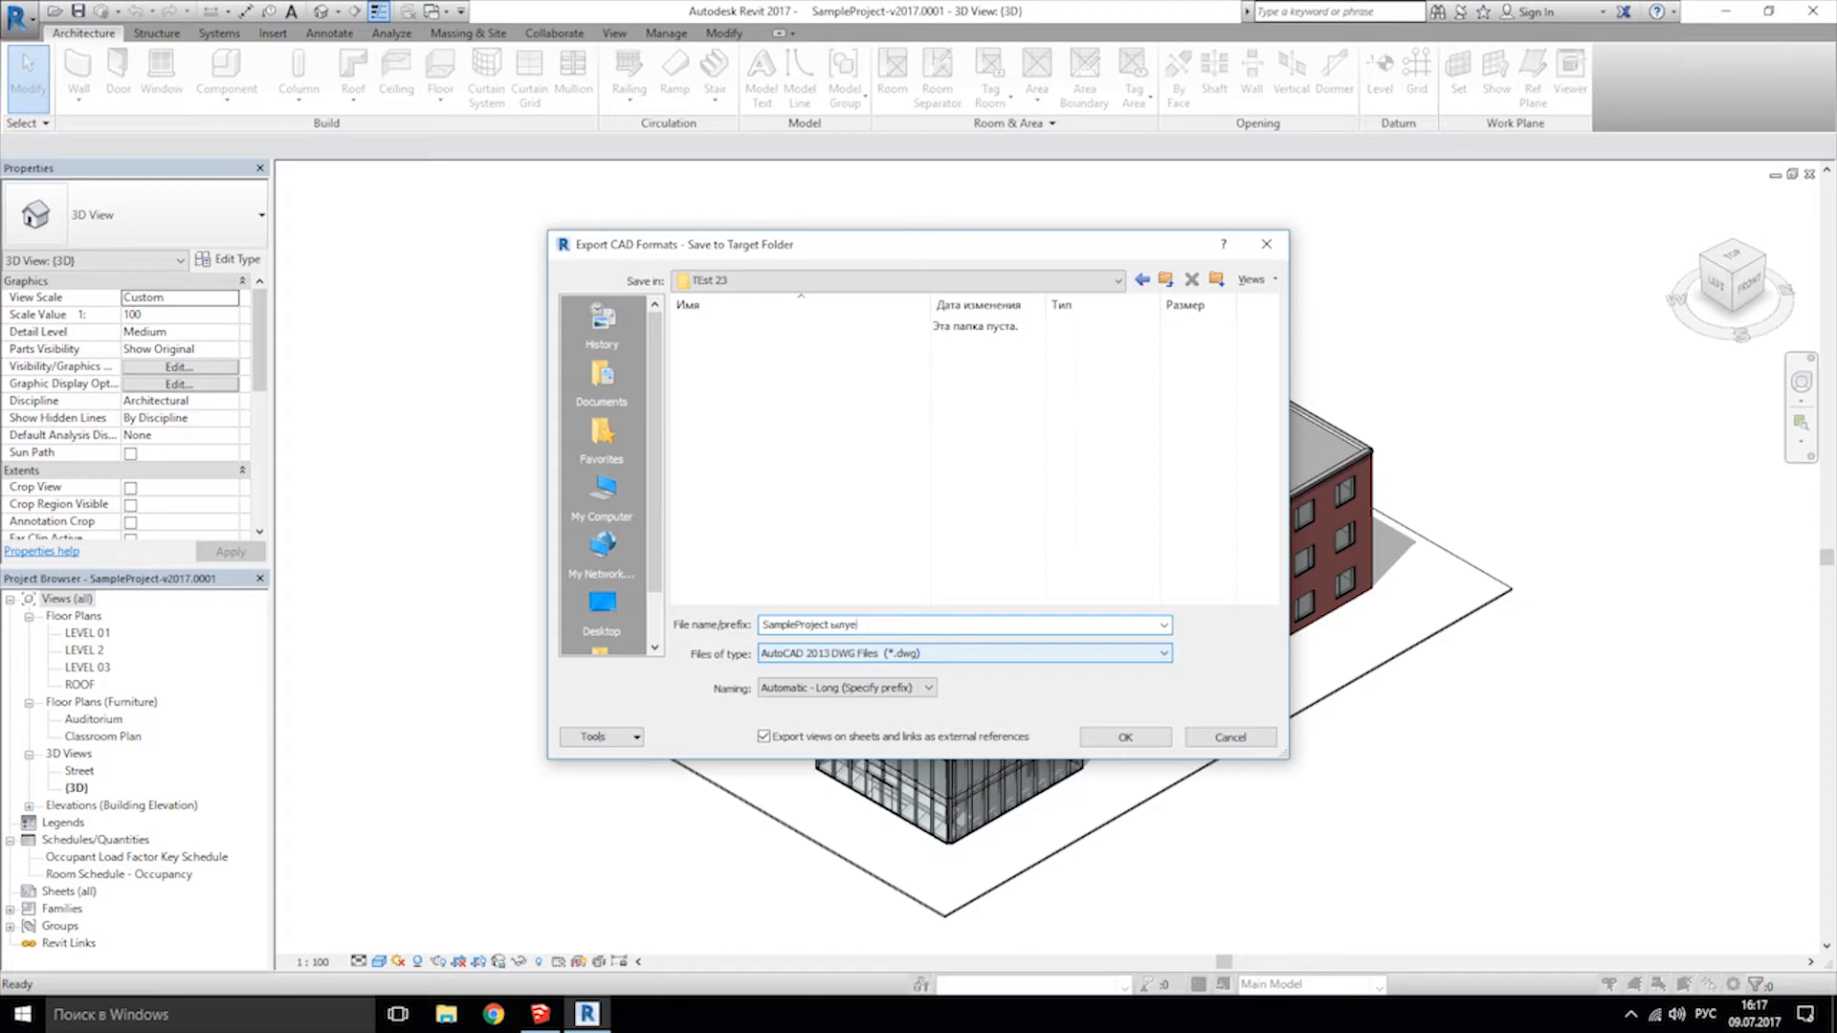
pyautogui.write('sketchup')
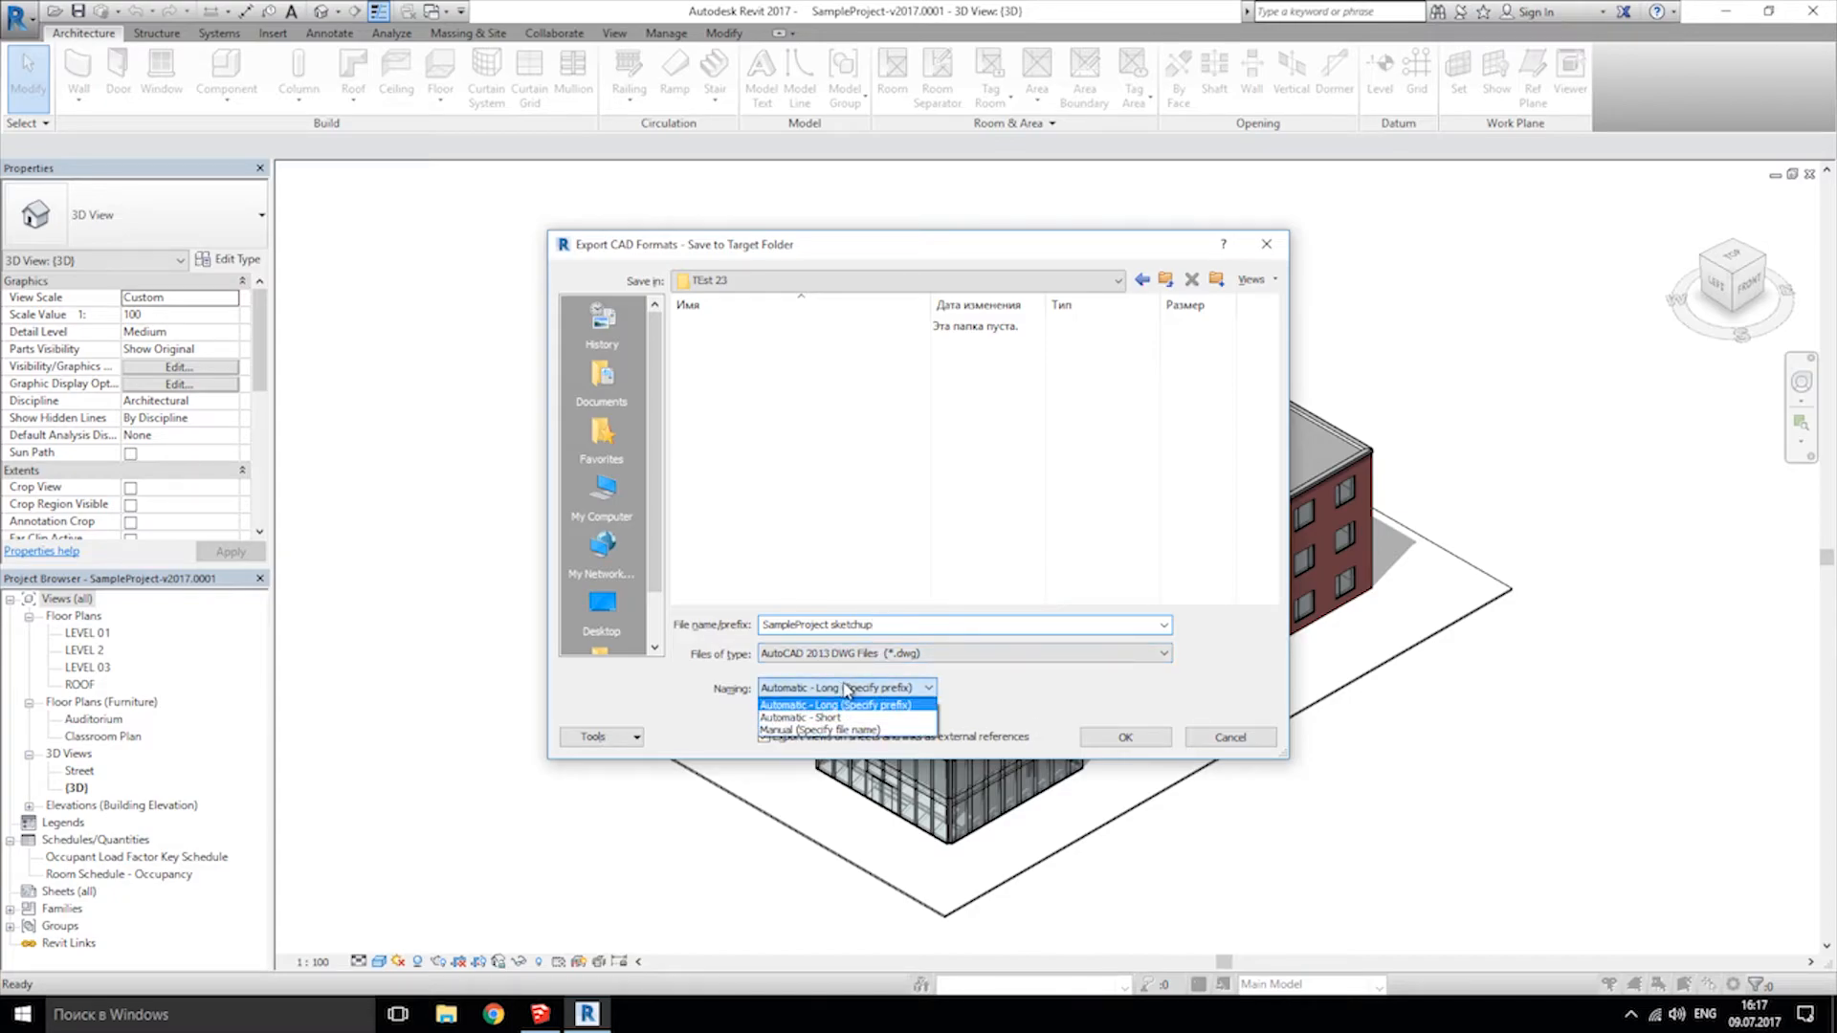
pyautogui.click(841, 687)
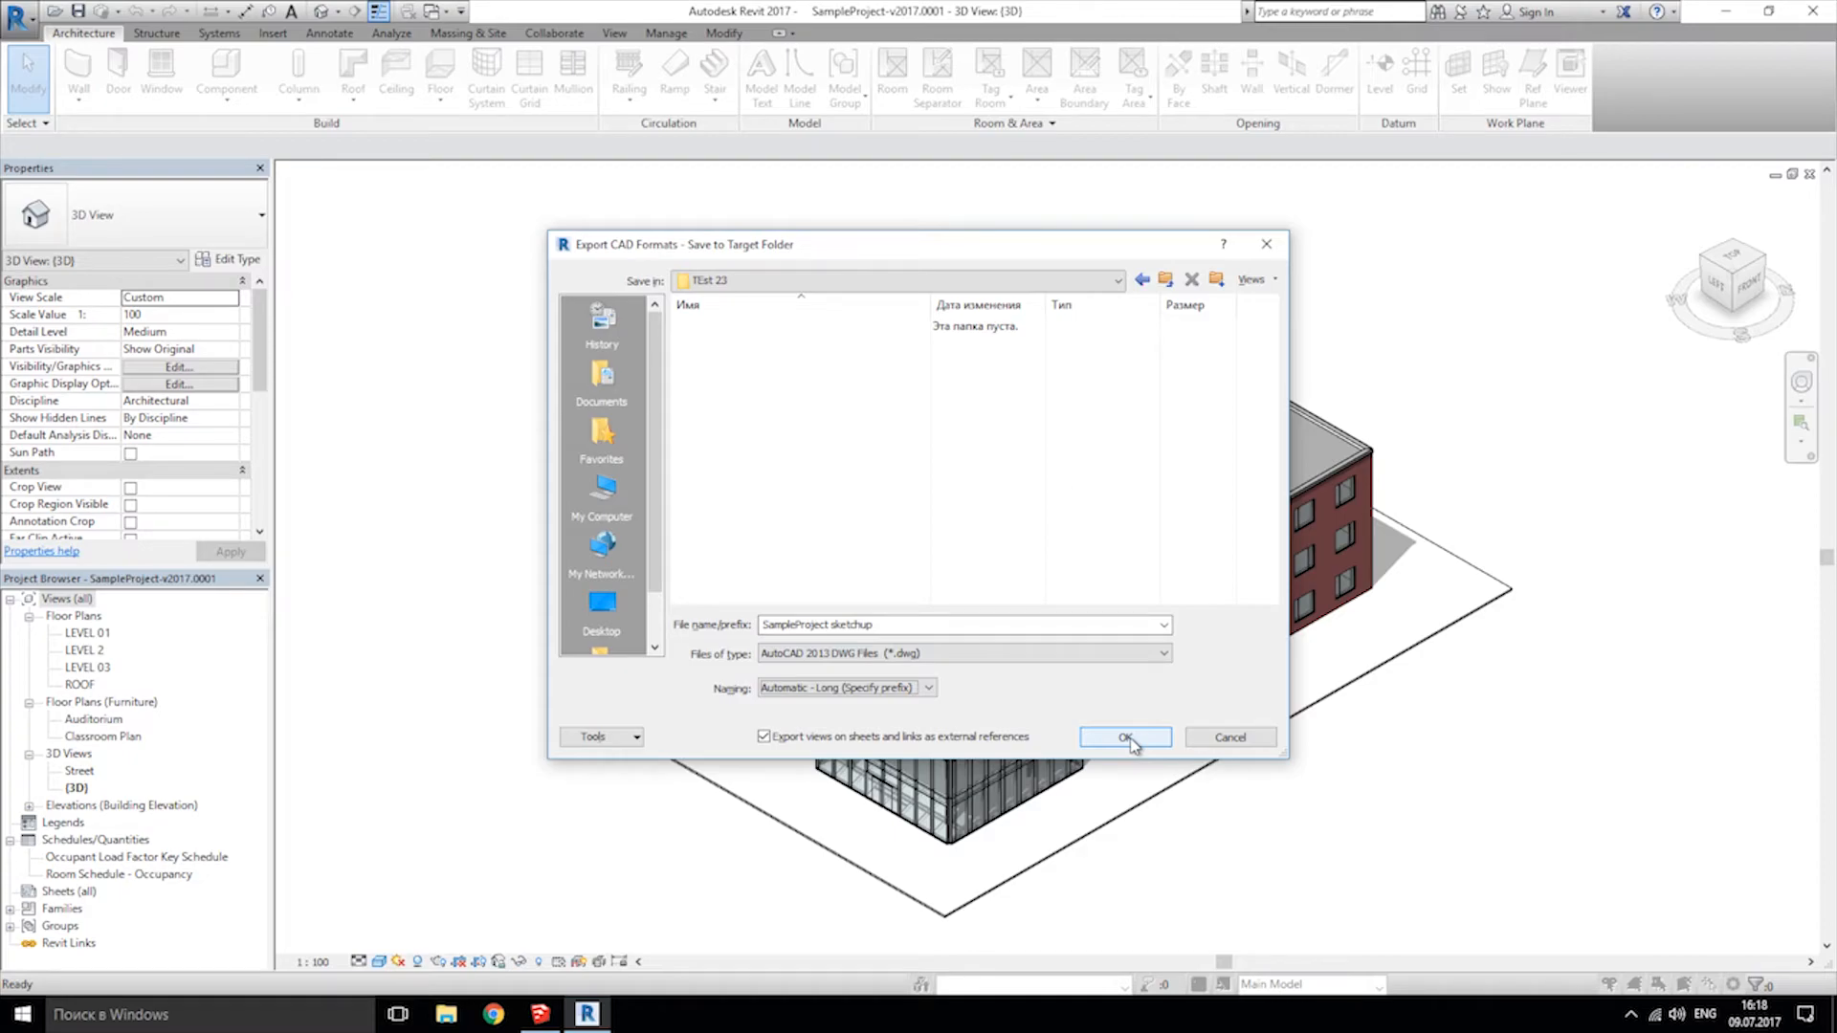
pyautogui.click(1123, 737)
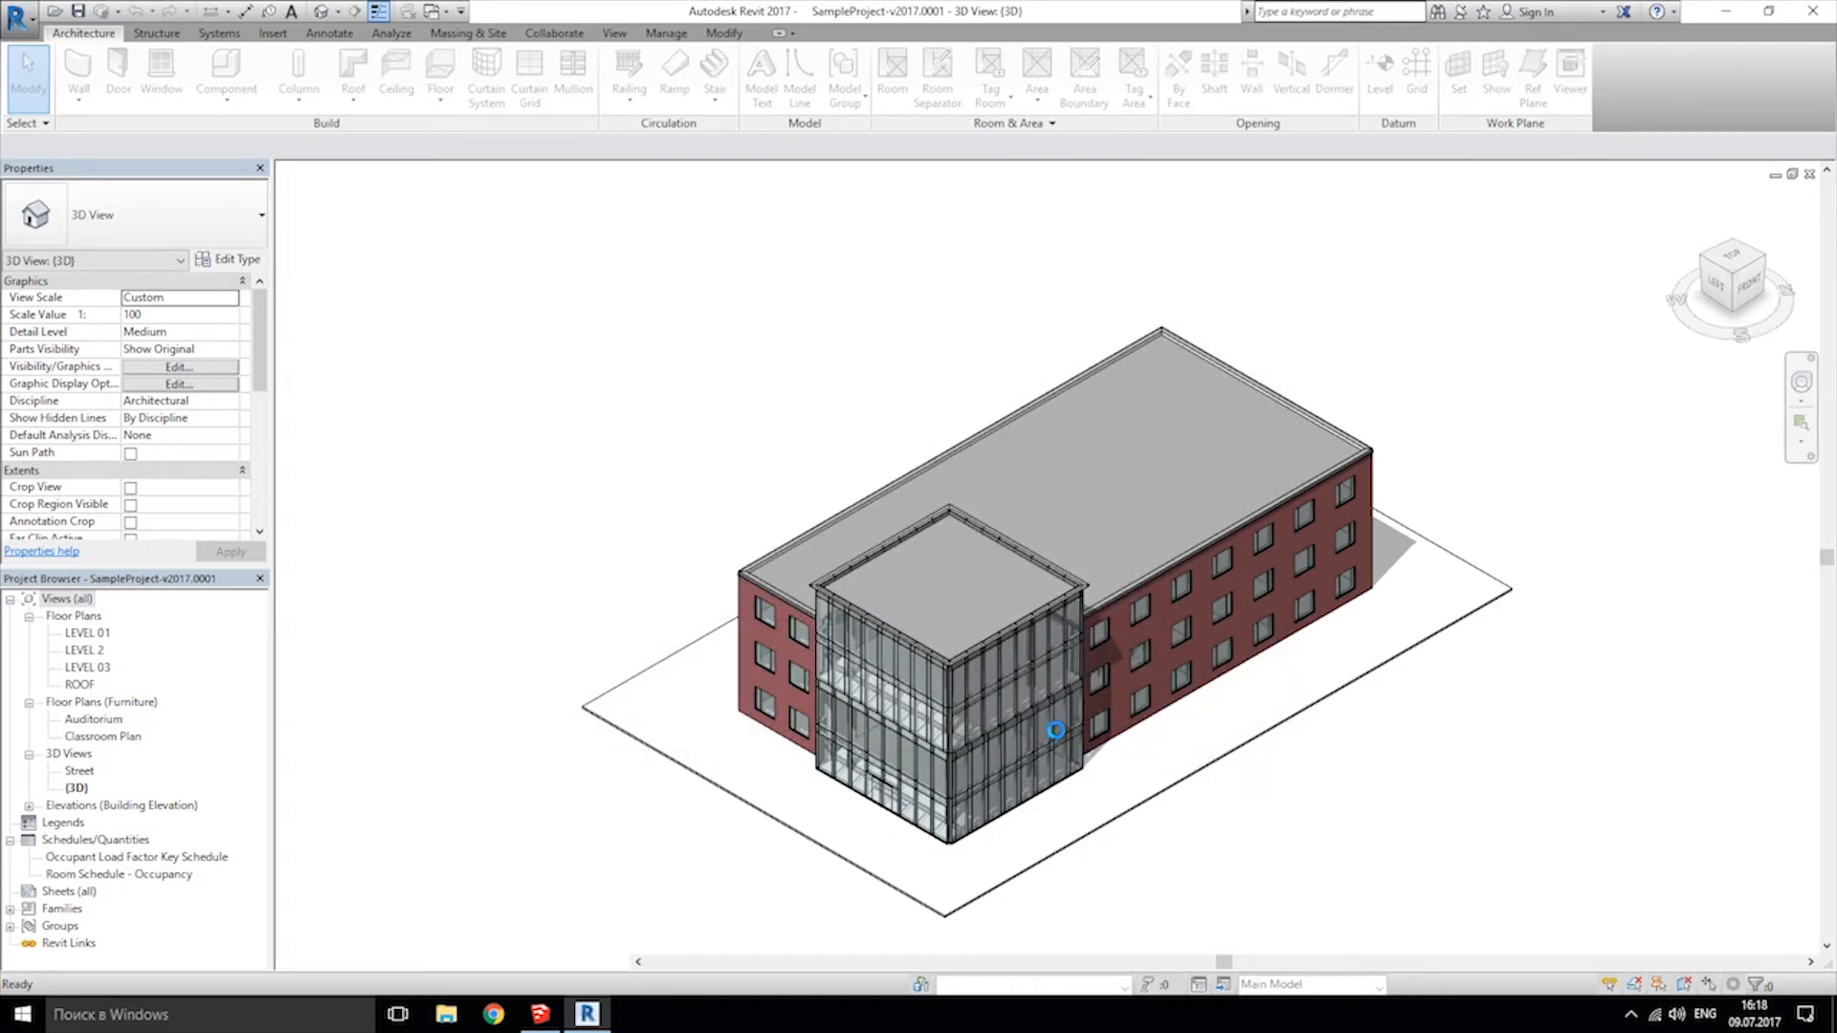
pyautogui.moveTo(712, 461)
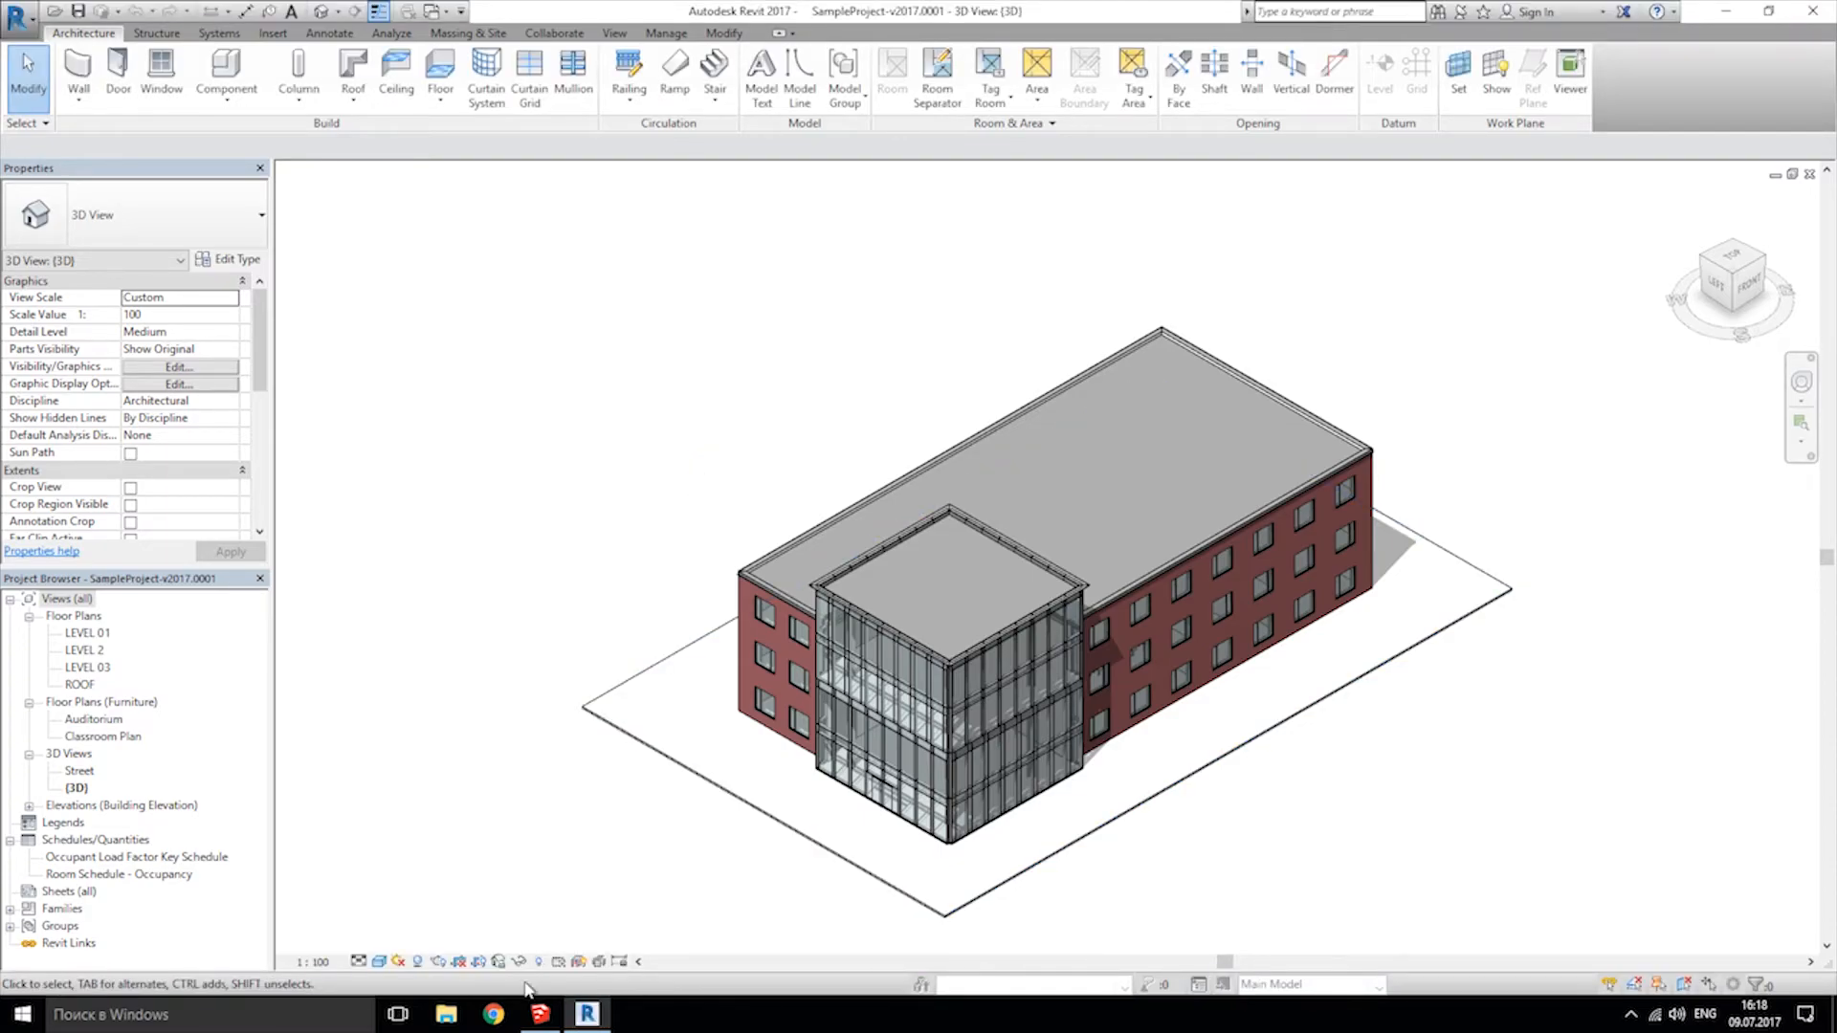
# Switch to SketchUp and start a new empty model in place of House_2.
pyautogui.click(539, 1014)
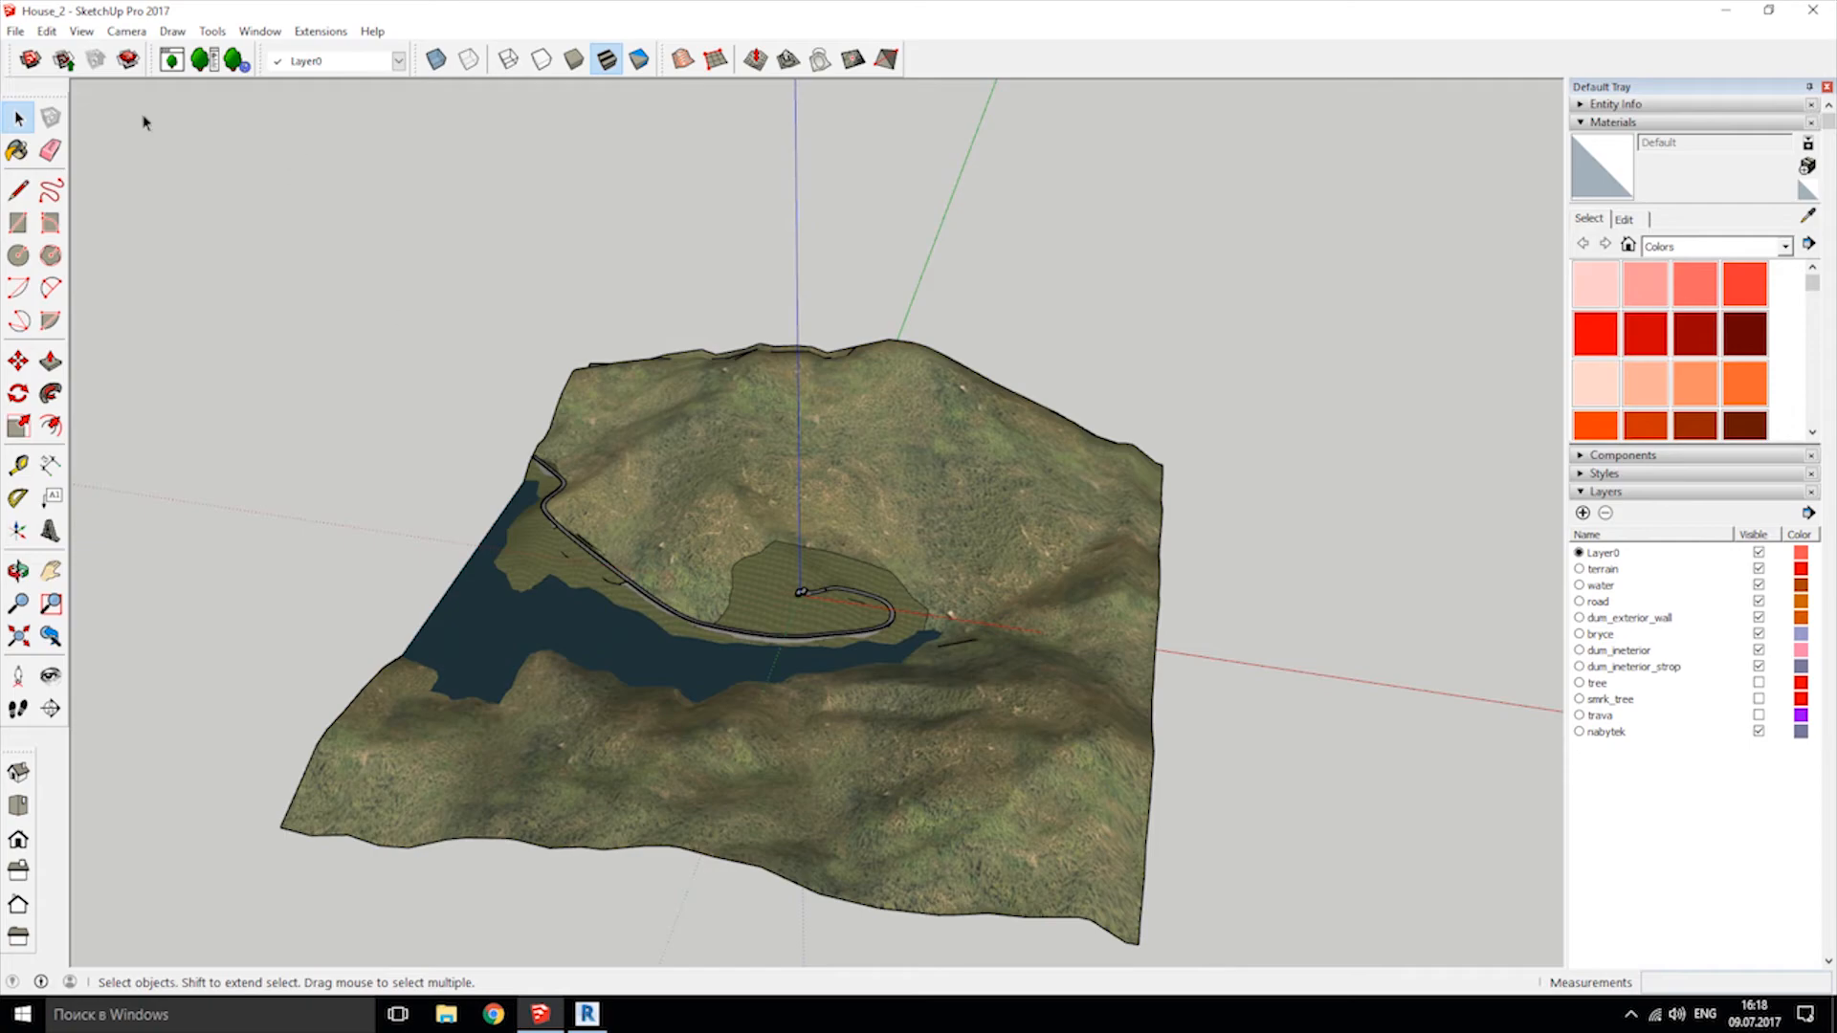
pyautogui.click(15, 31)
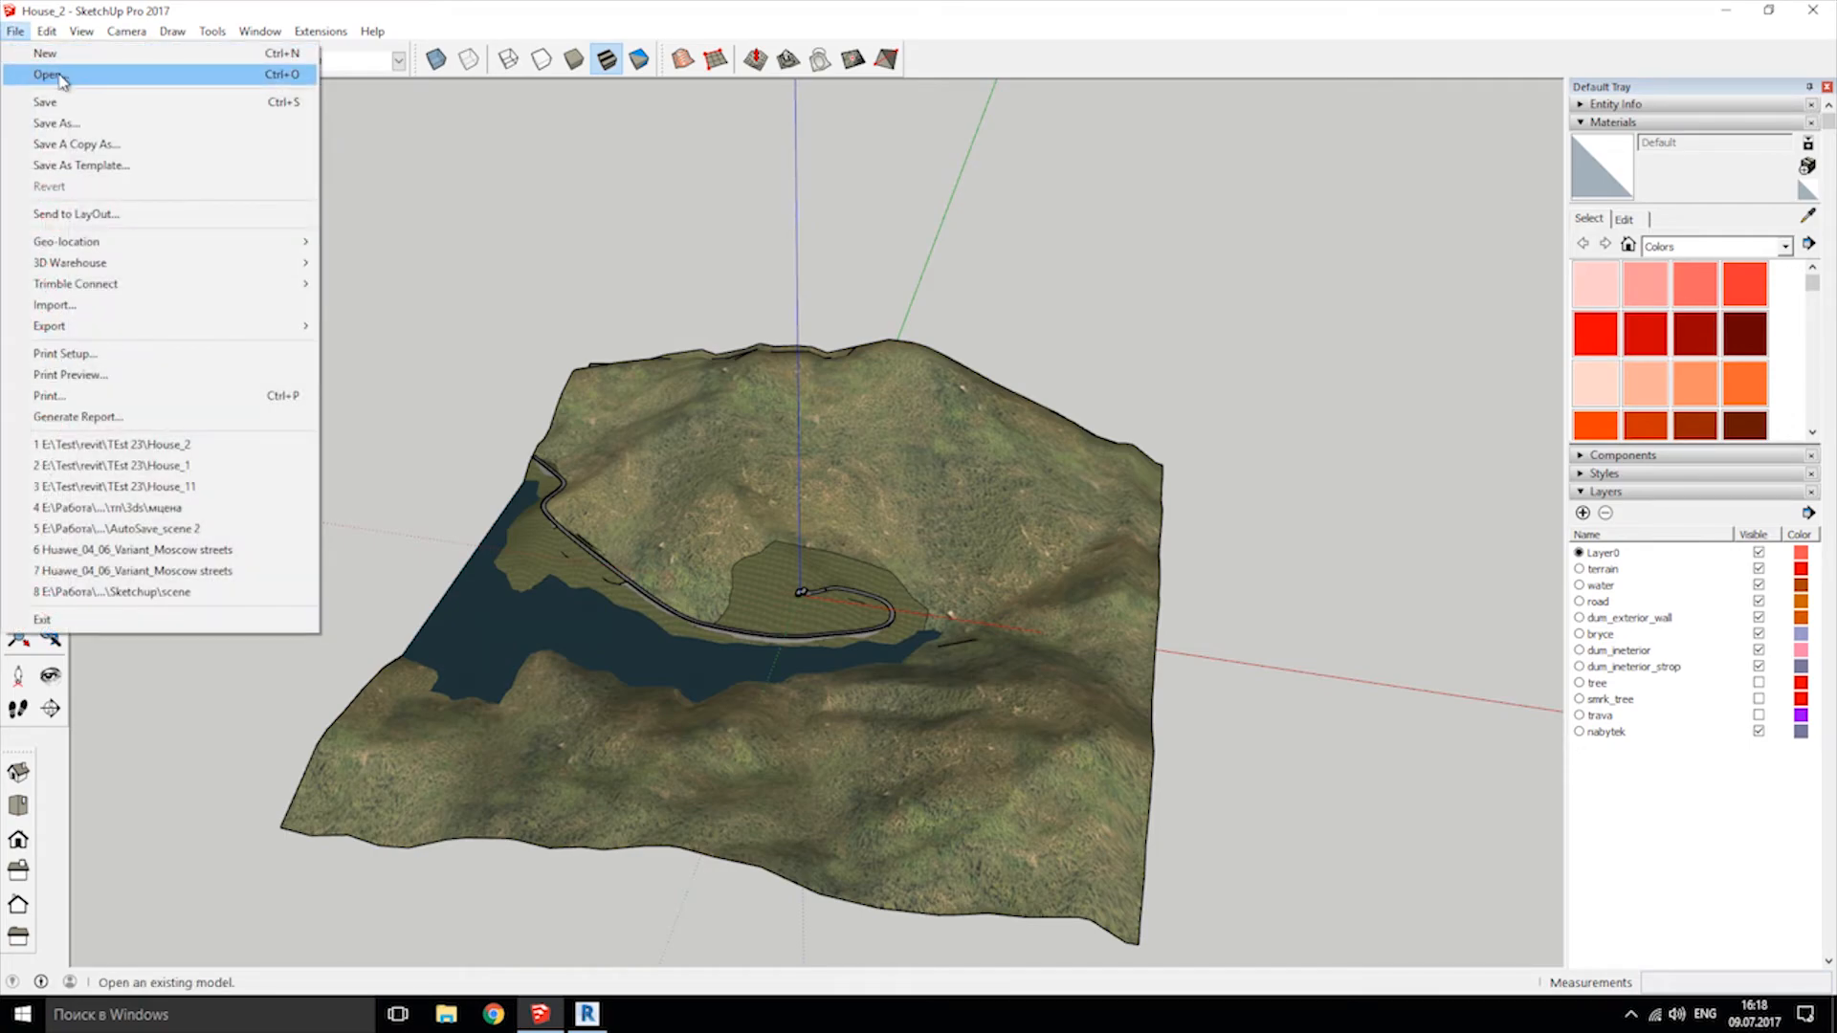
pyautogui.click(45, 53)
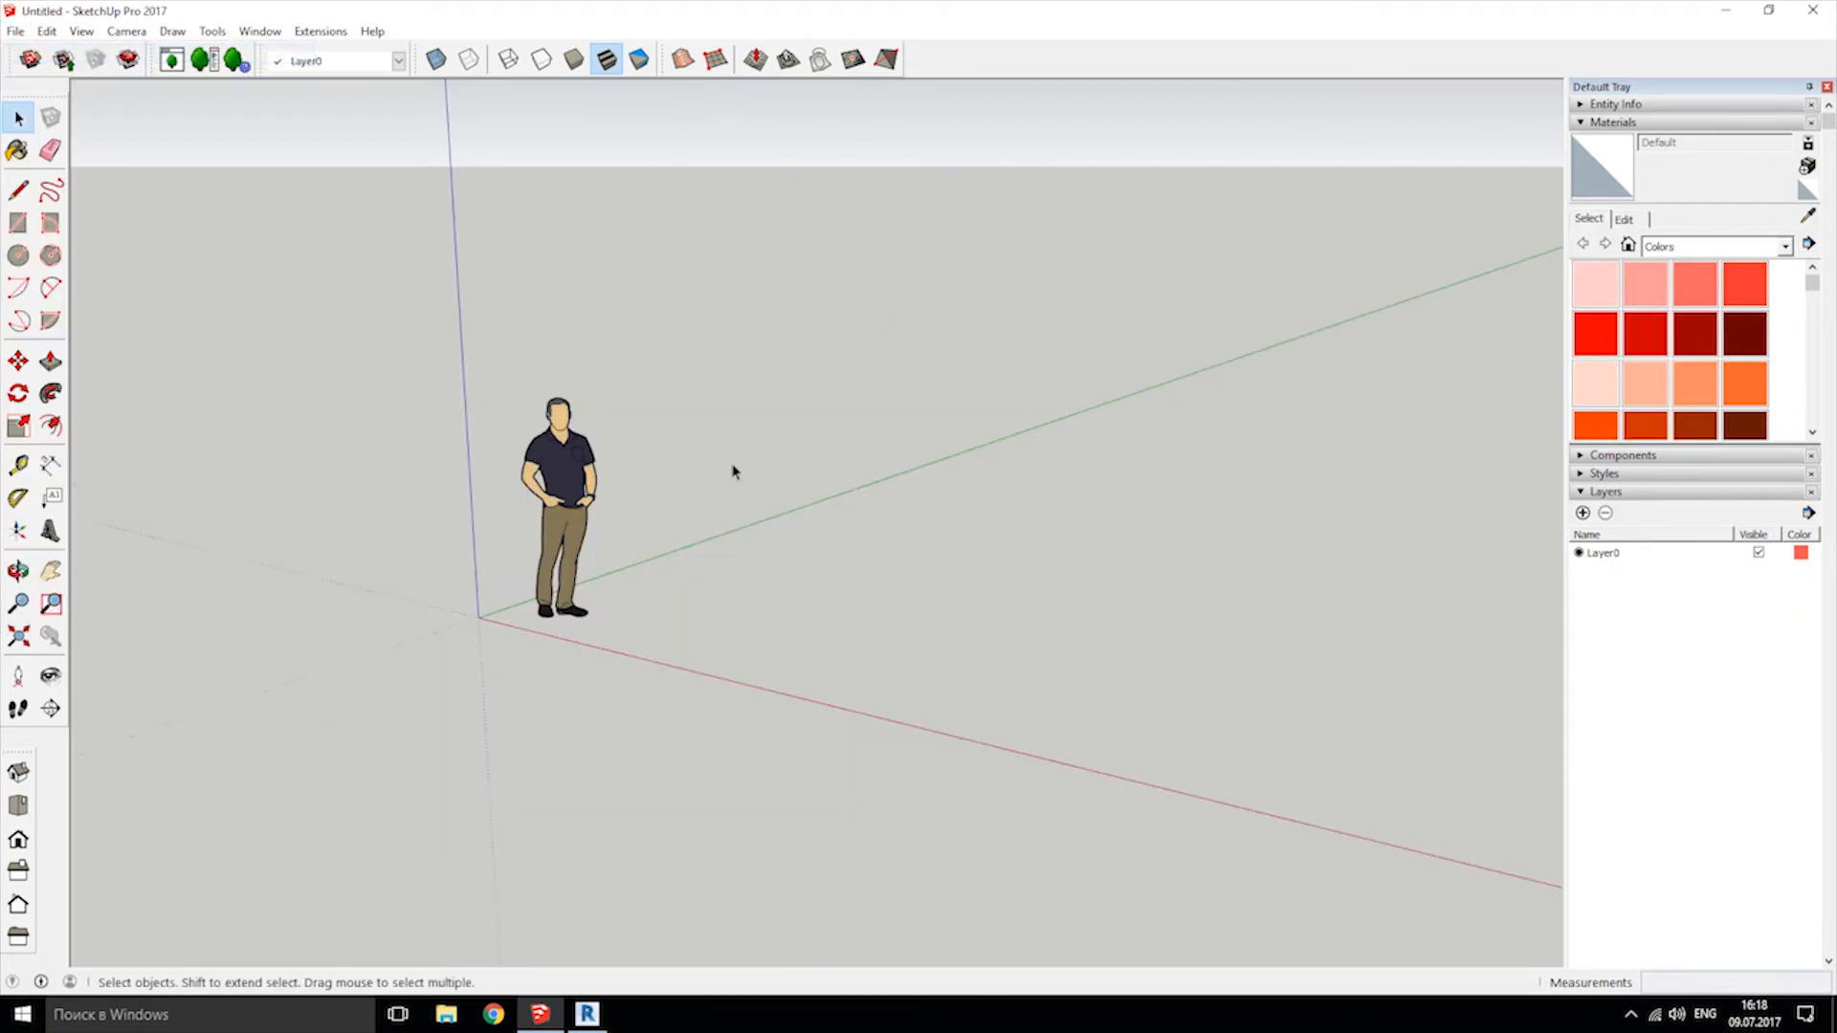
# Import SampleProject sketchup.dwg from E:\Test\revit\TEst 23 into the untitled model.
pyautogui.click(15, 30)
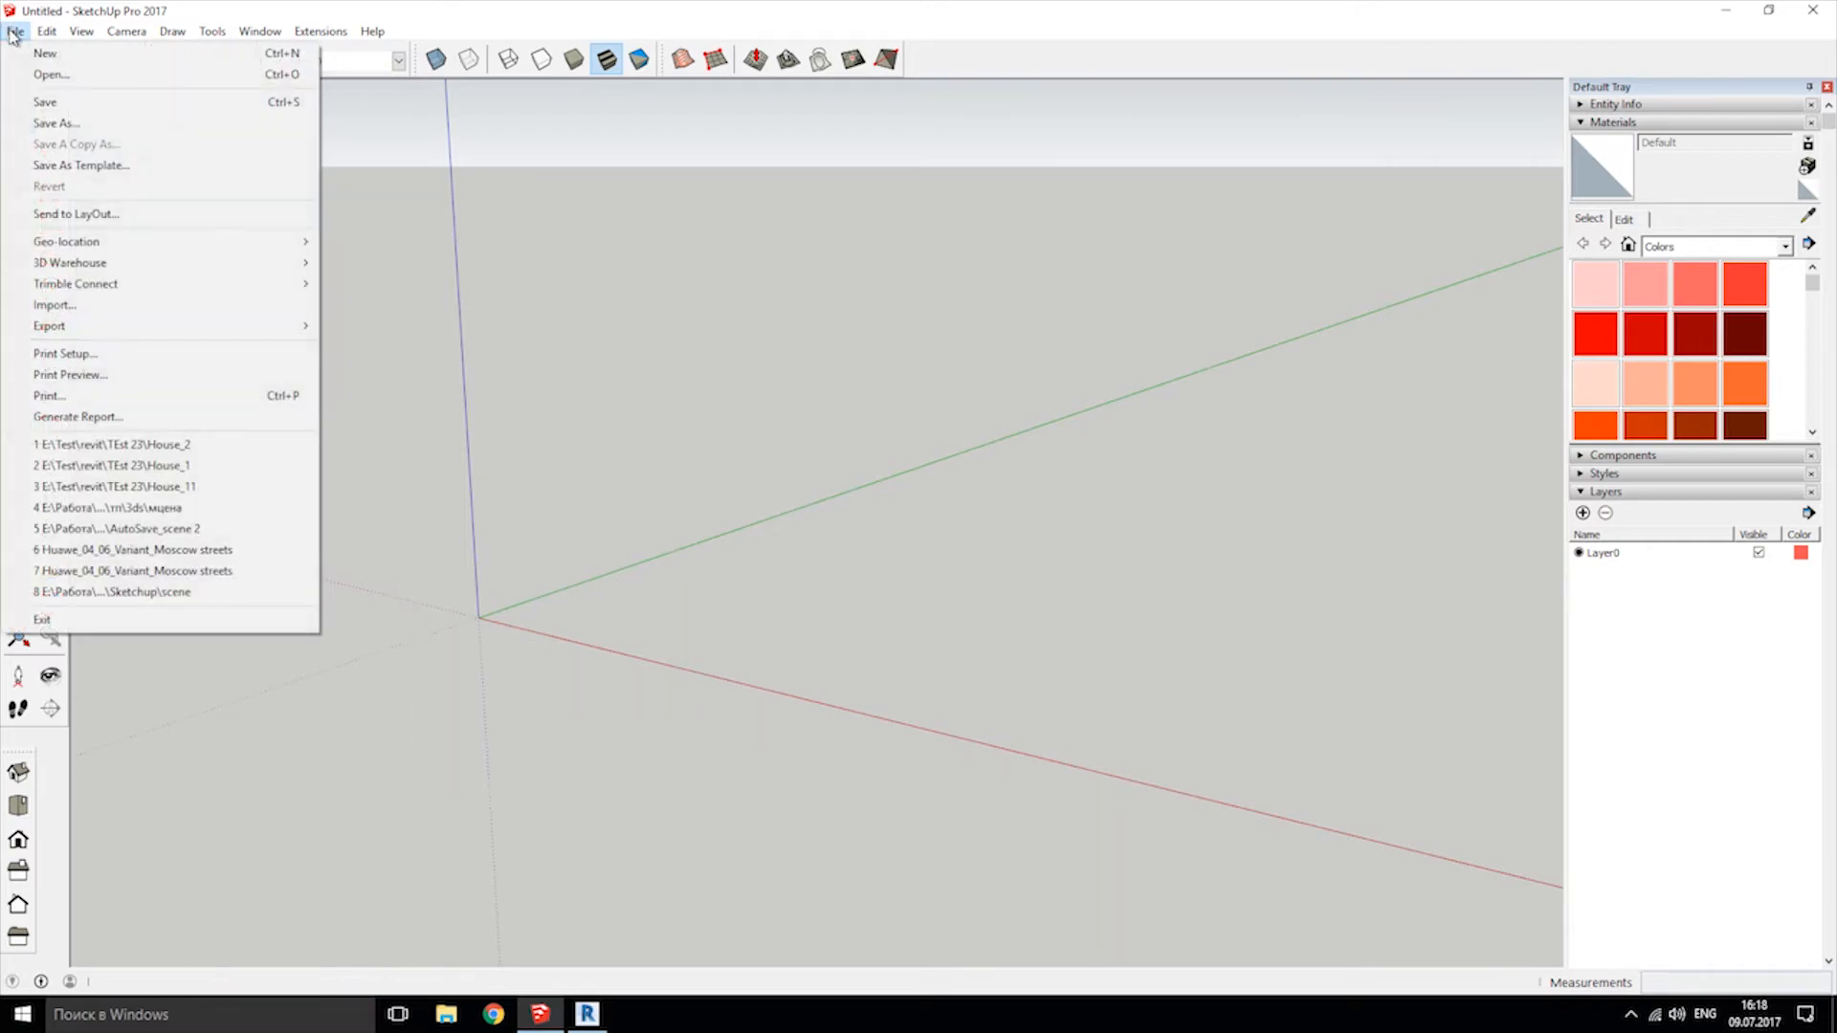
pyautogui.moveTo(99, 304)
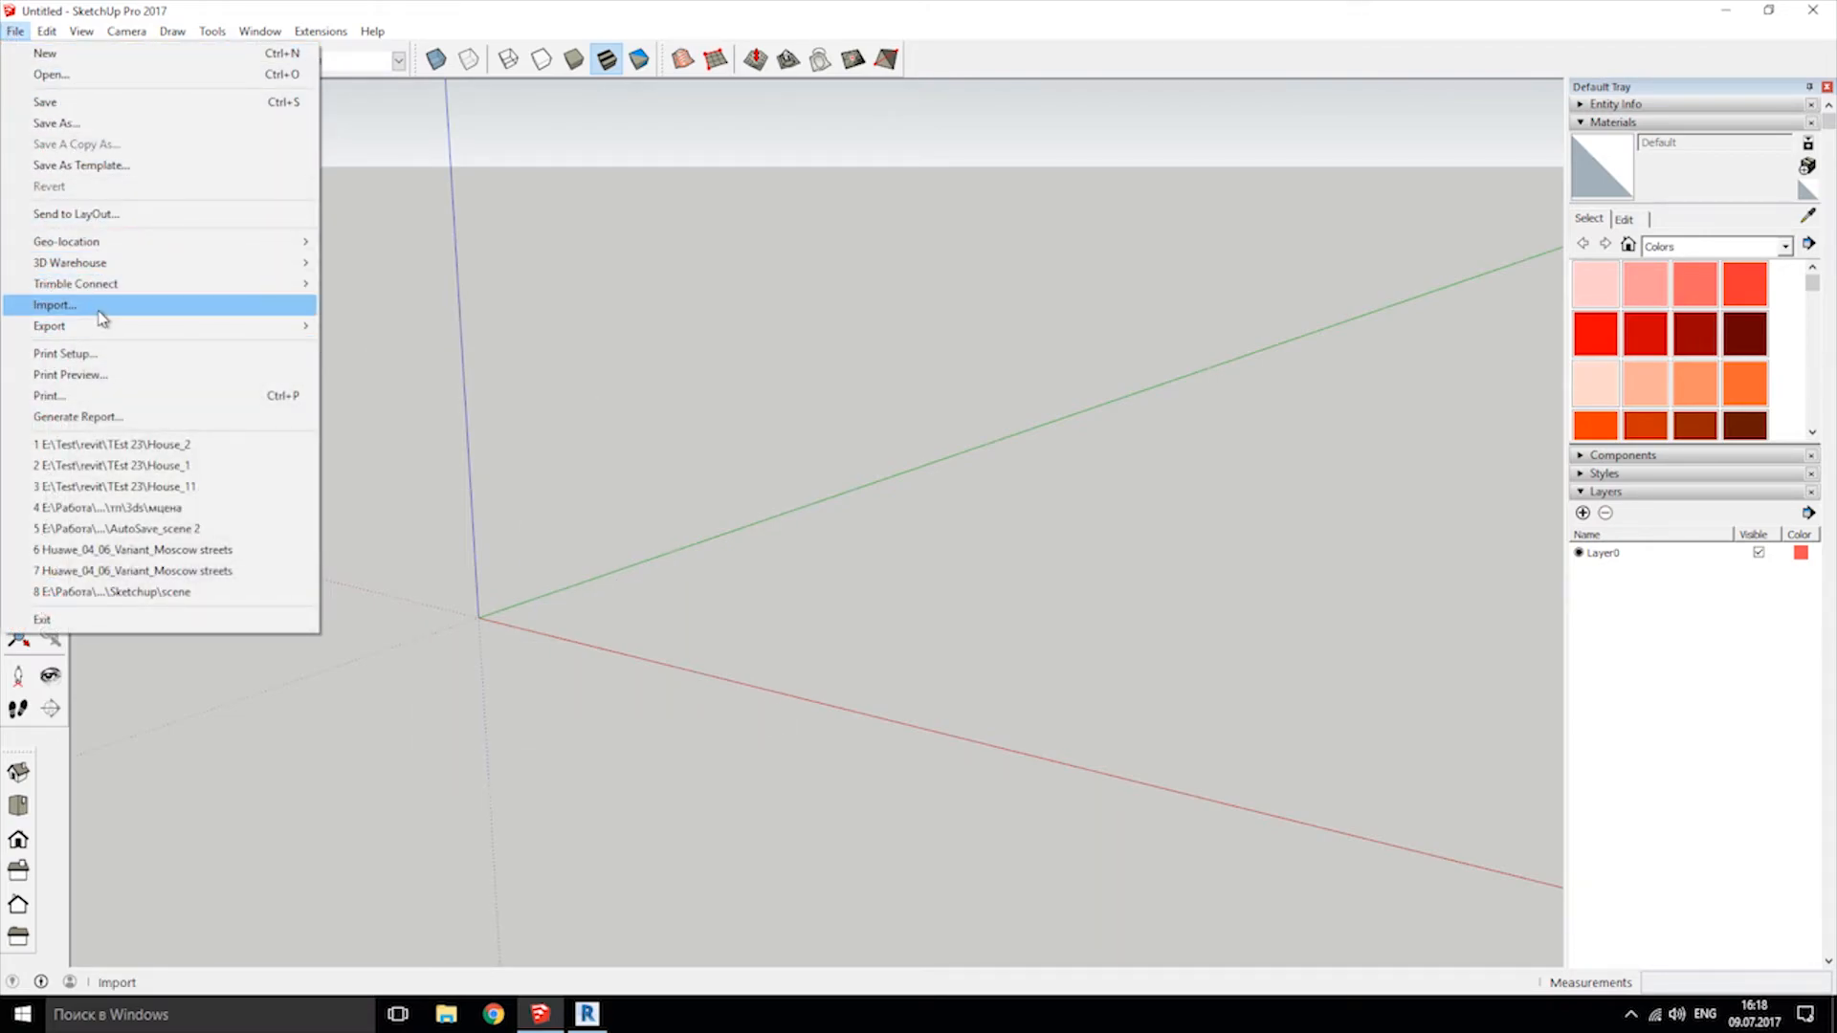
pyautogui.click(51, 304)
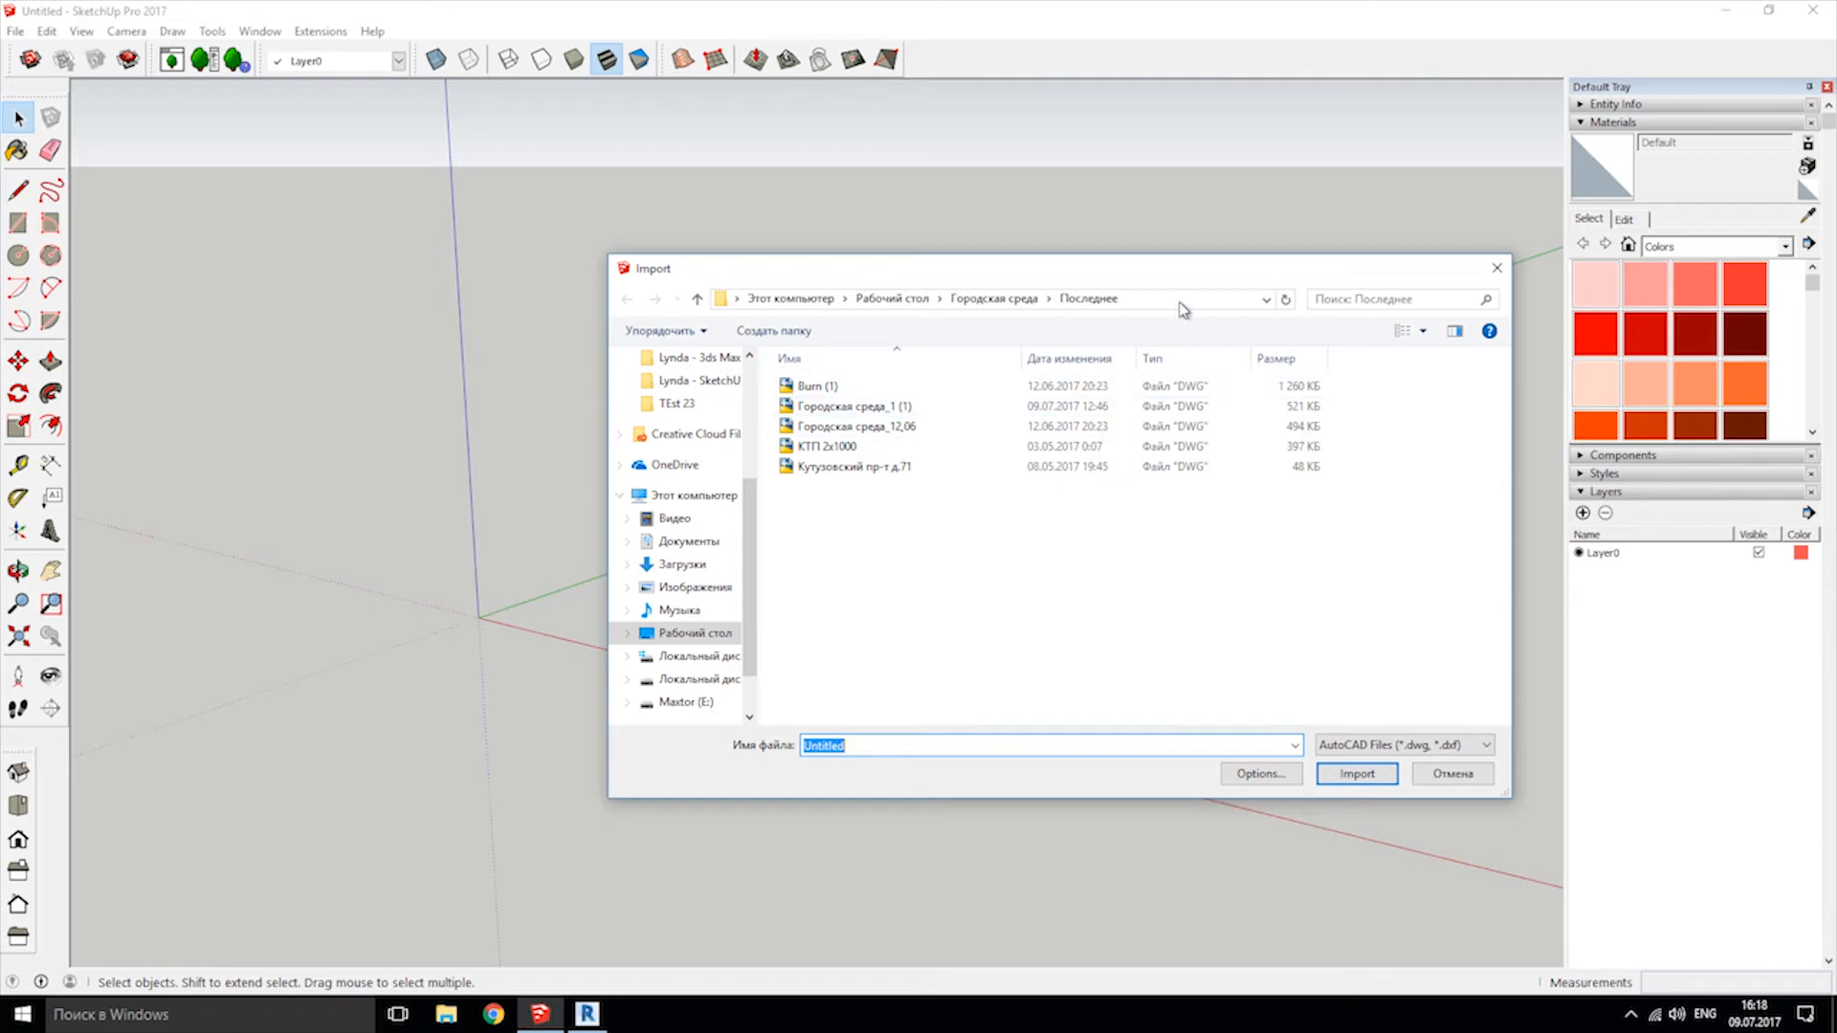
pyautogui.click(689, 495)
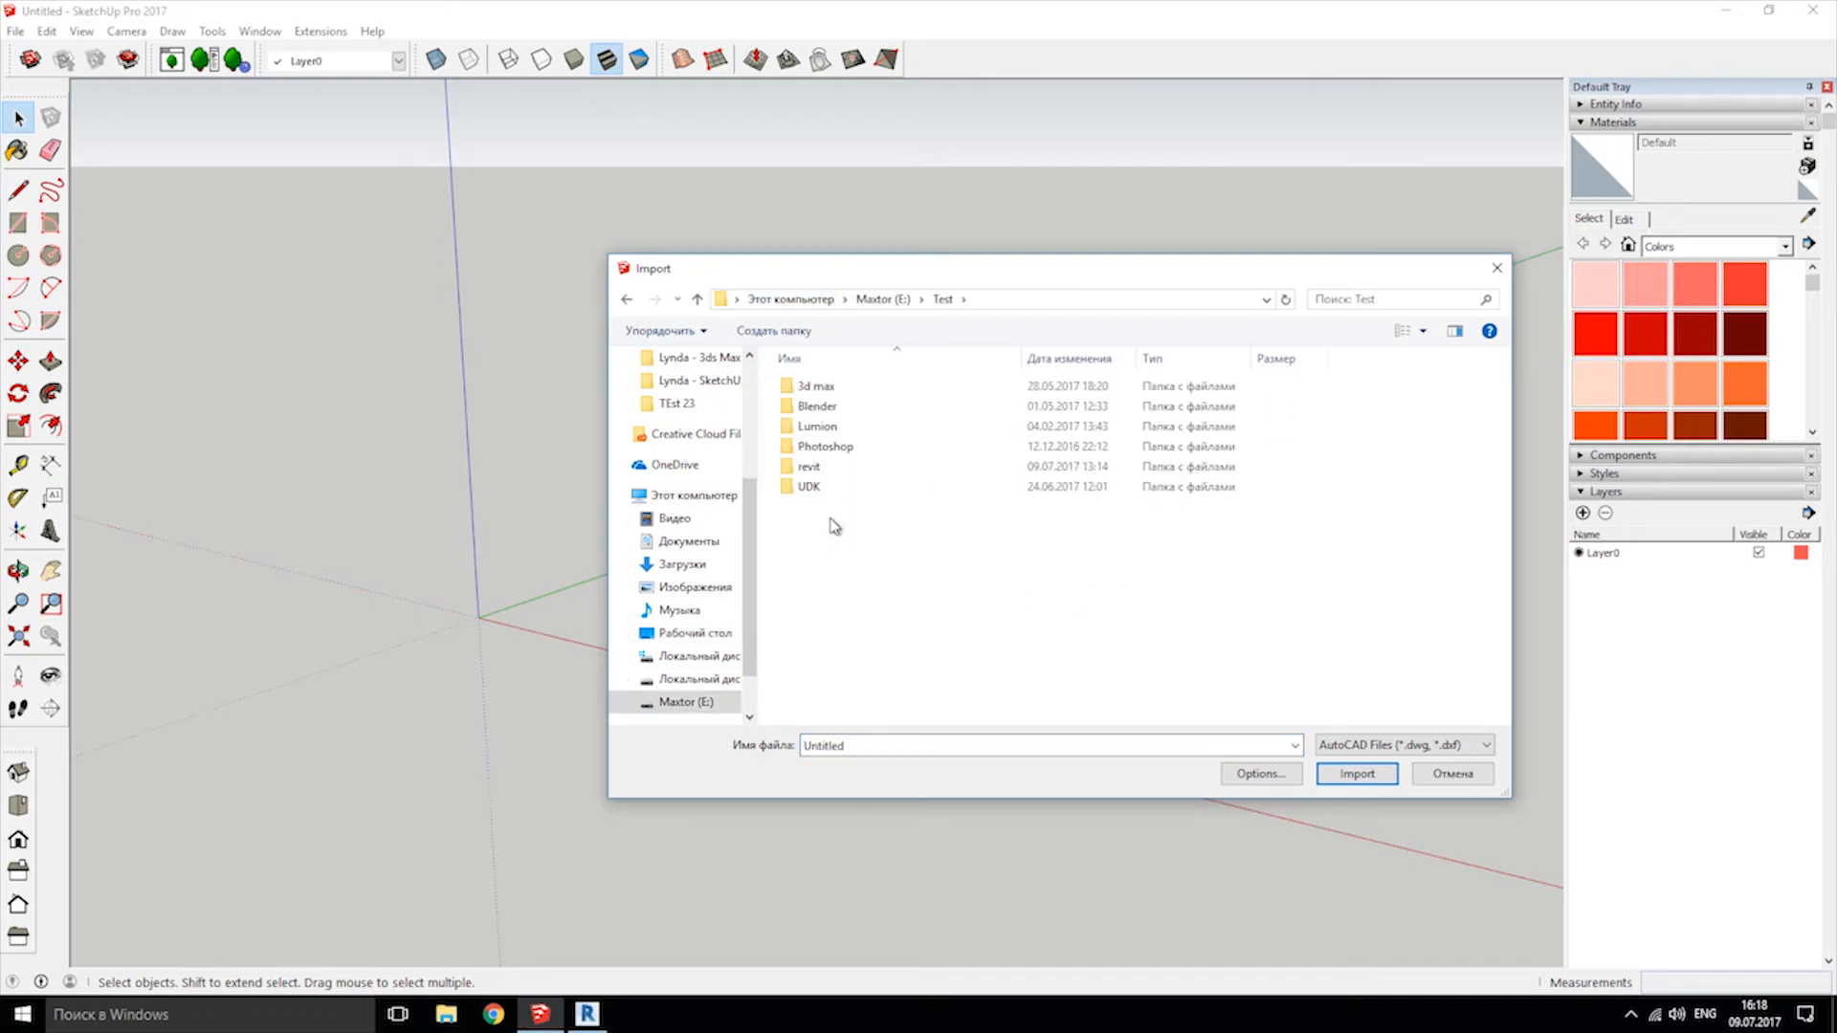
pyautogui.moveTo(816, 425)
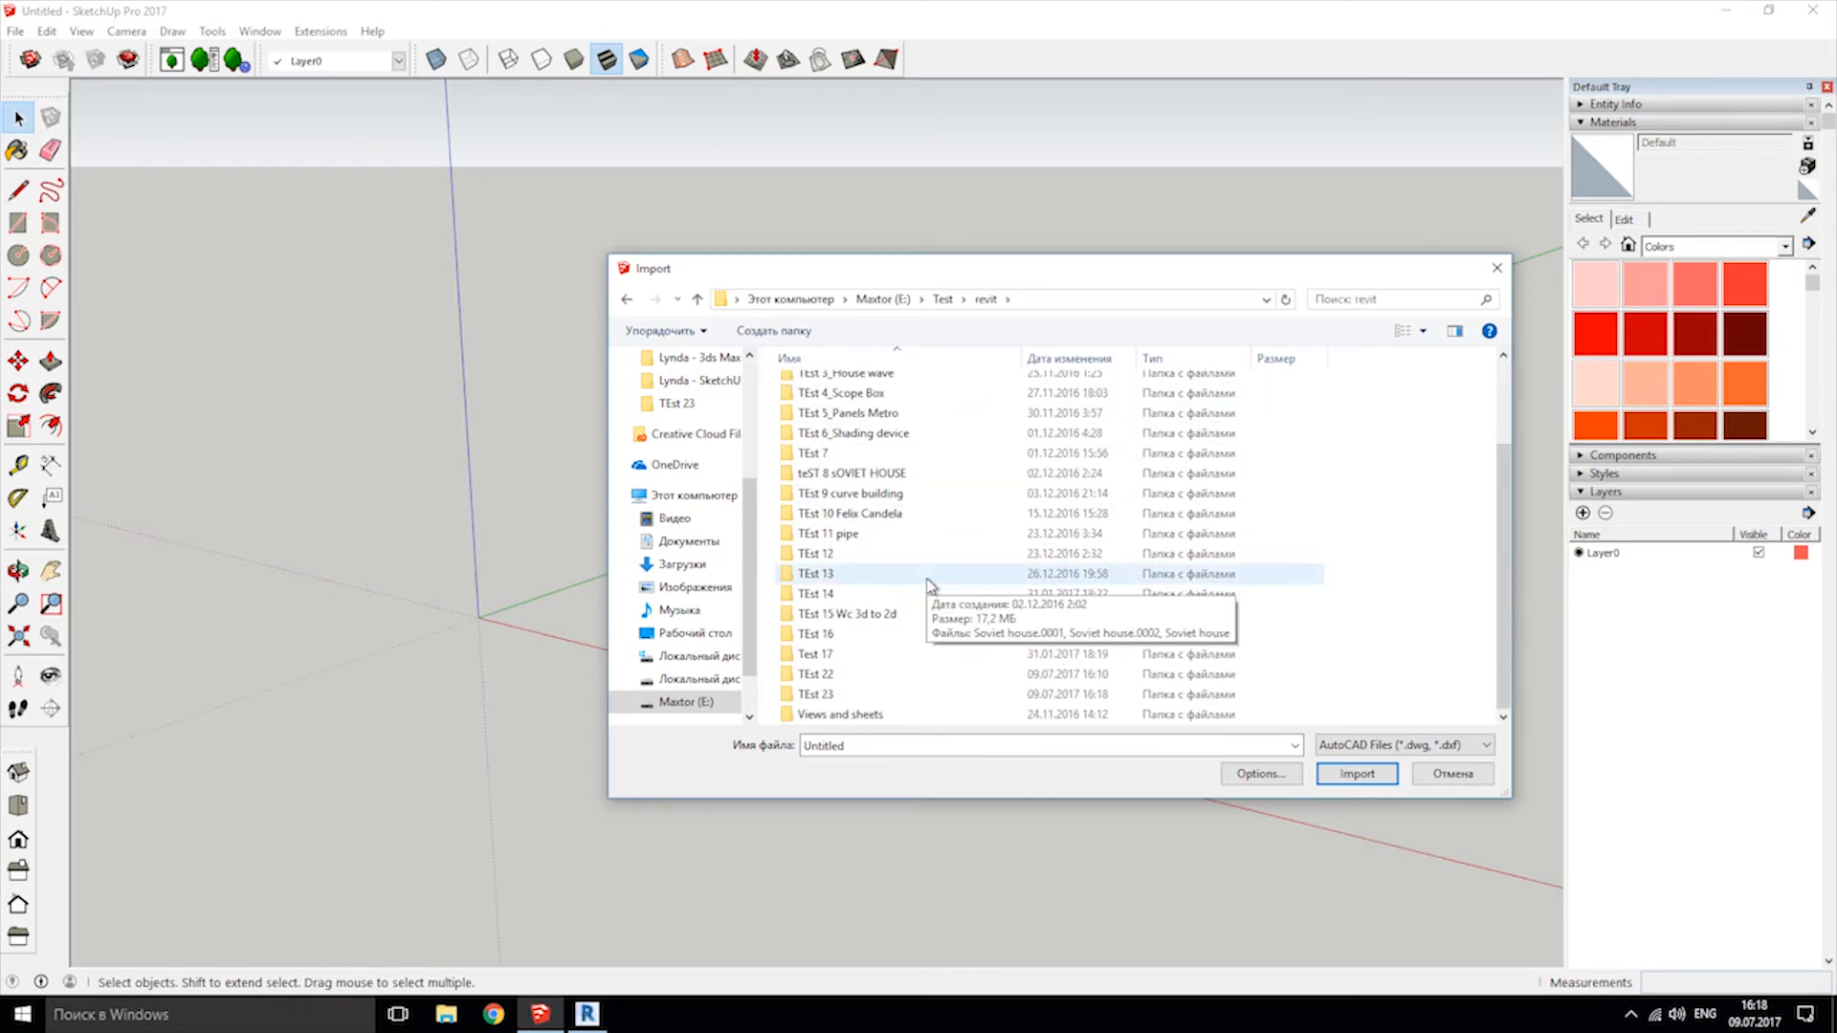
pyautogui.doubleClick(814, 693)
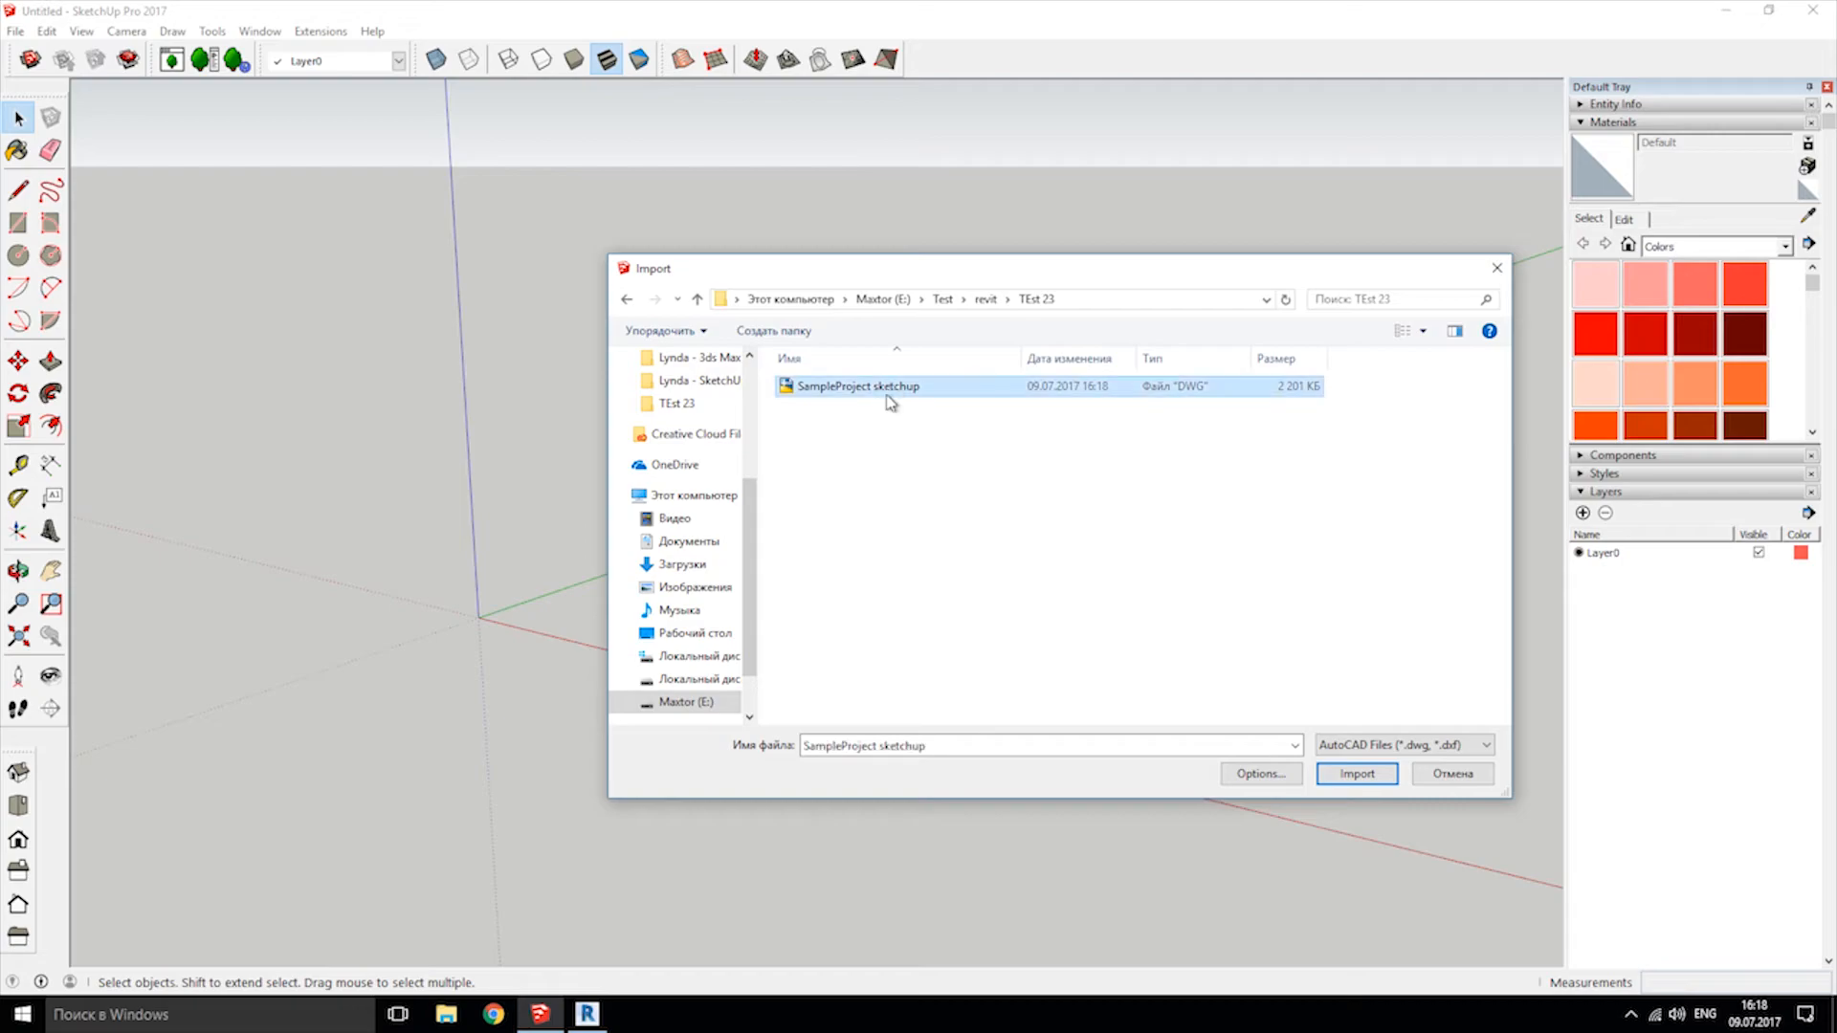
pyautogui.click(1355, 773)
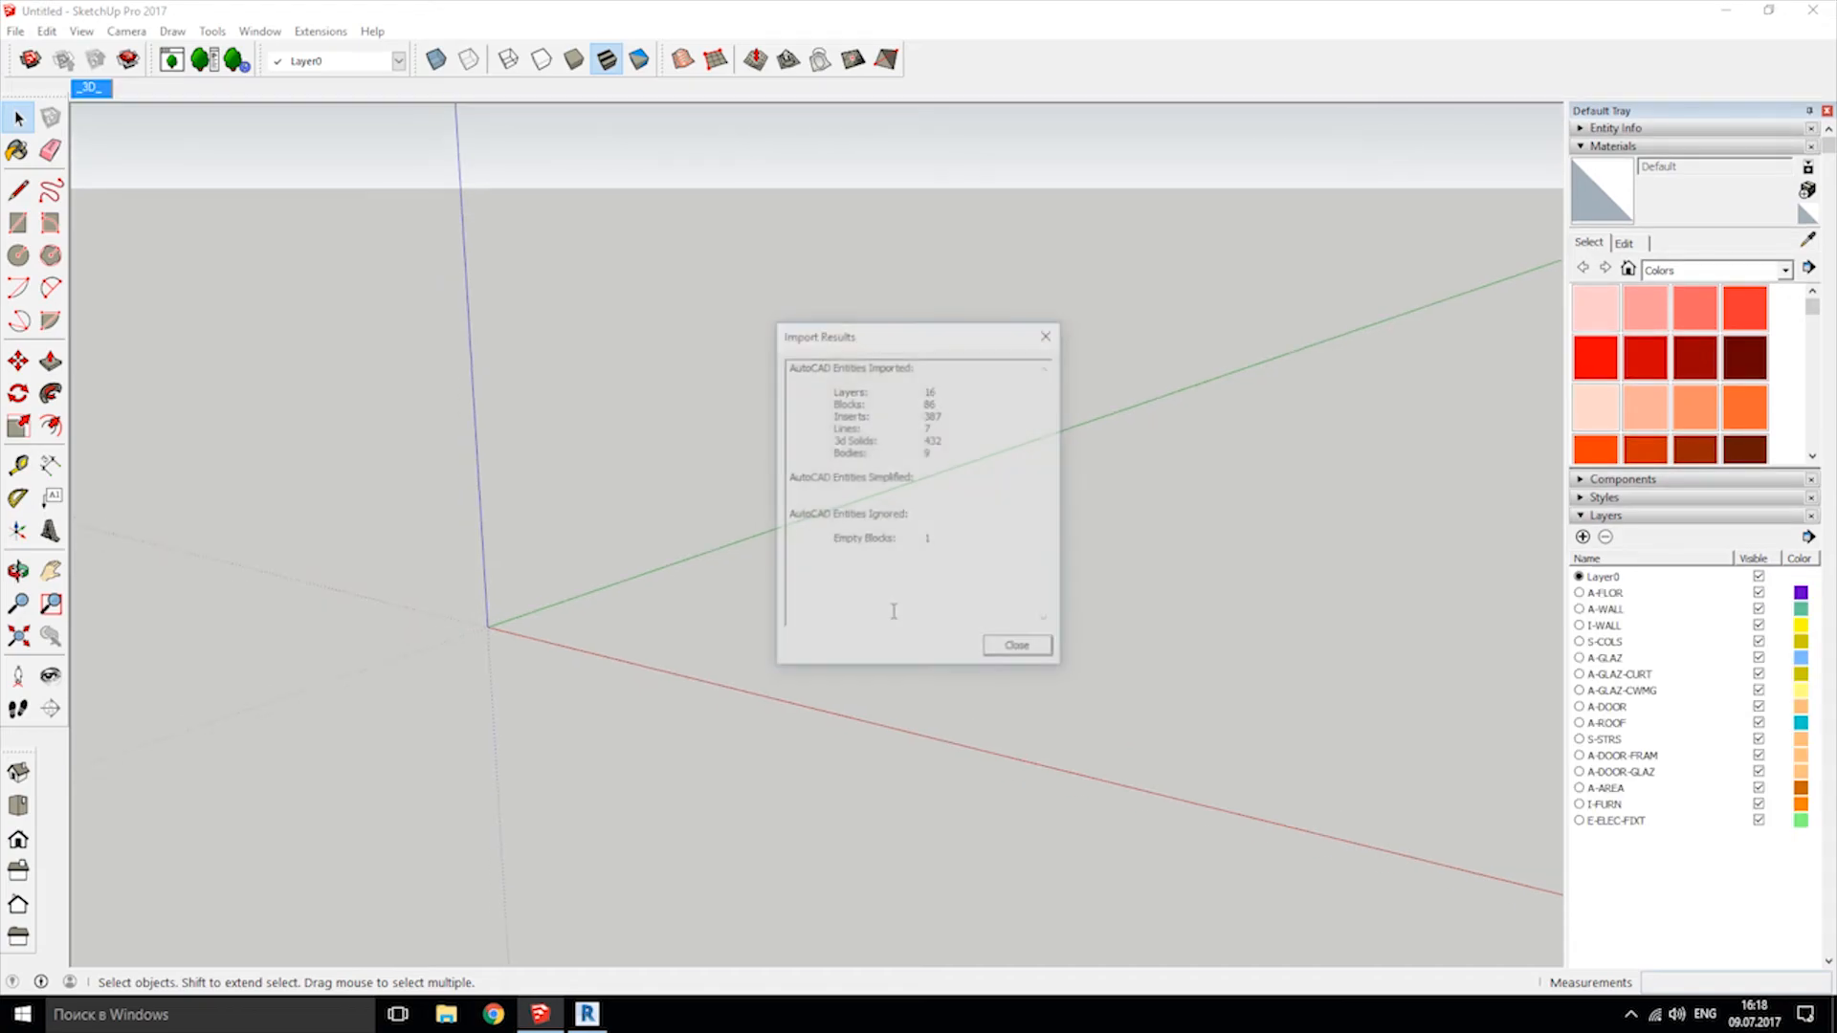
# Close Import Results and orbit around the imported building's glass entrance block.
pyautogui.click(1015, 646)
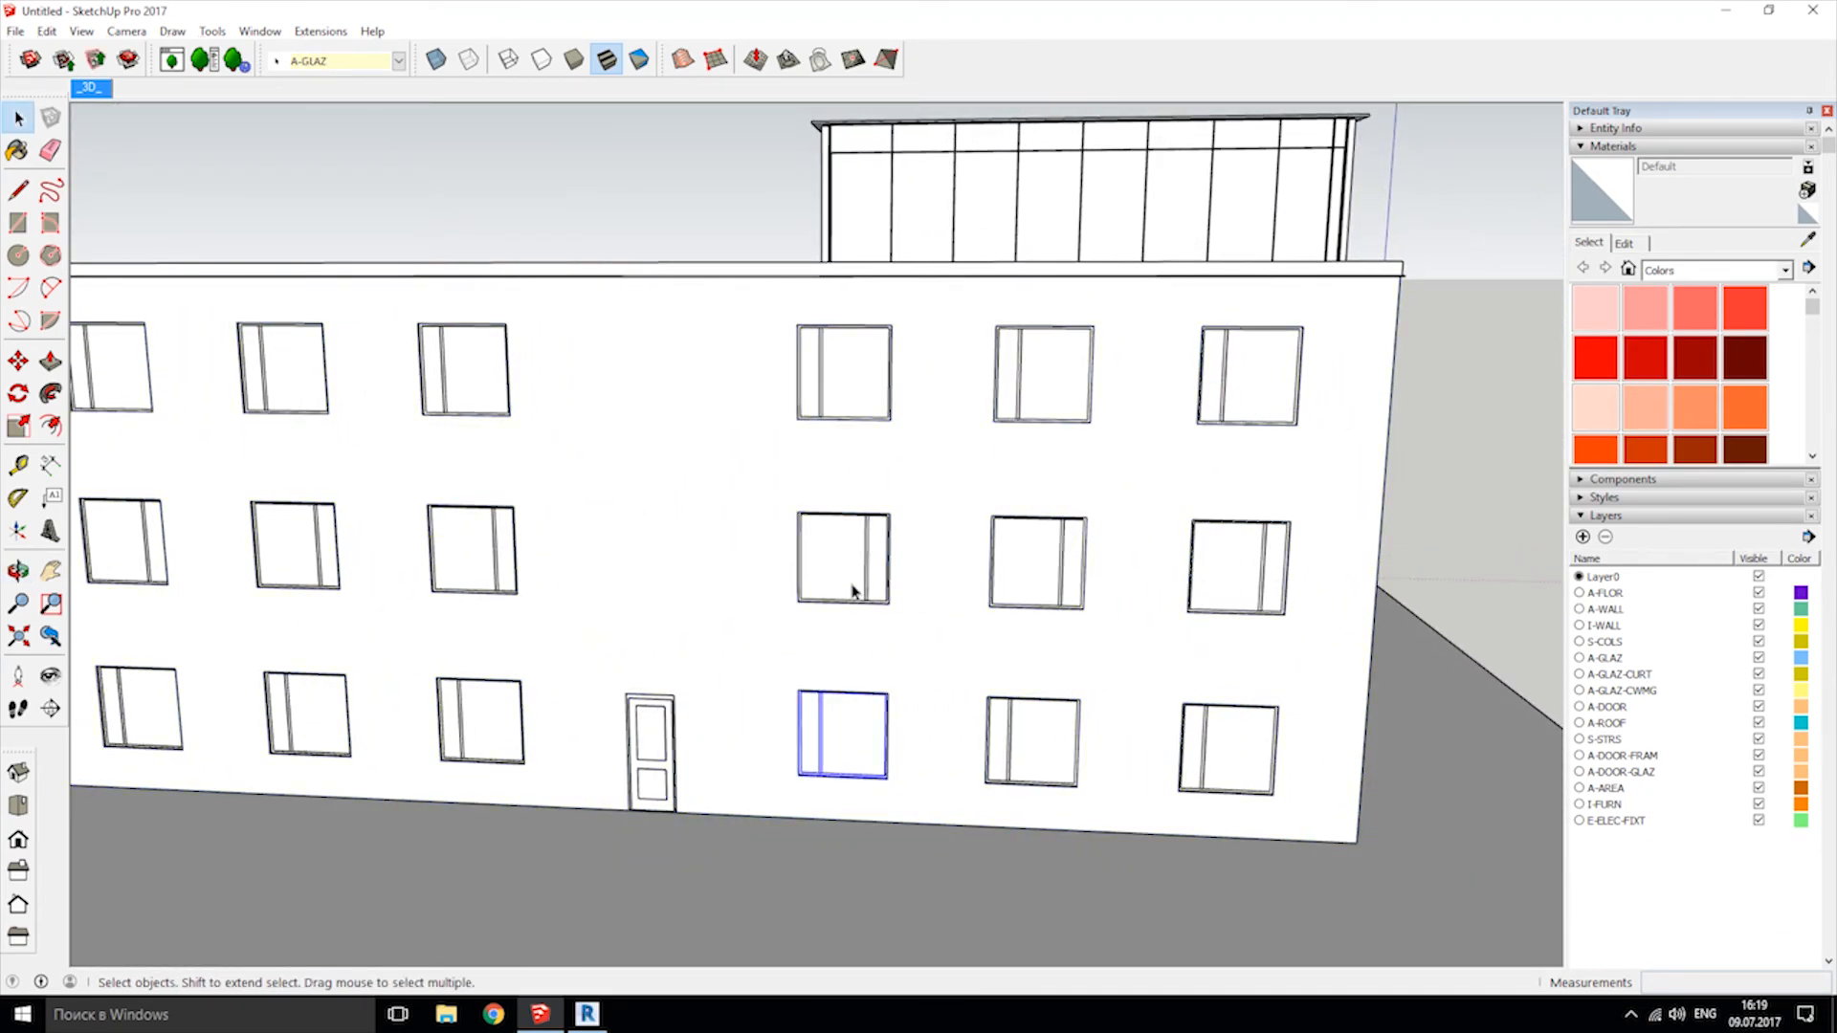
pyautogui.moveTo(852, 591); pyautogui.dragTo(993, 516)
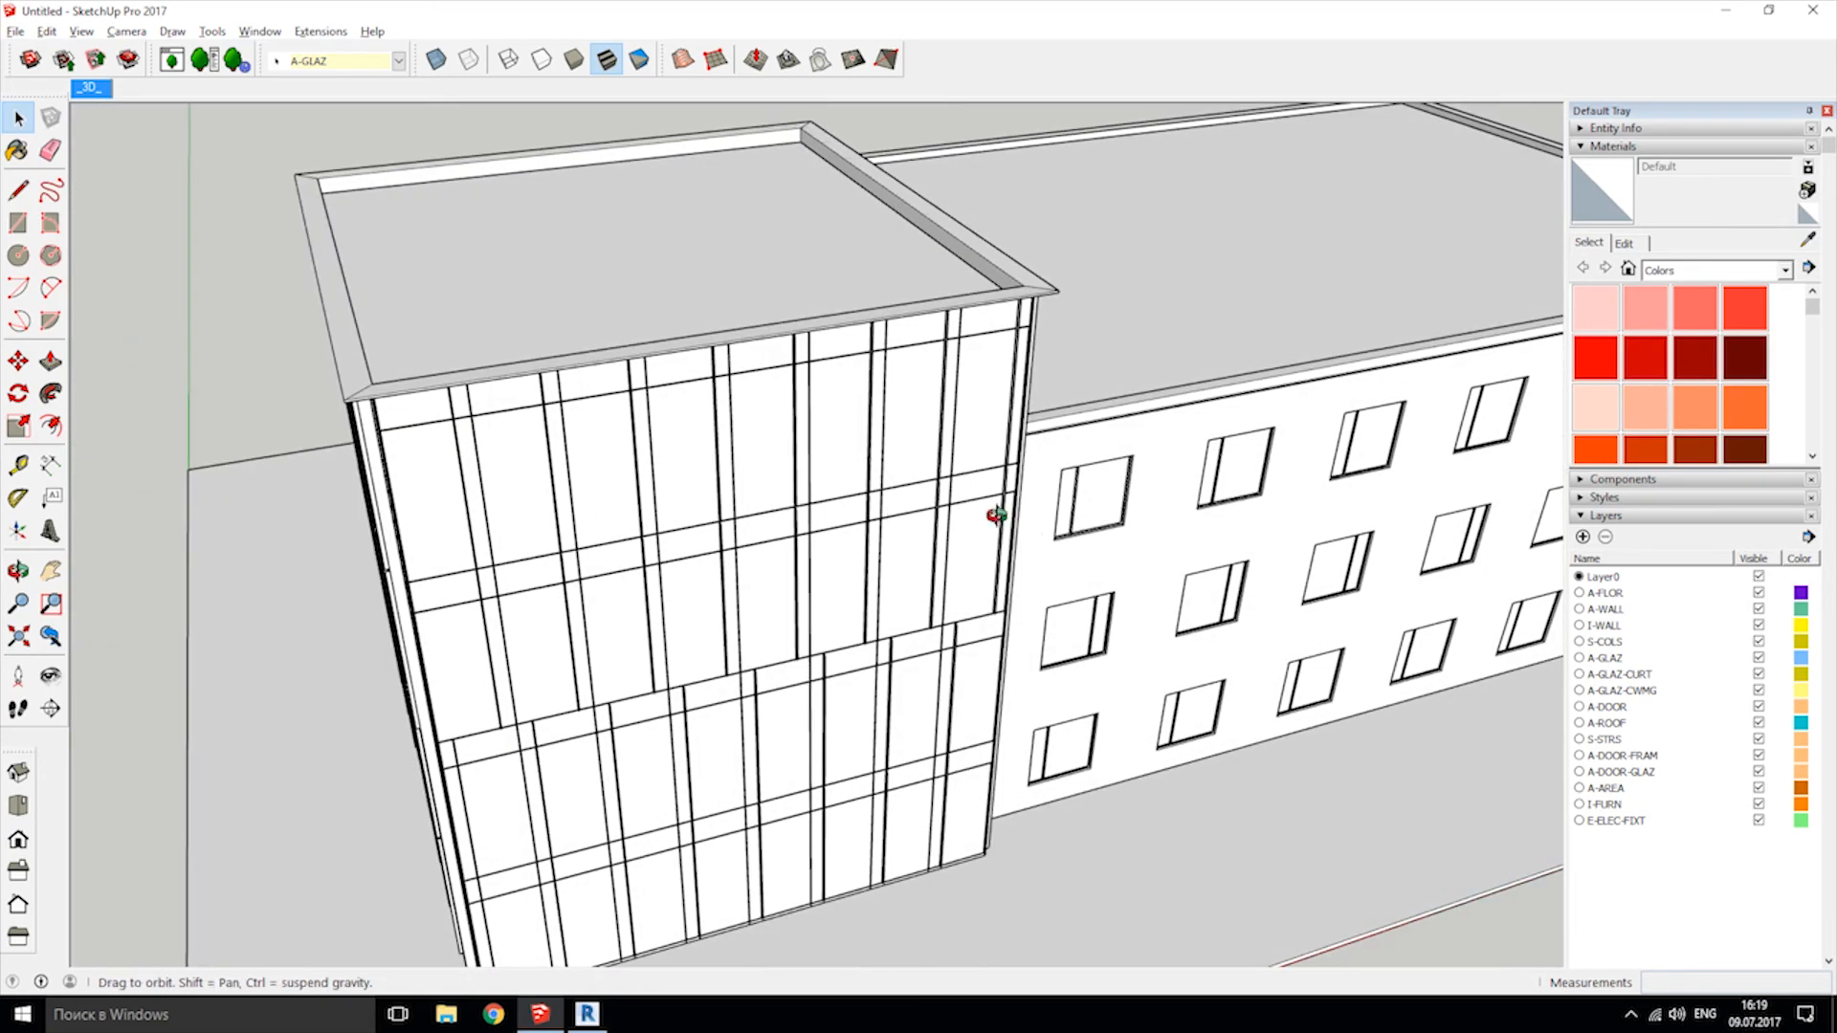